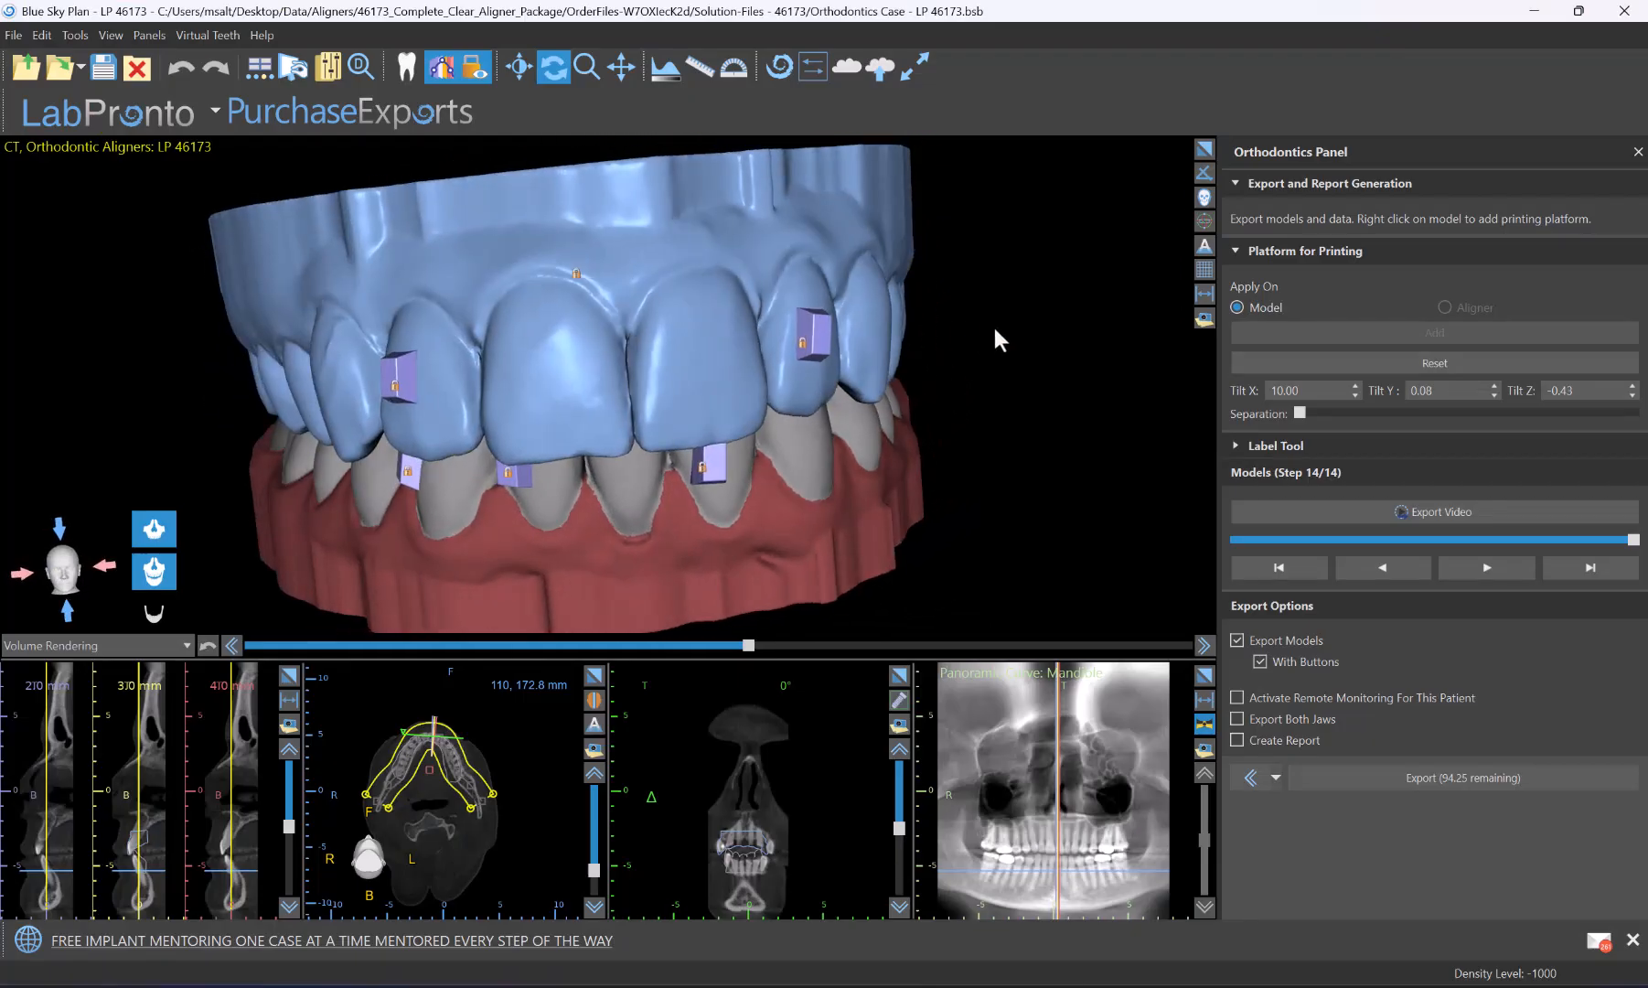
Orbit the jaw model with attachments to a slightly different angle
drag(997, 338, 1017, 404)
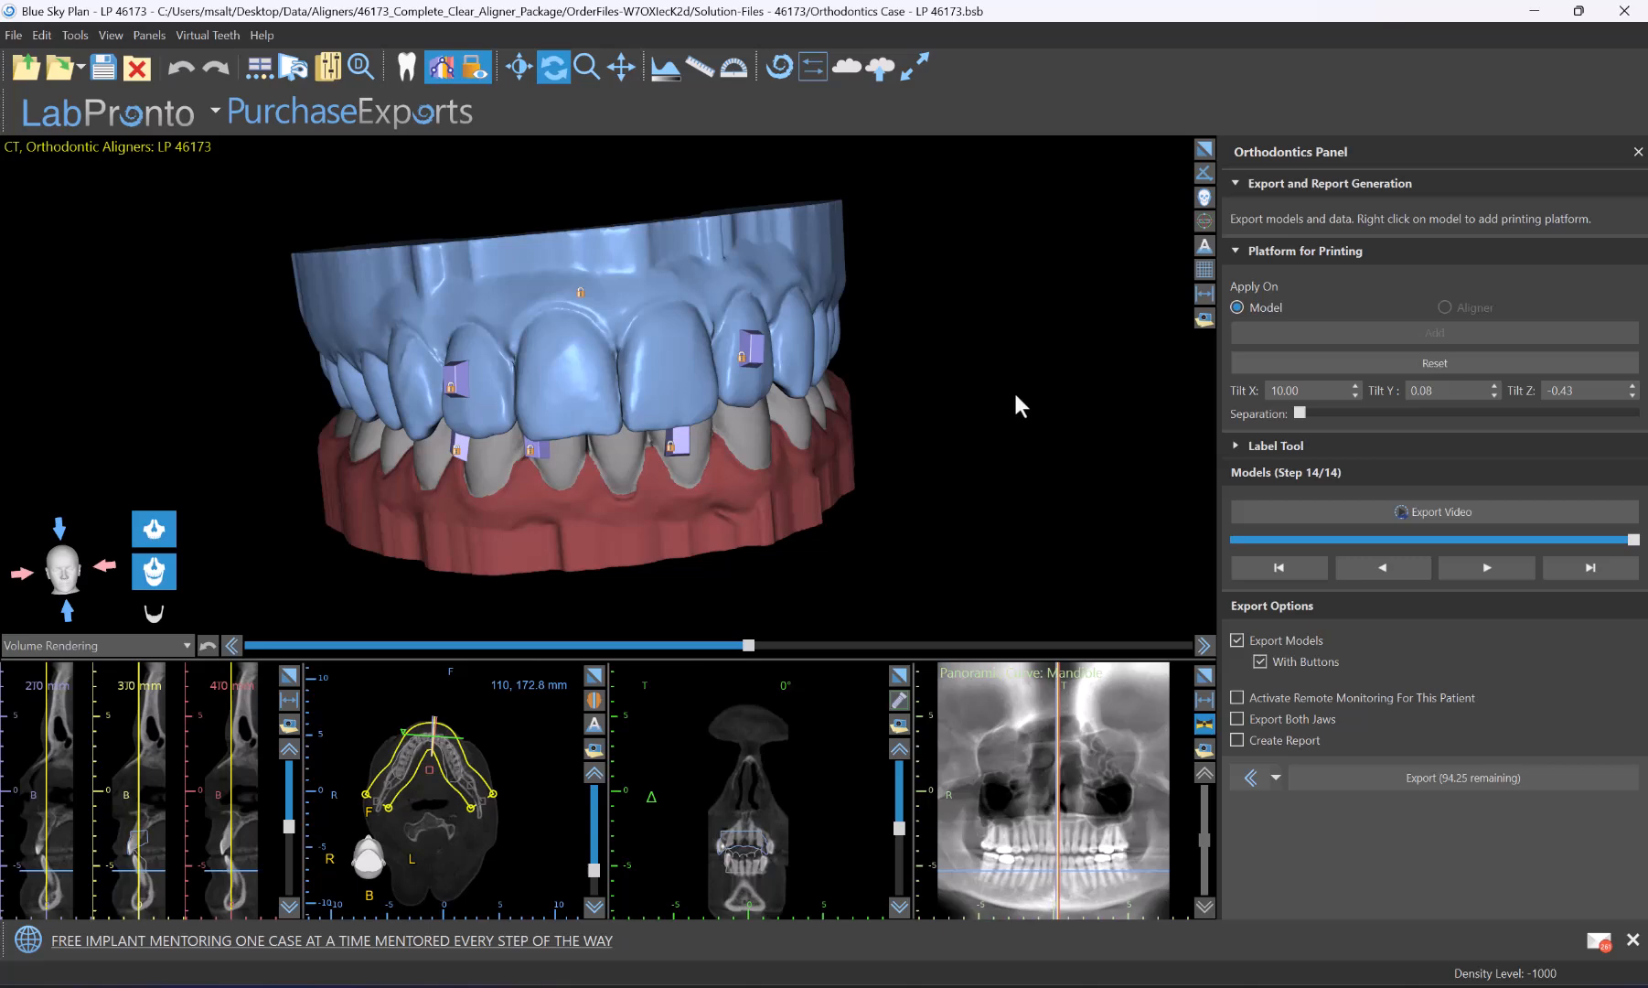
mouse_move(1028, 397)
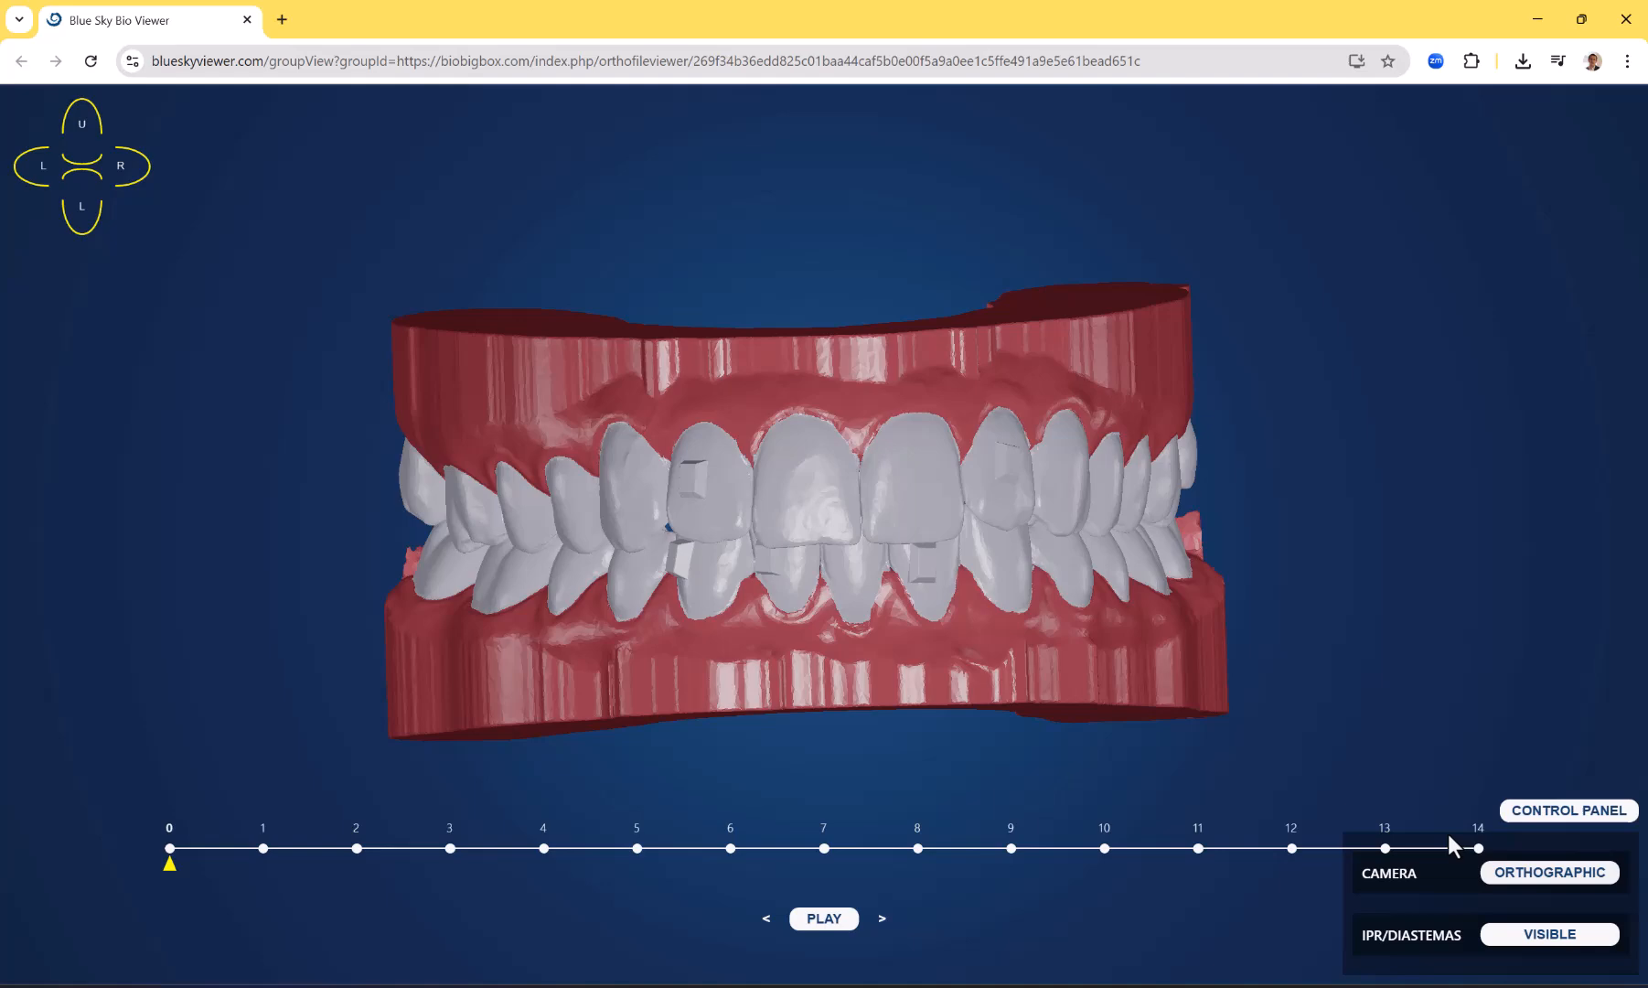
Switch the viewer camera to Perspective, view the bite from the side and play the animation to step 14
click(1547, 872)
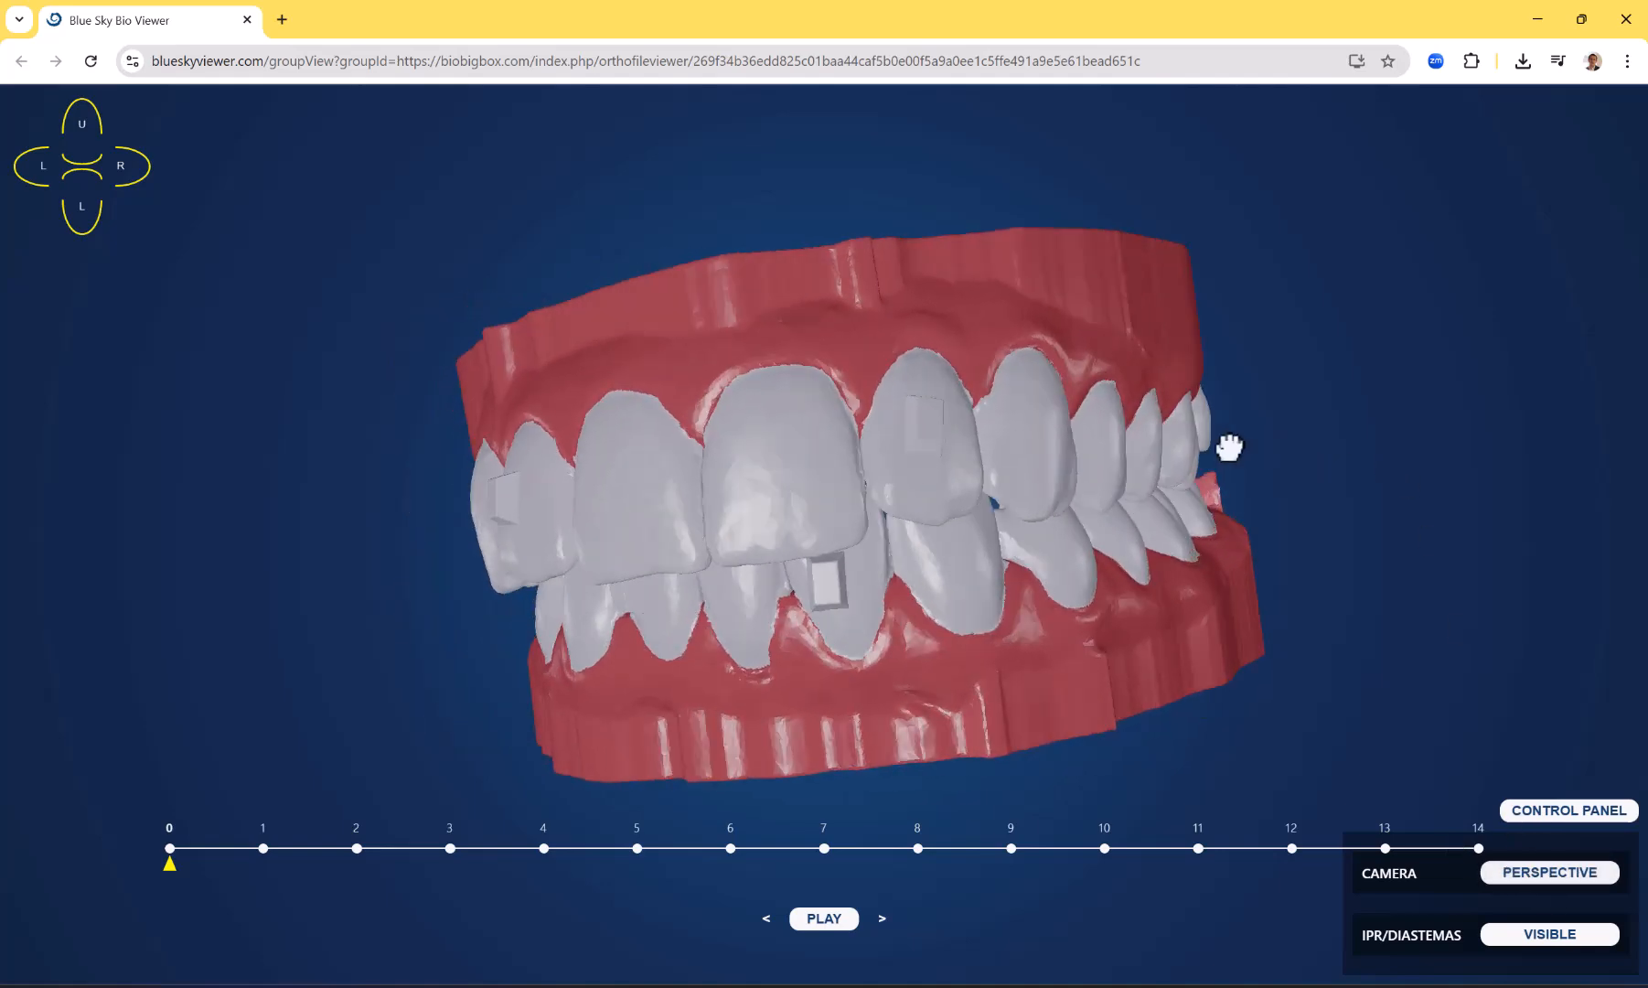
drag(1227, 447, 1103, 596)
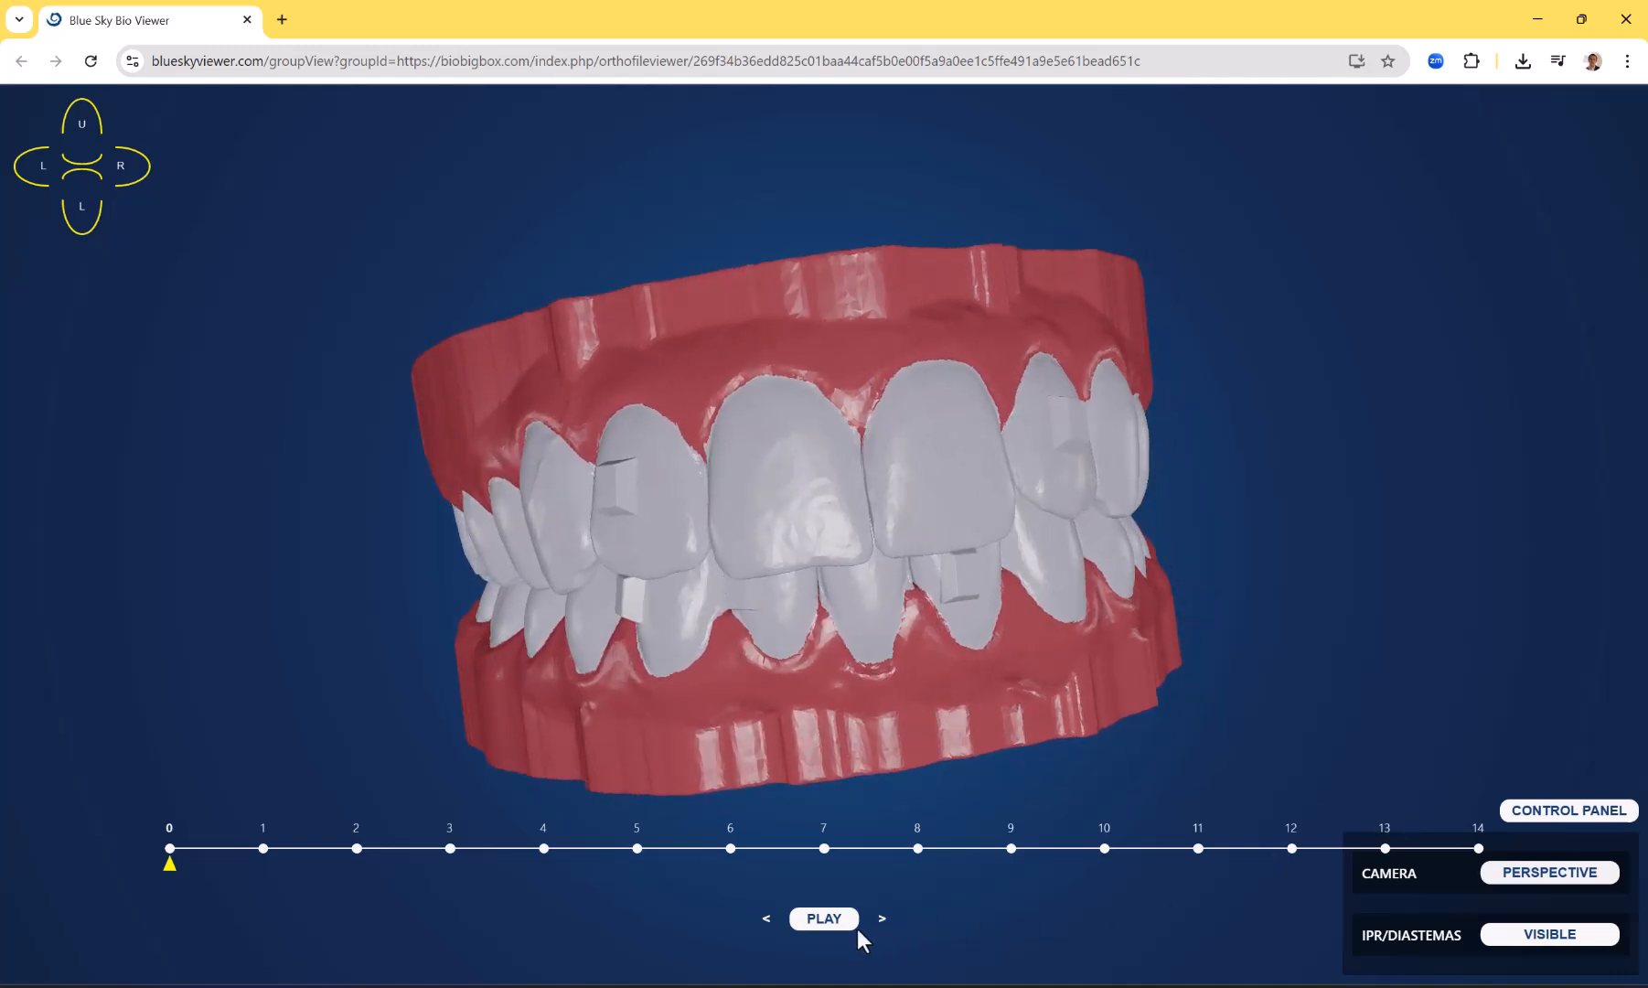
click(823, 918)
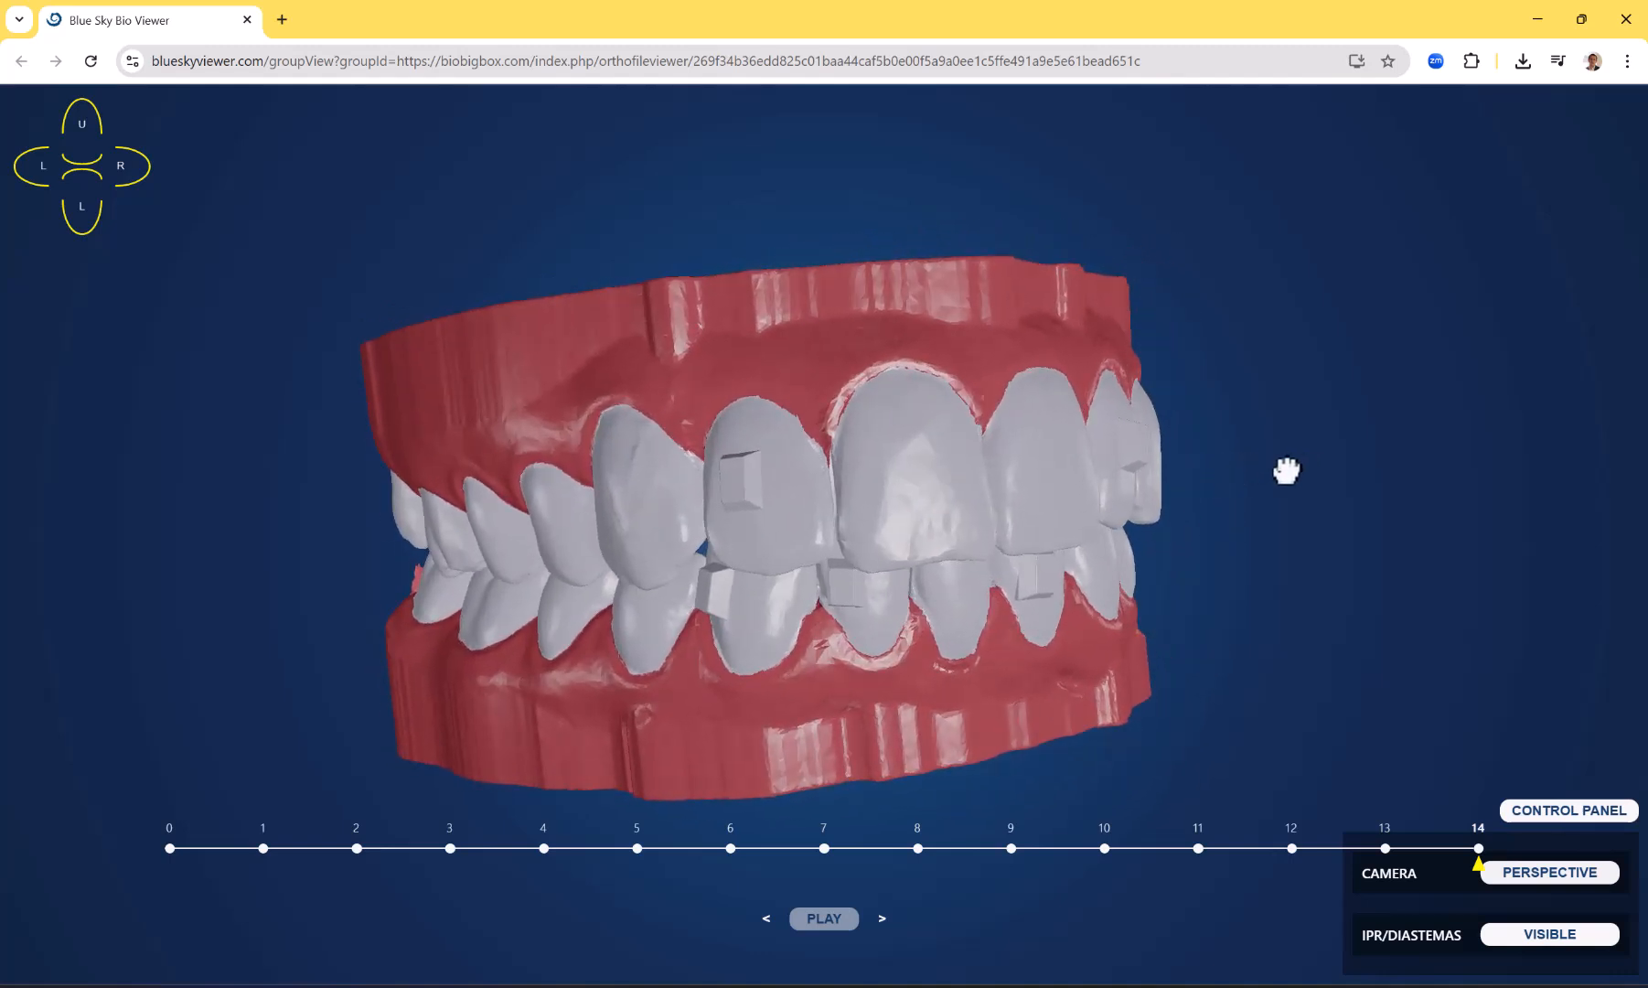
drag(1286, 470, 1220, 507)
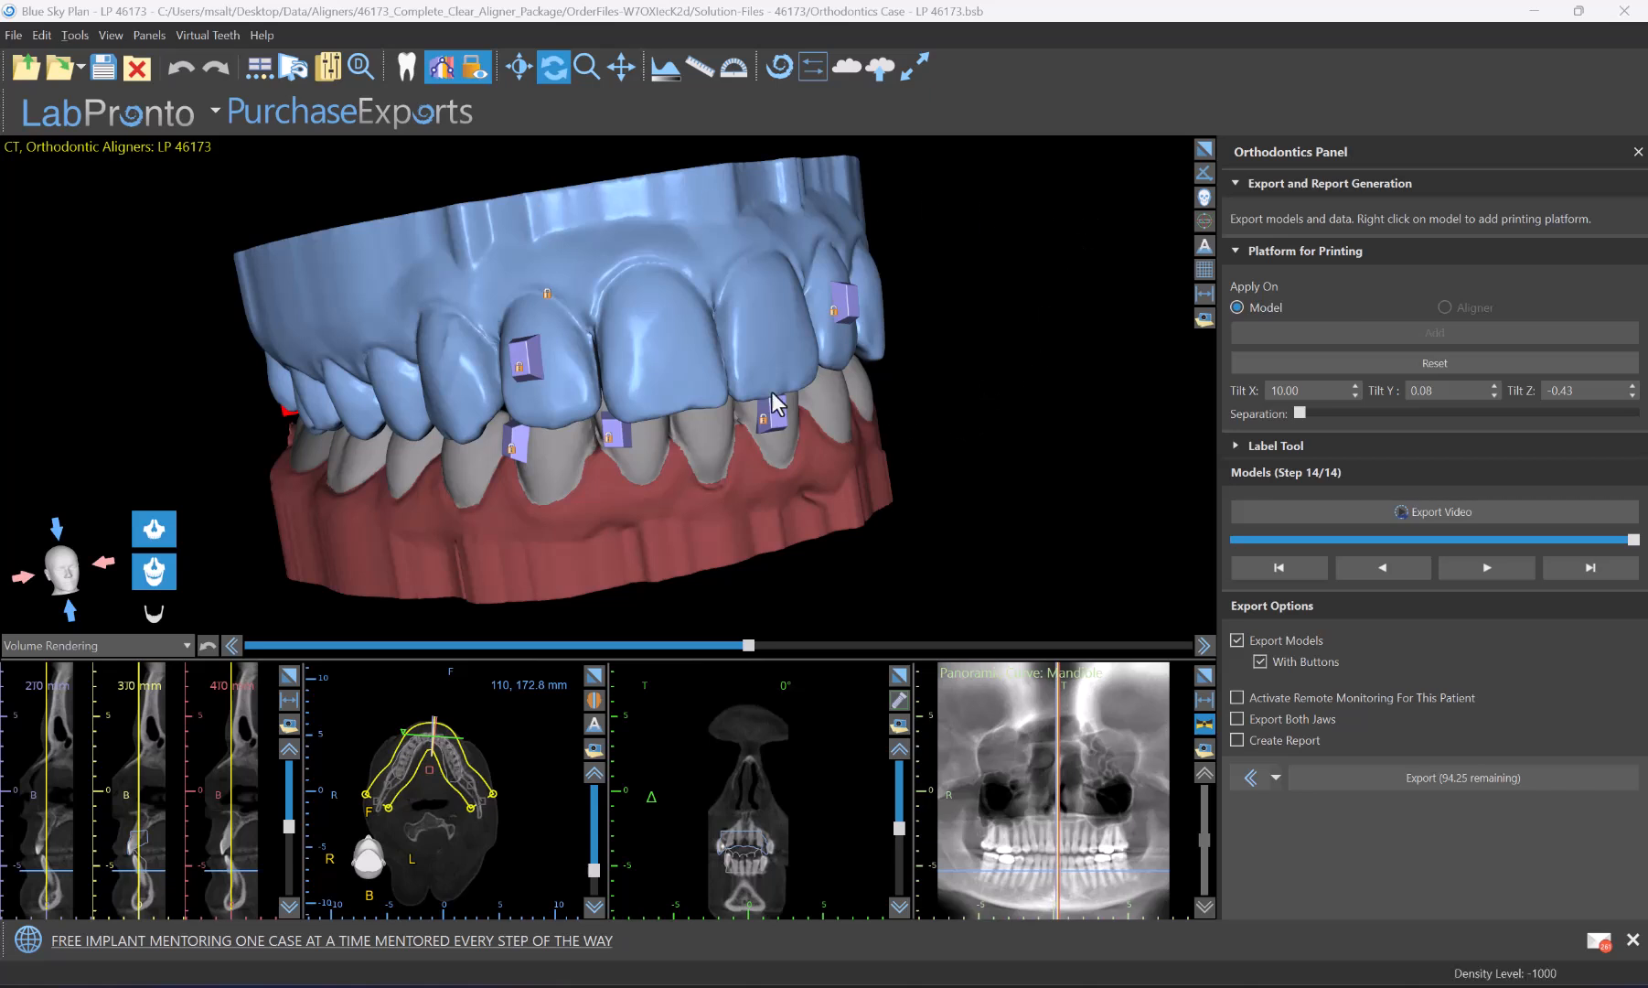
mouse_move(688, 240)
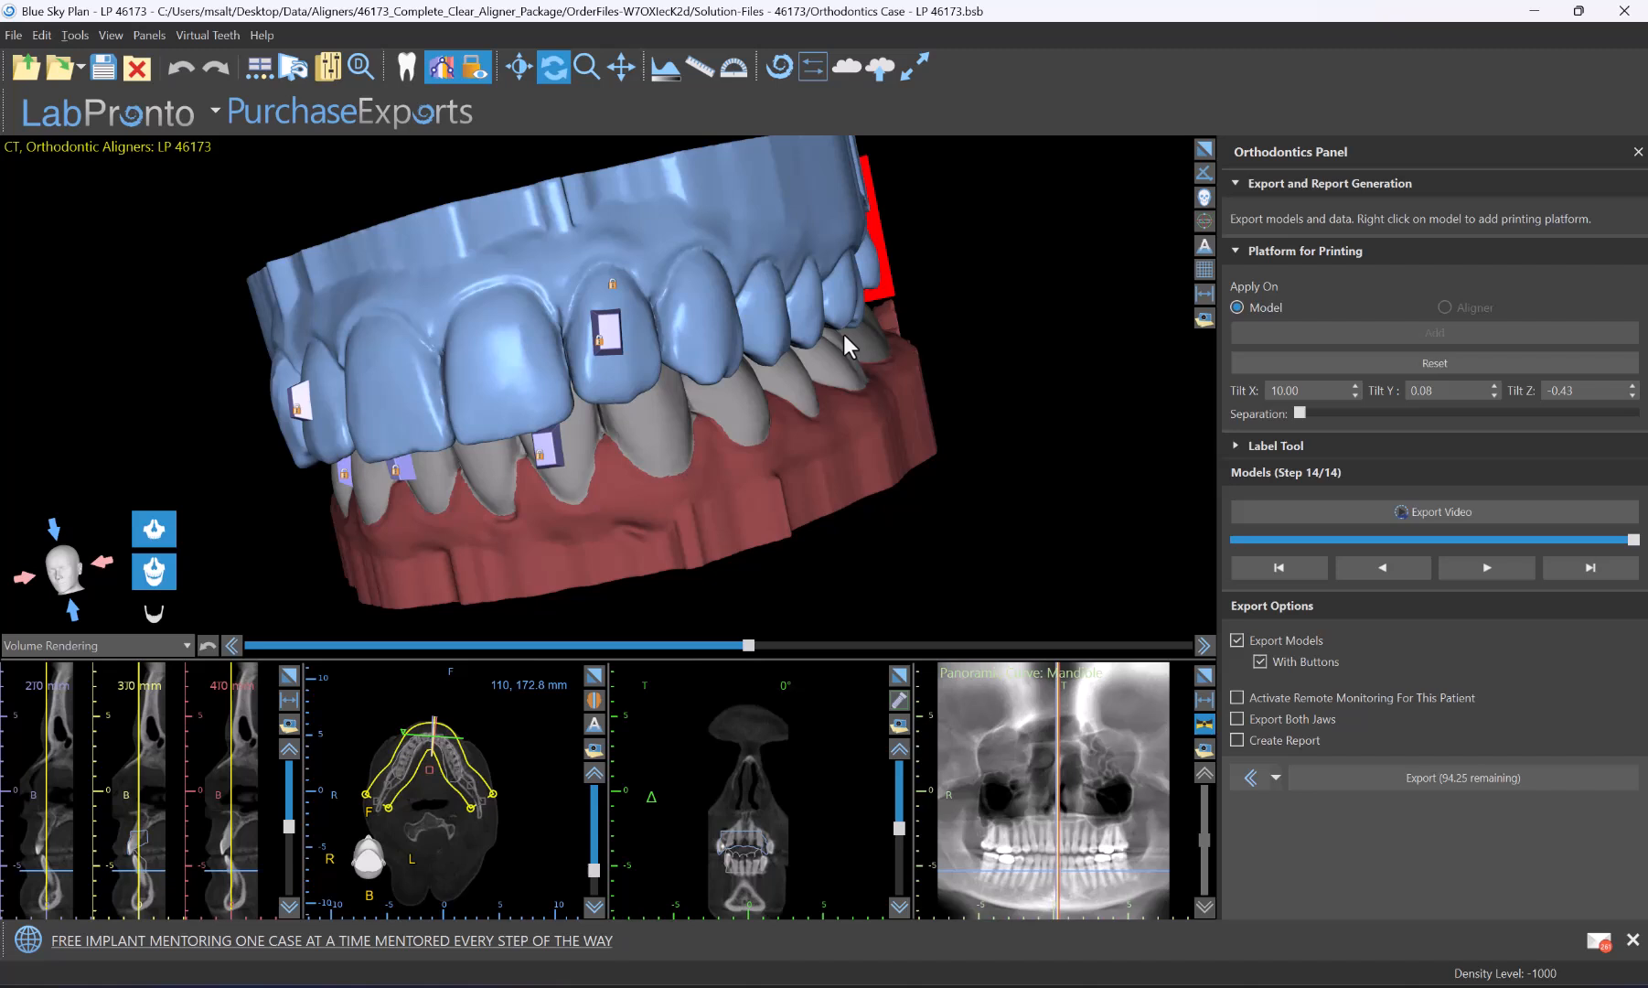
drag(849, 348, 764, 268)
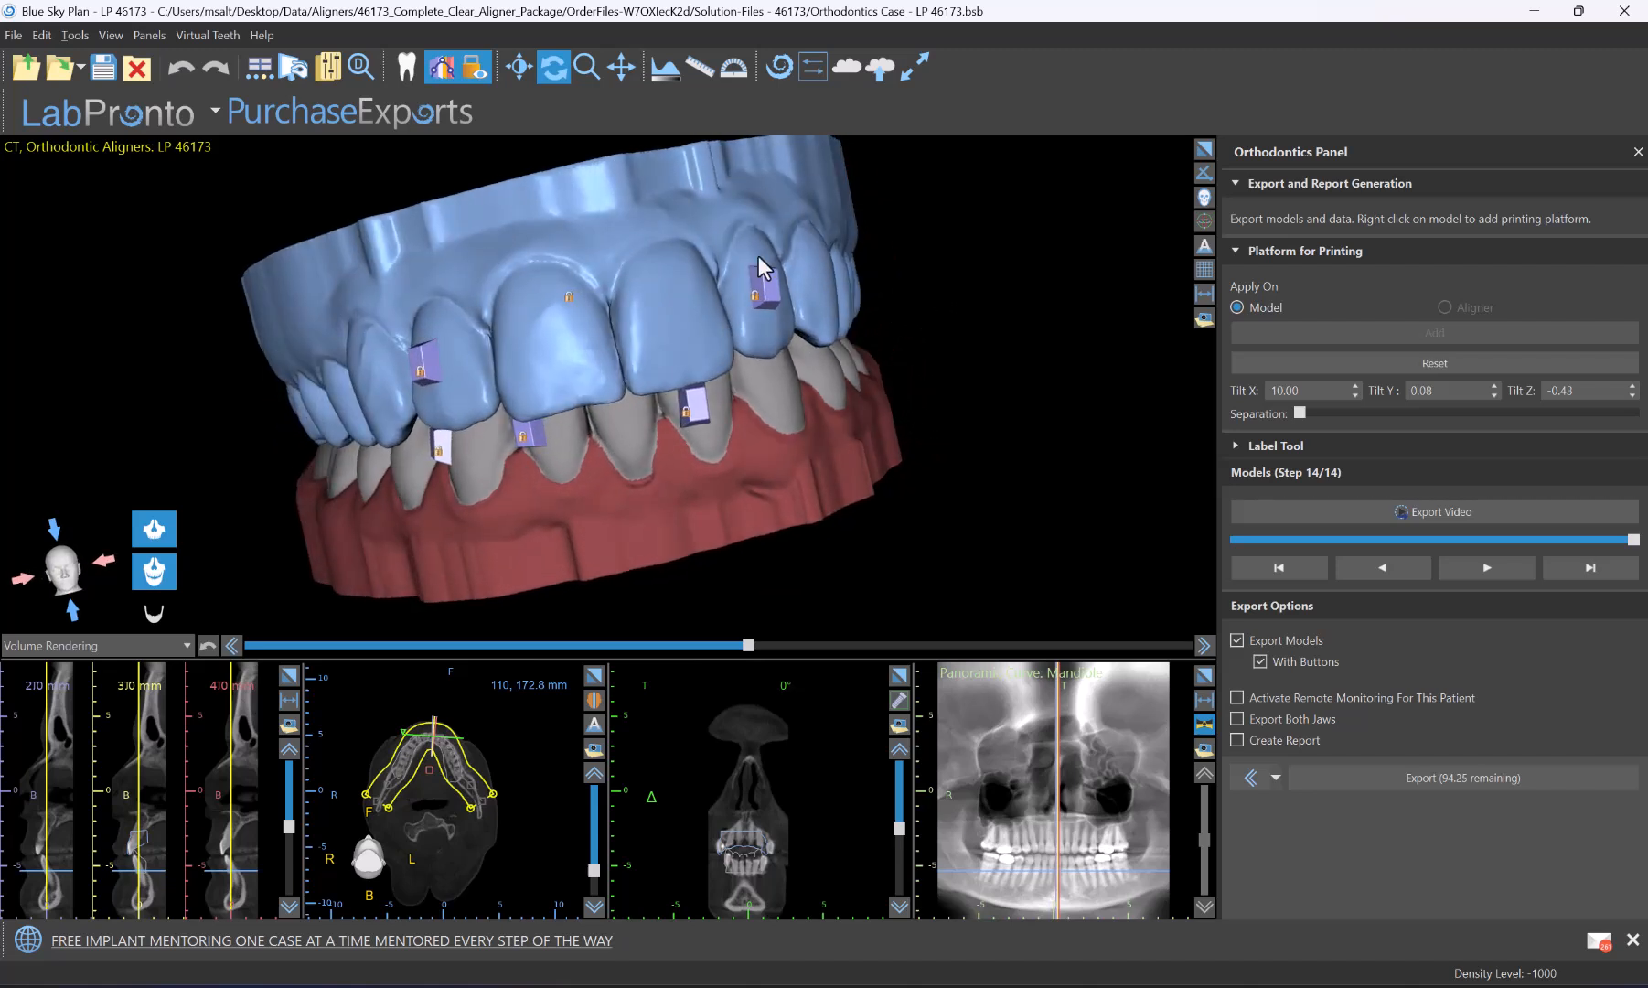
mouse_move(508, 152)
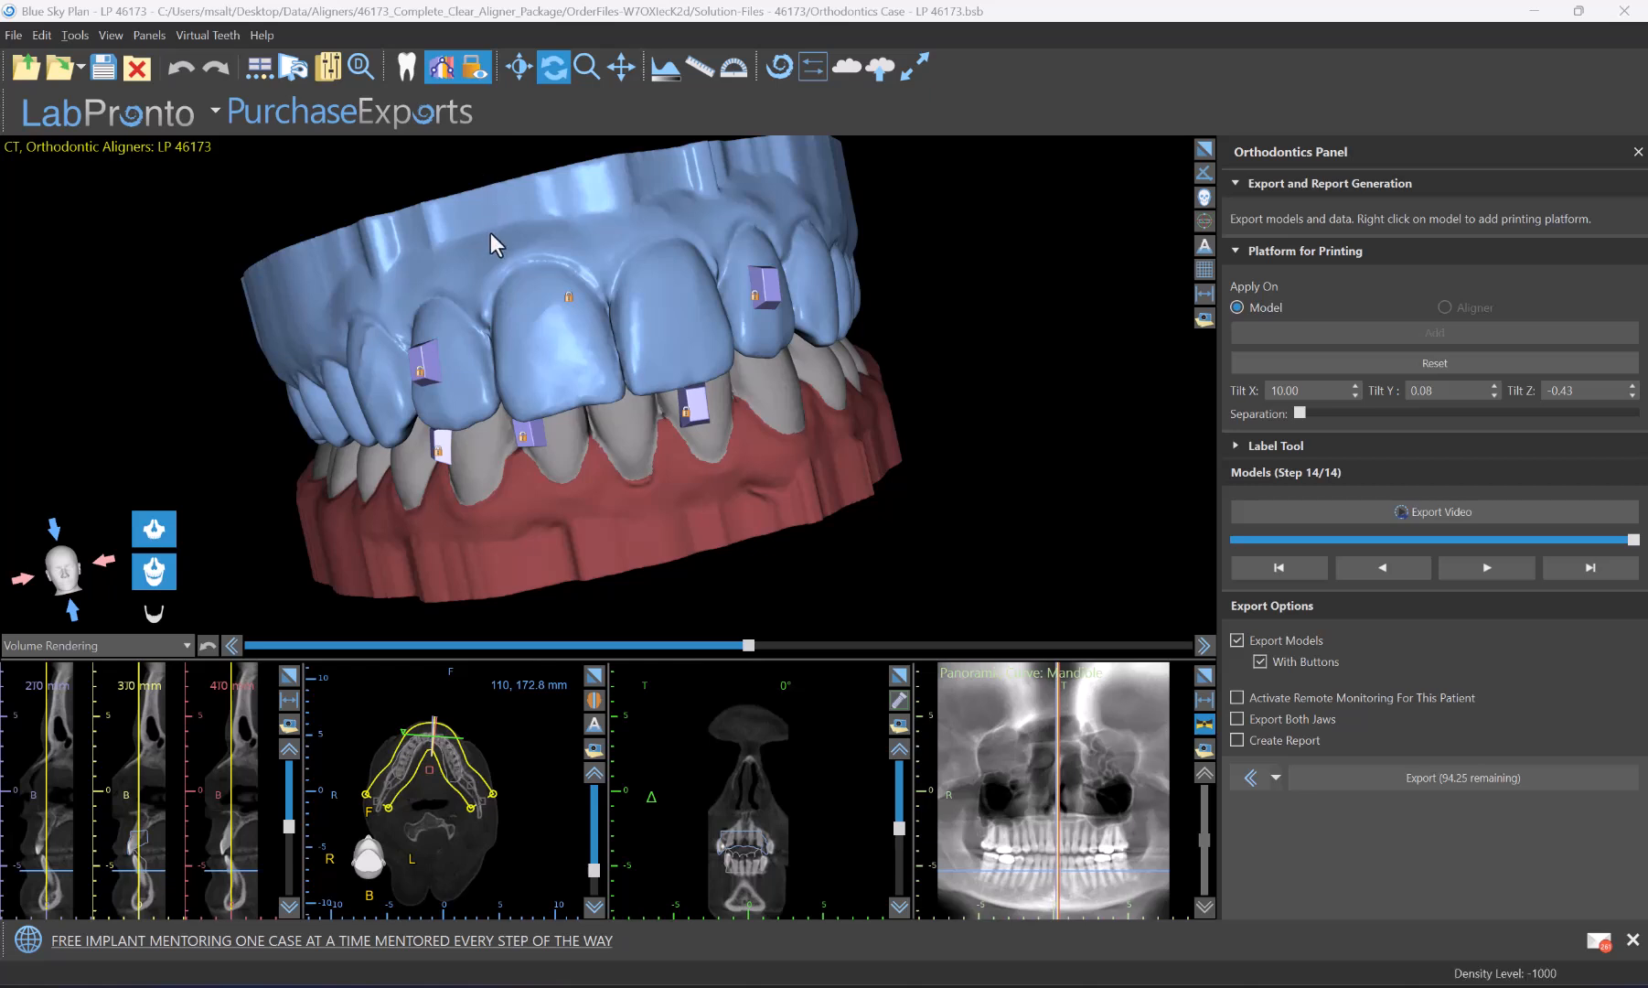
Review the Orthodontics Models Export preferences with Separated Models Extra and Forward, and confirm them
click(73, 35)
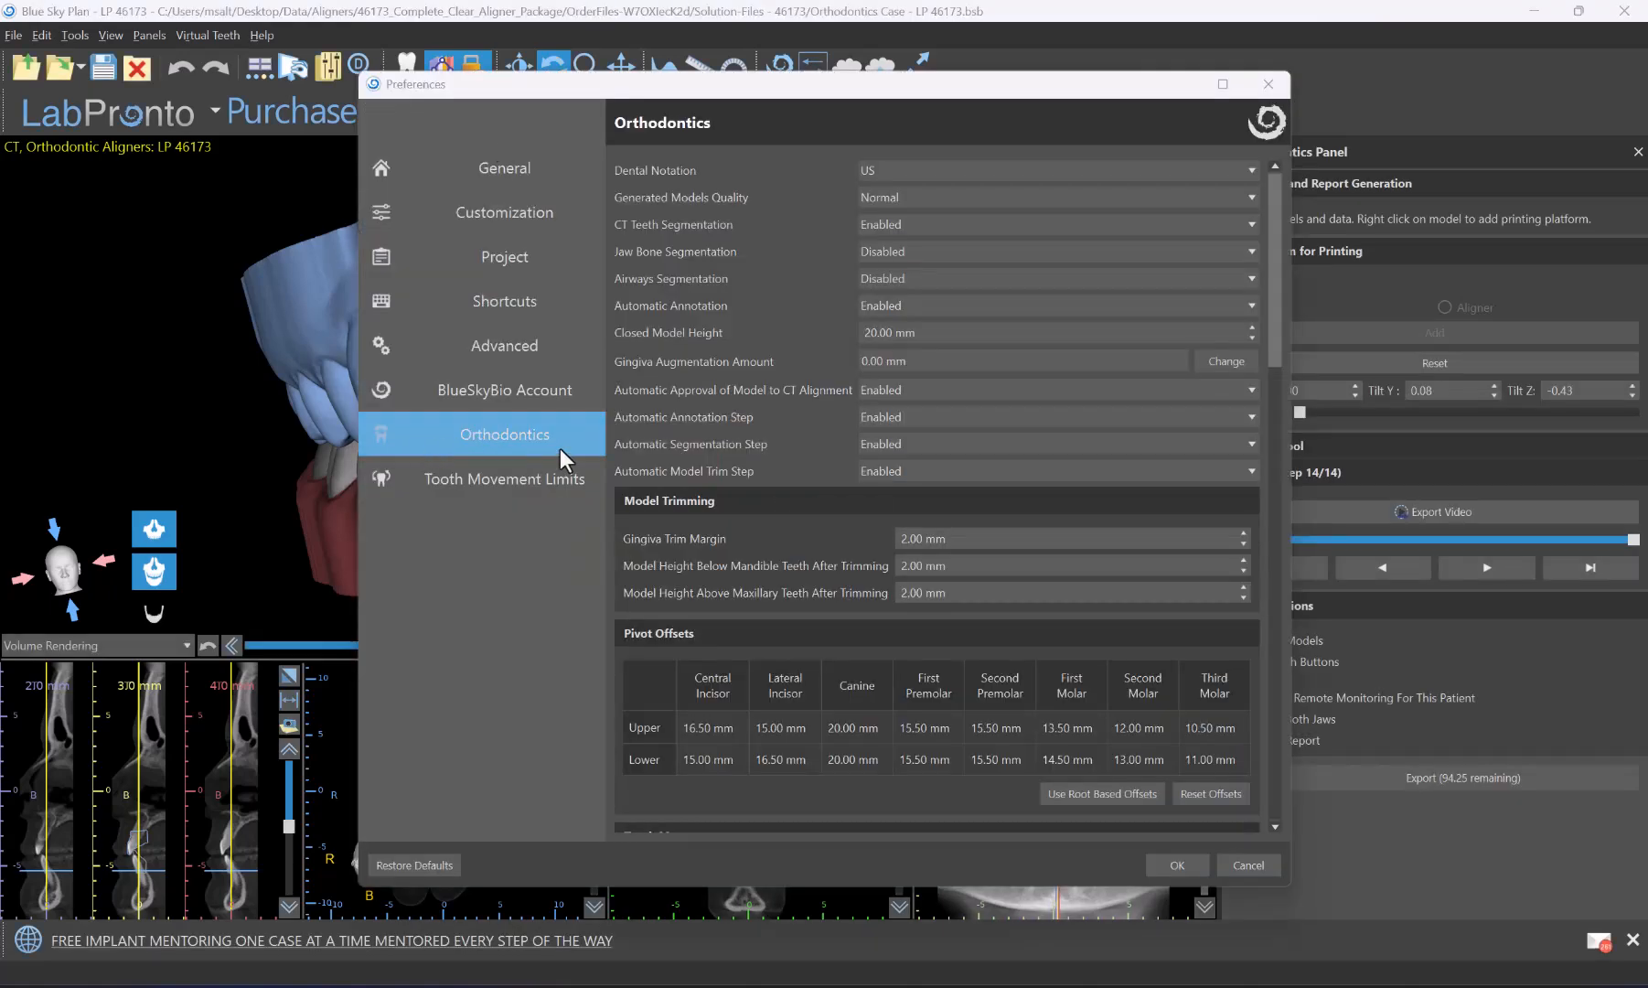
scroll(down, 3)
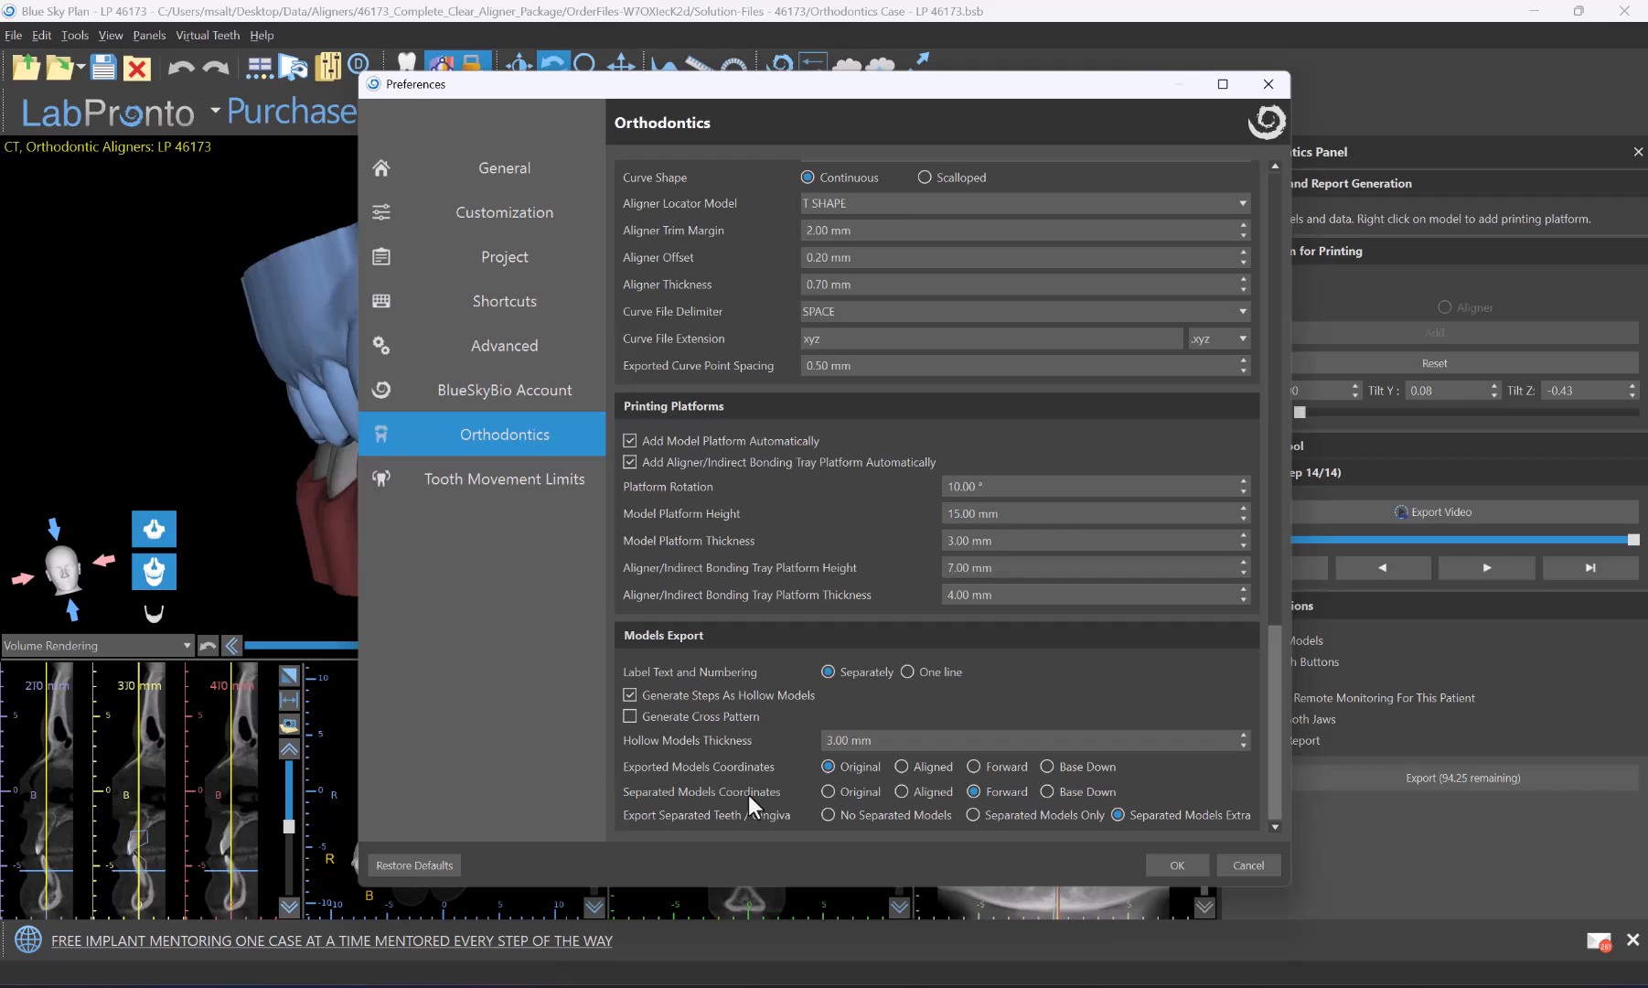
mouse_move(642, 811)
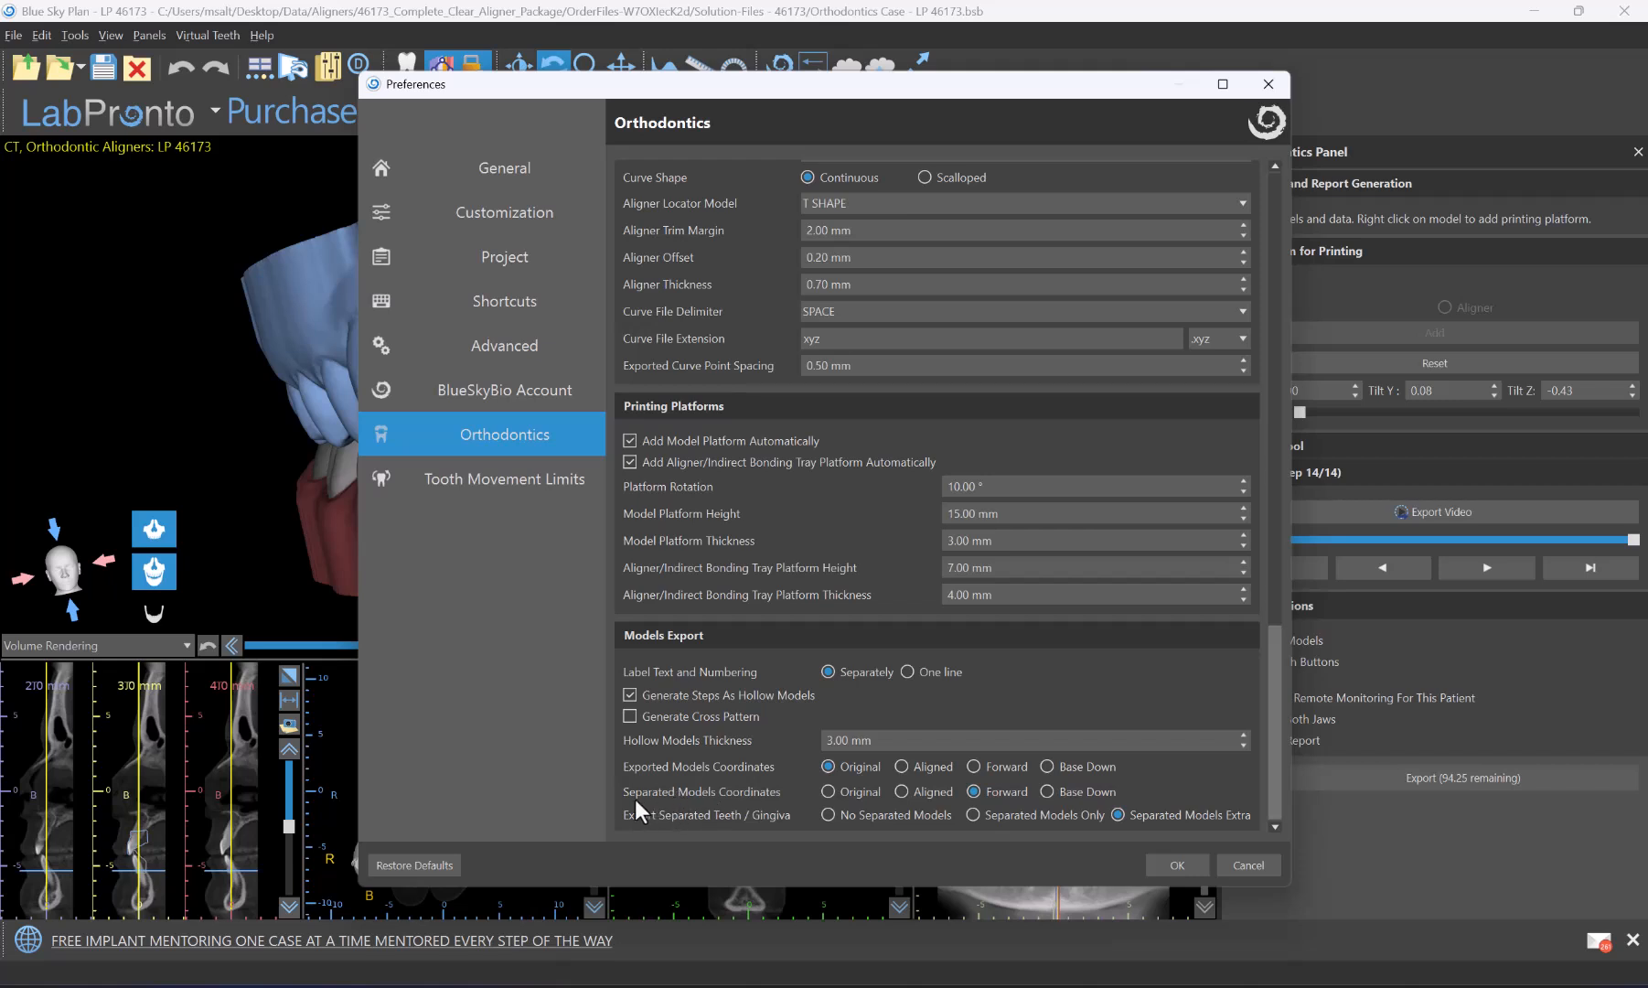
mouse_move(767, 803)
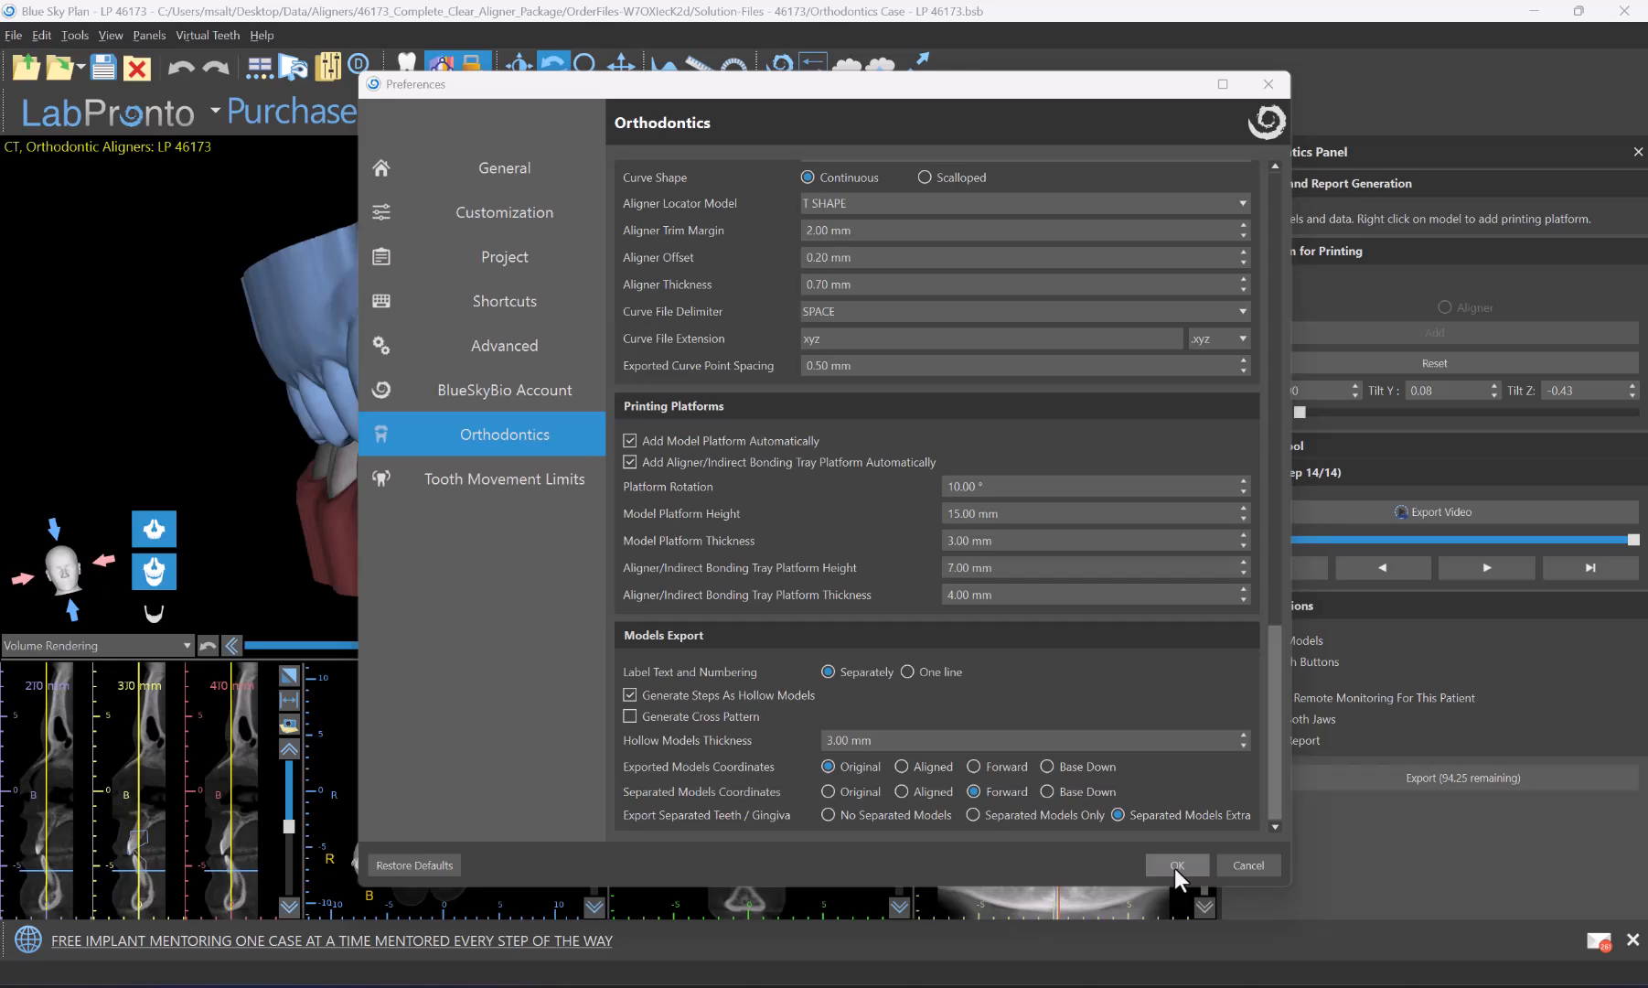
click(1174, 865)
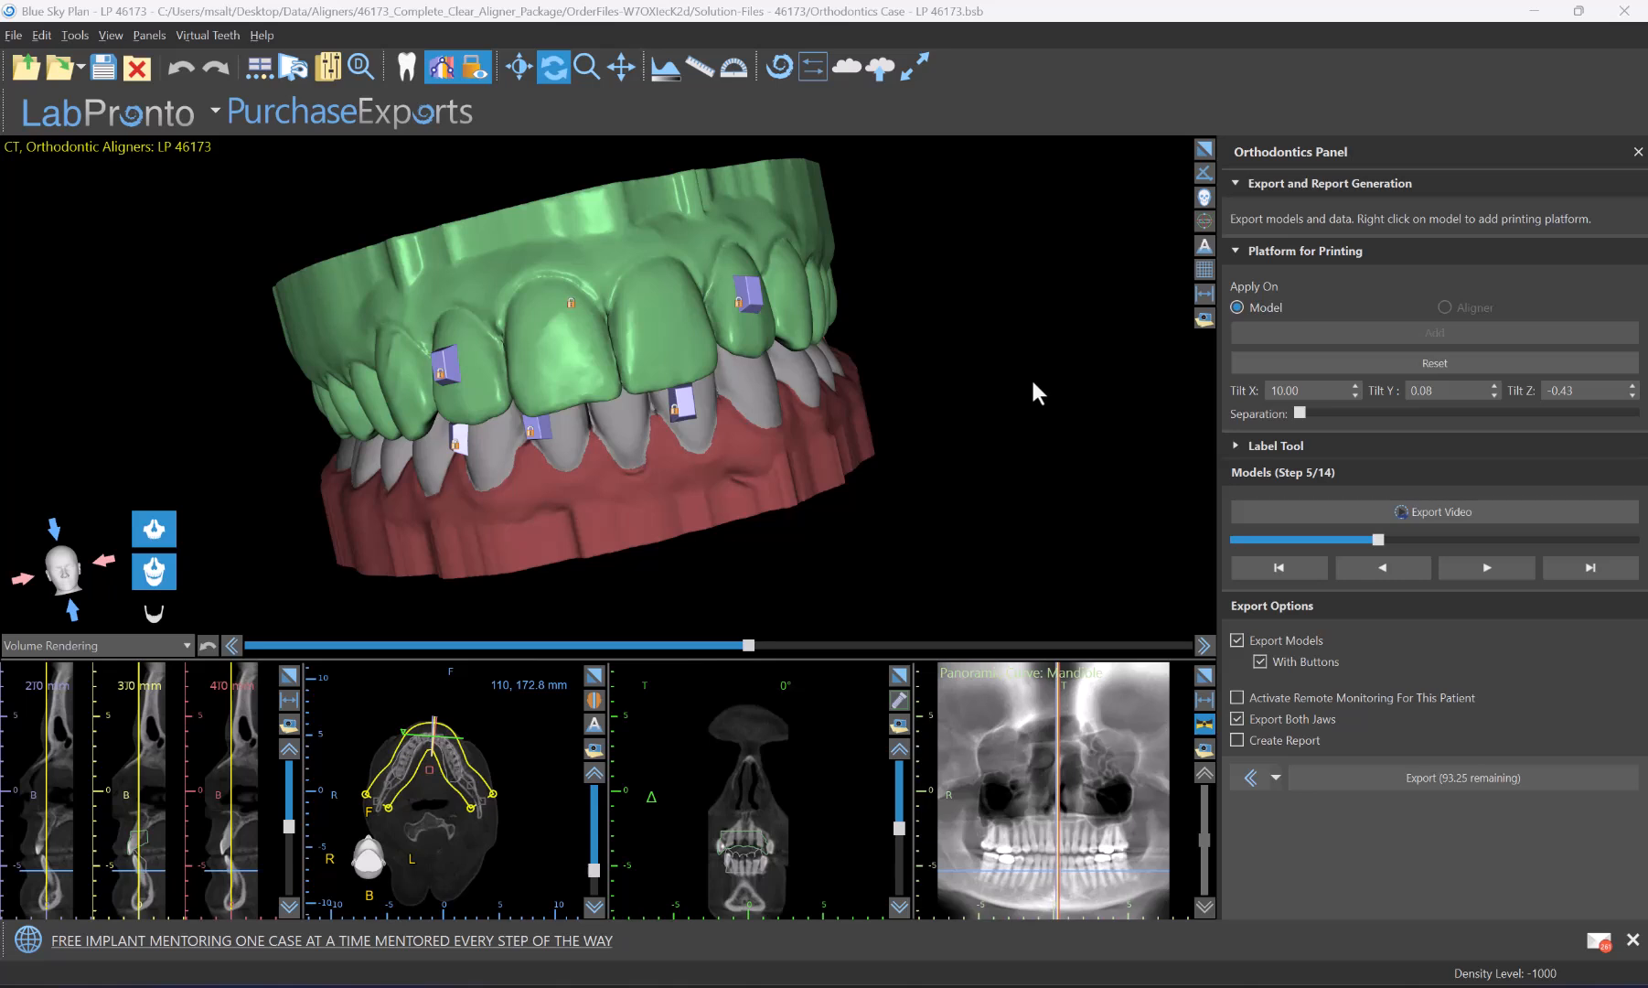
mouse_move(481, 381)
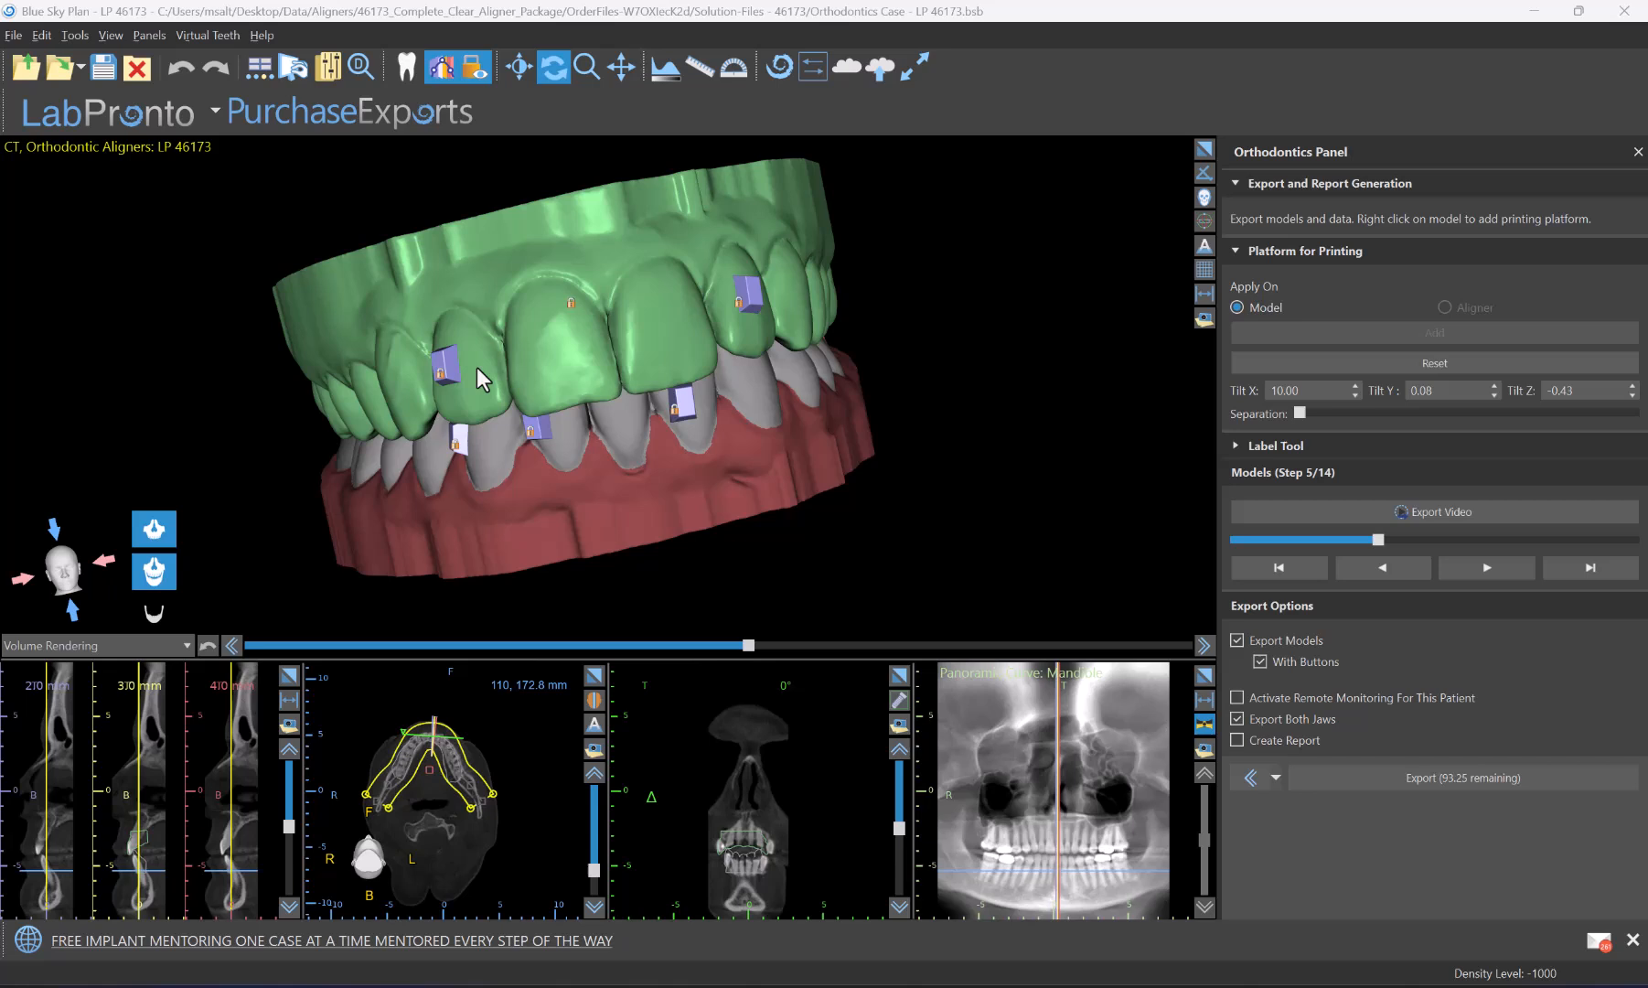
mouse_move(471, 225)
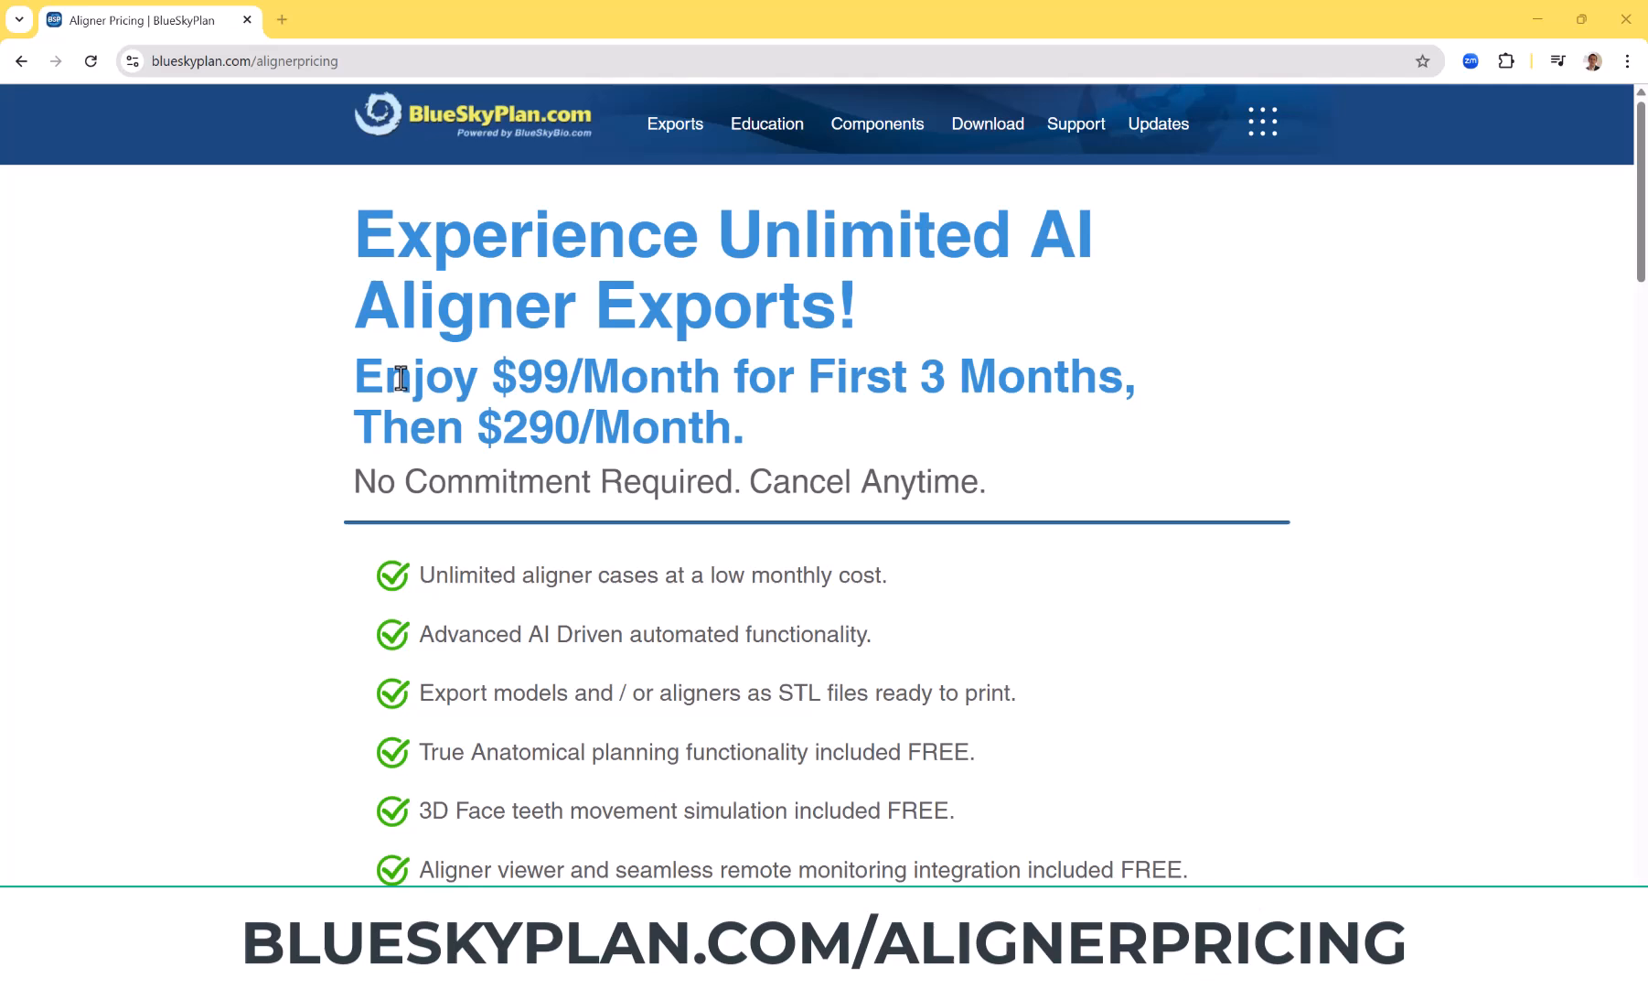
mouse_move(399, 381)
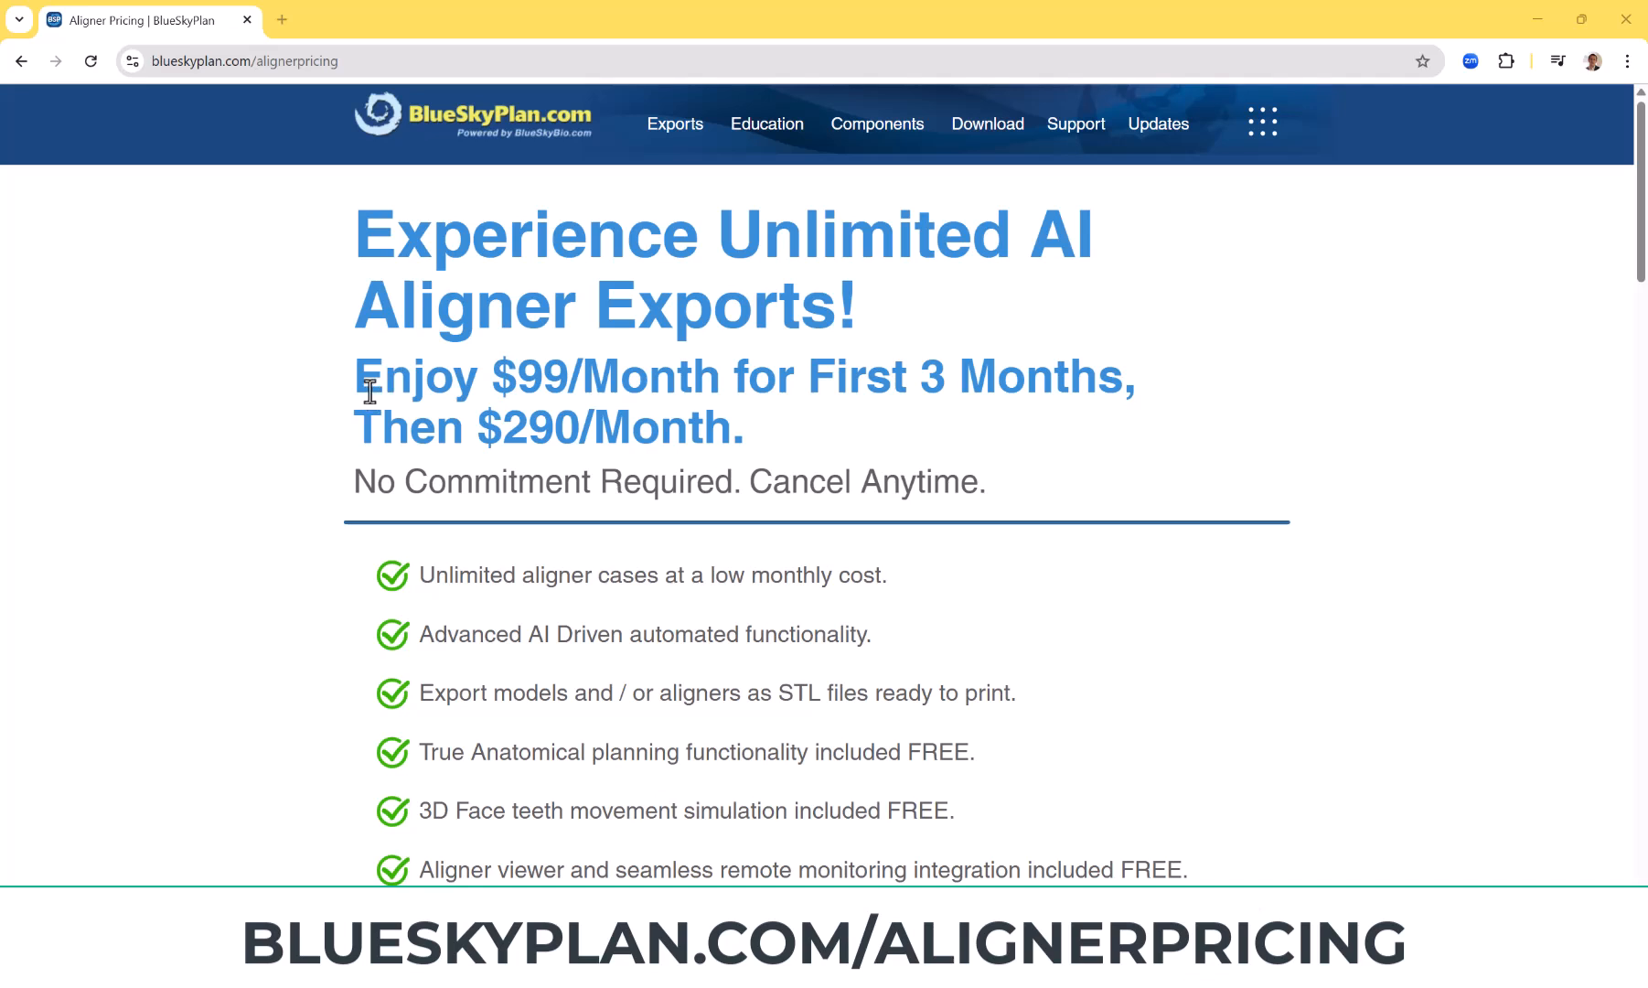
mouse_move(1041, 415)
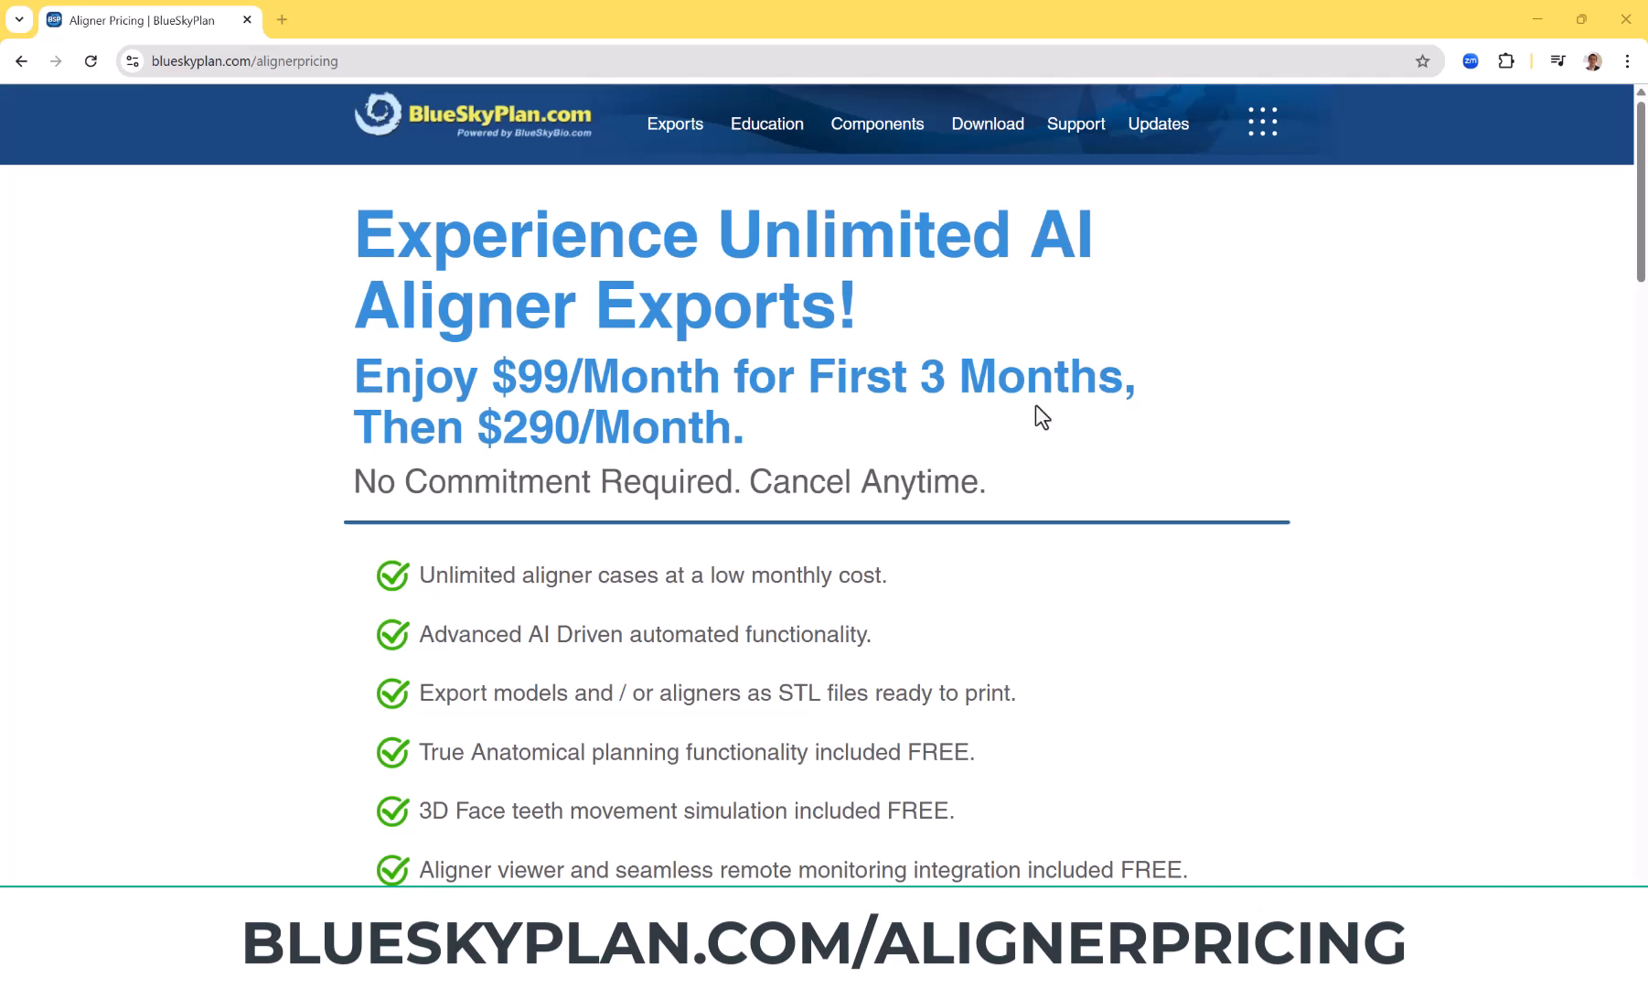
mouse_move(474, 435)
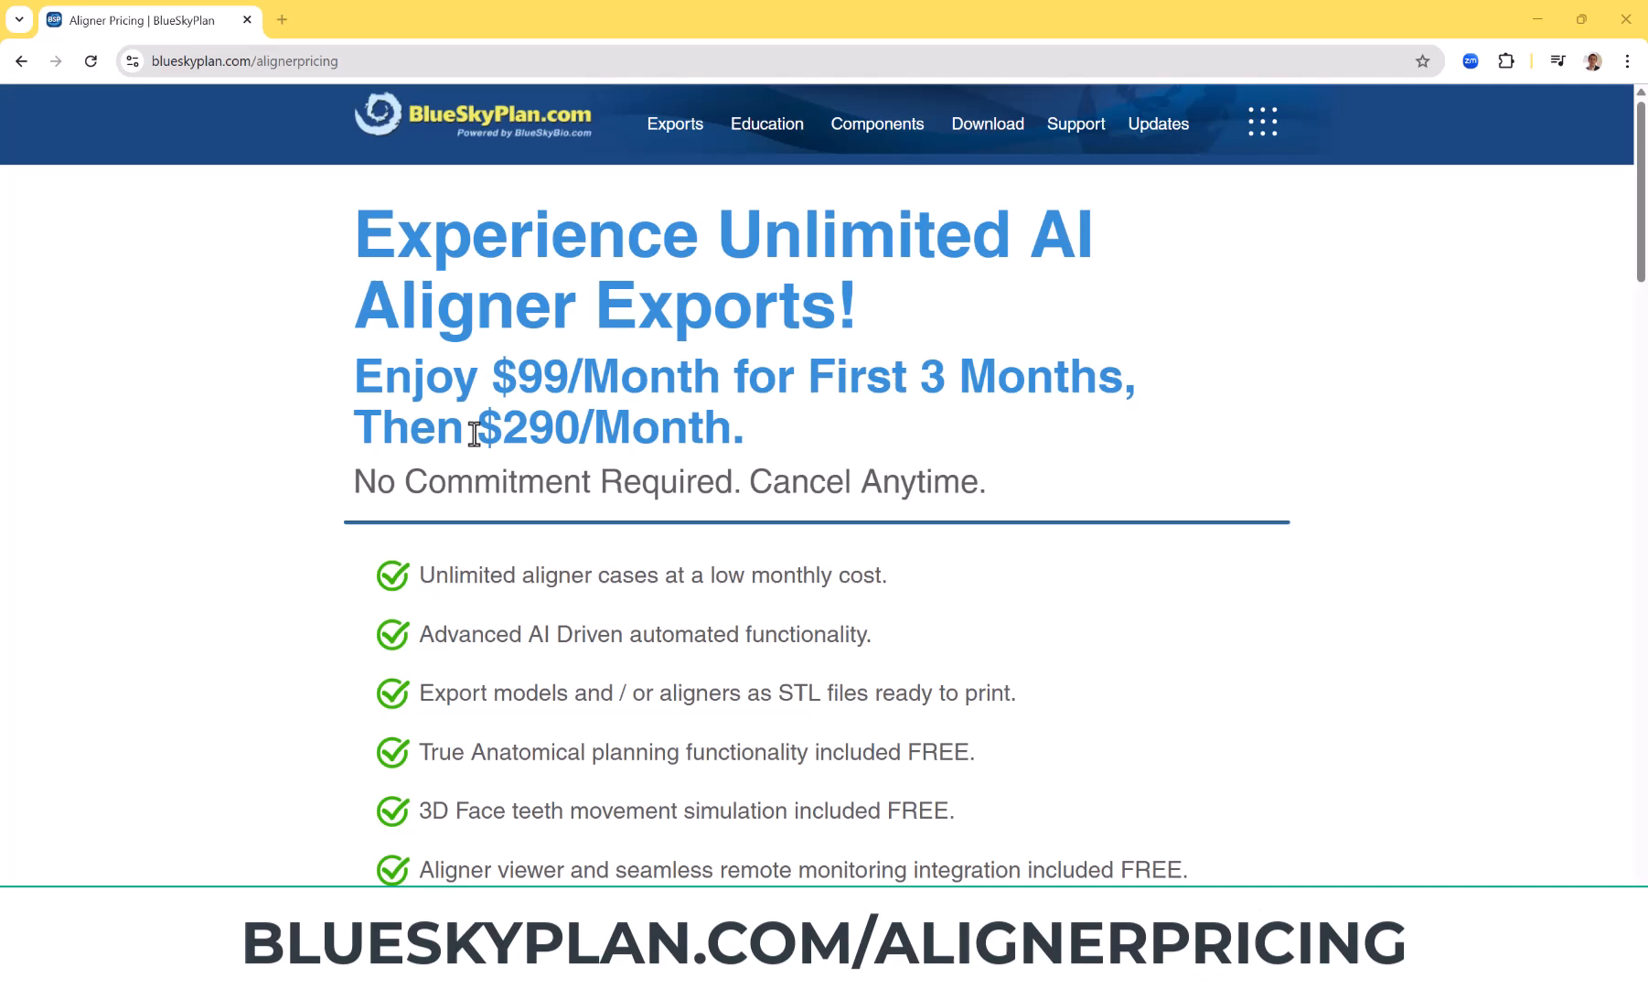
mouse_move(741, 435)
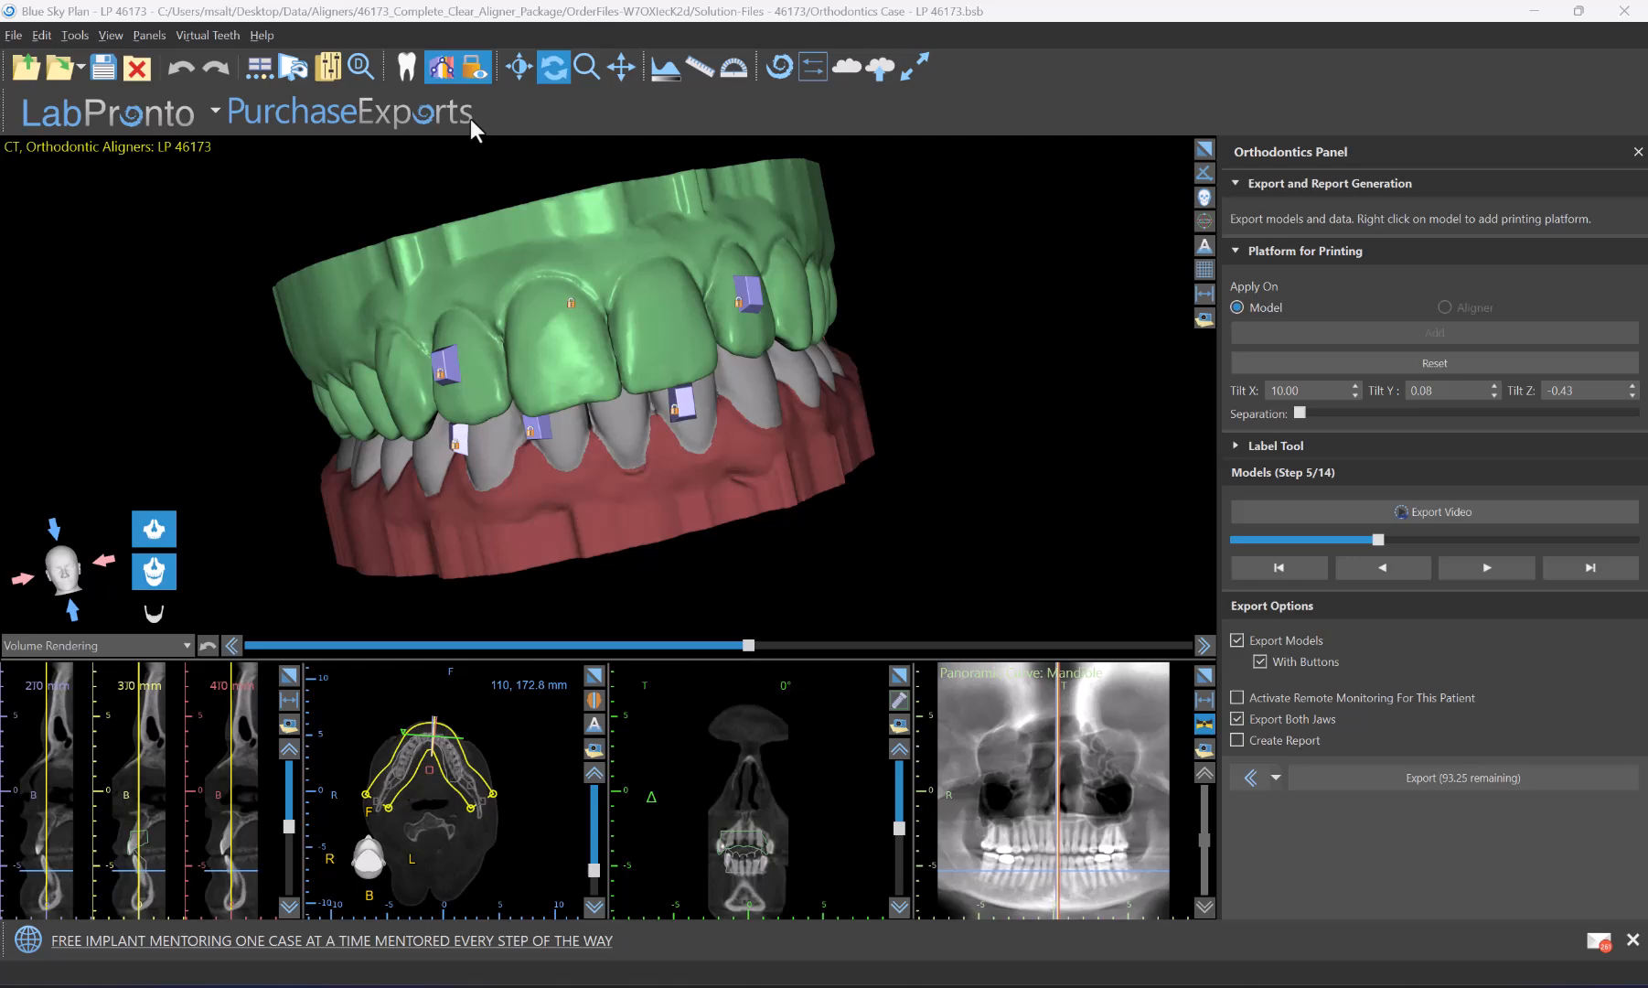
click(13, 35)
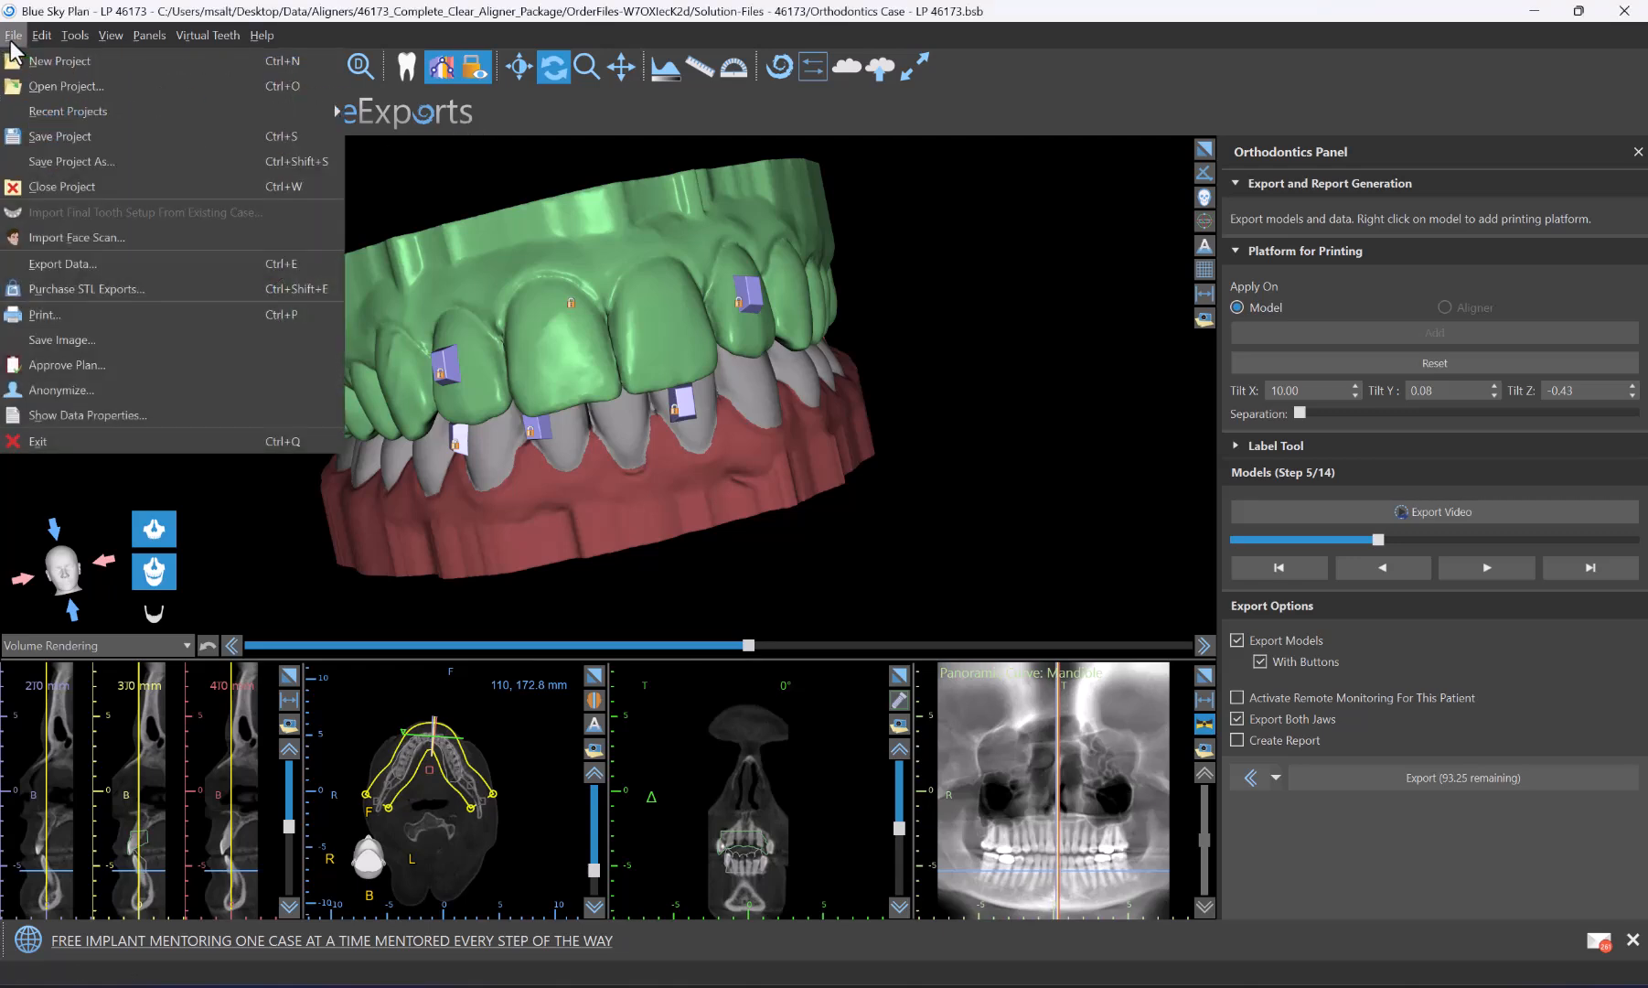
click(66, 86)
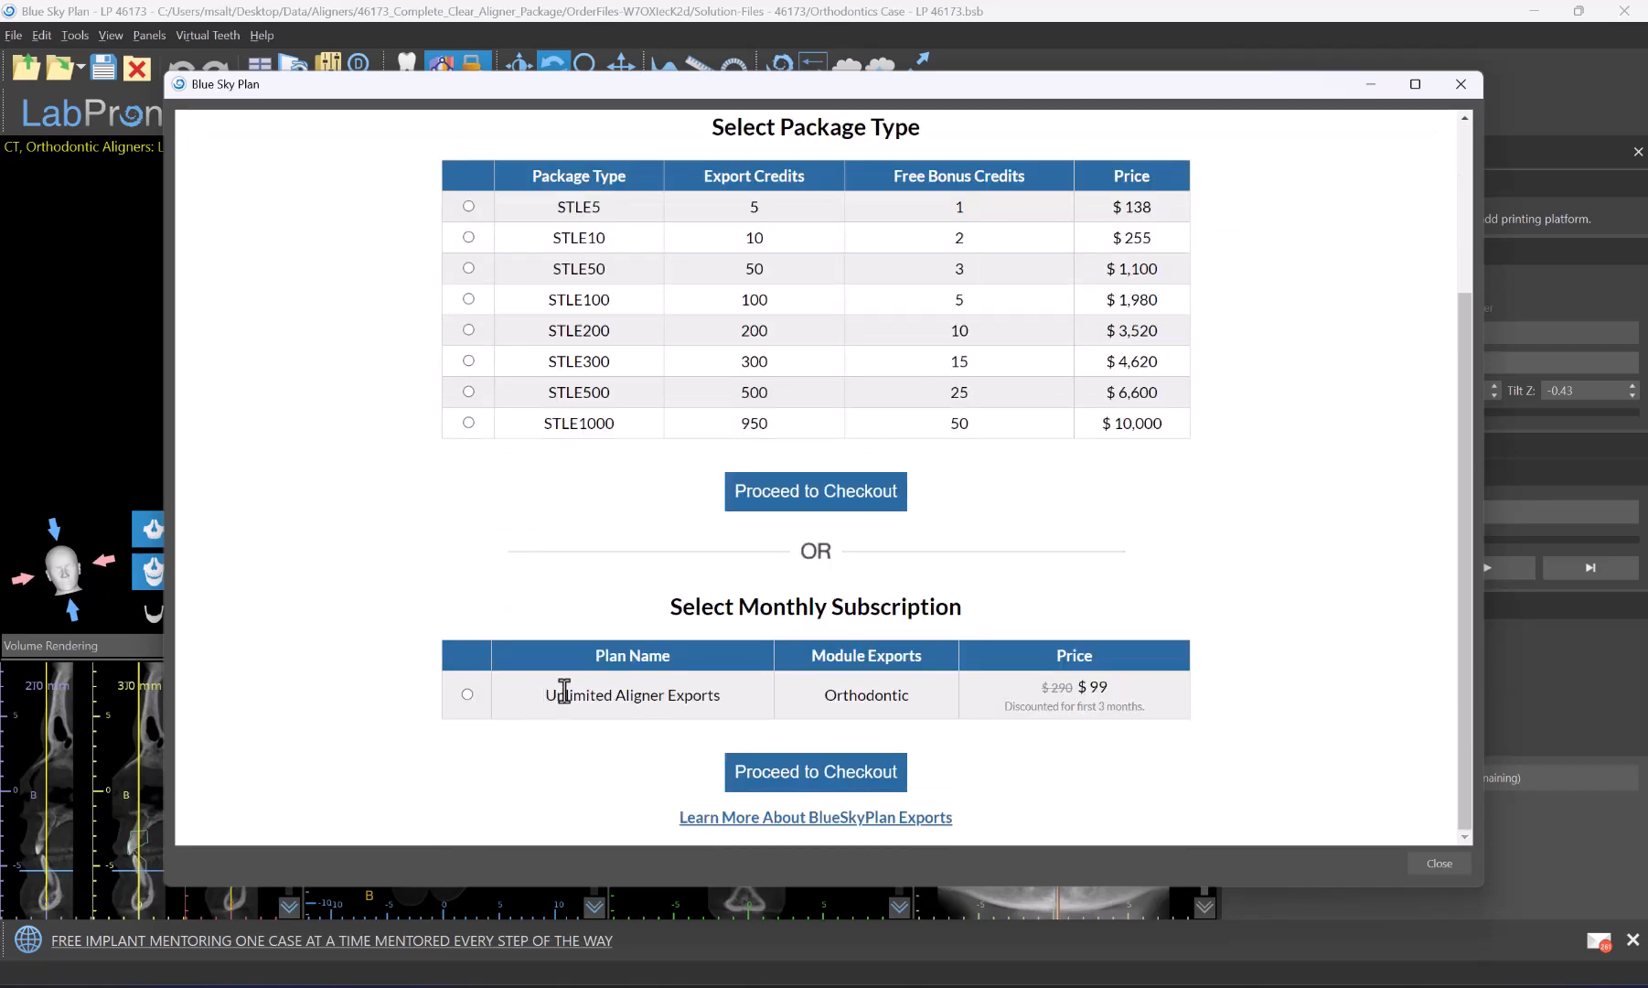
mouse_move(761, 719)
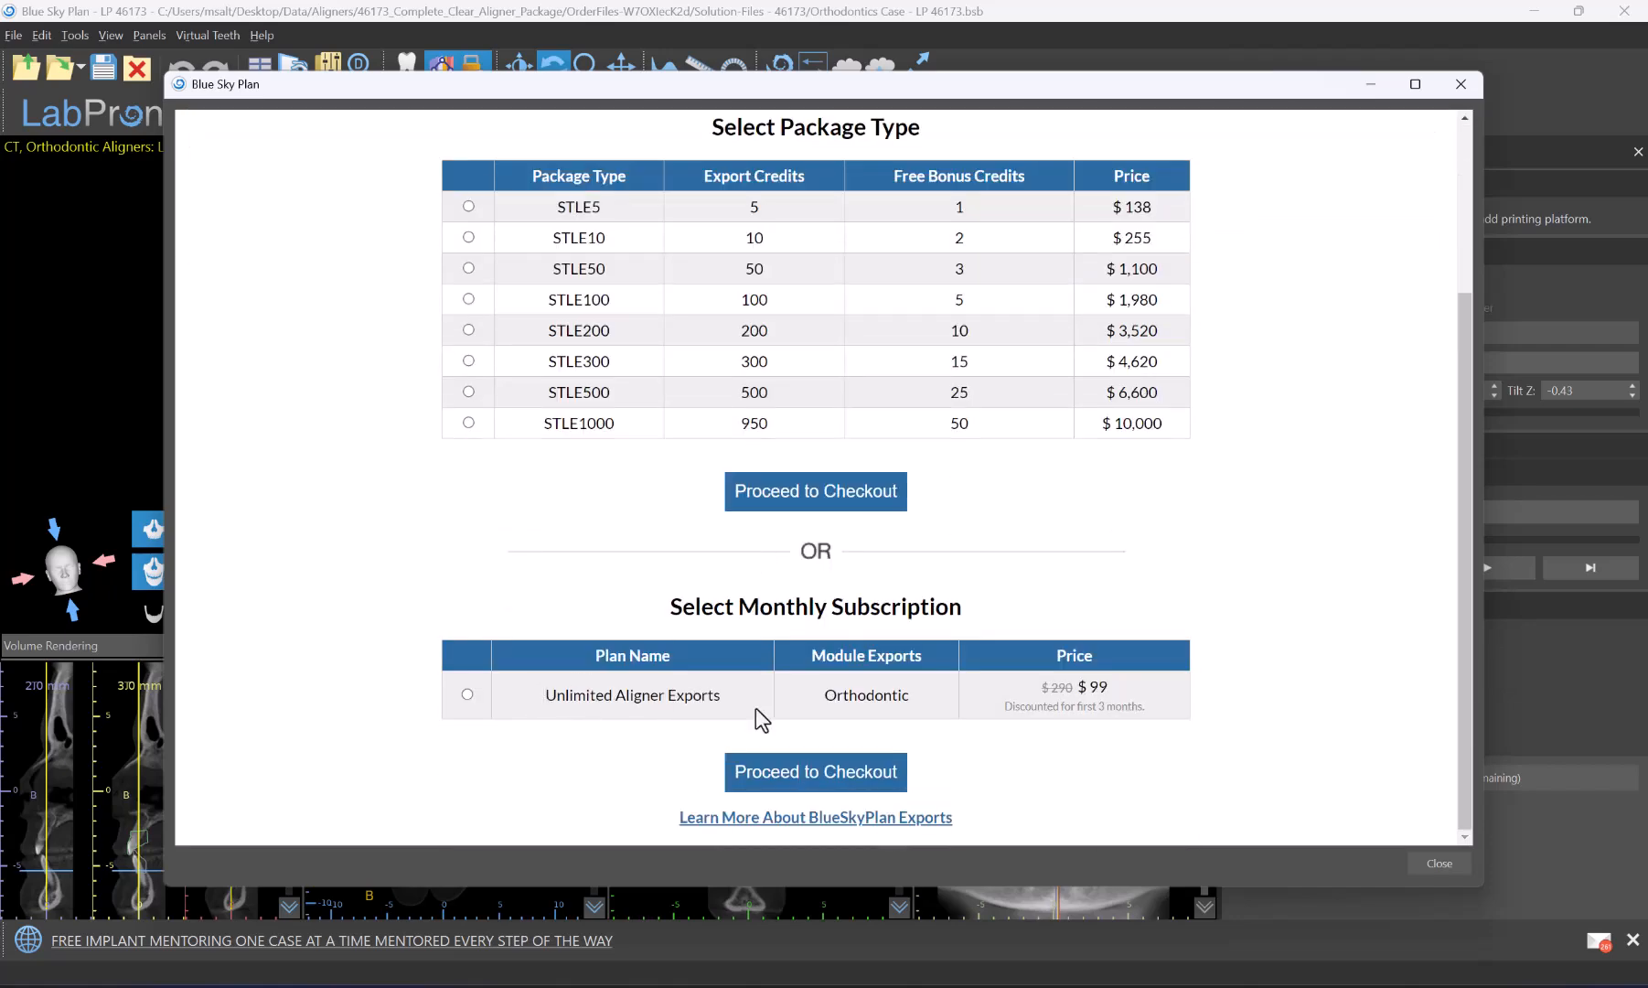
click(1438, 864)
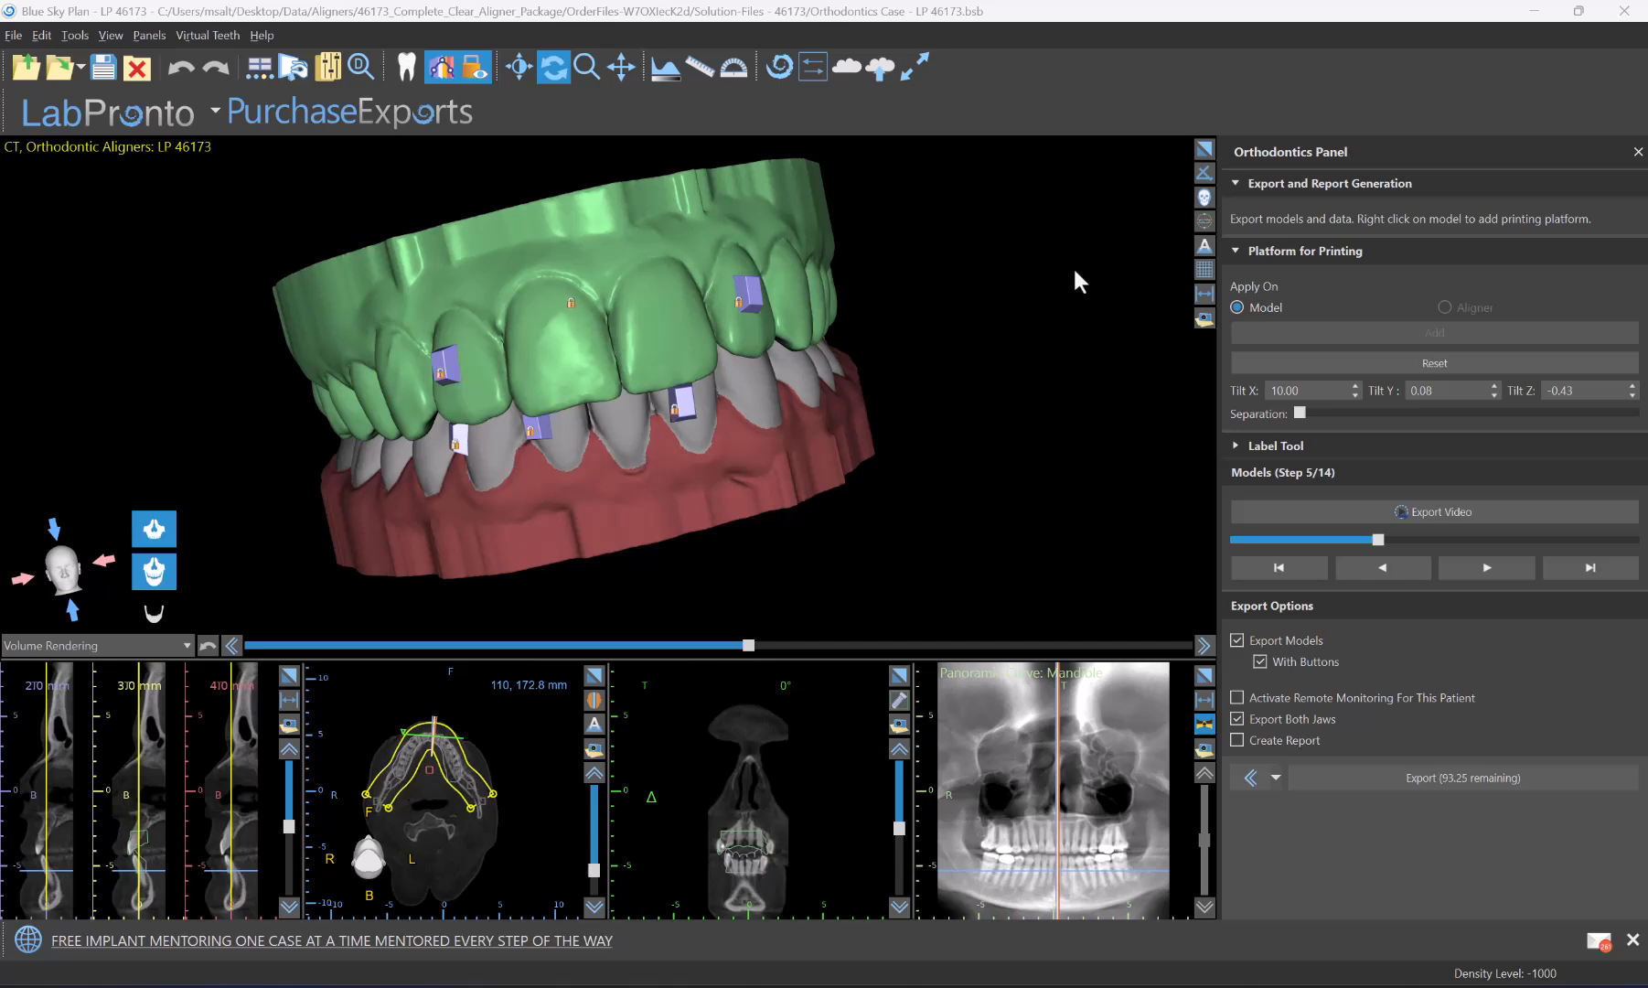
mouse_move(1023, 559)
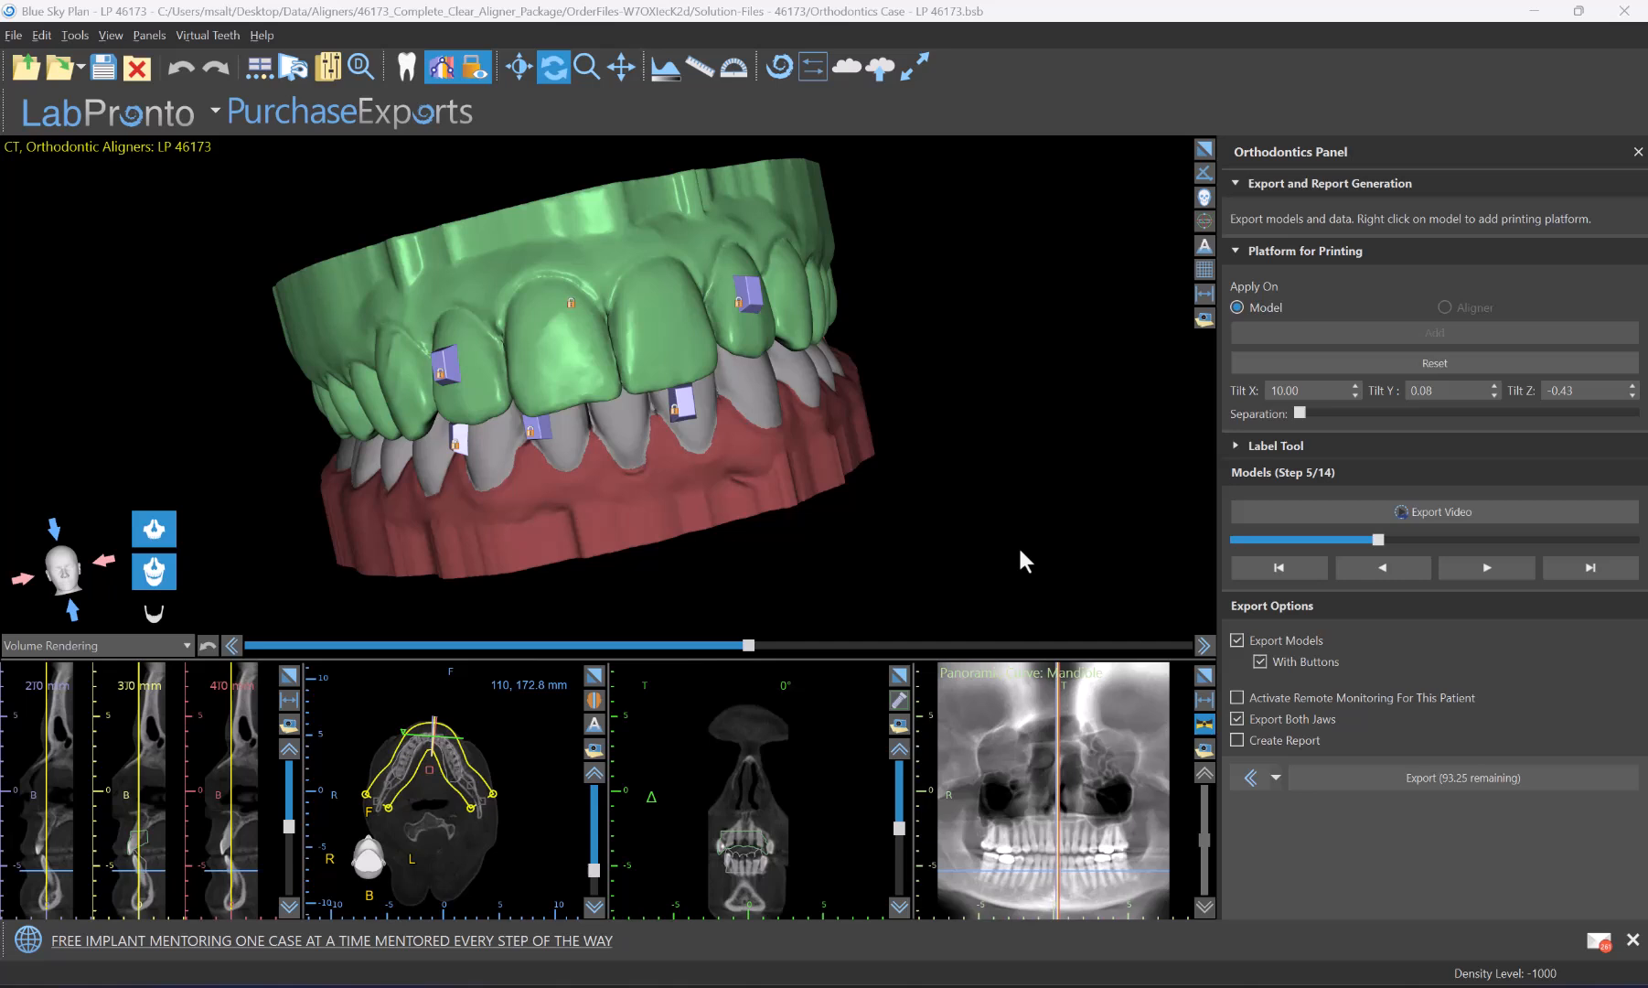
Enable Export Both Jaws and turn off Create Report, leaving Remote Monitoring unchecked
click(1588, 567)
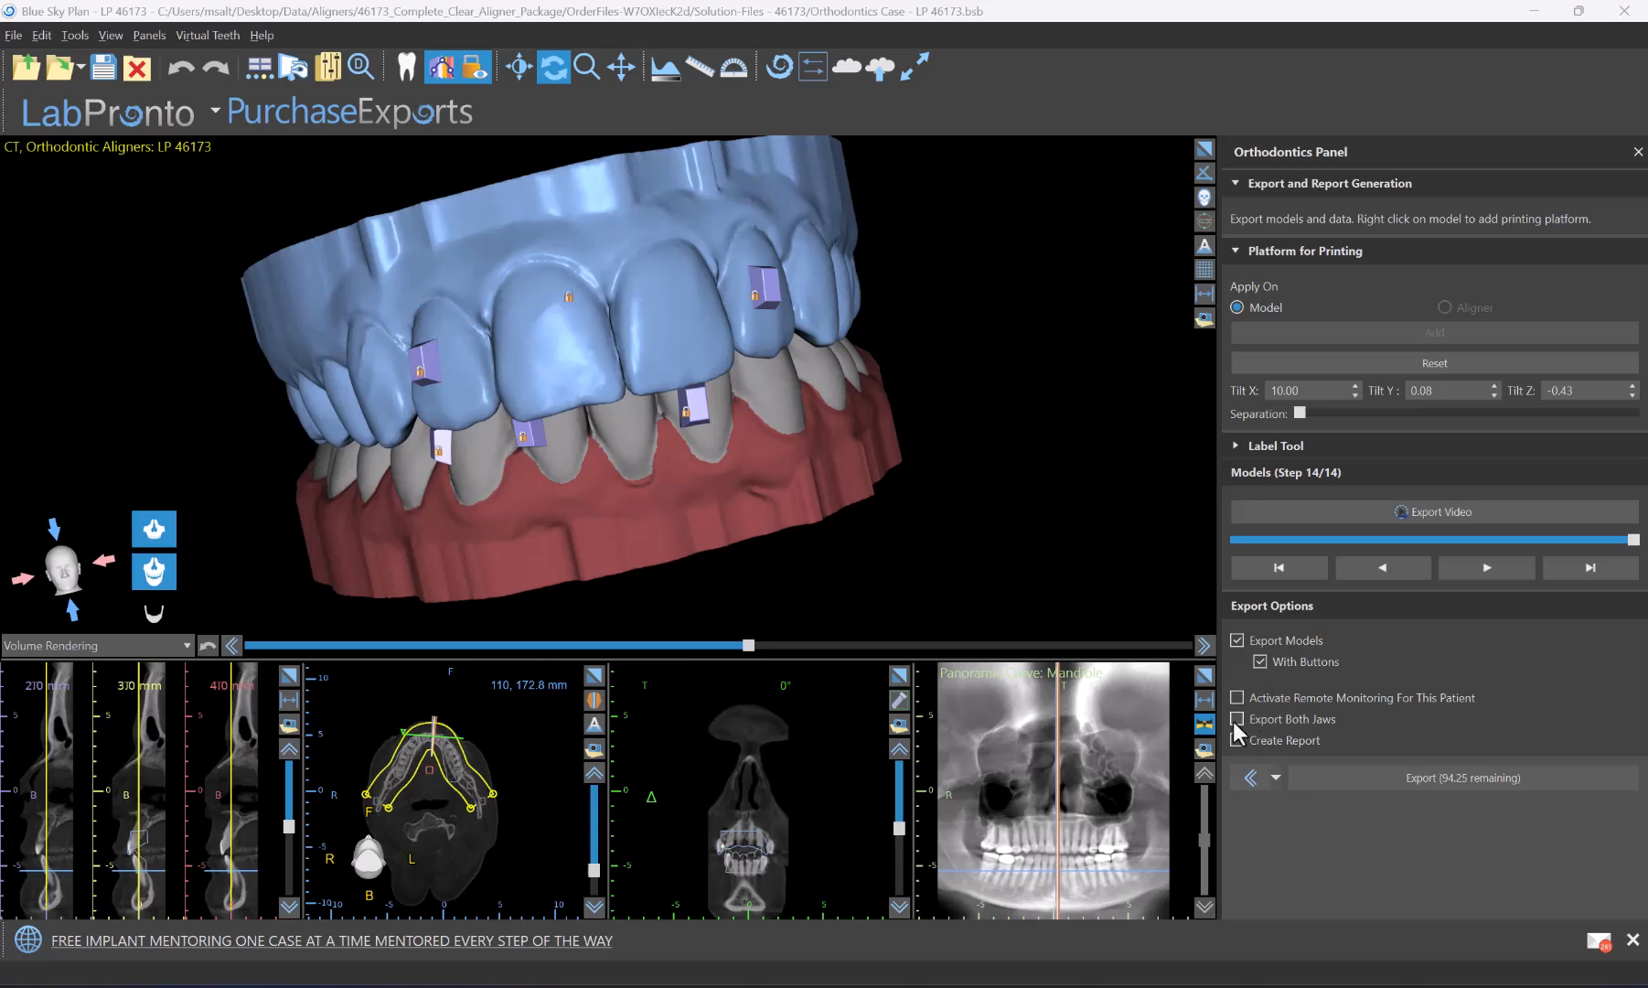
click(1236, 720)
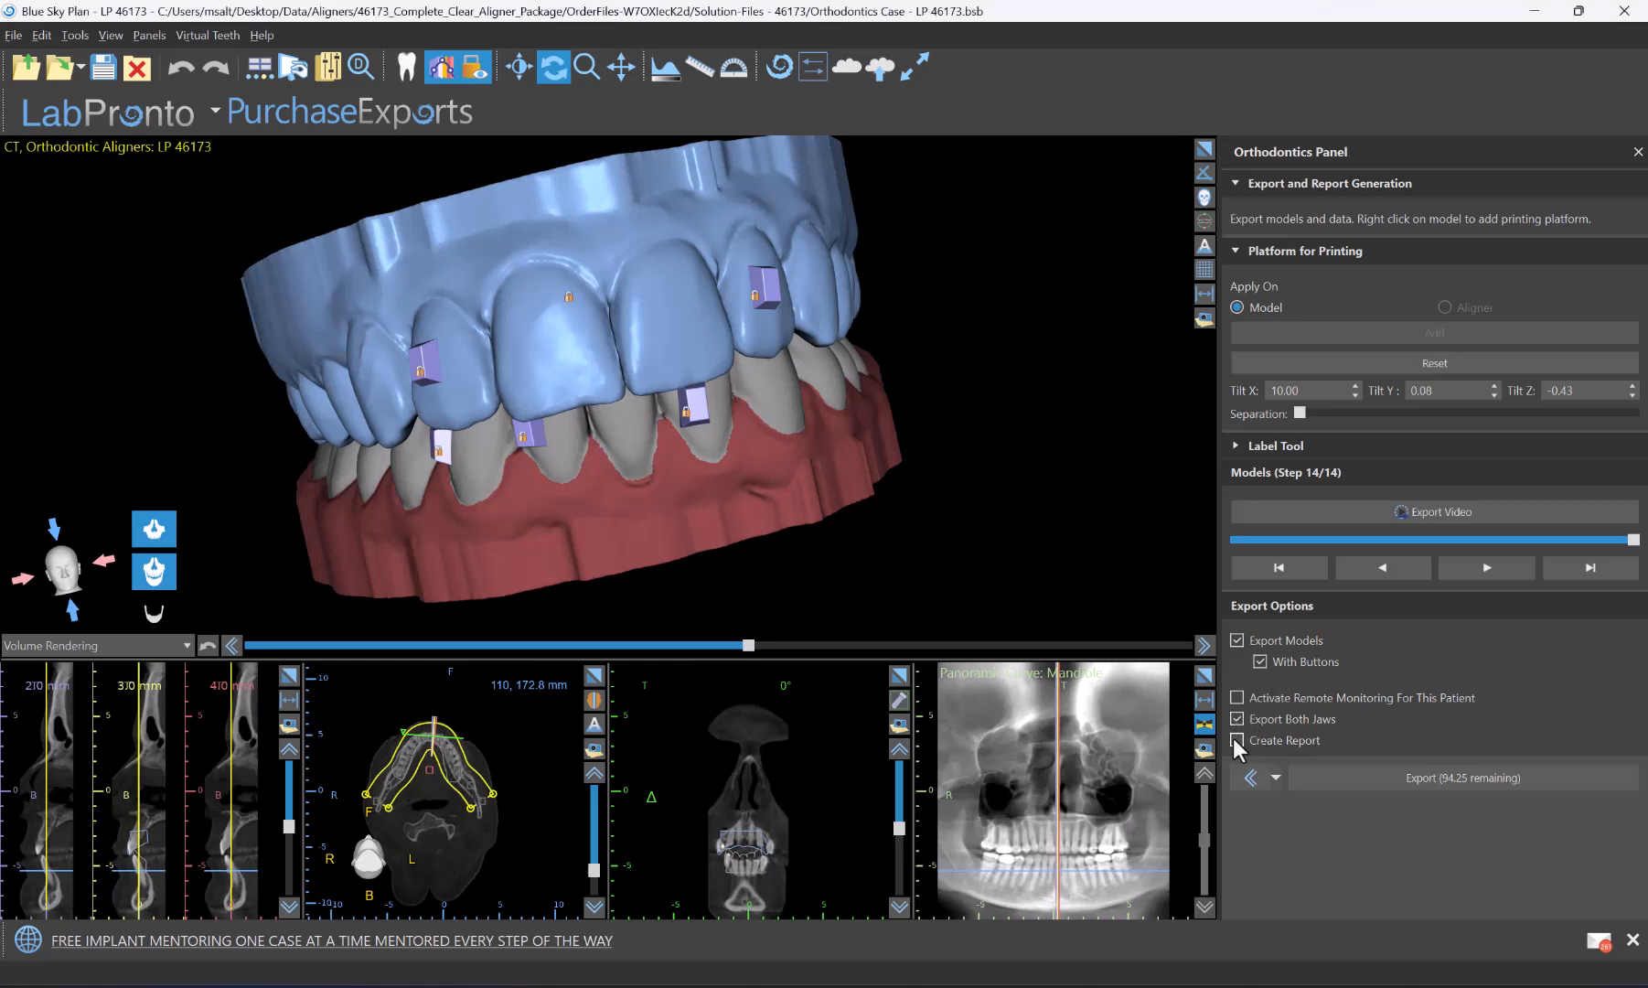
click(1237, 719)
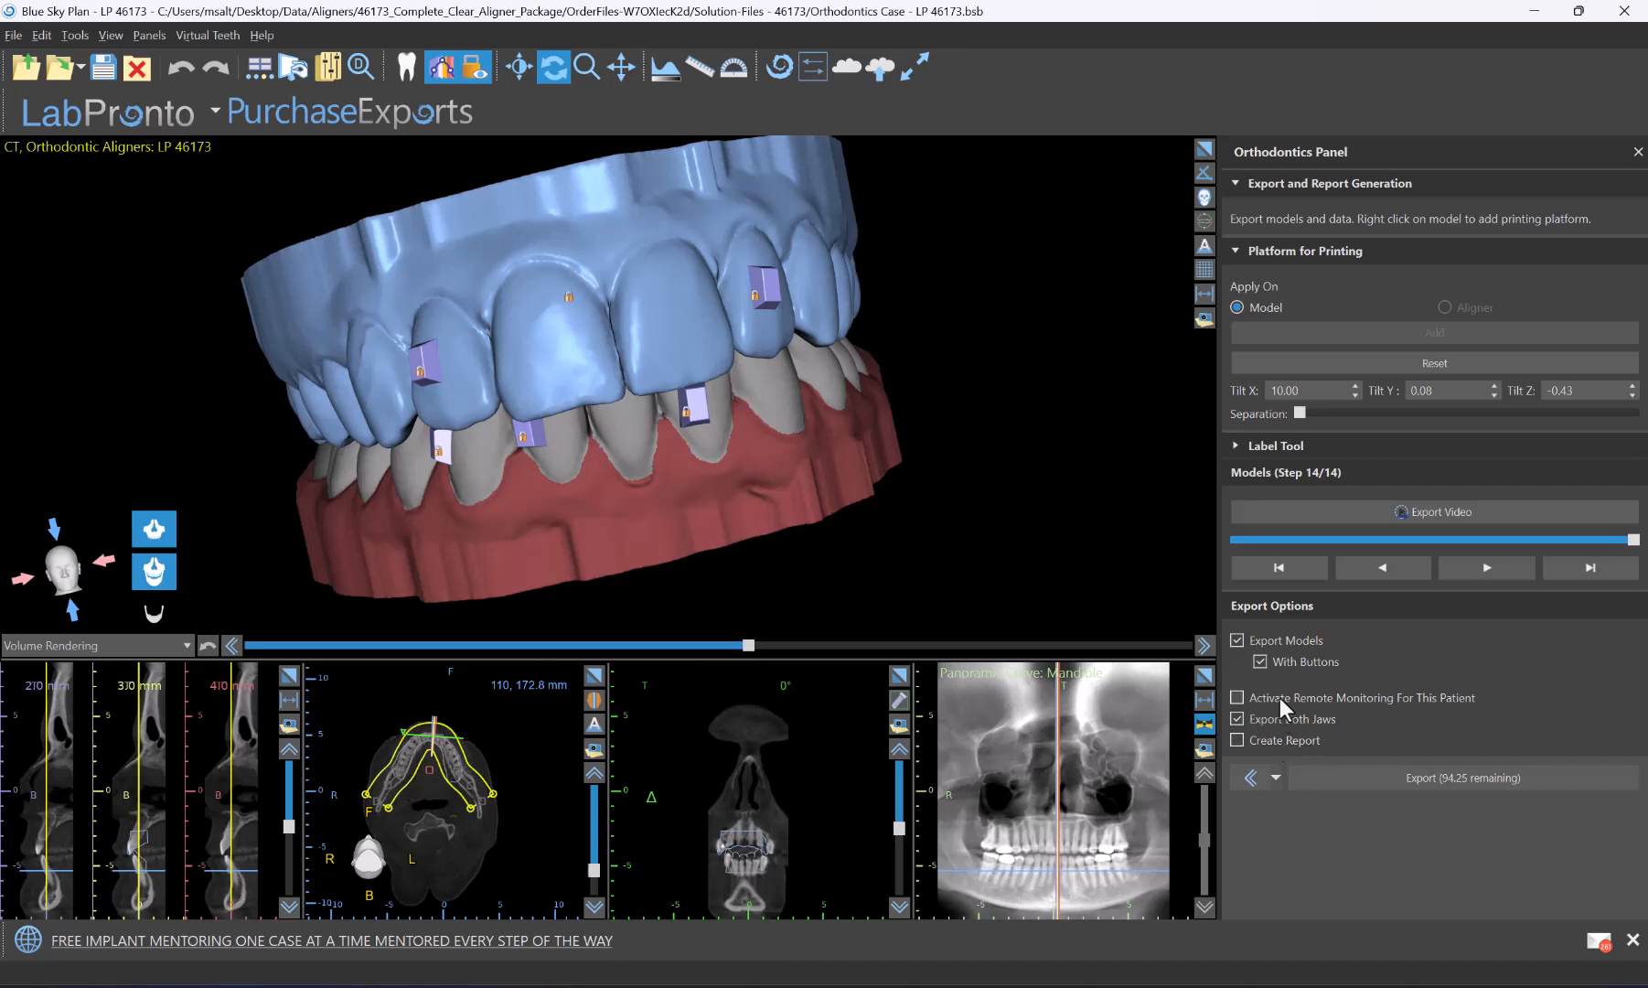
click(1237, 719)
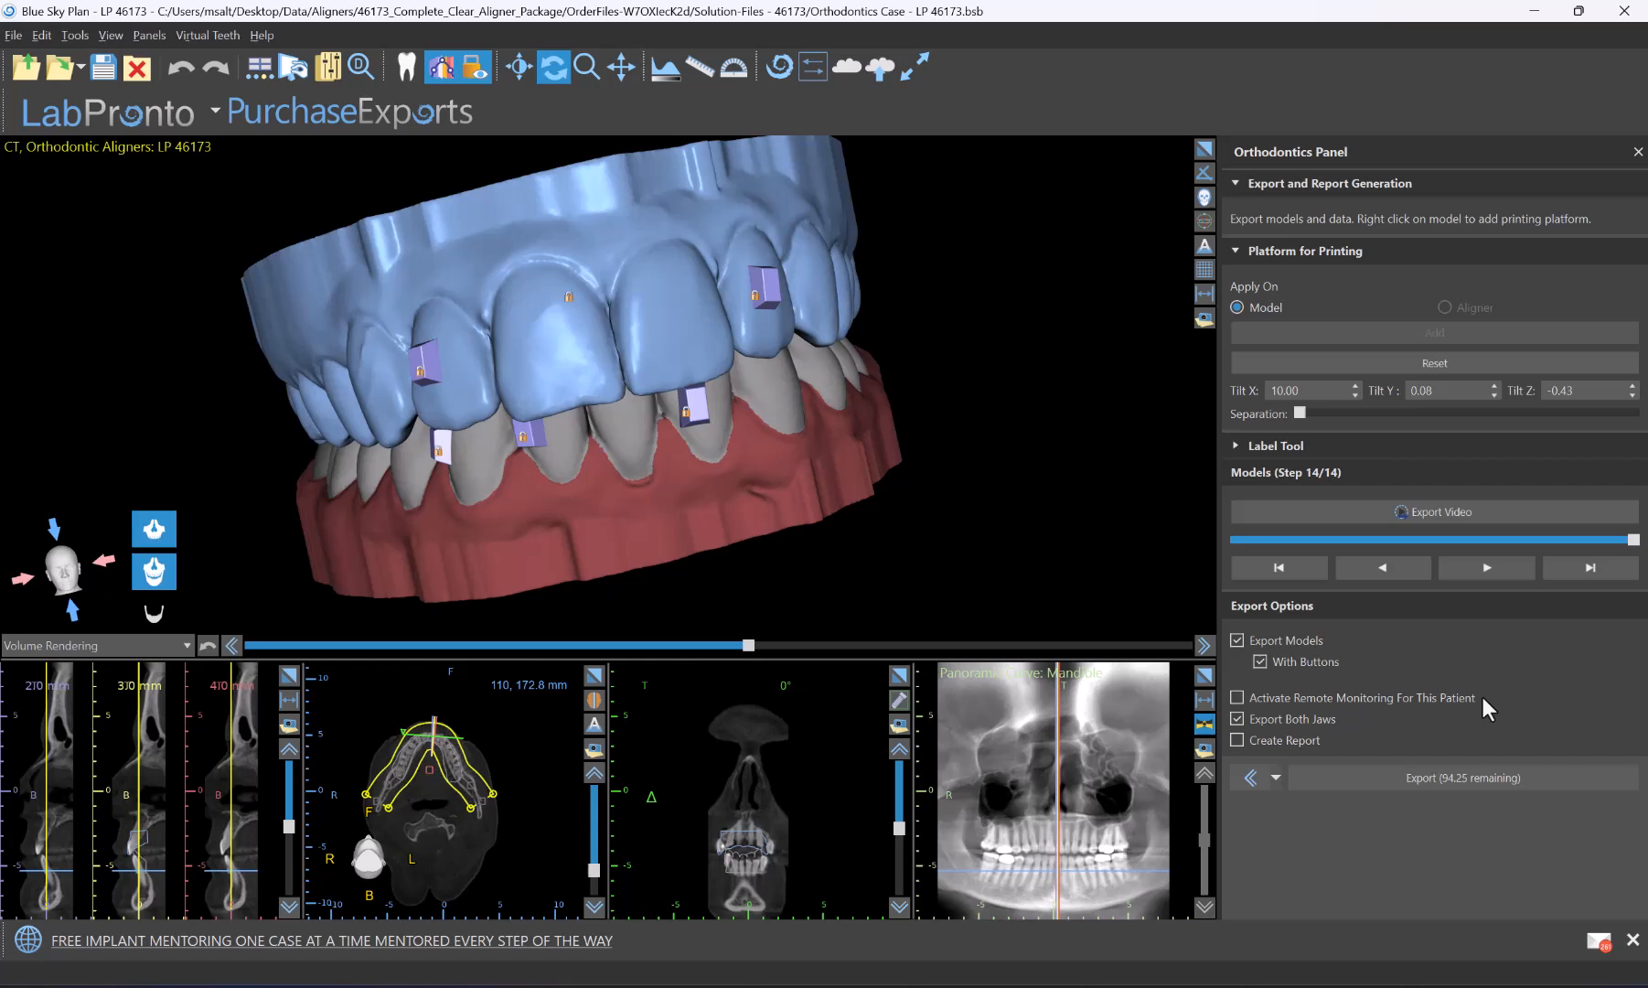
click(1238, 696)
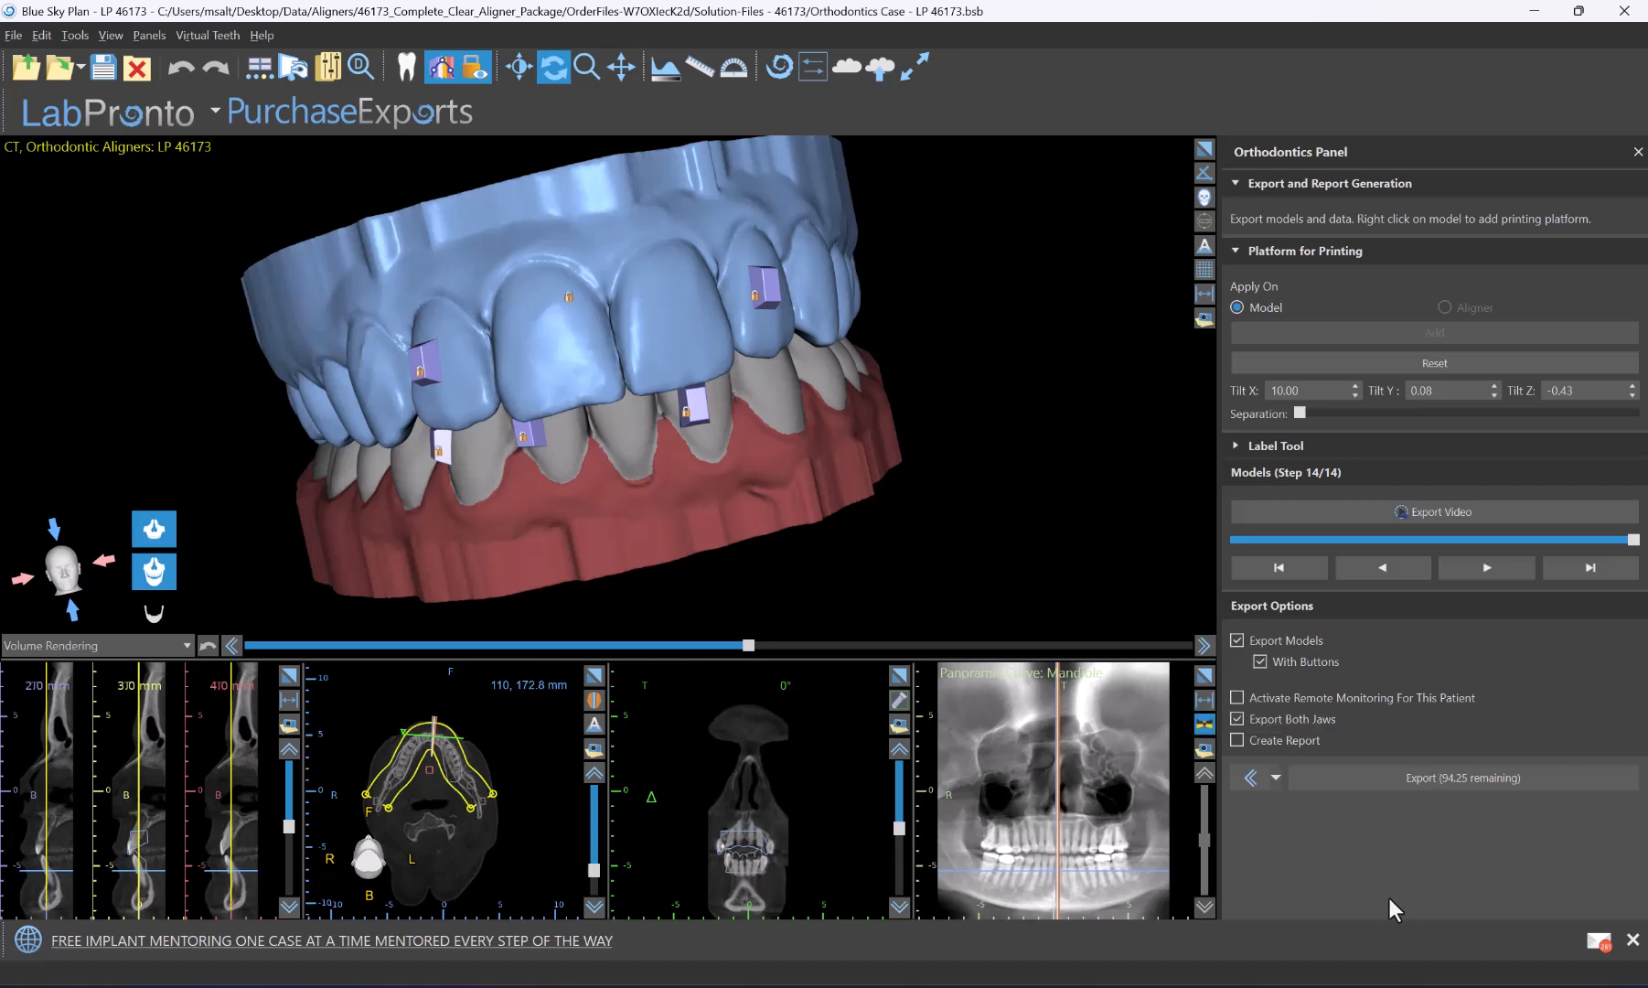
Start the aligner model export and confirm proceeding
click(1461, 778)
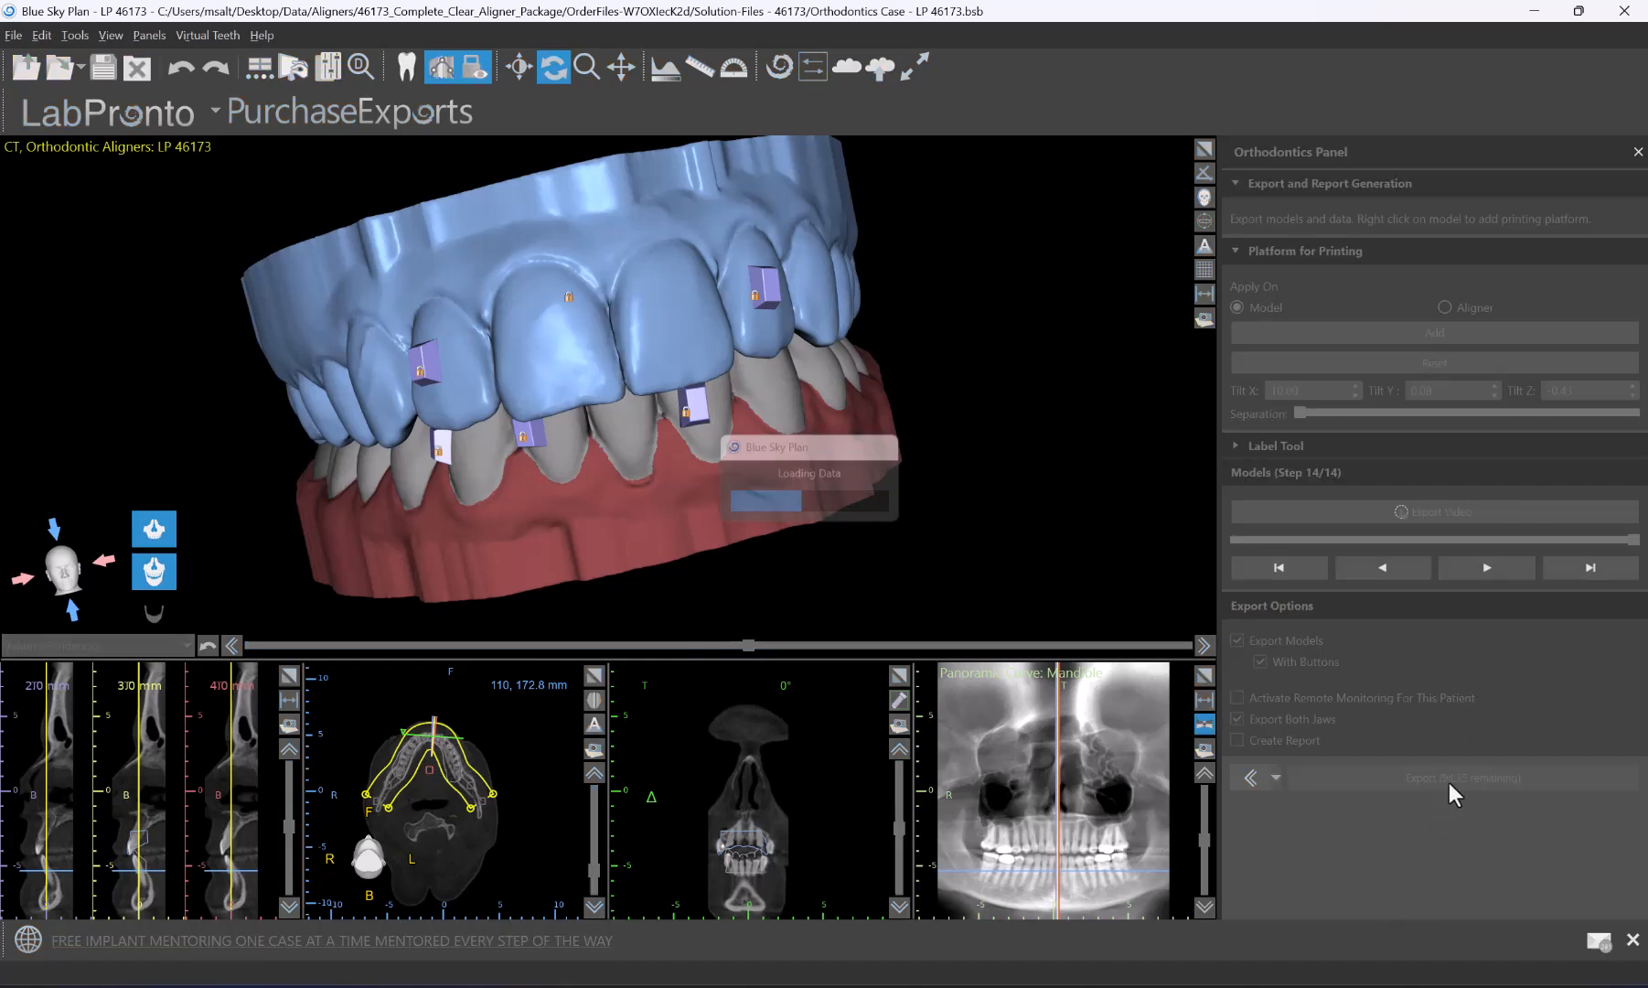
click(1460, 777)
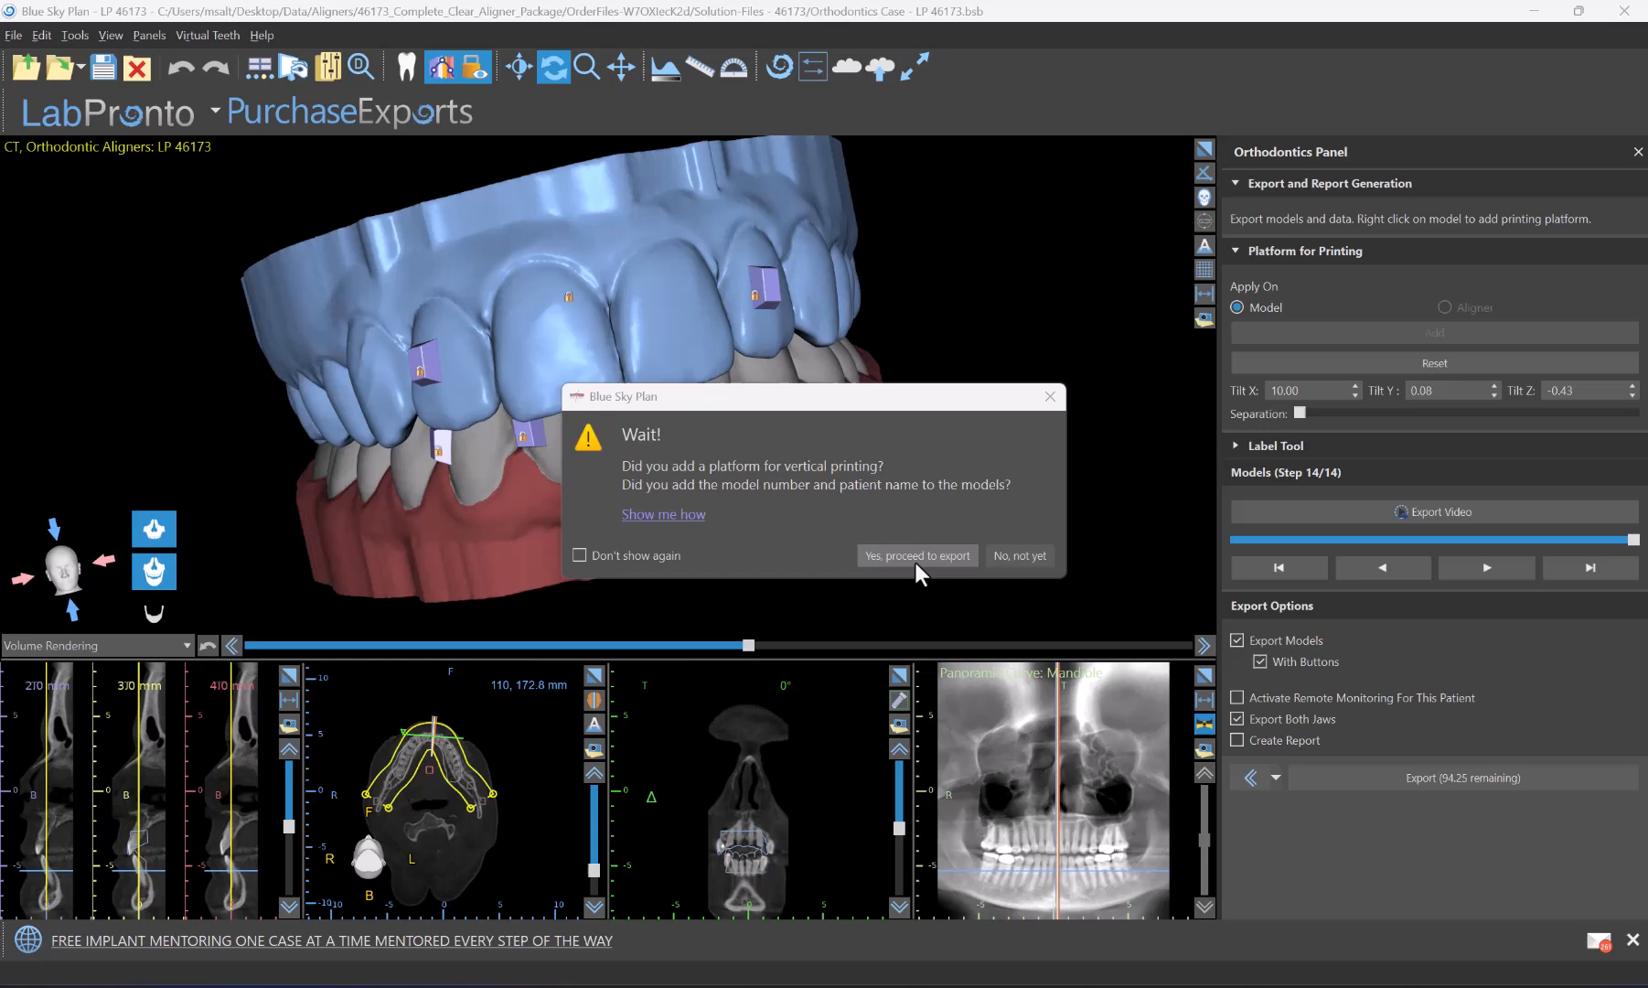
mouse_move(891, 572)
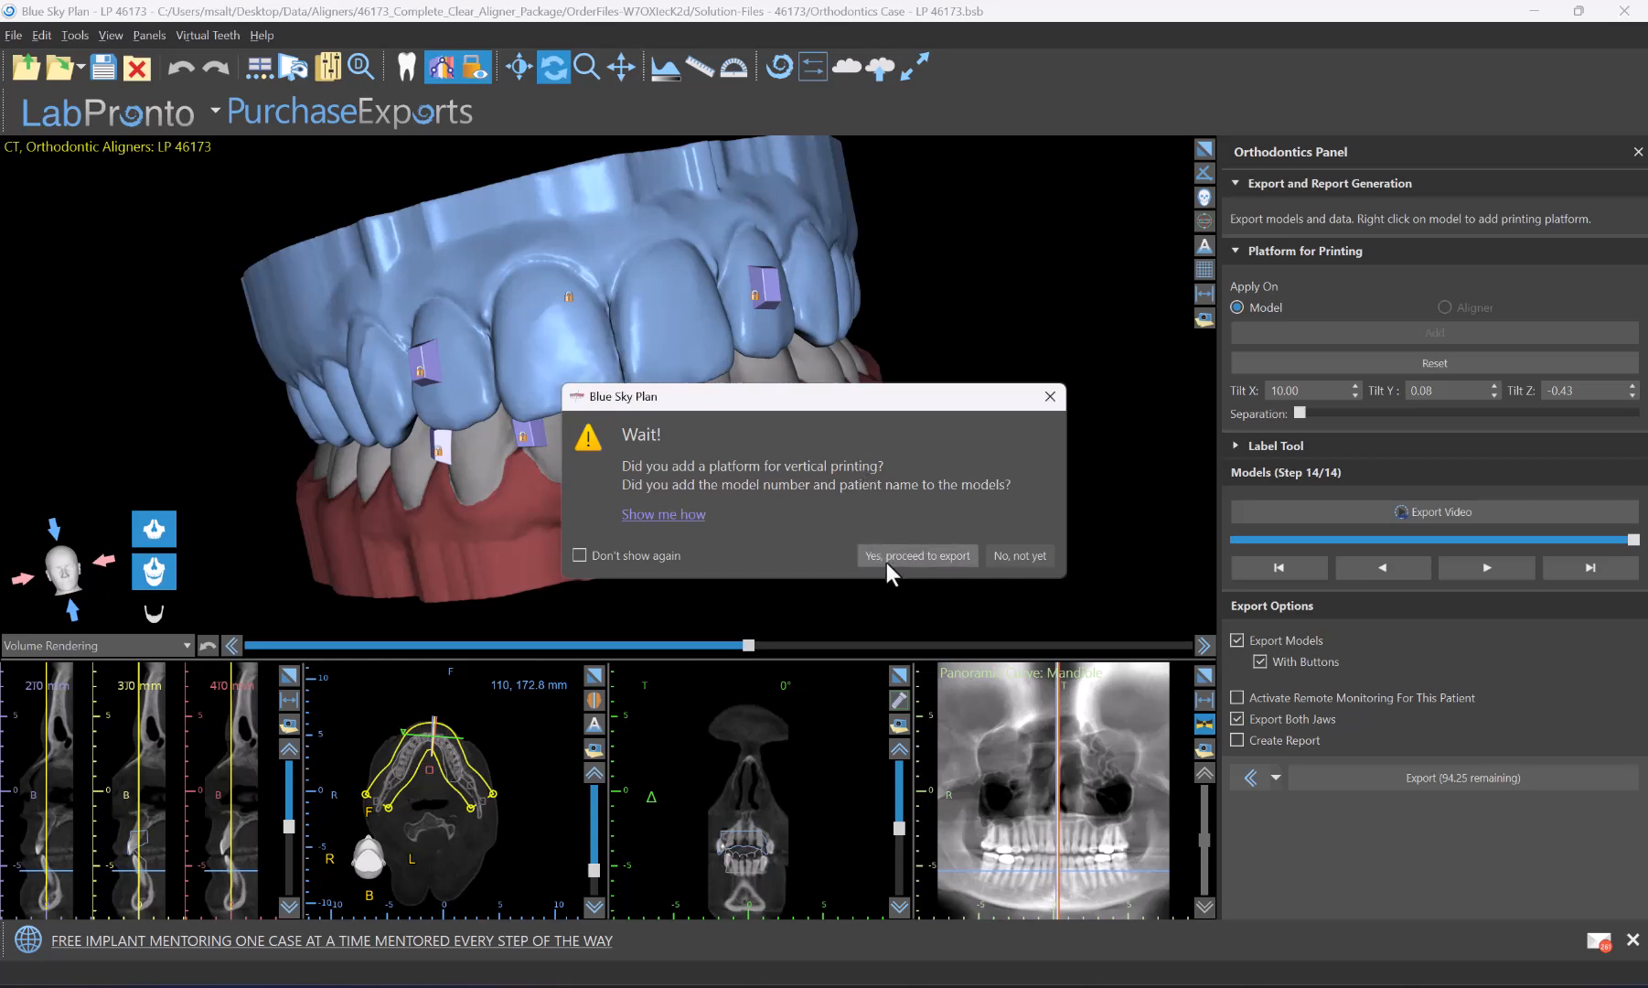
click(915, 554)
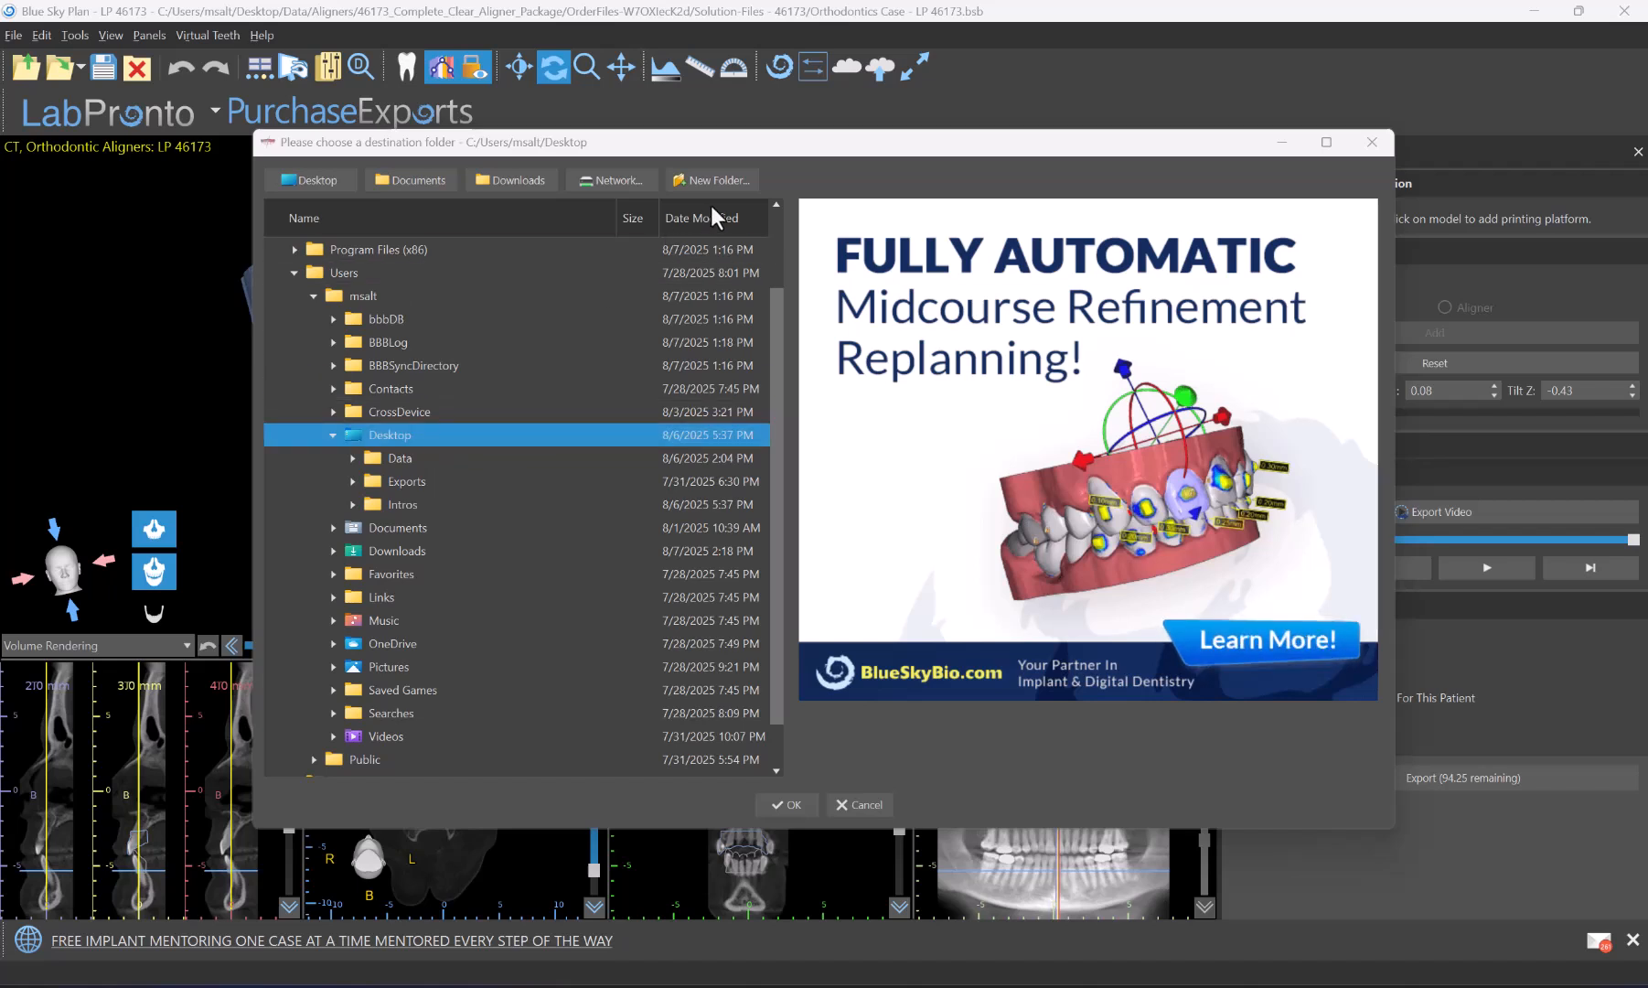
Create a desktop folder named Sky Blue Aligner Model Exports as the export destination
click(714, 179)
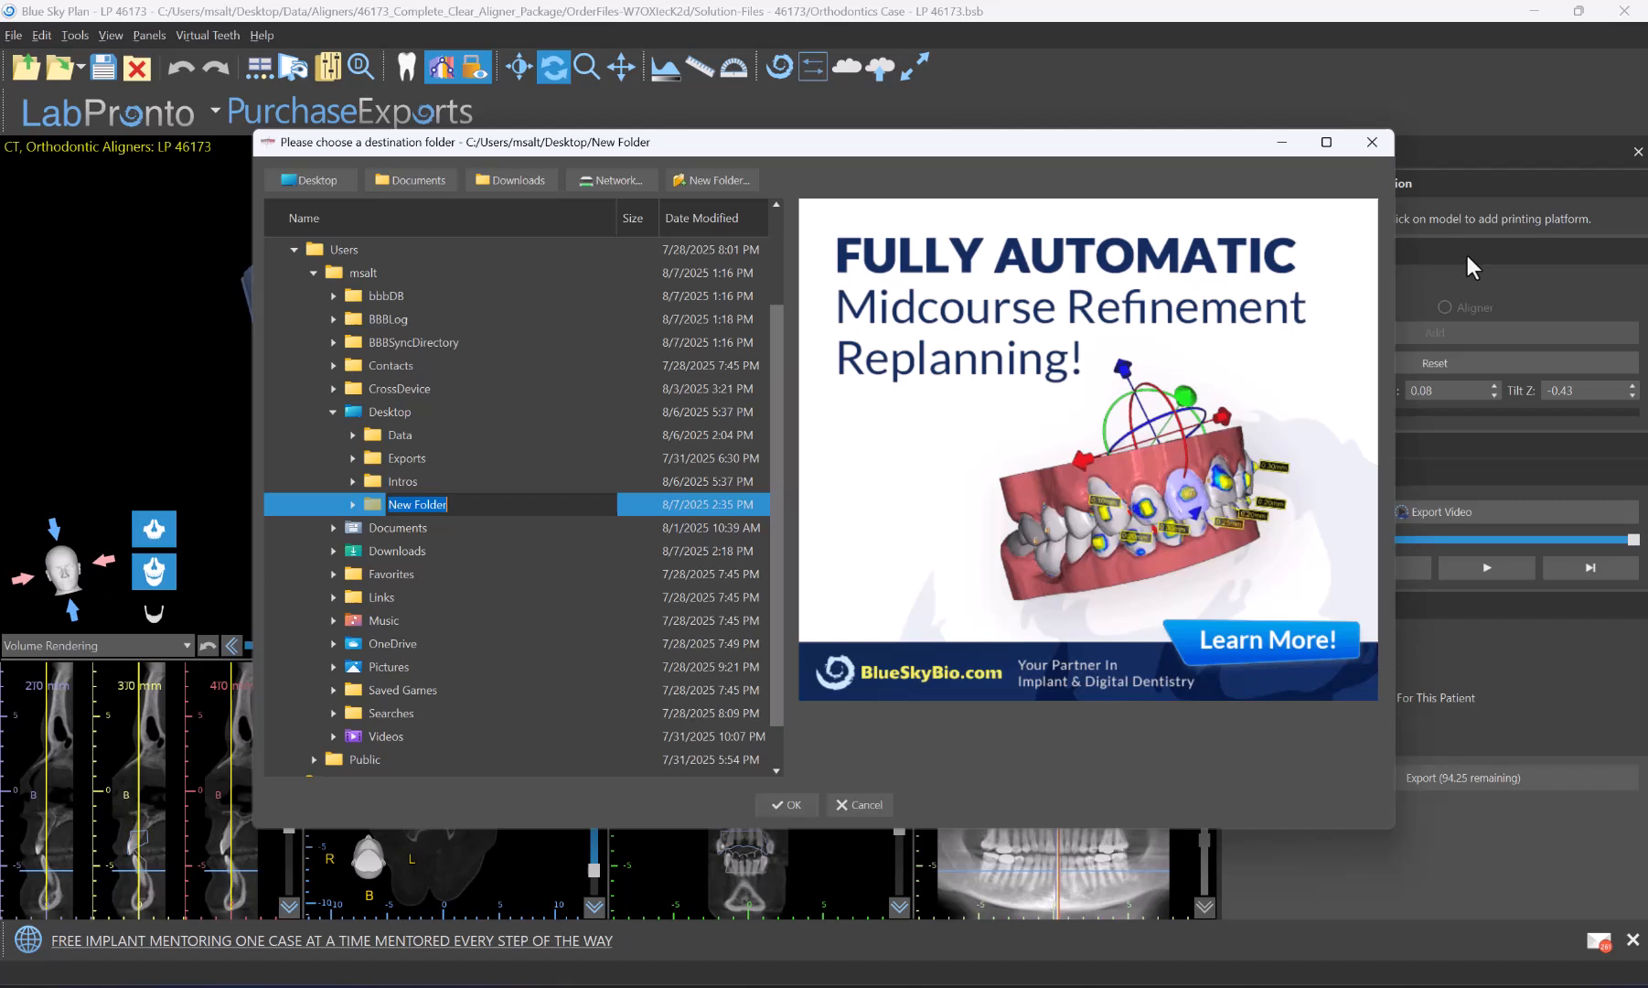
text(Sky Blue)
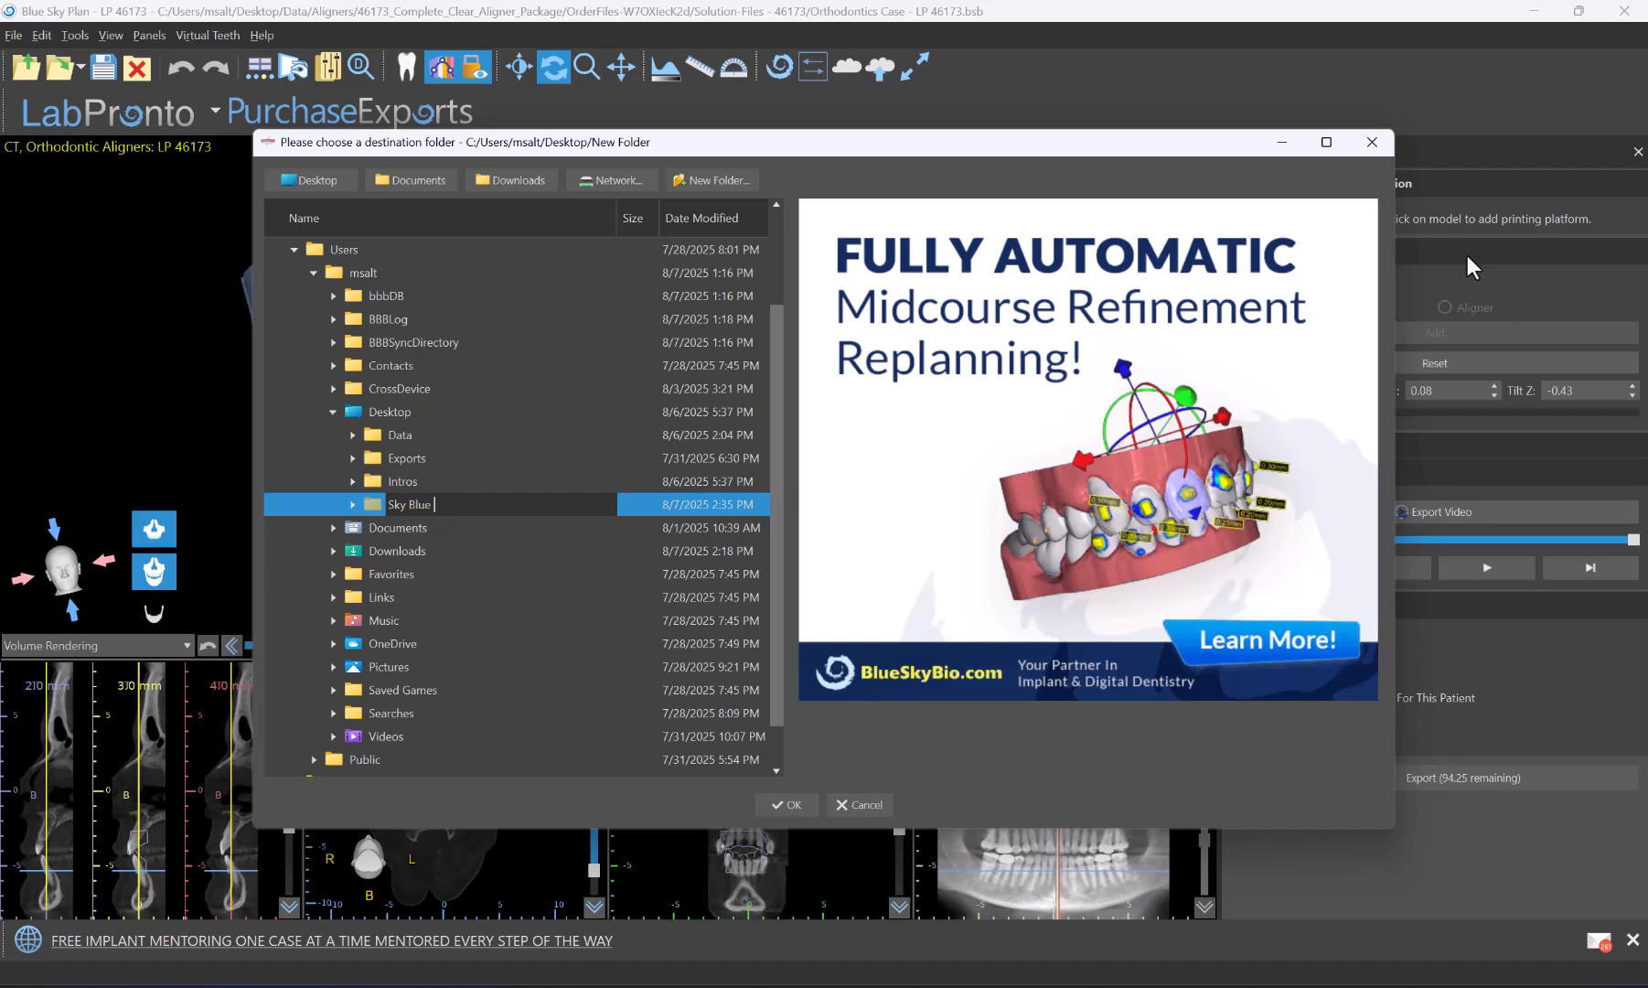
text(Aligner Model Exports)
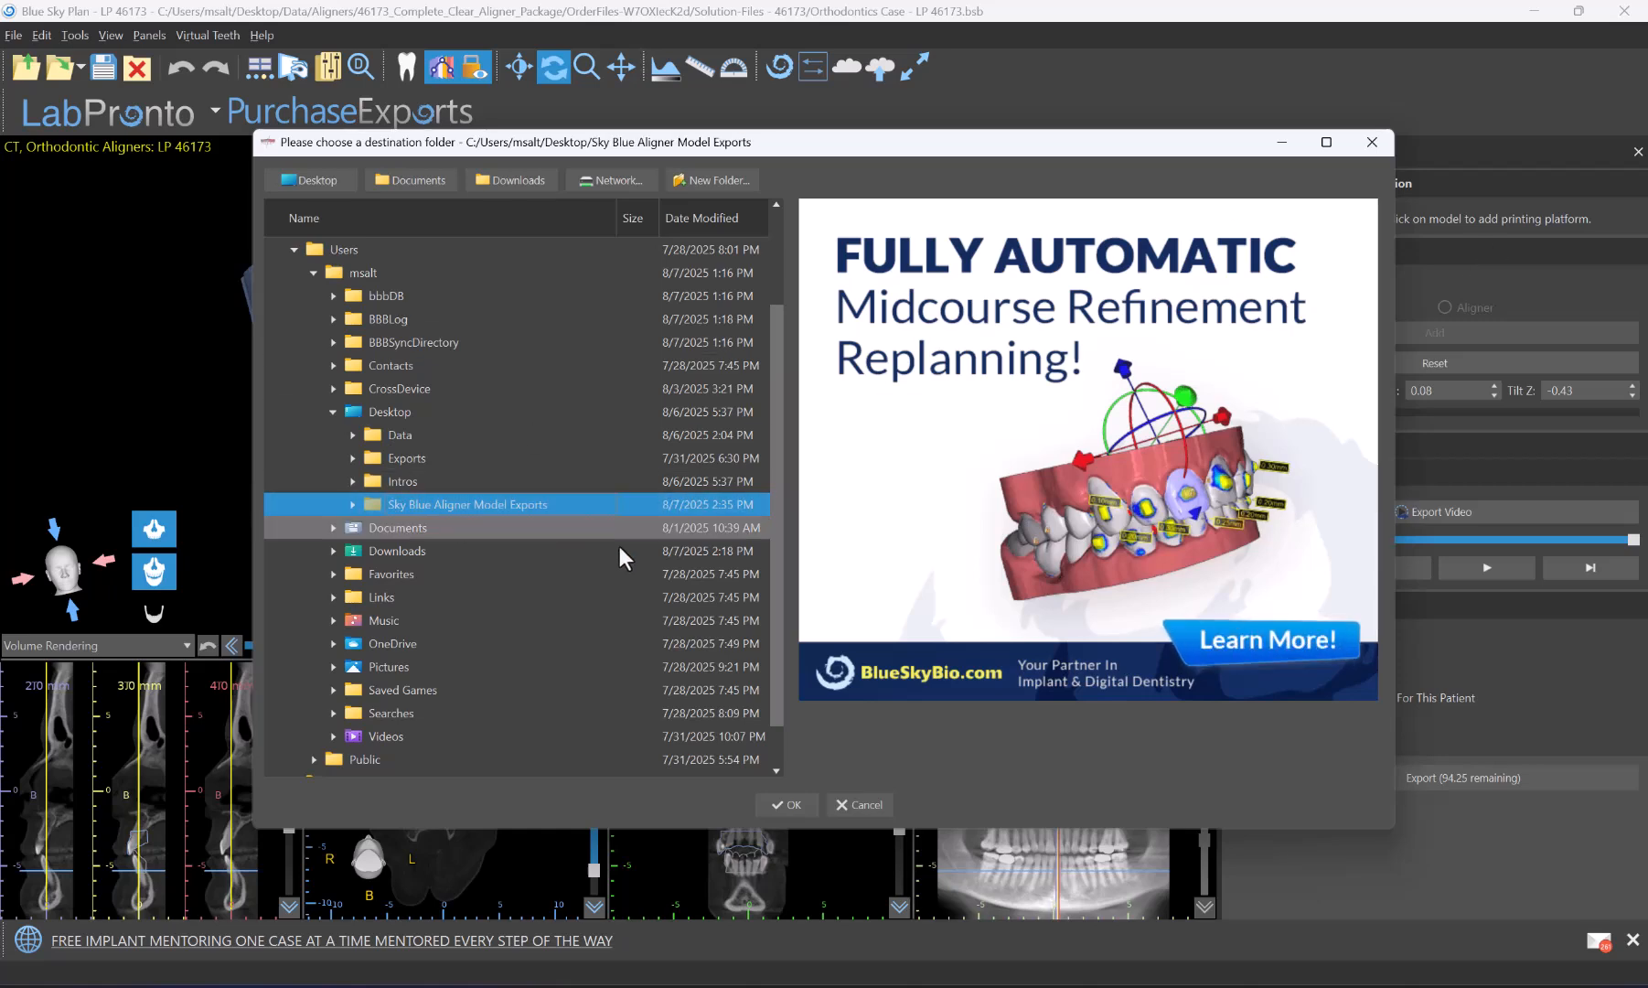
click(785, 803)
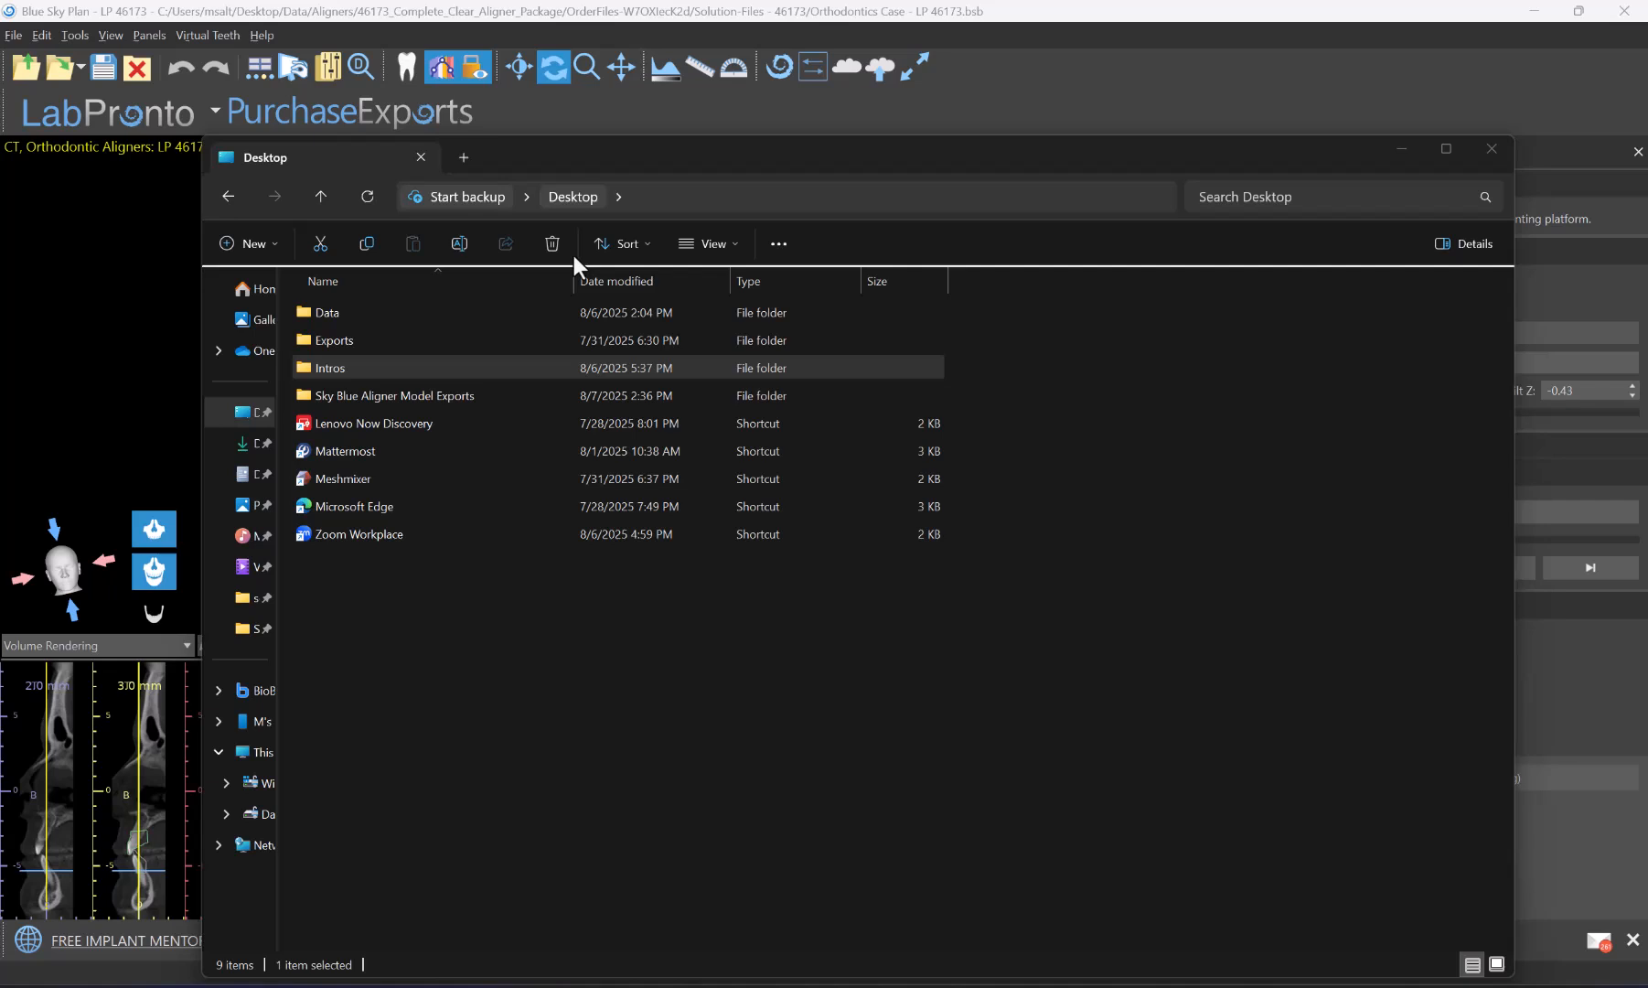
Browse into Sky Blue Aligner Model Exports\separated_models and select the mandible_1_gingiva STL file
click(397, 395)
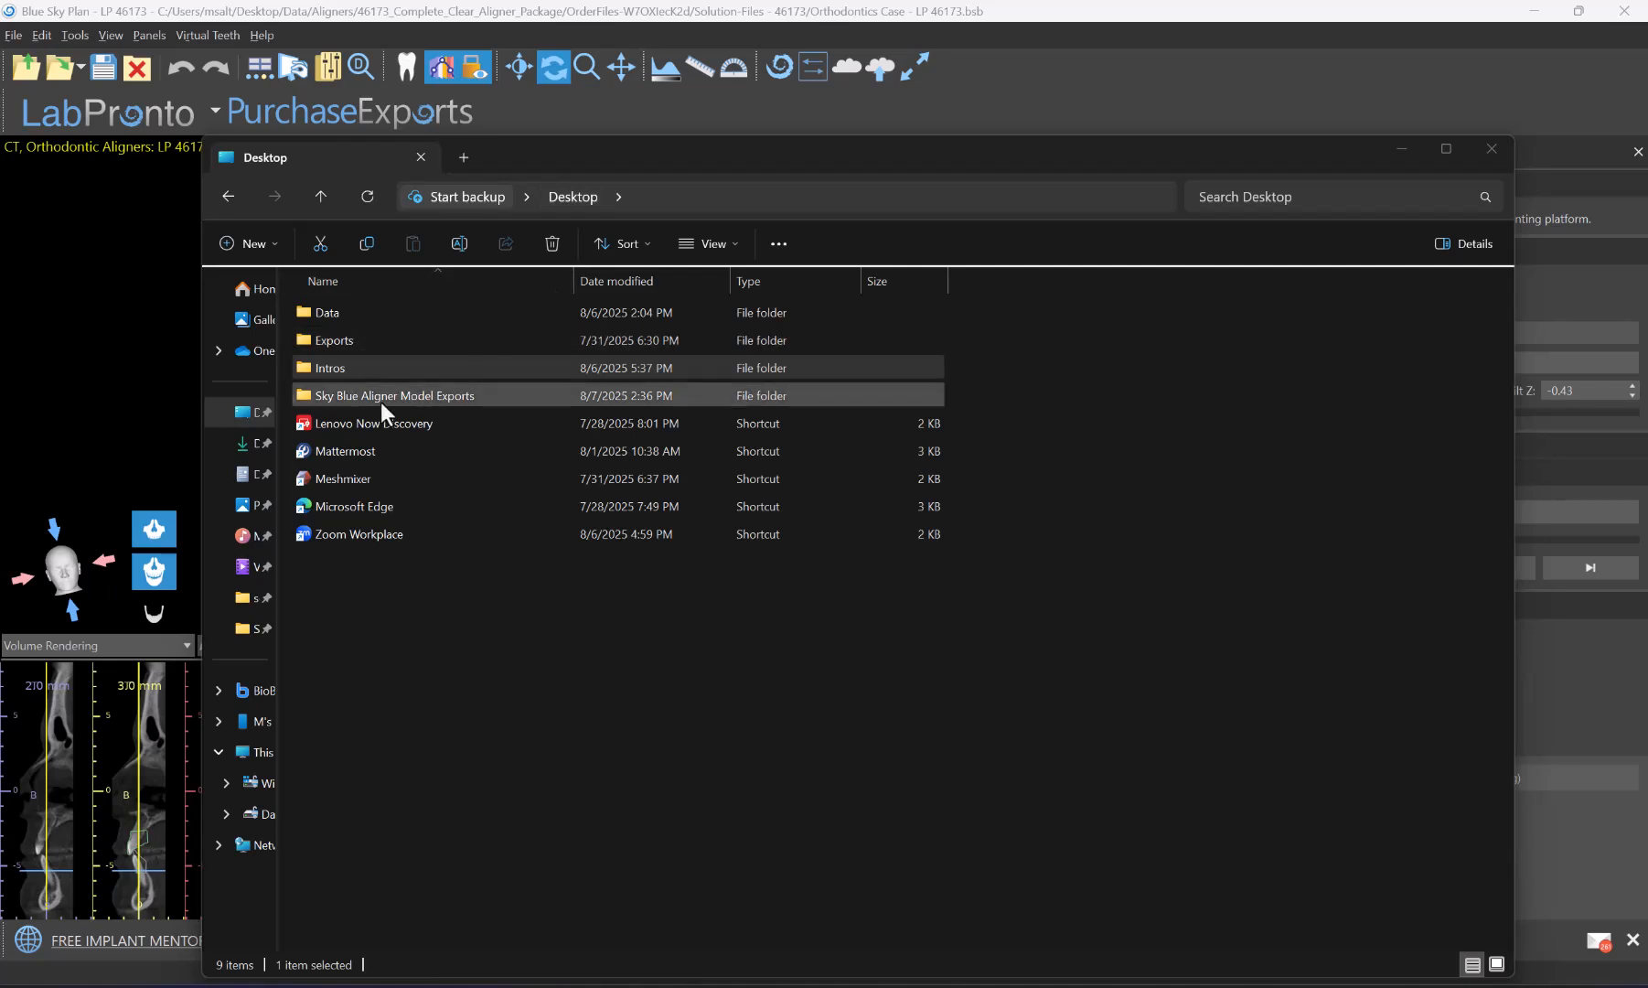
double_click(397, 395)
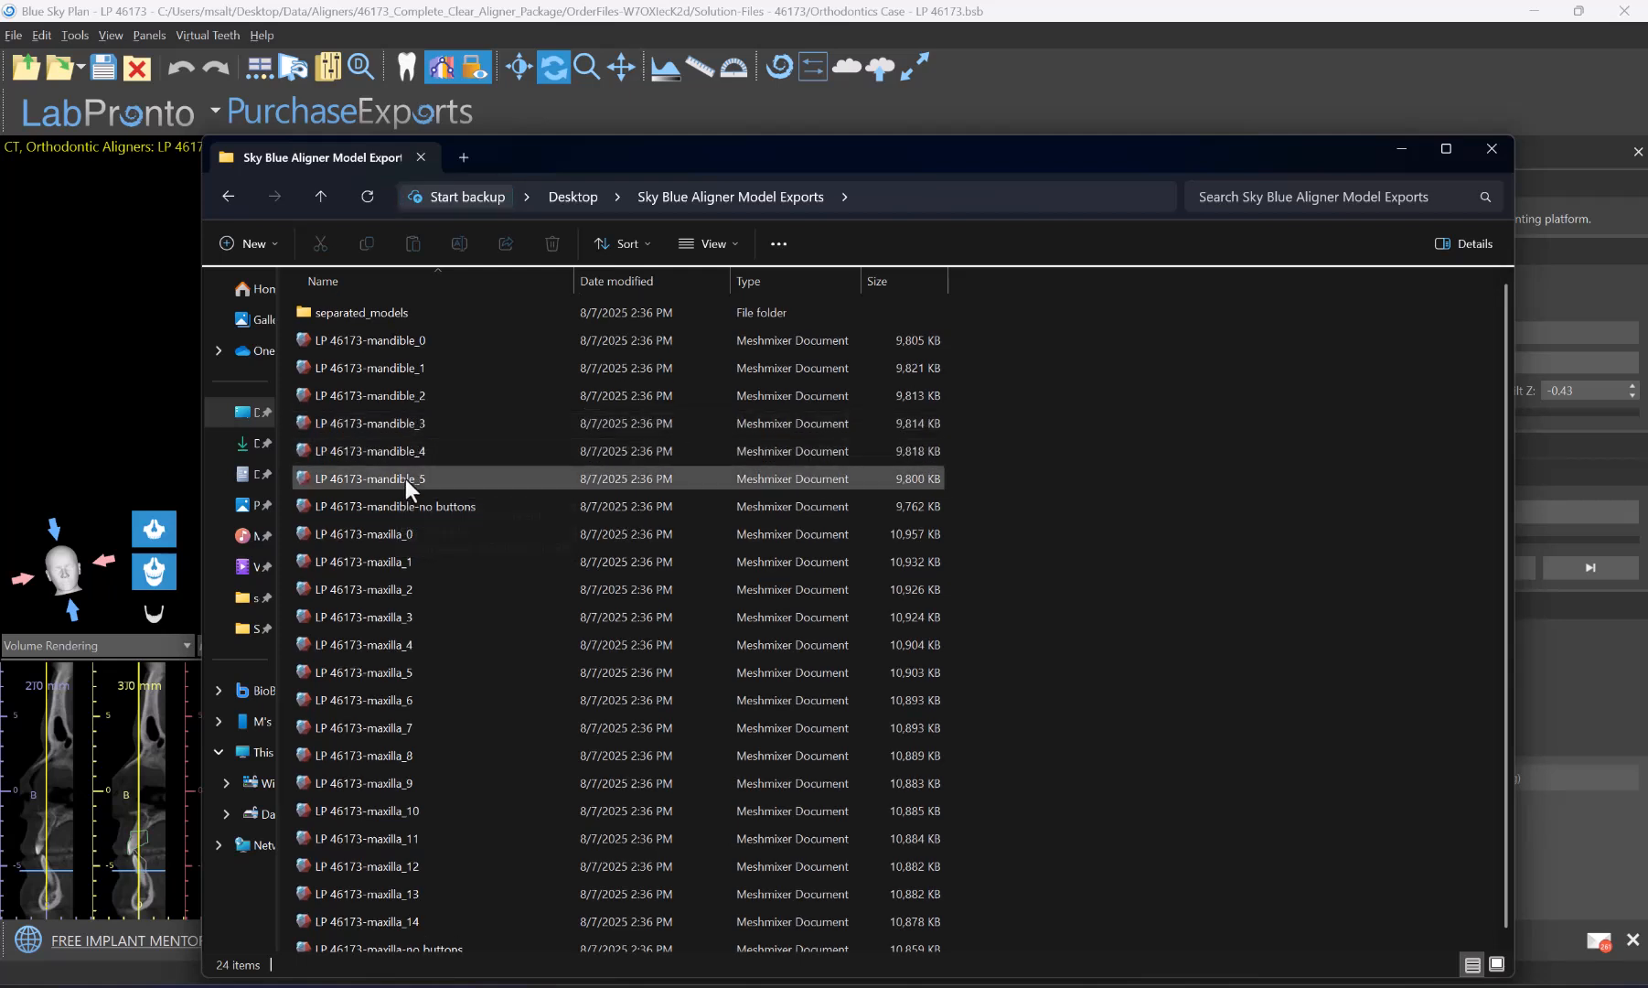
click(362, 313)
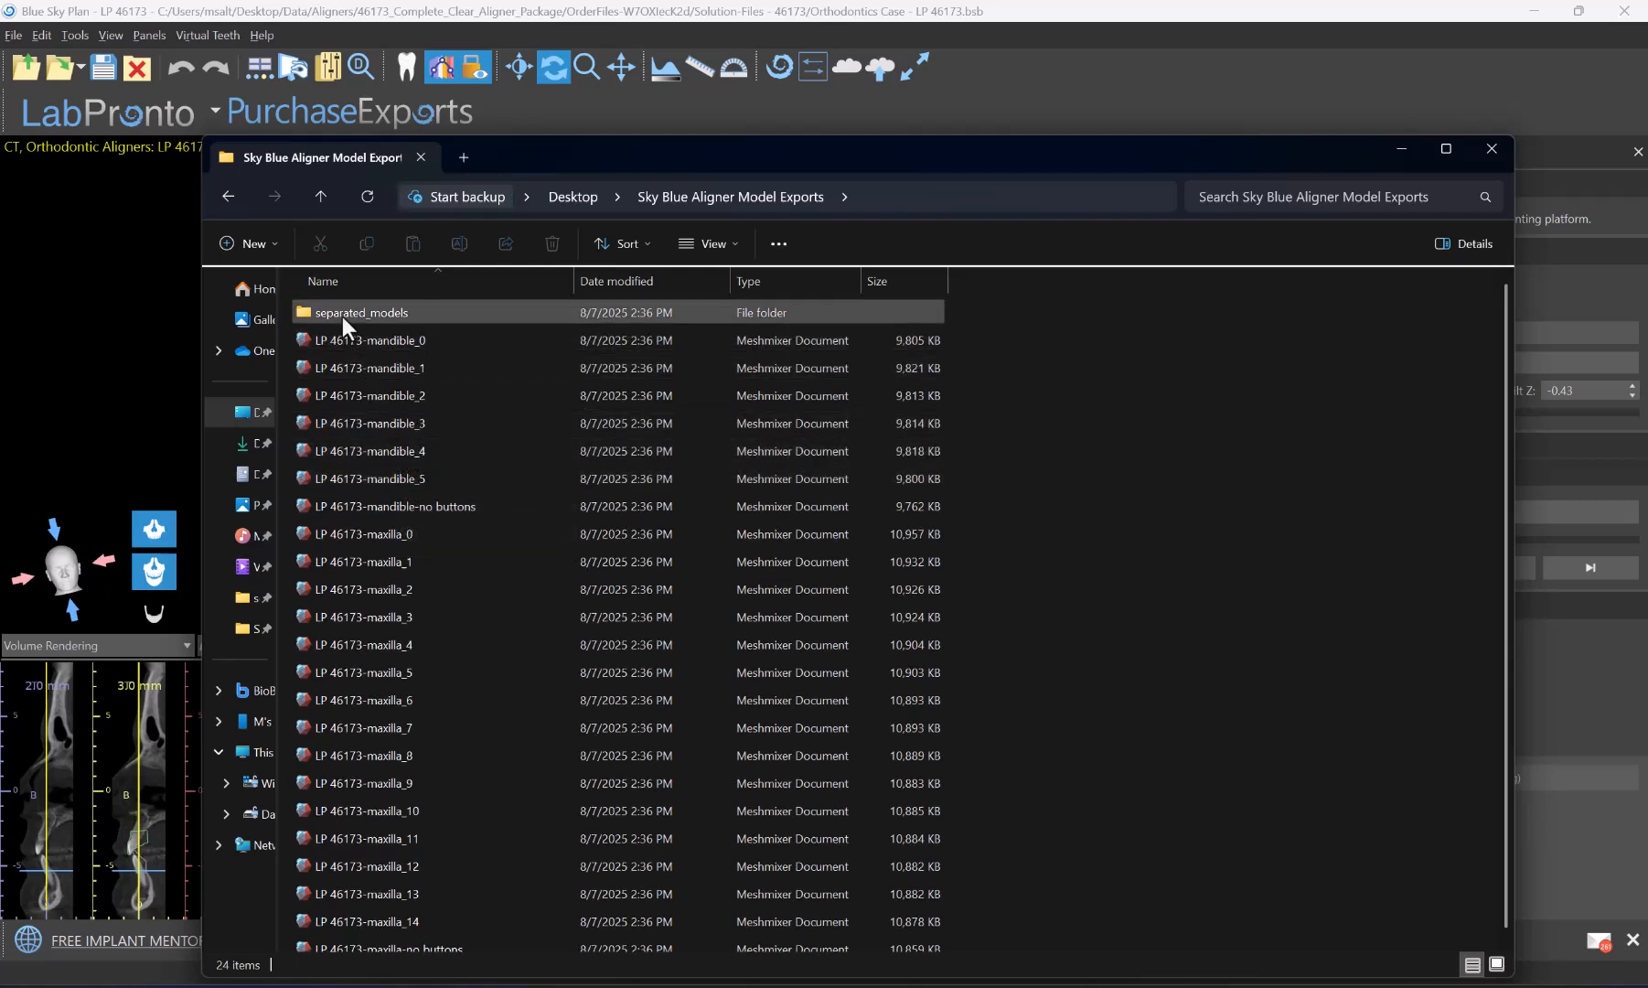
mouse_move(362, 313)
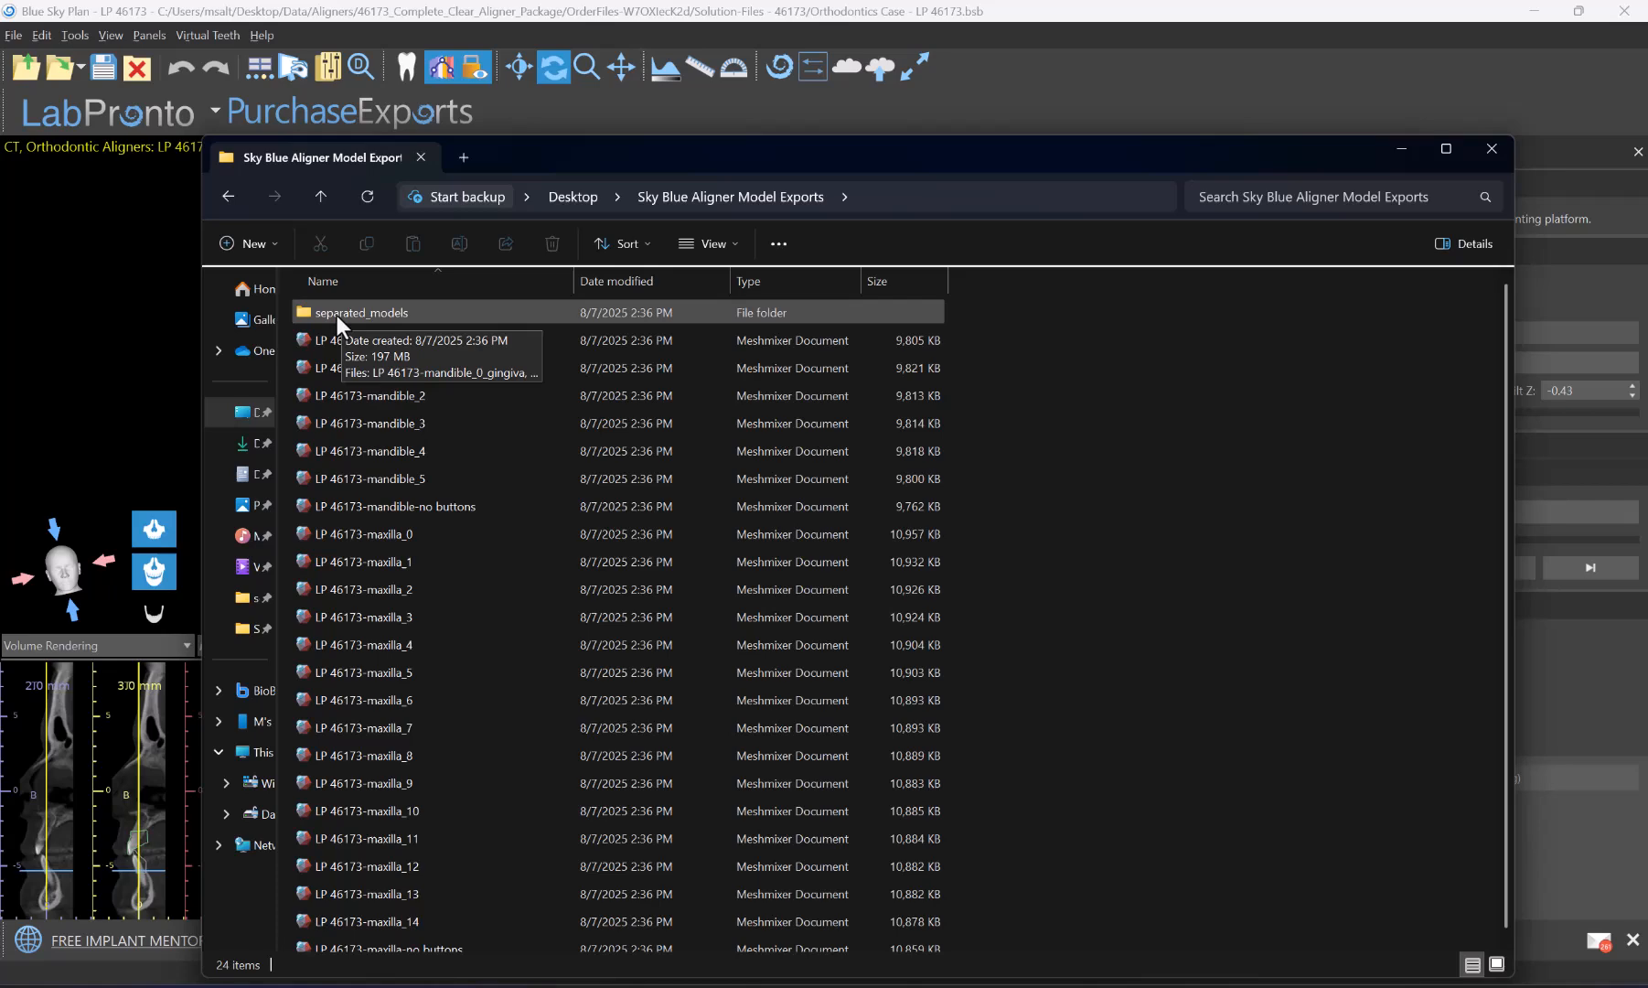
double_click(362, 313)
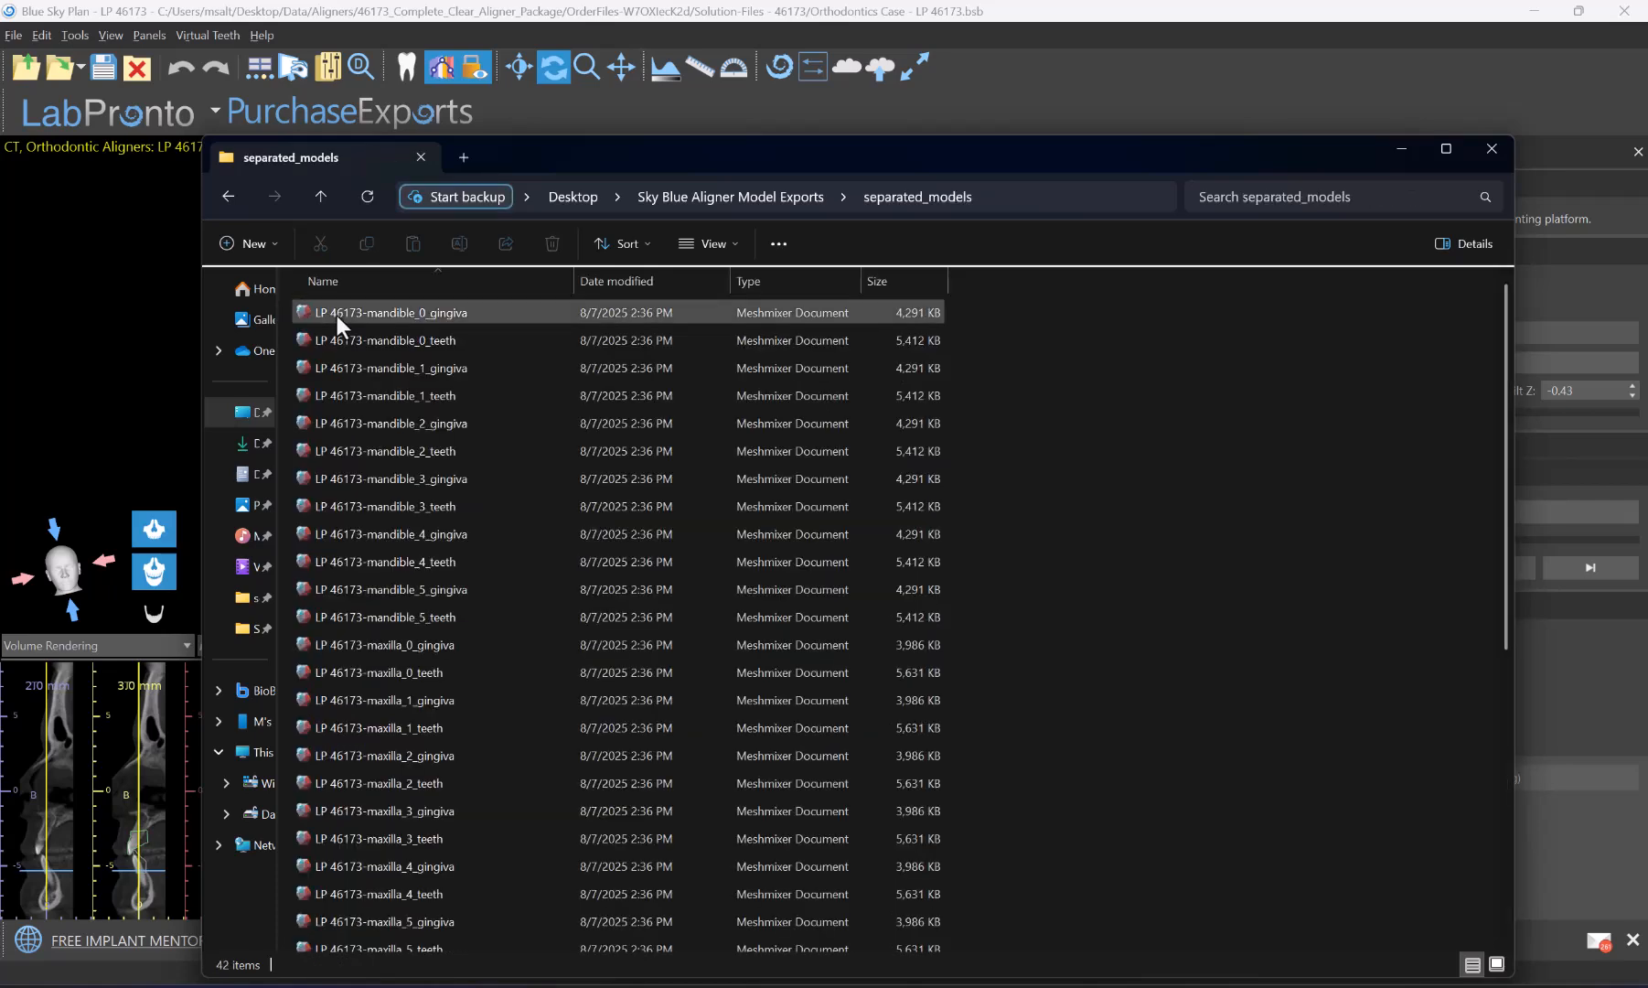
click(393, 368)
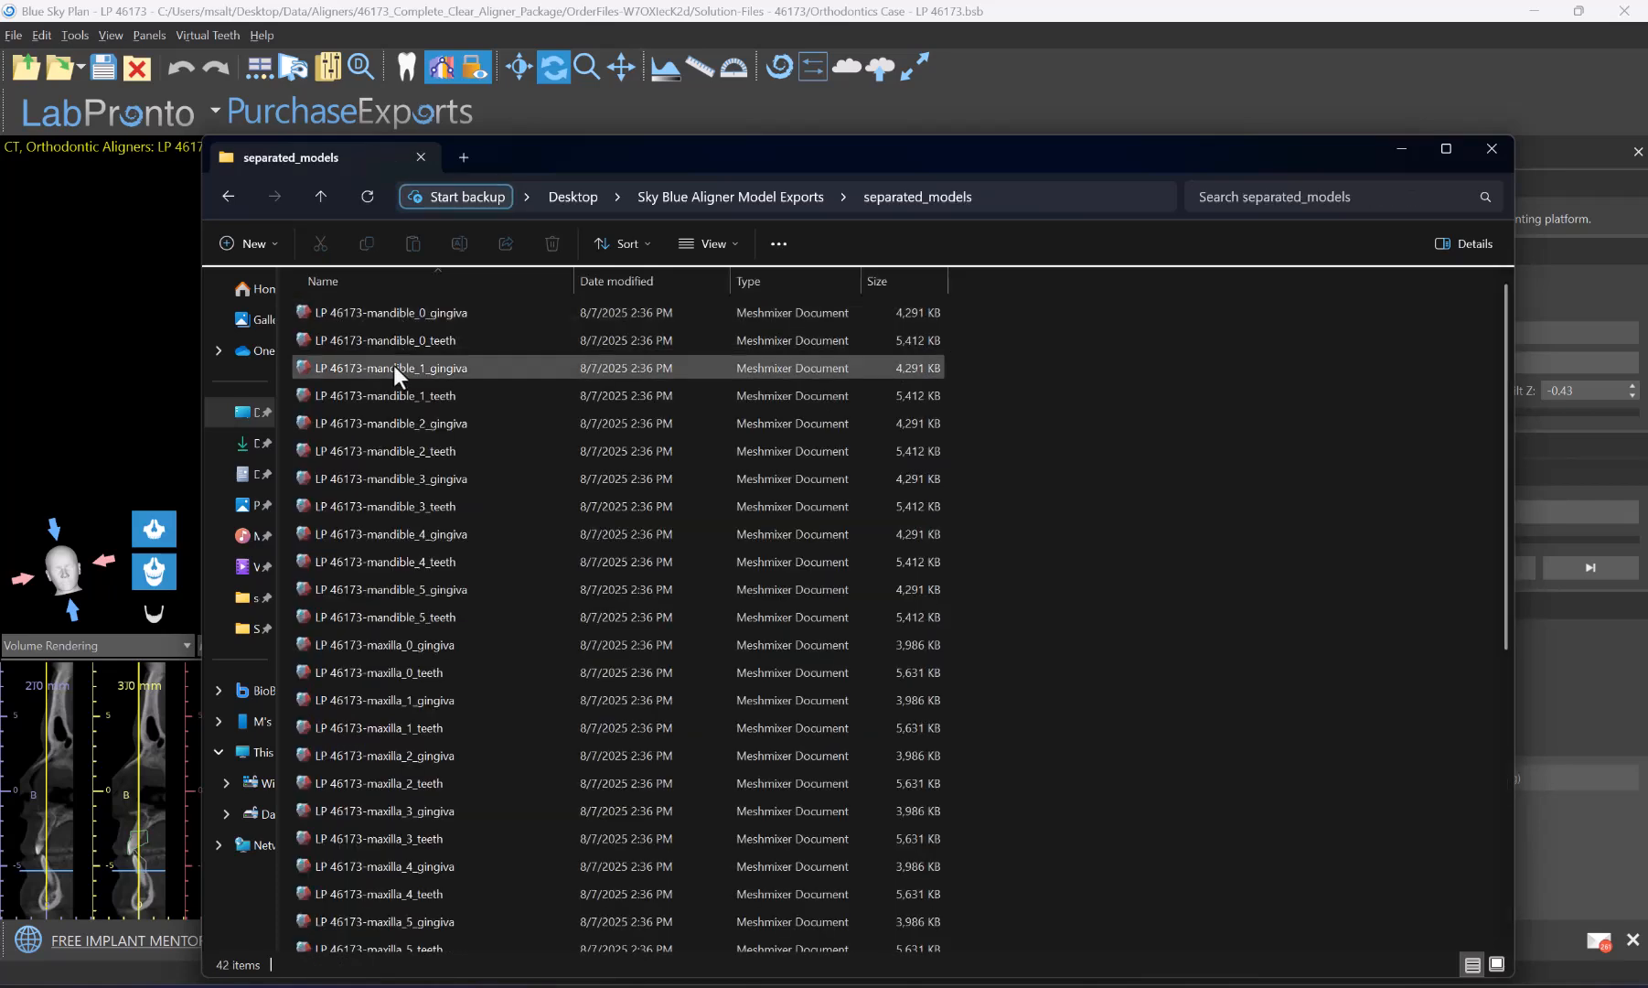
mouse_move(417, 375)
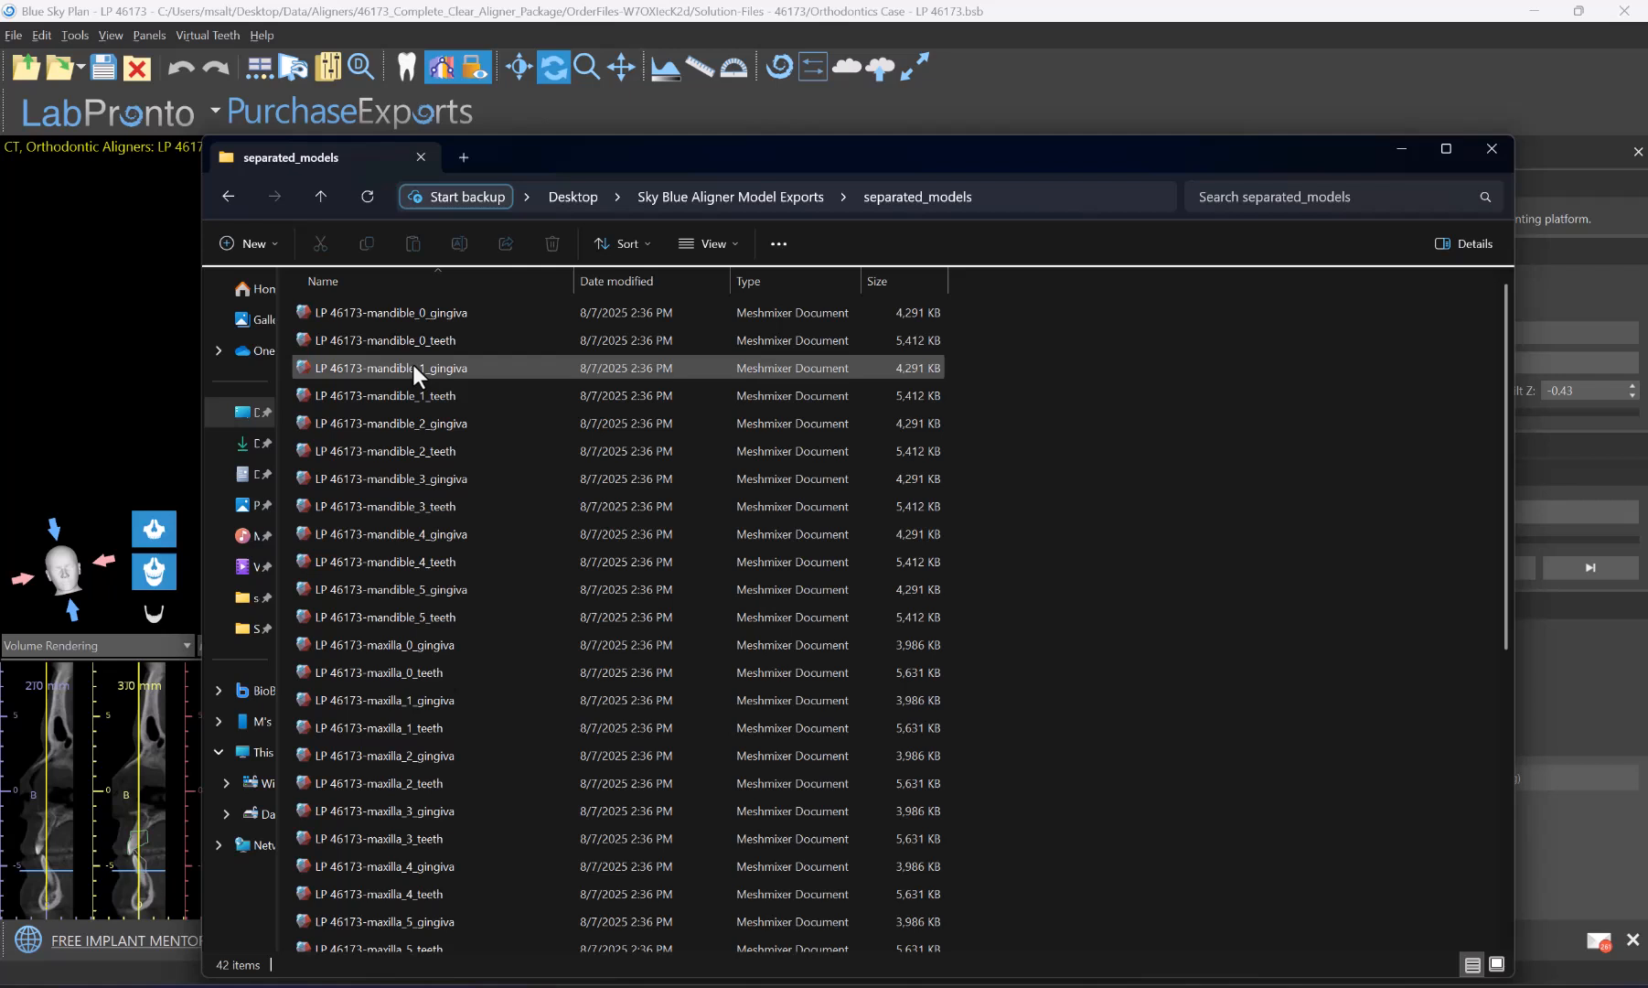
mouse_move(414, 375)
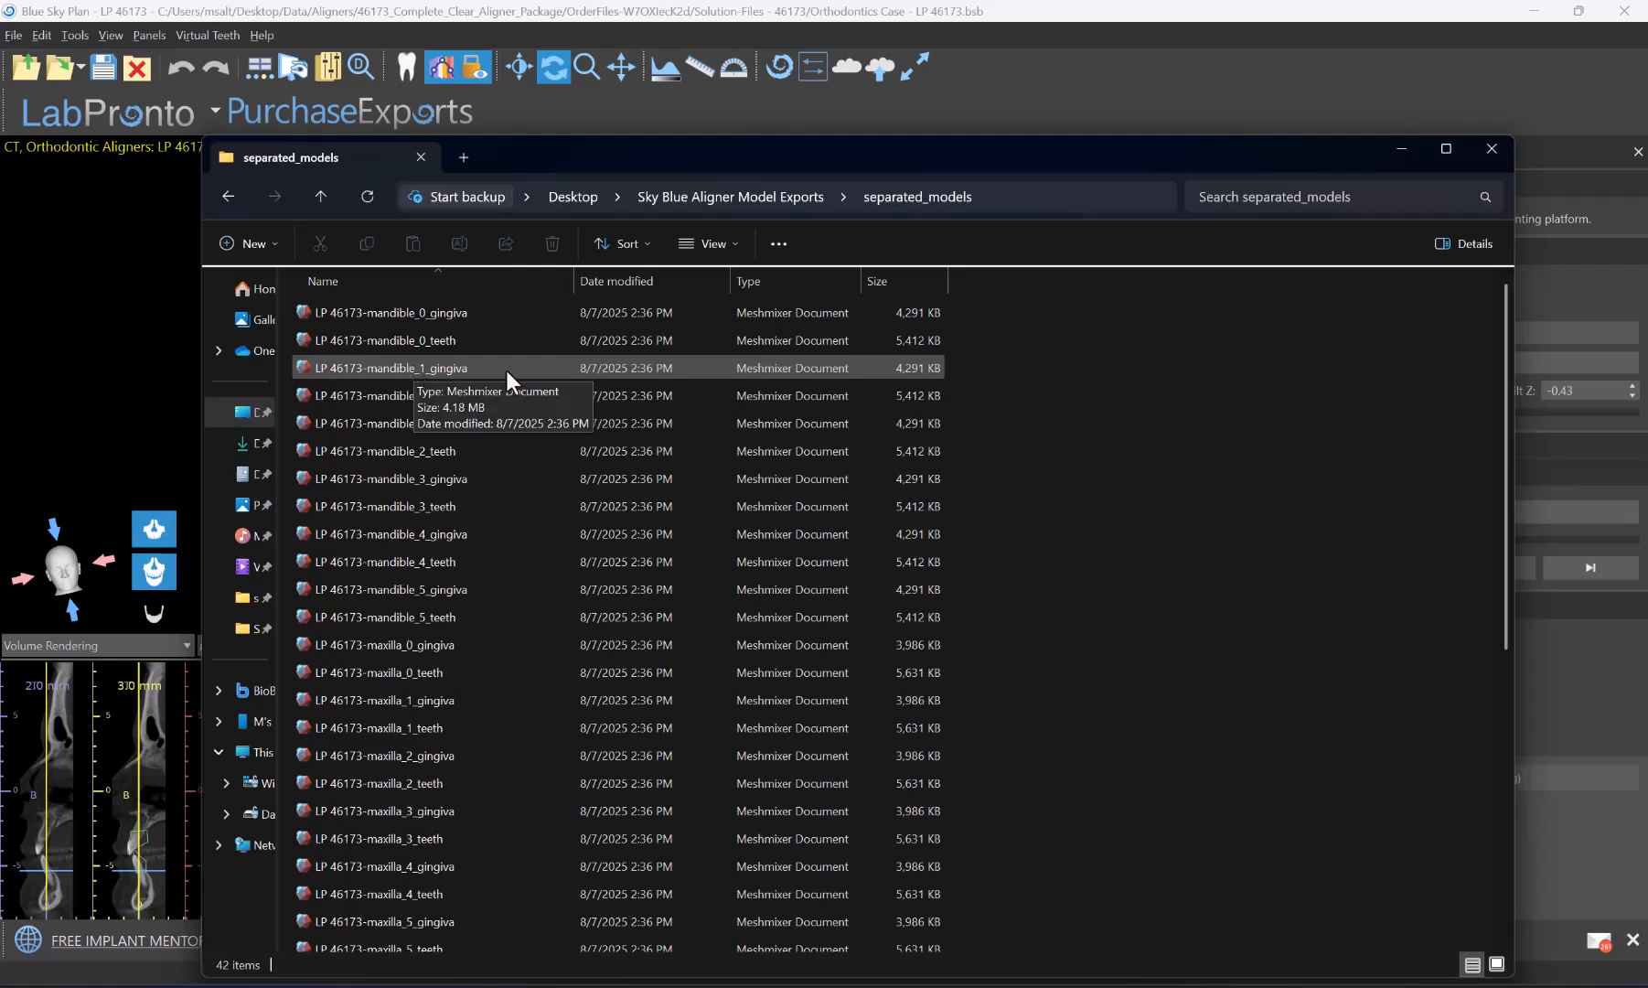
mouse_move(441, 404)
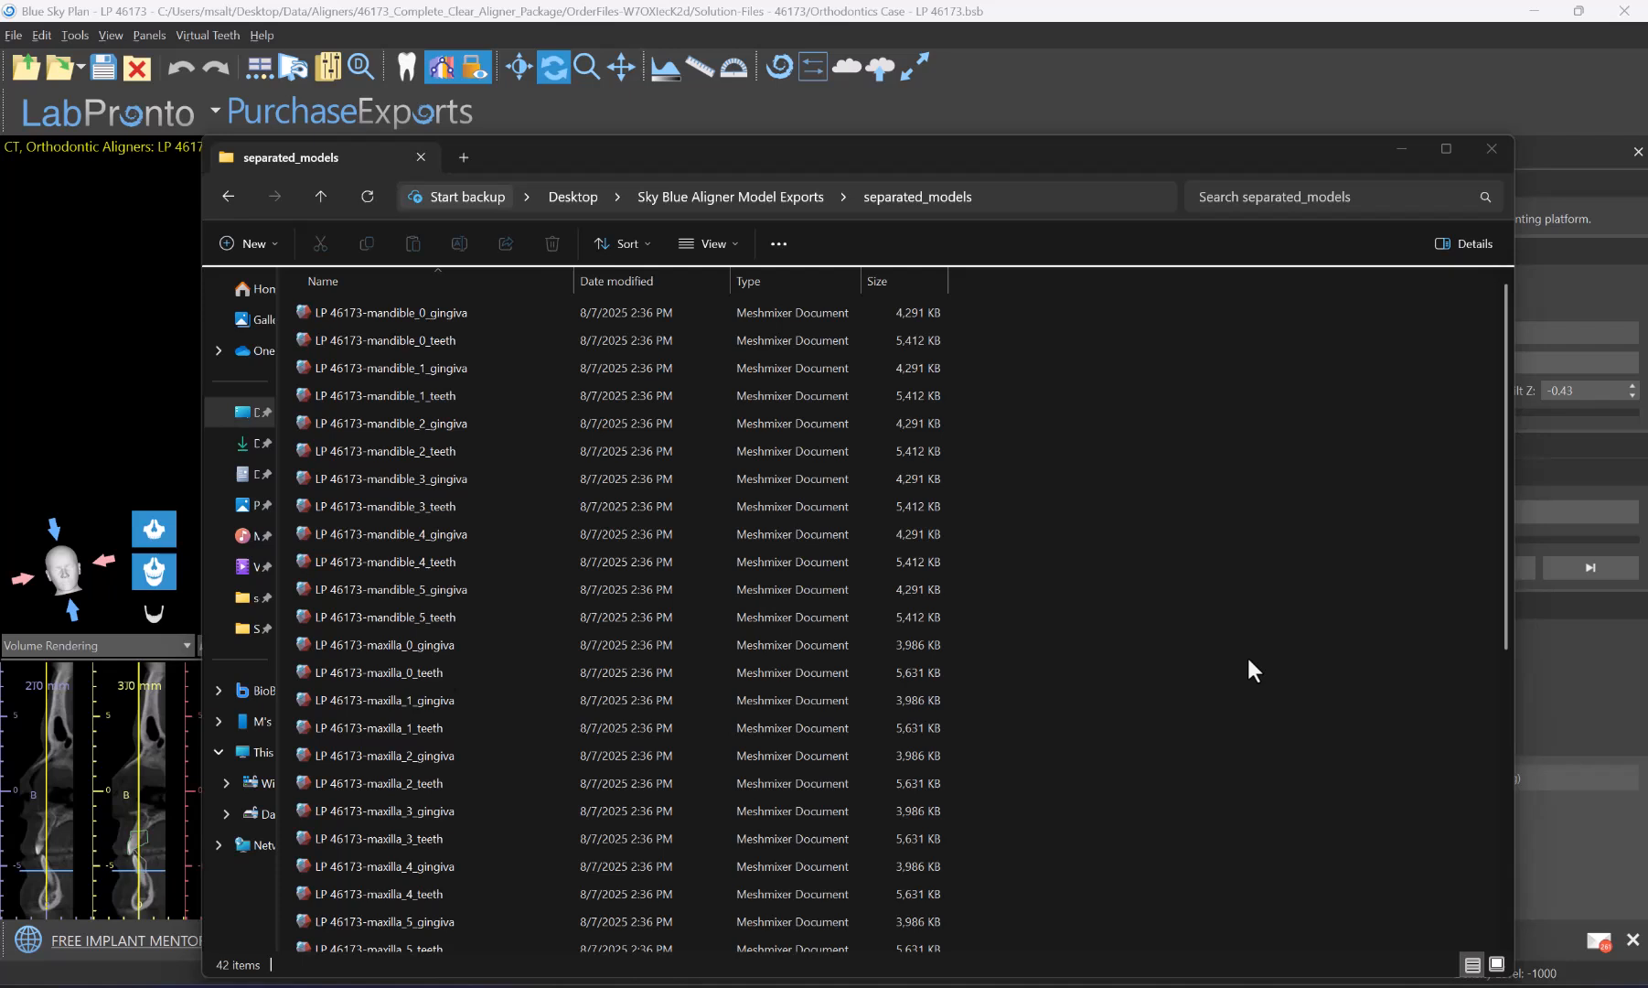
mouse_move(1207, 675)
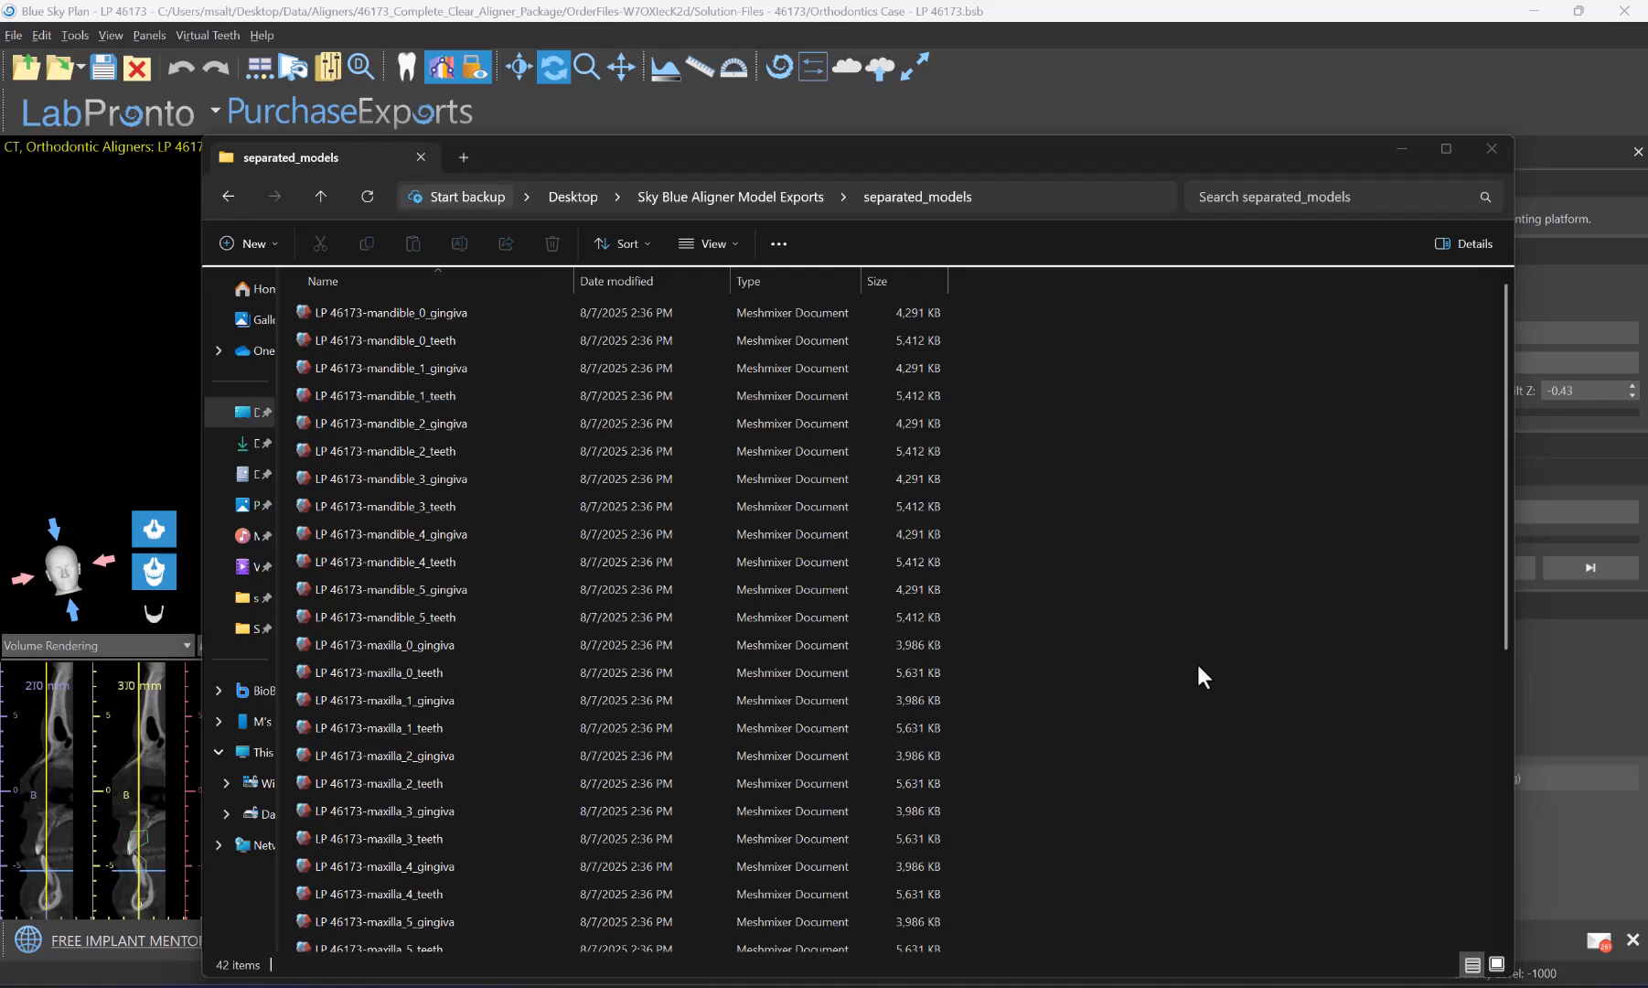
mouse_move(1300, 664)
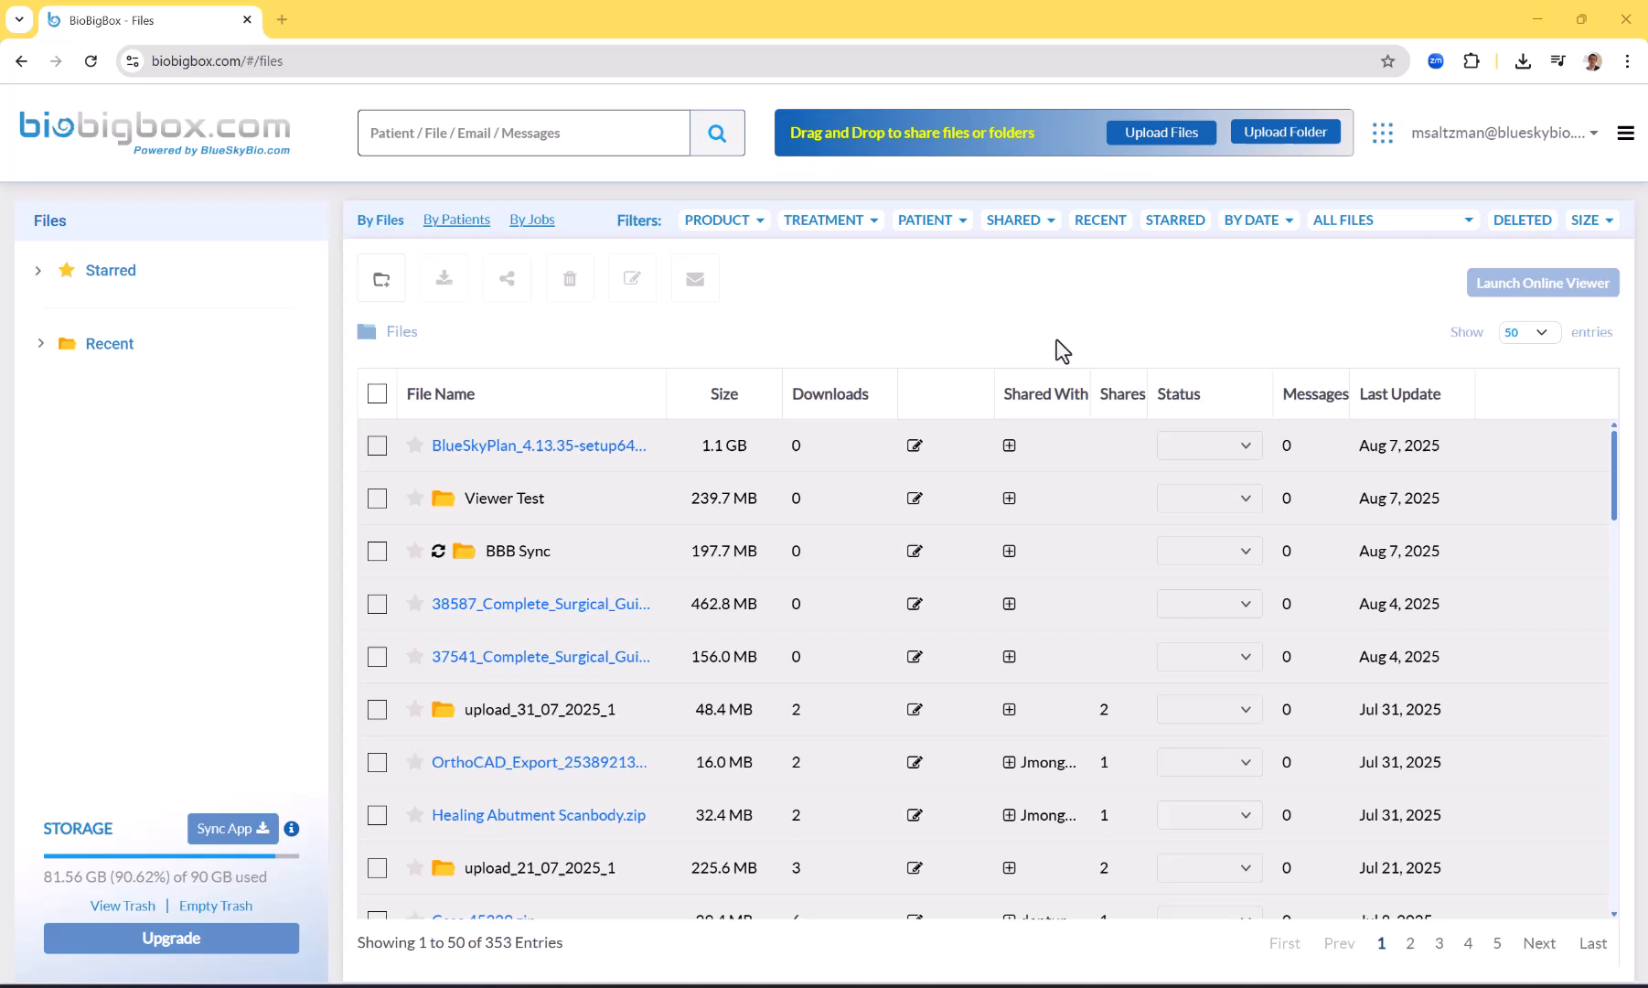
mouse_move(1048, 344)
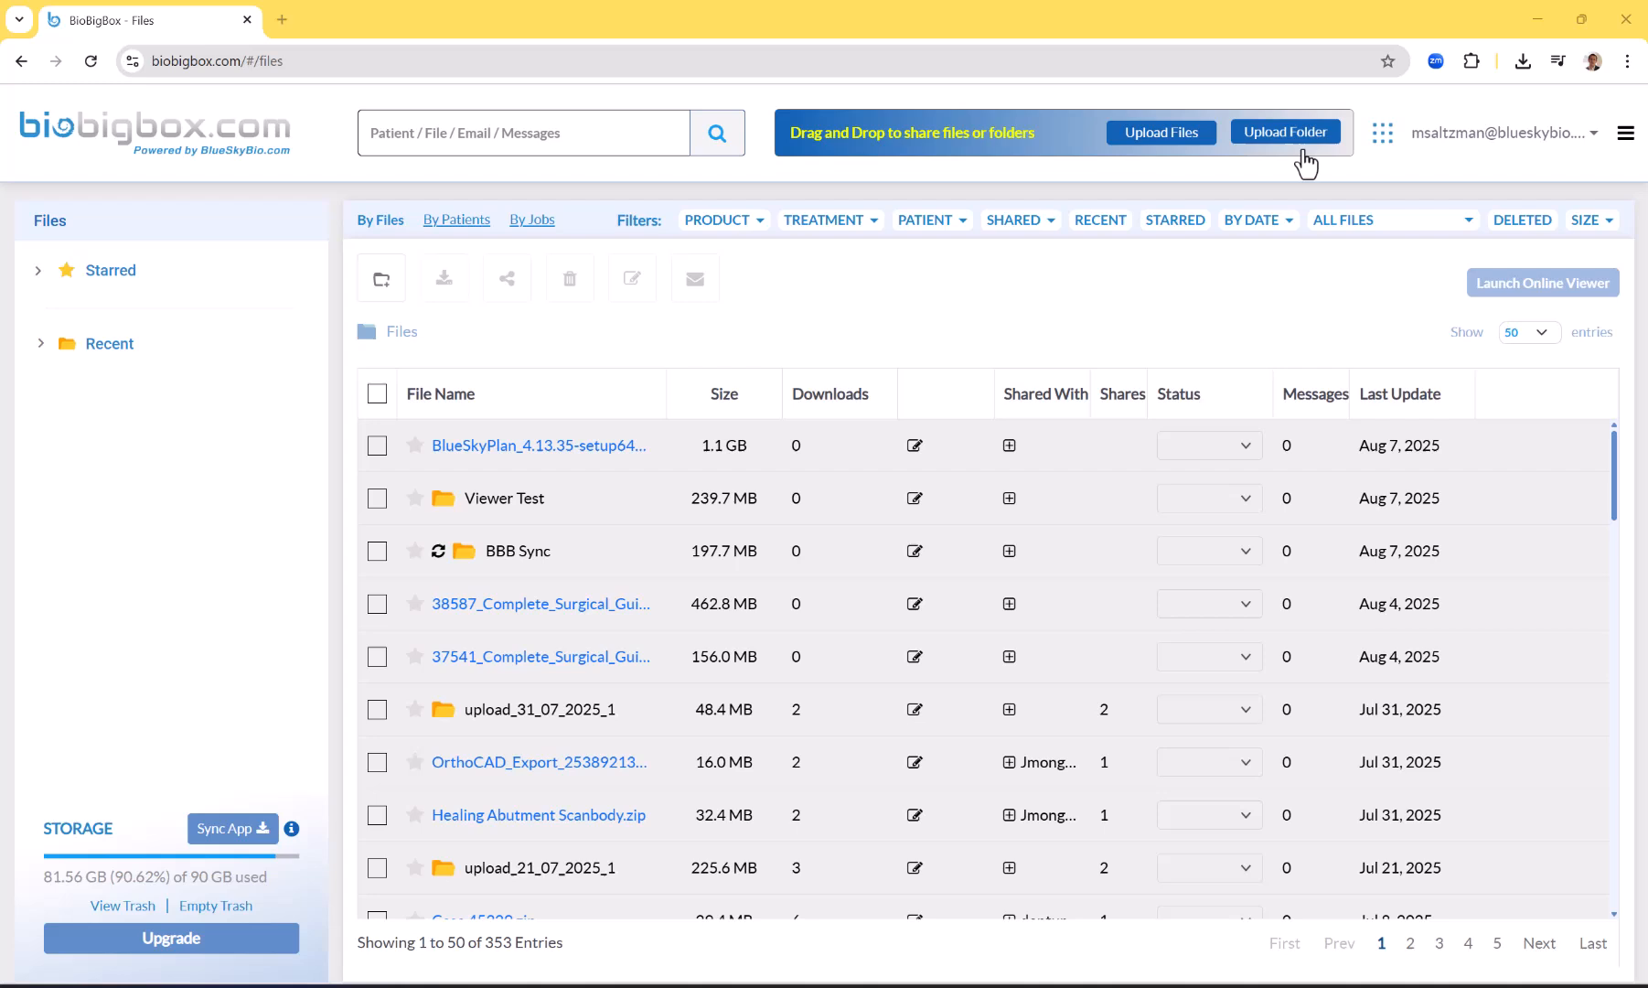
Choose the separated_models folder inside Sky Blue Aligner Model Exports for a BioBigBox folder upload
click(1284, 132)
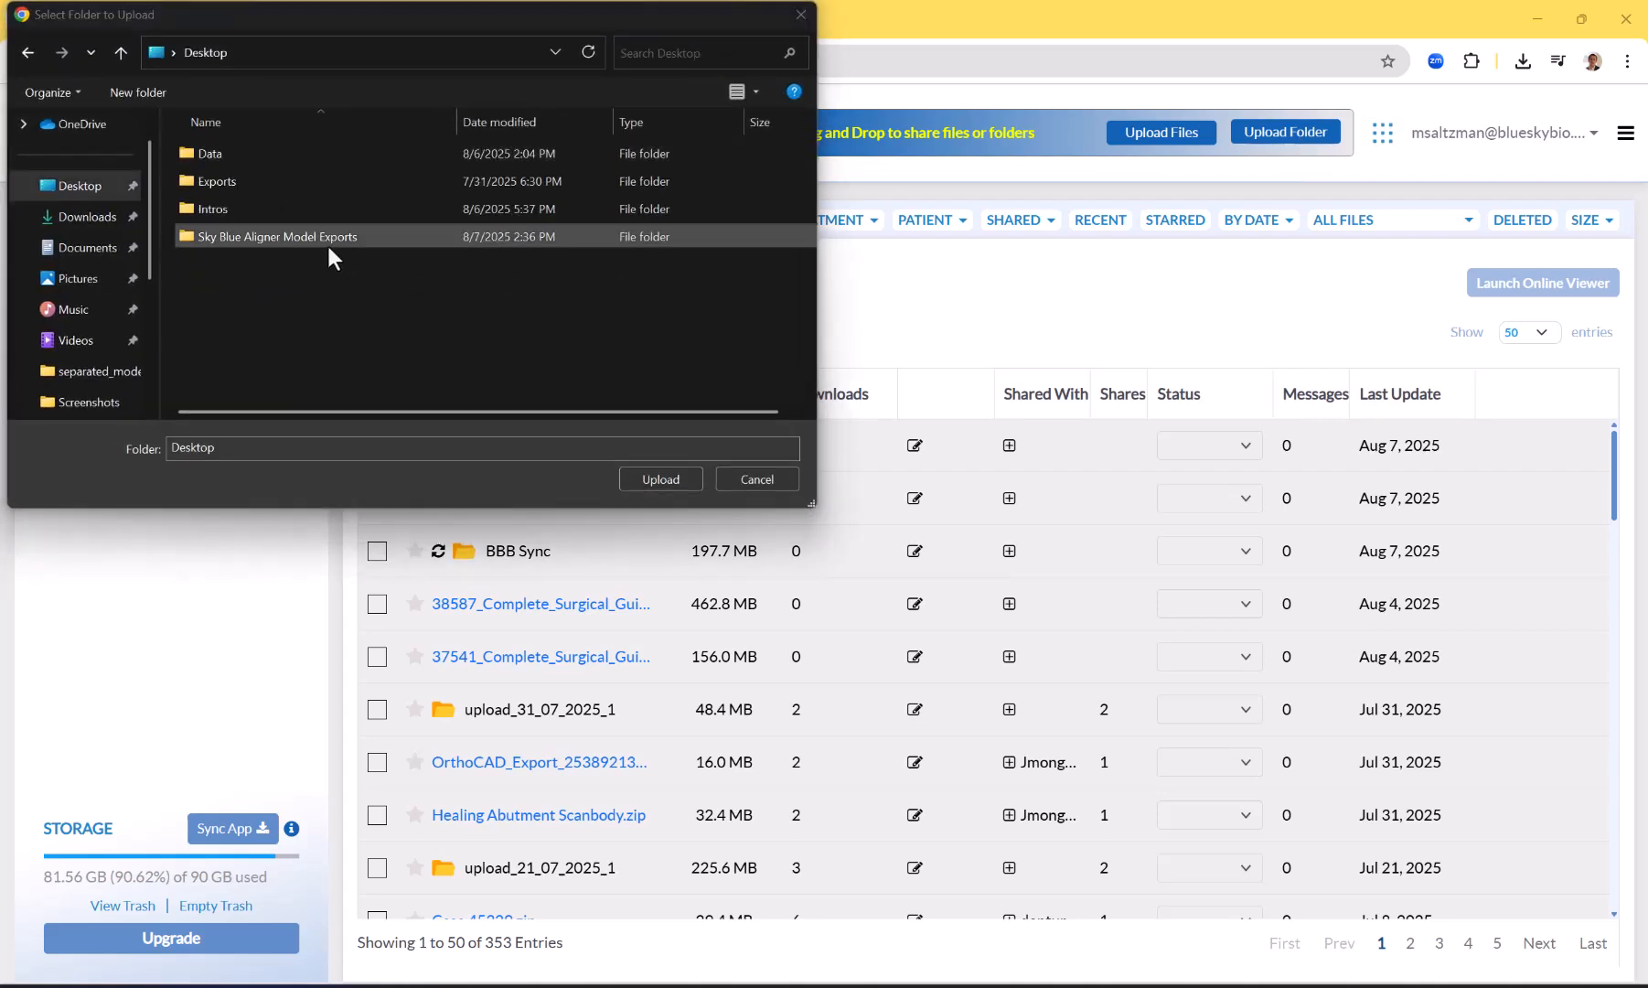
double_click(271, 236)
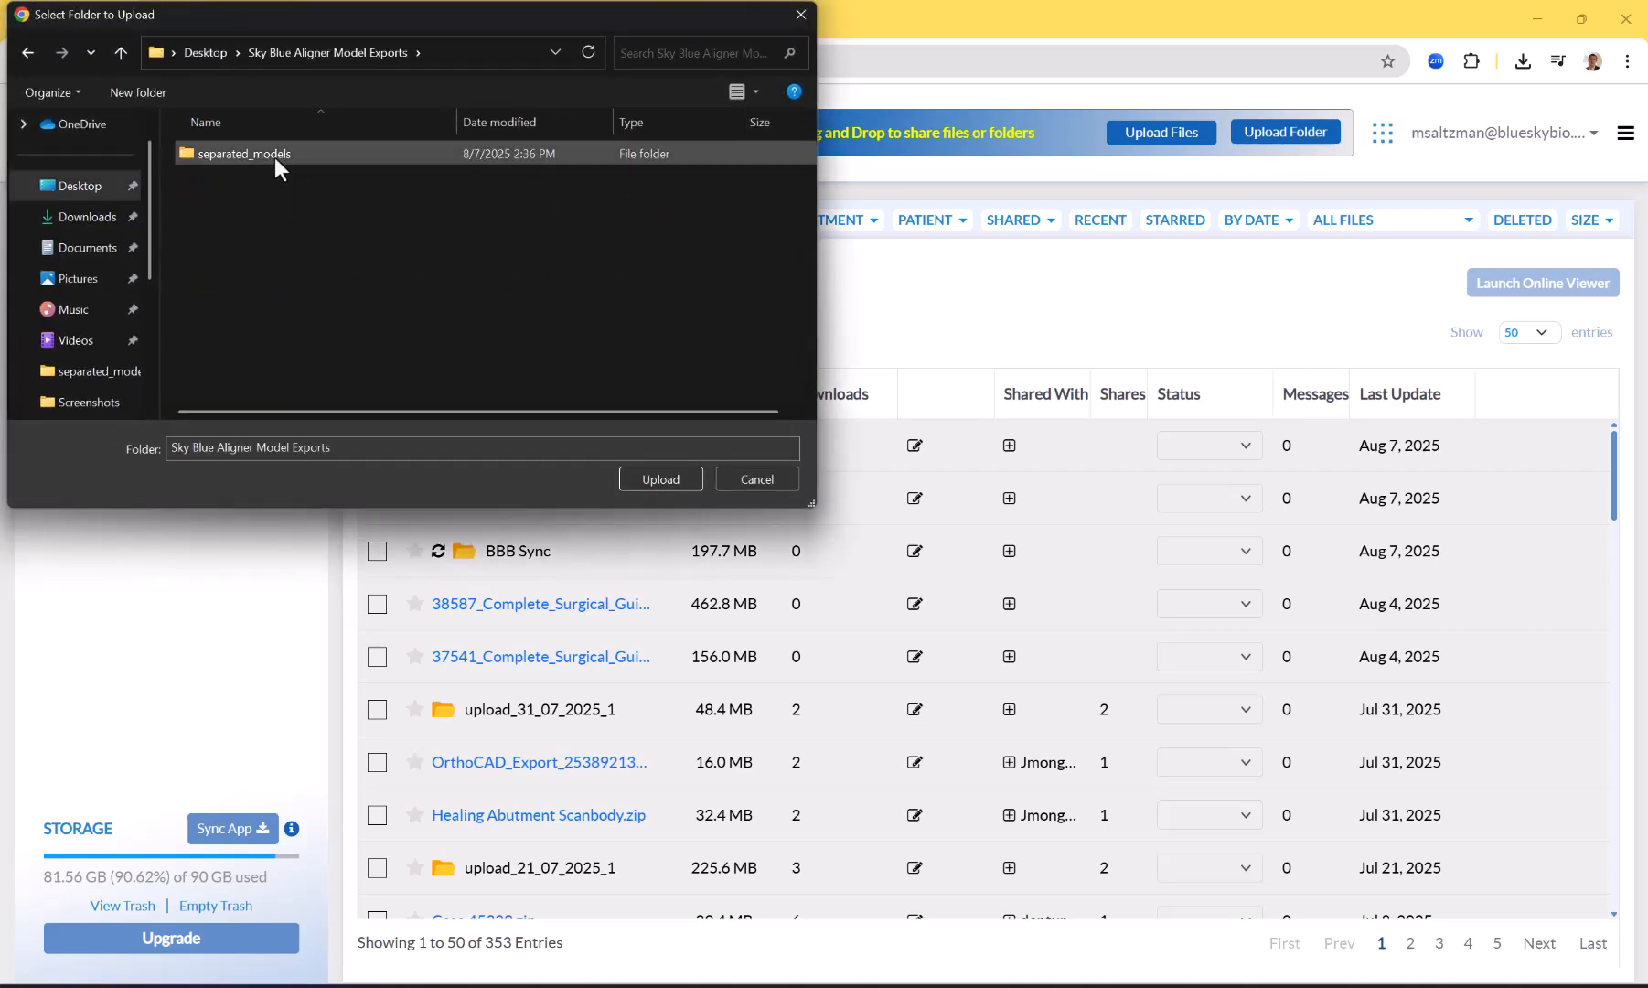
click(244, 153)
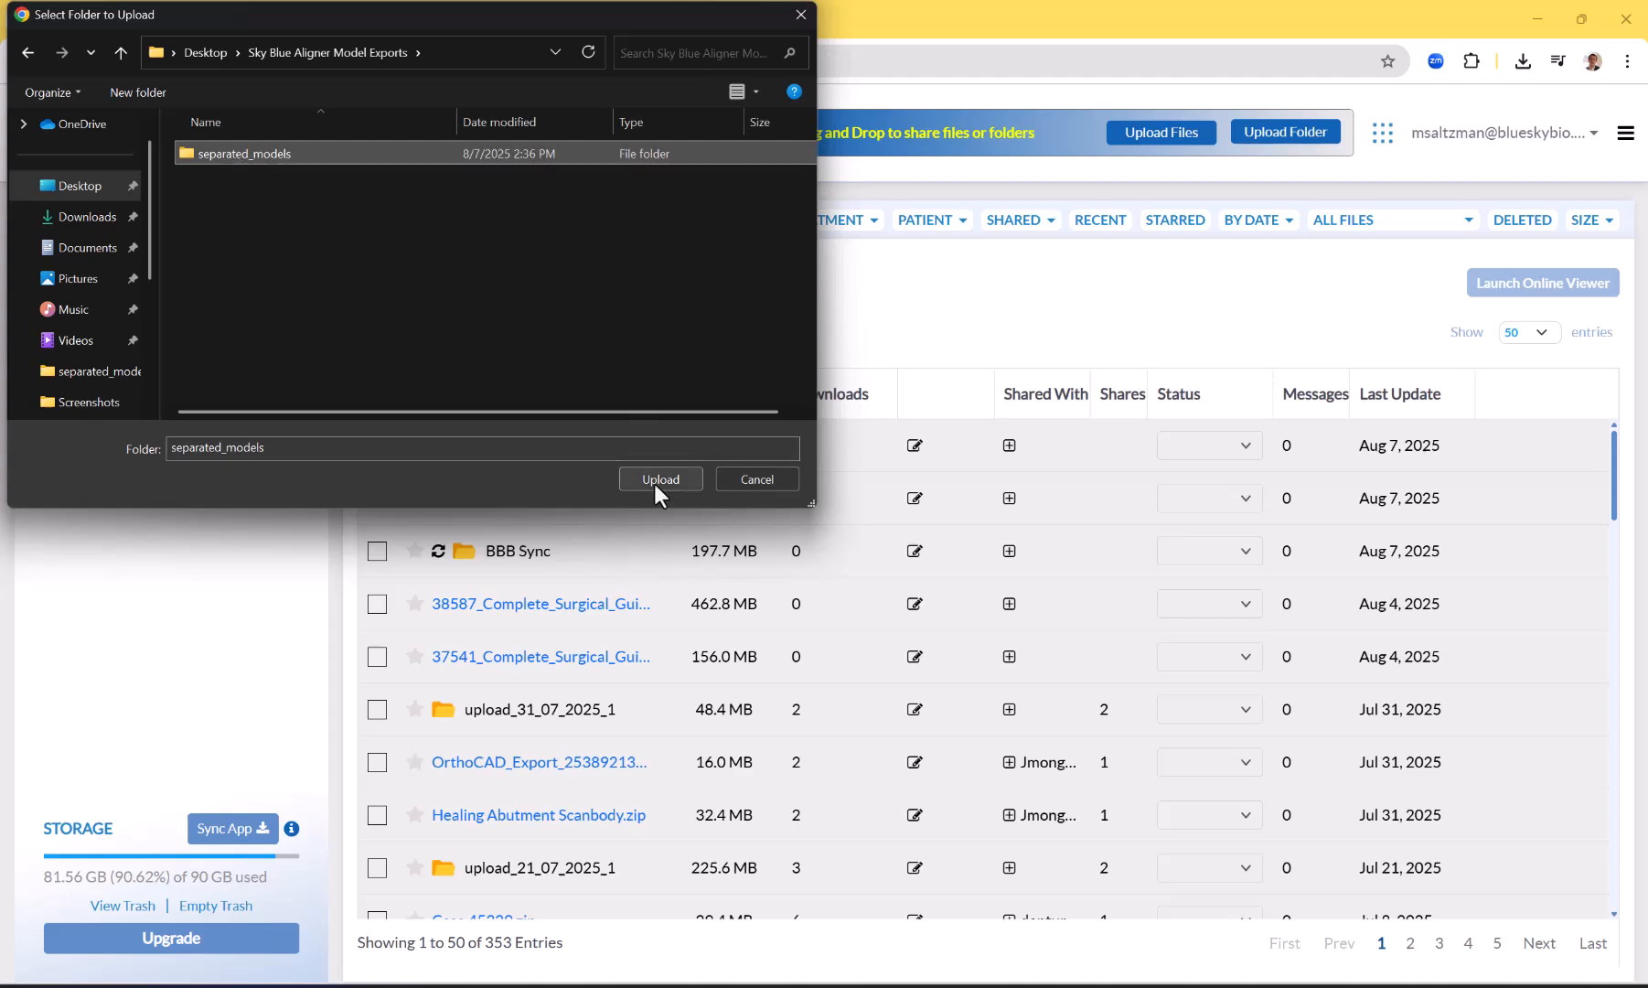
click(660, 477)
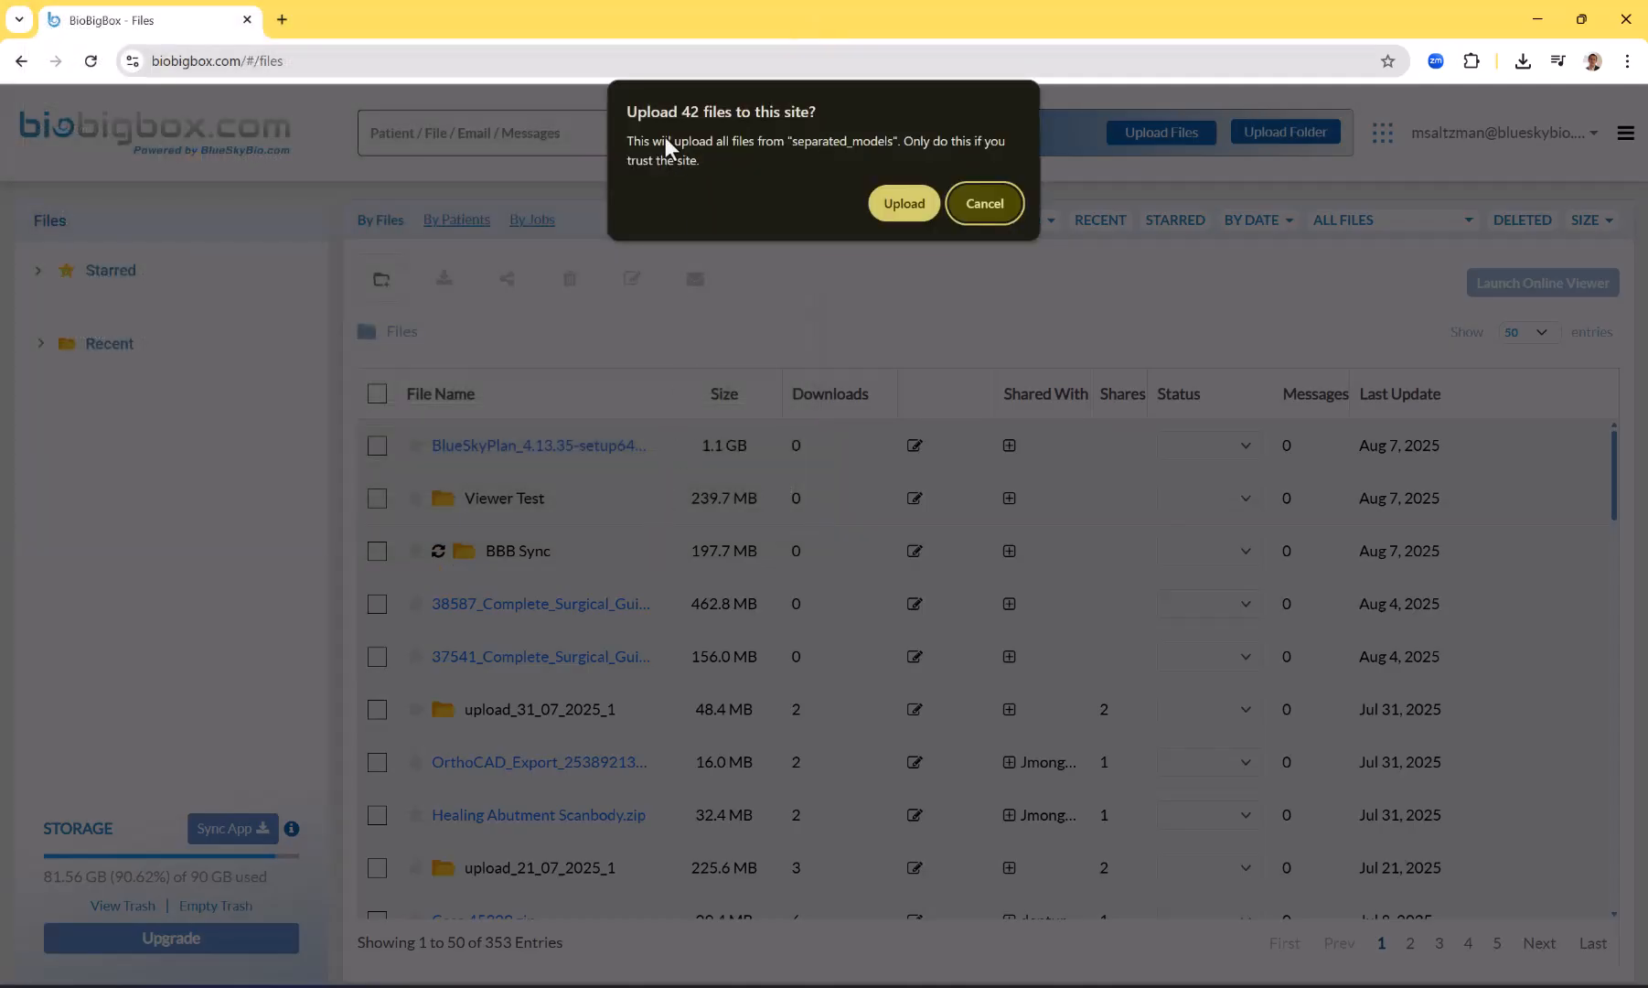
Confirm uploading all 42 files and choose No, Don't Share, Just Upload
click(982, 203)
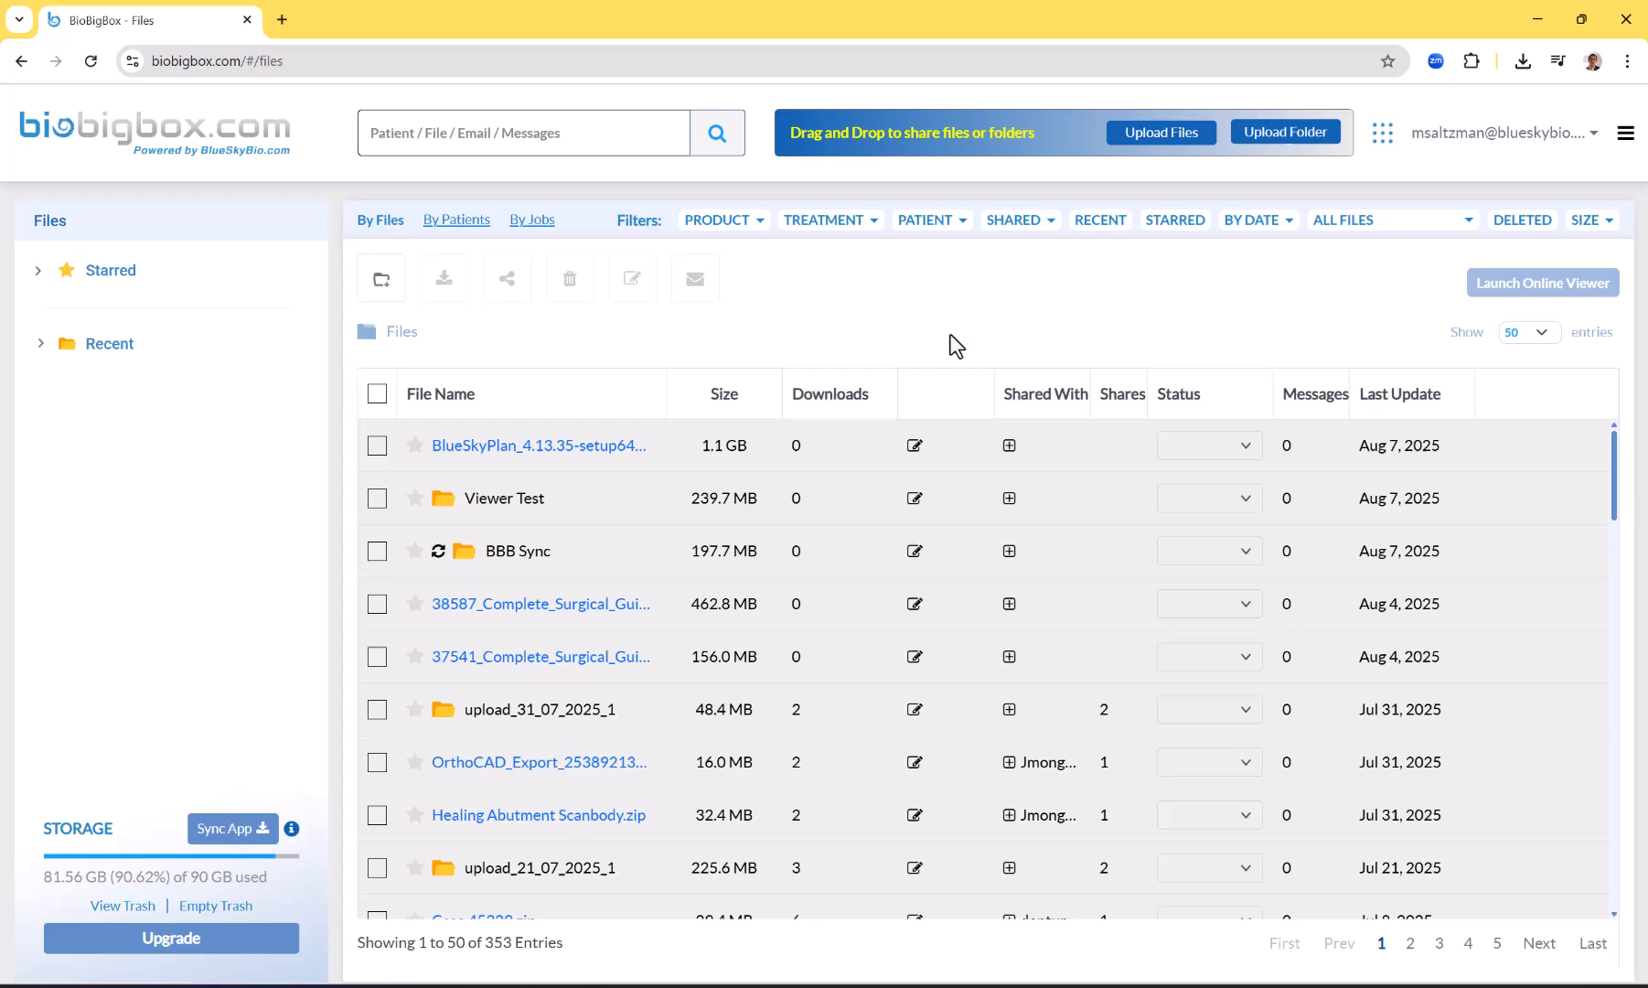
click(1158, 132)
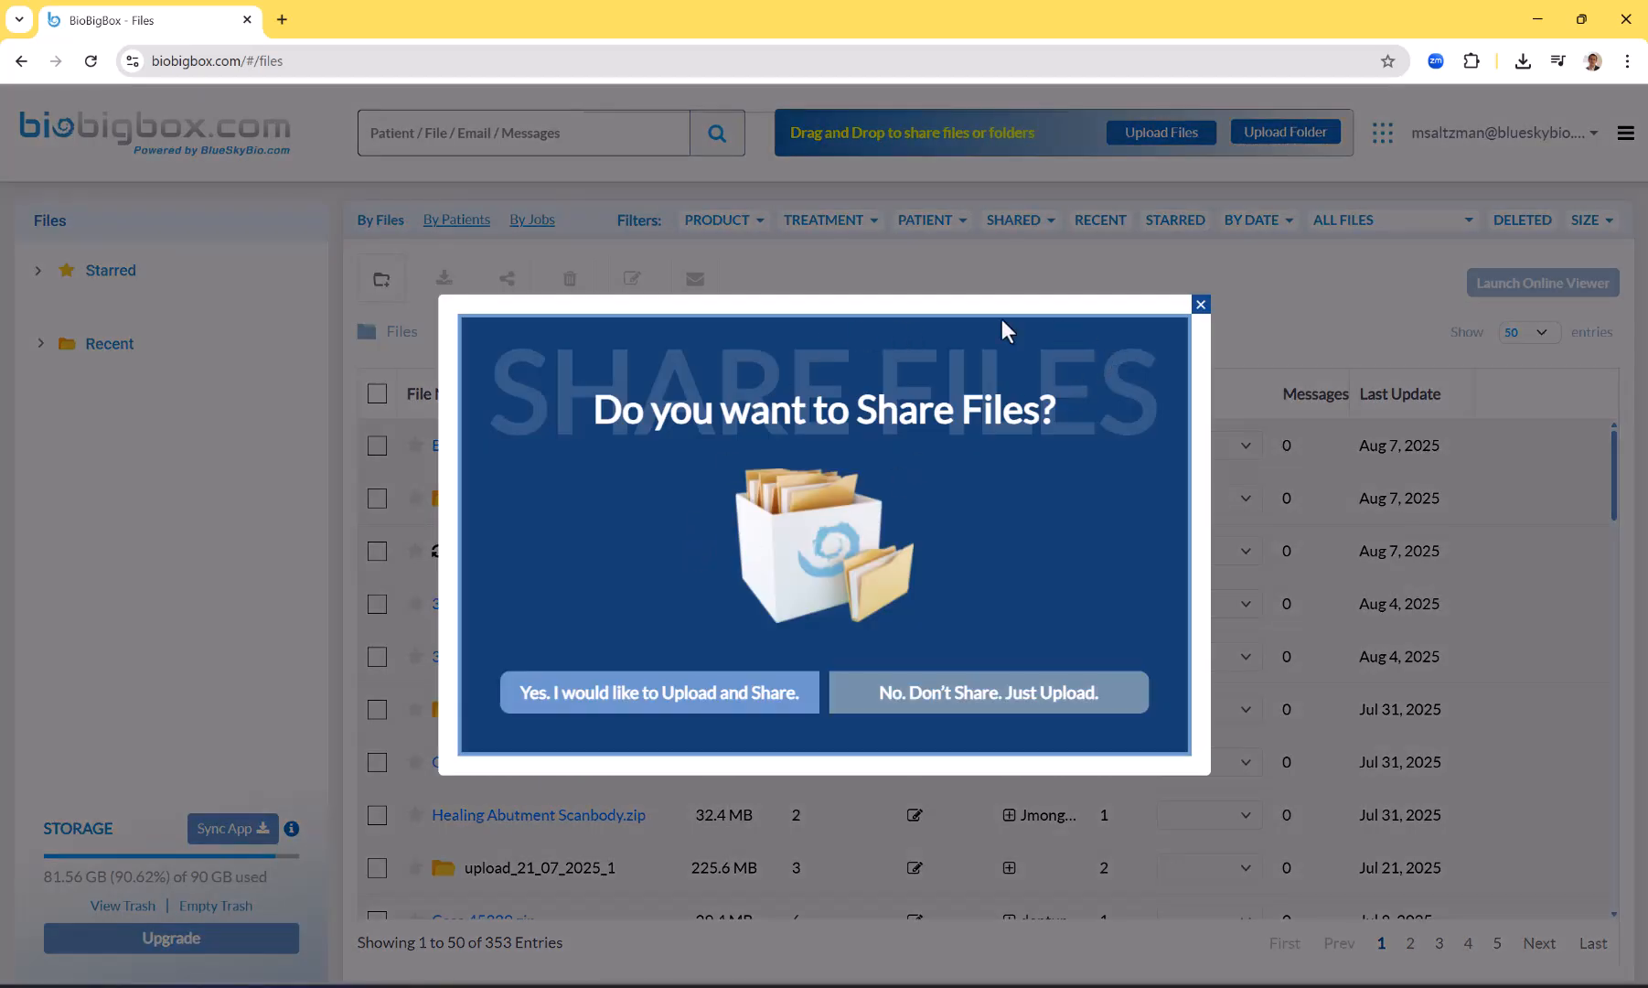
mouse_move(490, 752)
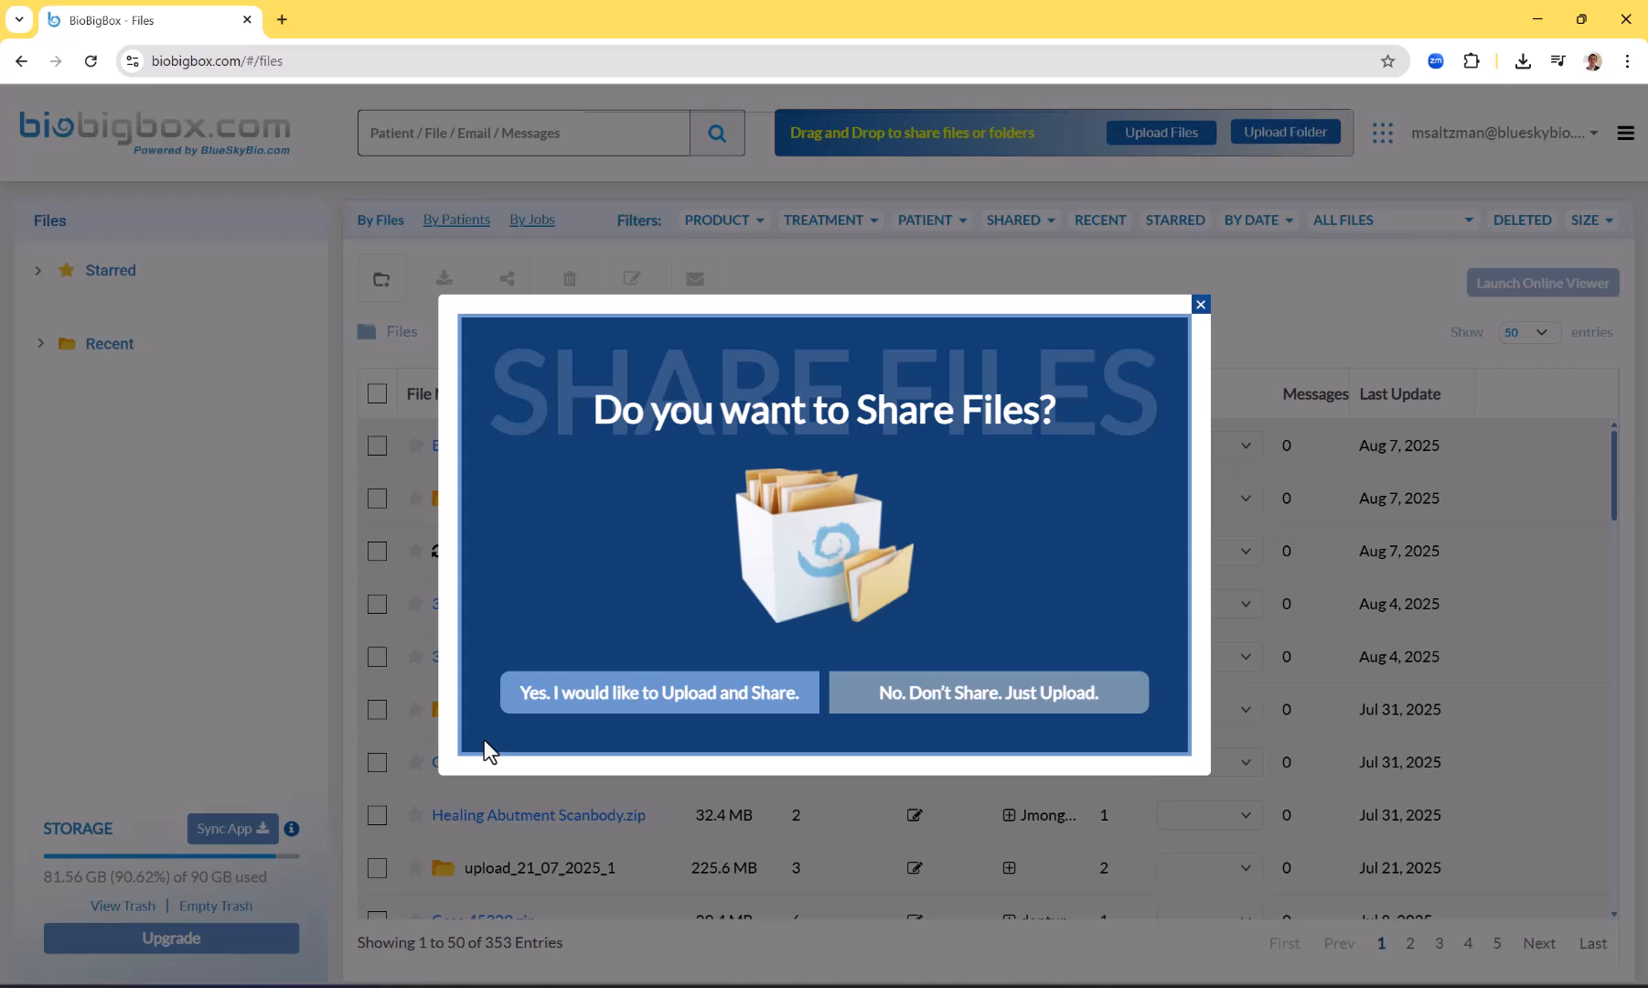
mouse_move(525, 316)
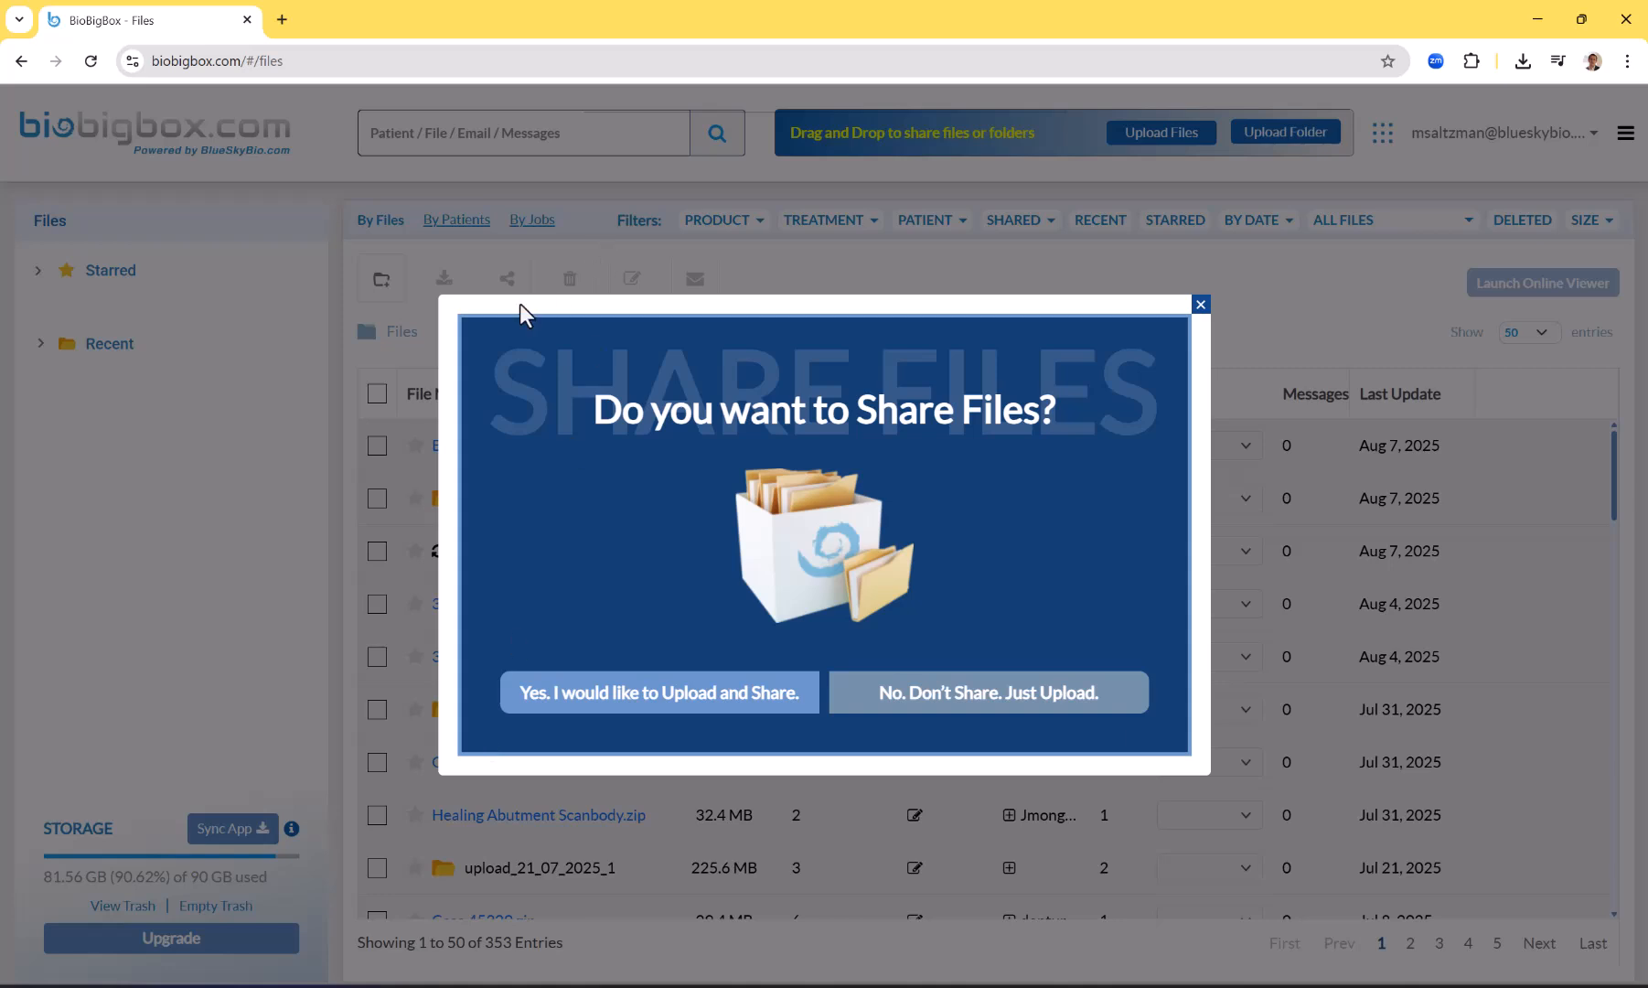
mouse_move(514, 375)
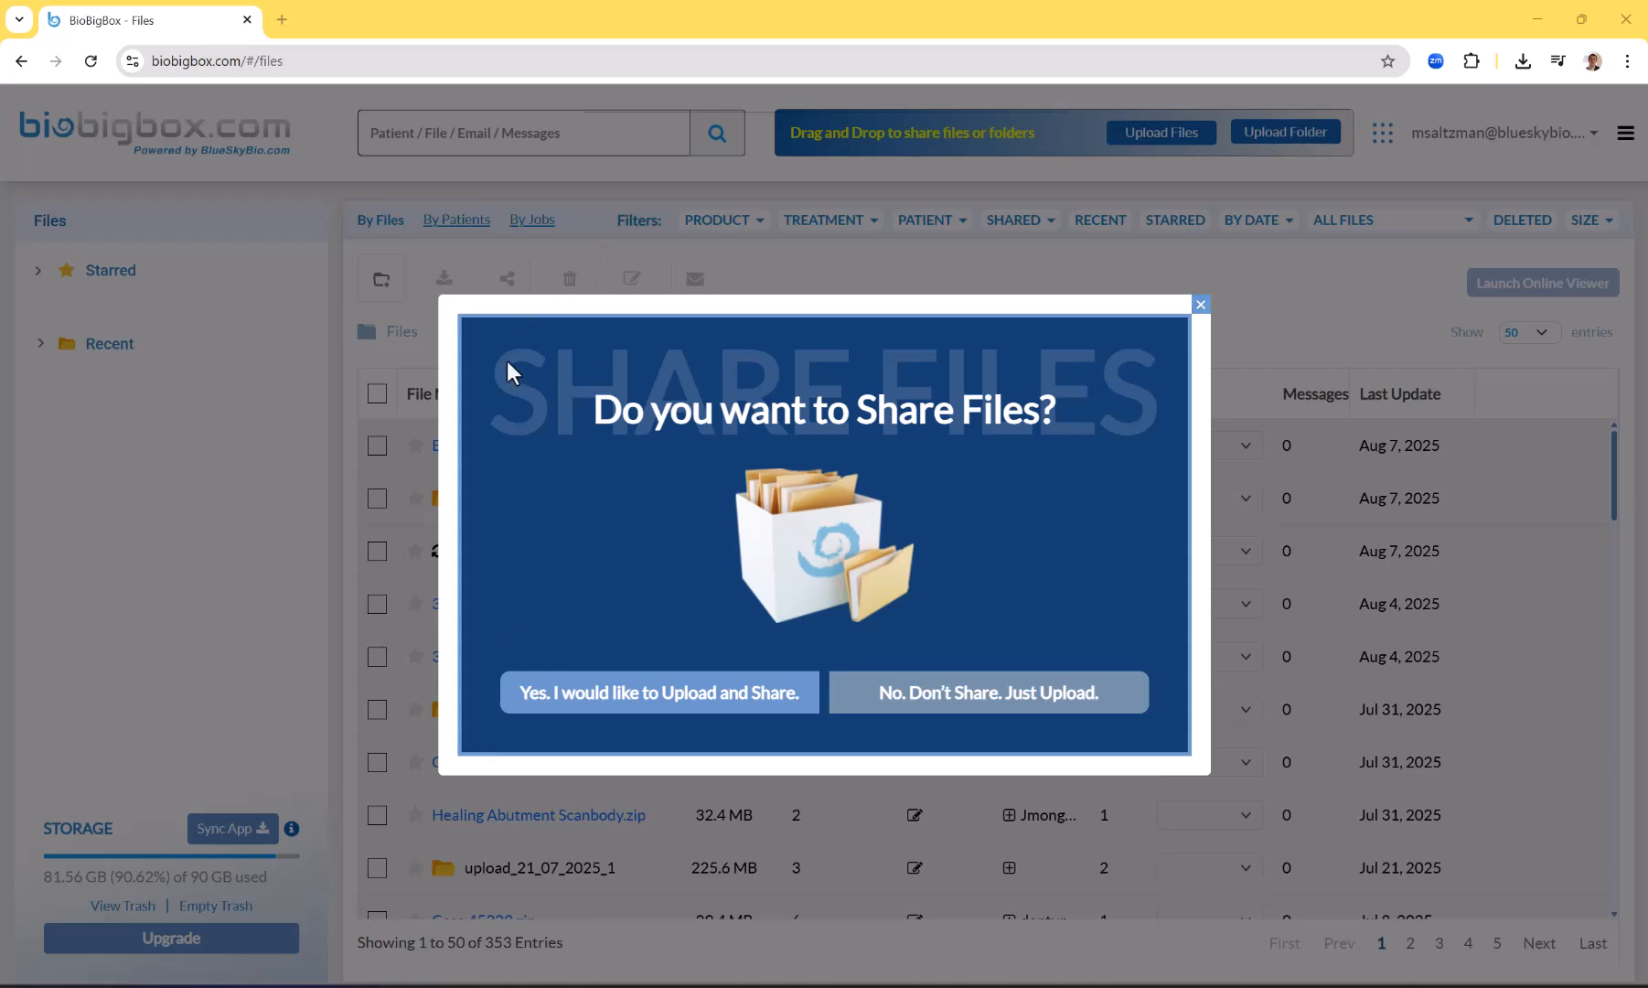
mouse_move(988, 693)
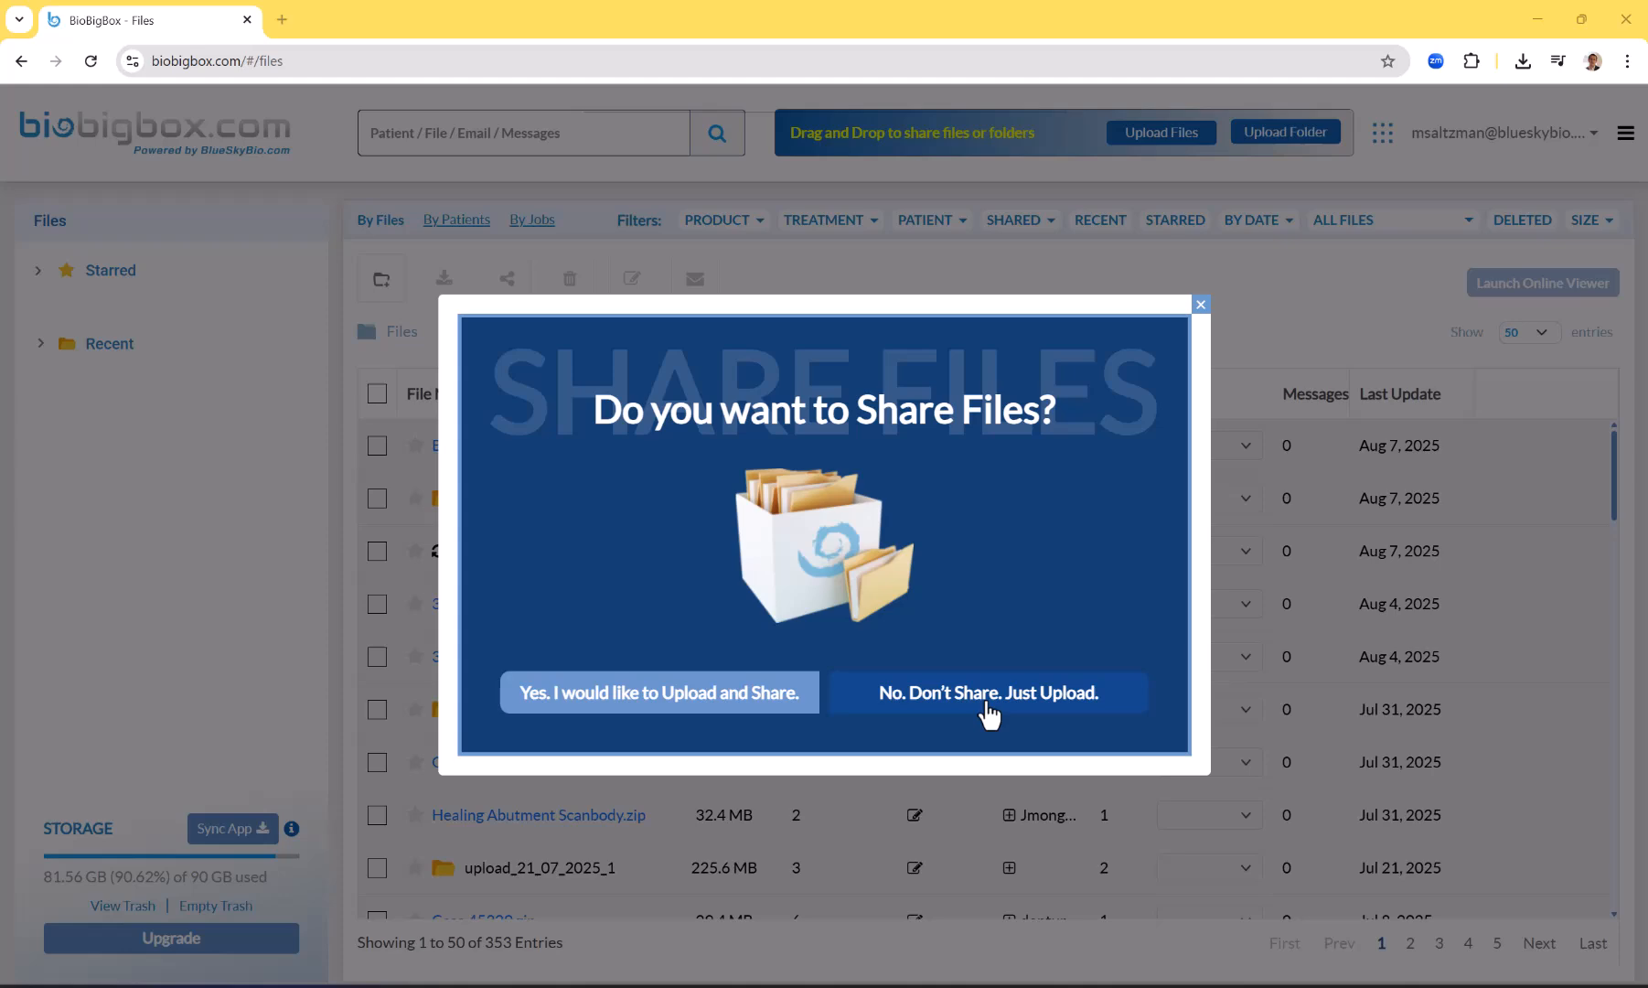
click(986, 693)
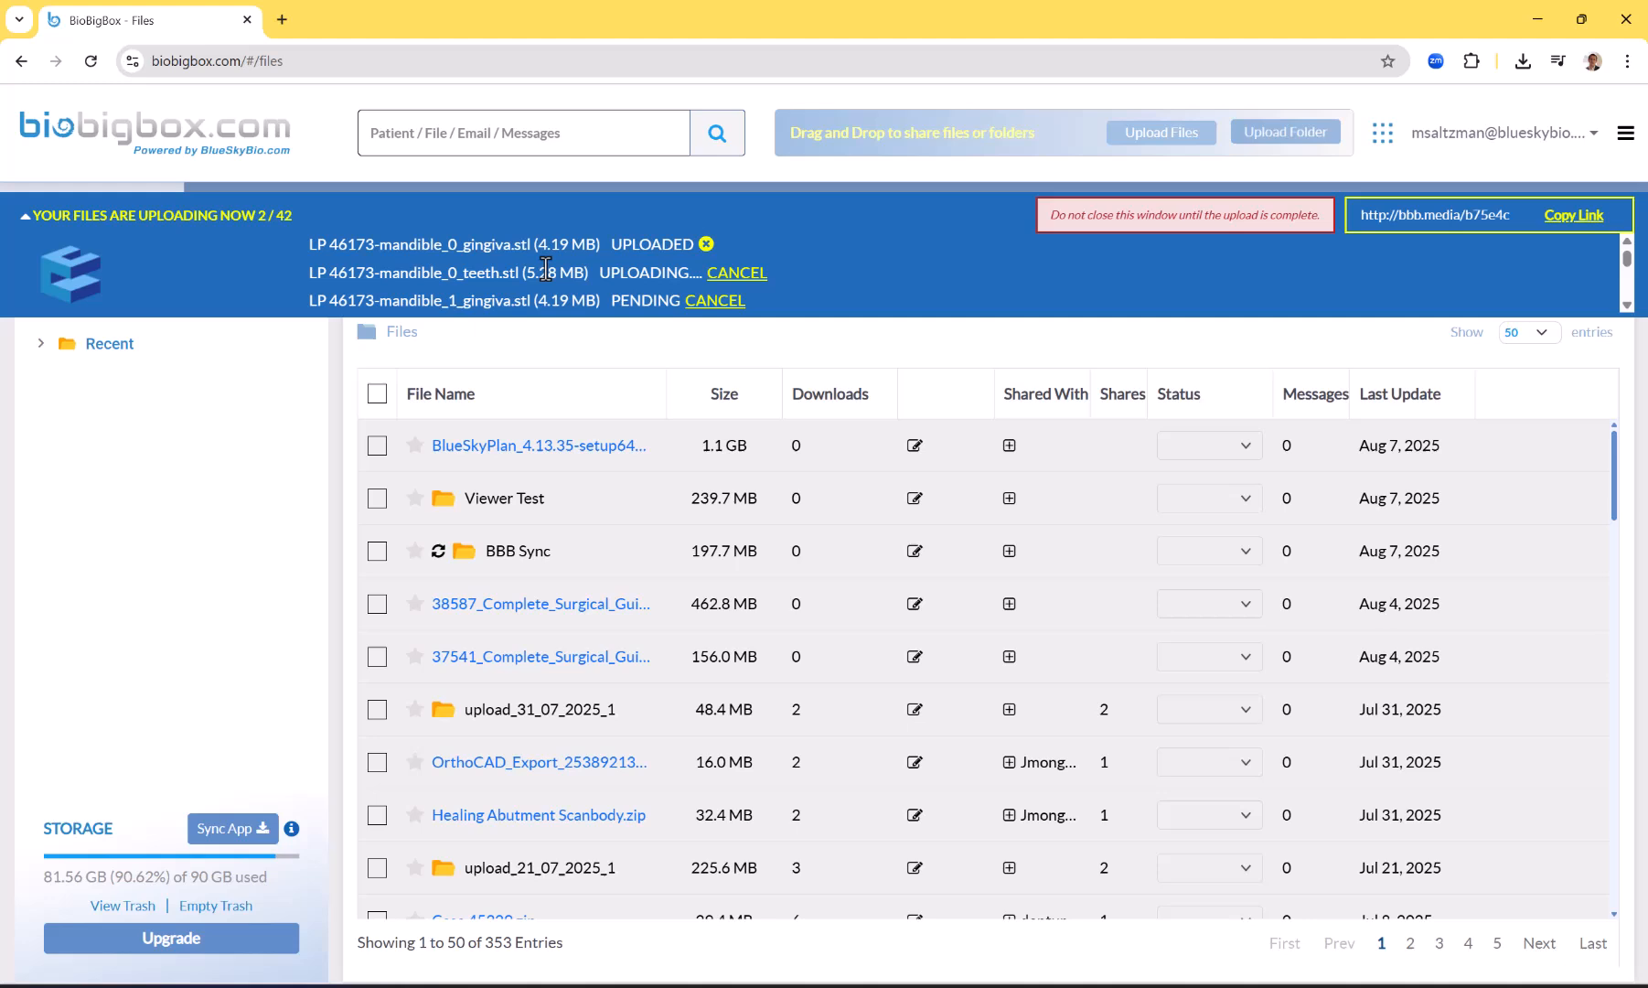
Bring up the local Data (D:) drive listing that holds the BBB Sync folder while the upload runs
click(18, 222)
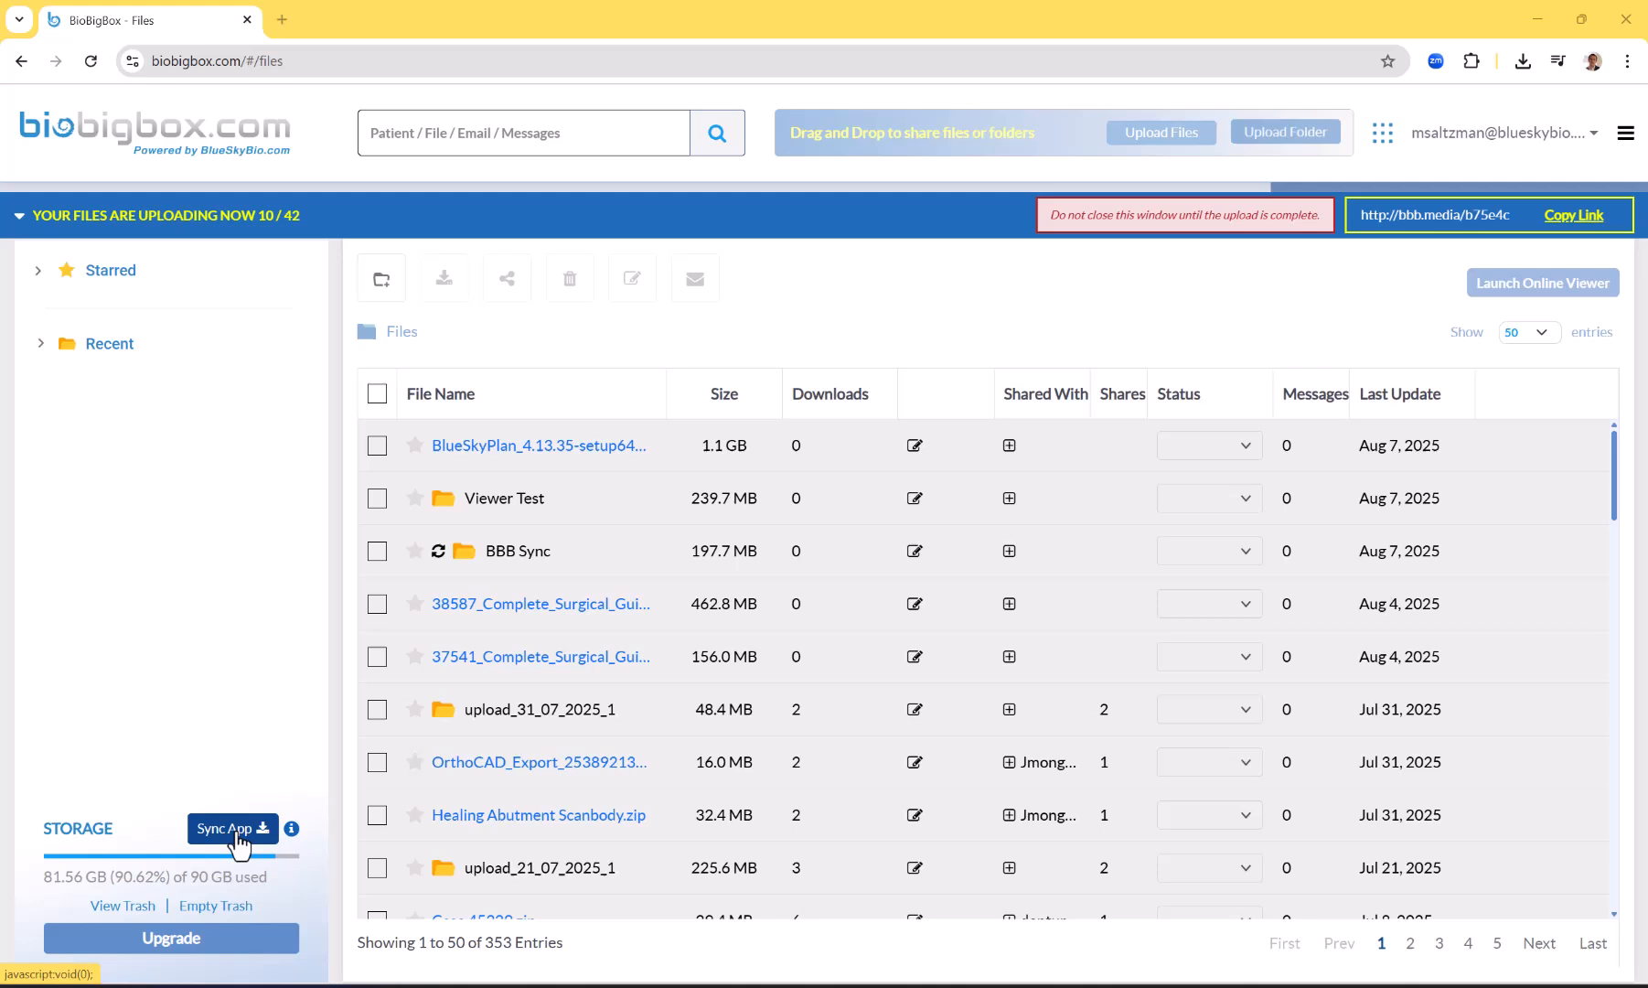
mouse_move(227, 829)
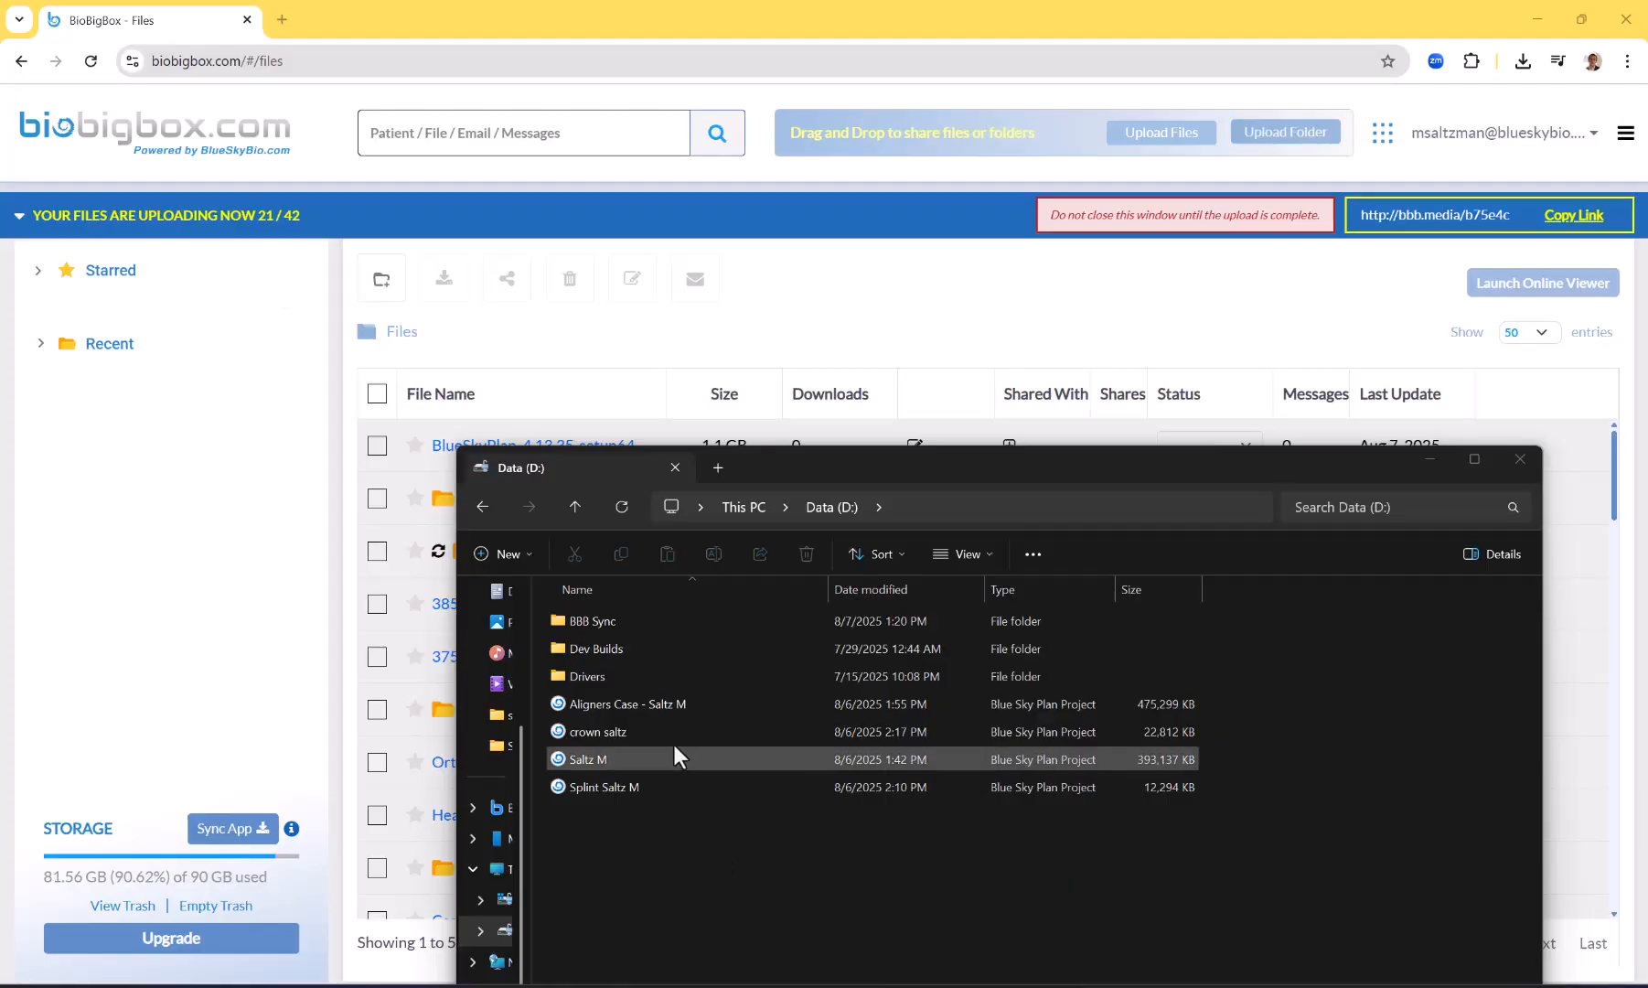
Show BBB Sync's Start/Stop Sync with BioBigBox options and open the Uploaded-STL - 46173 folder
click(591, 621)
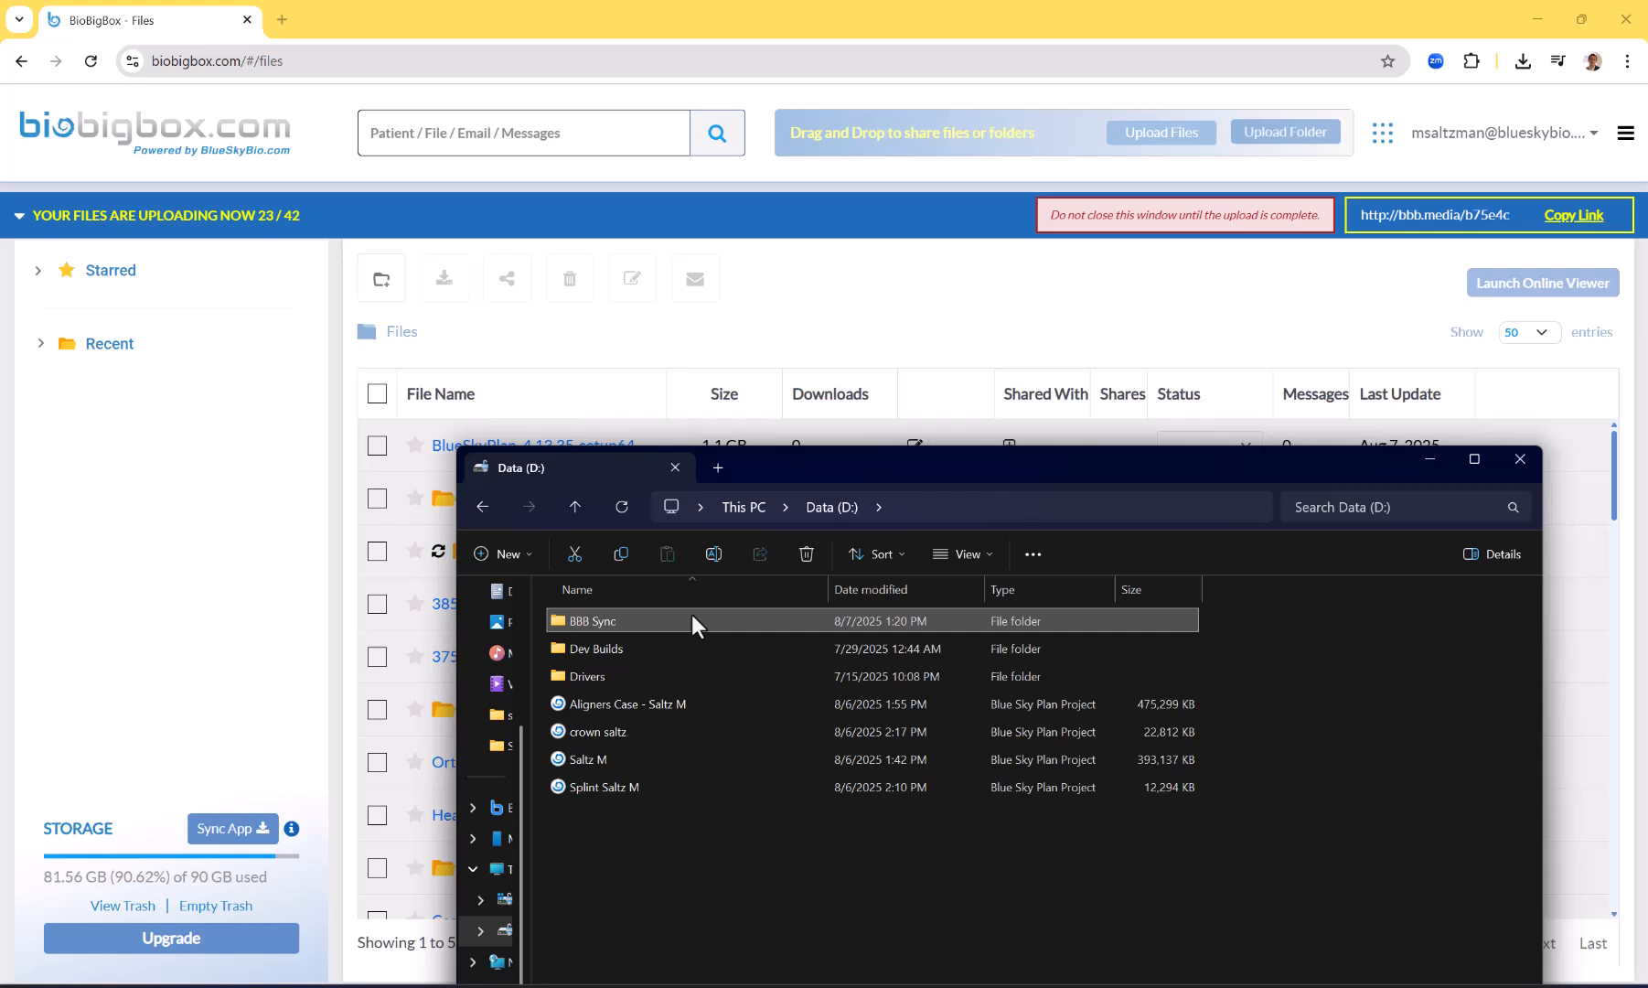
right_click(591, 622)
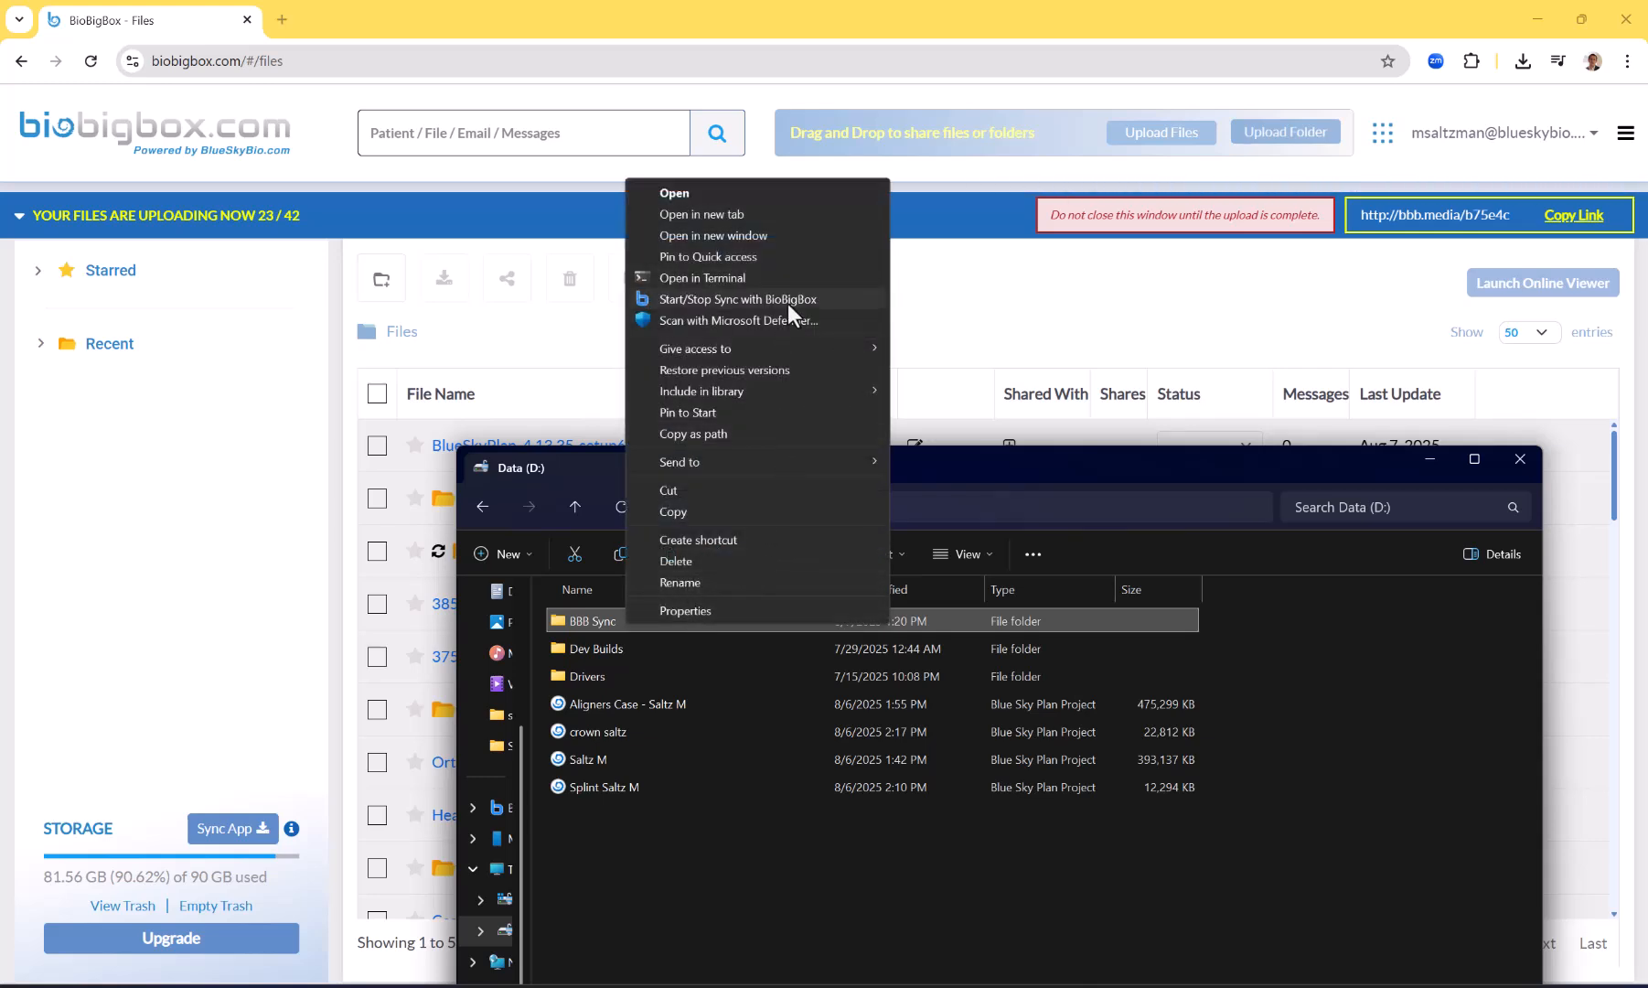
mouse_move(817, 308)
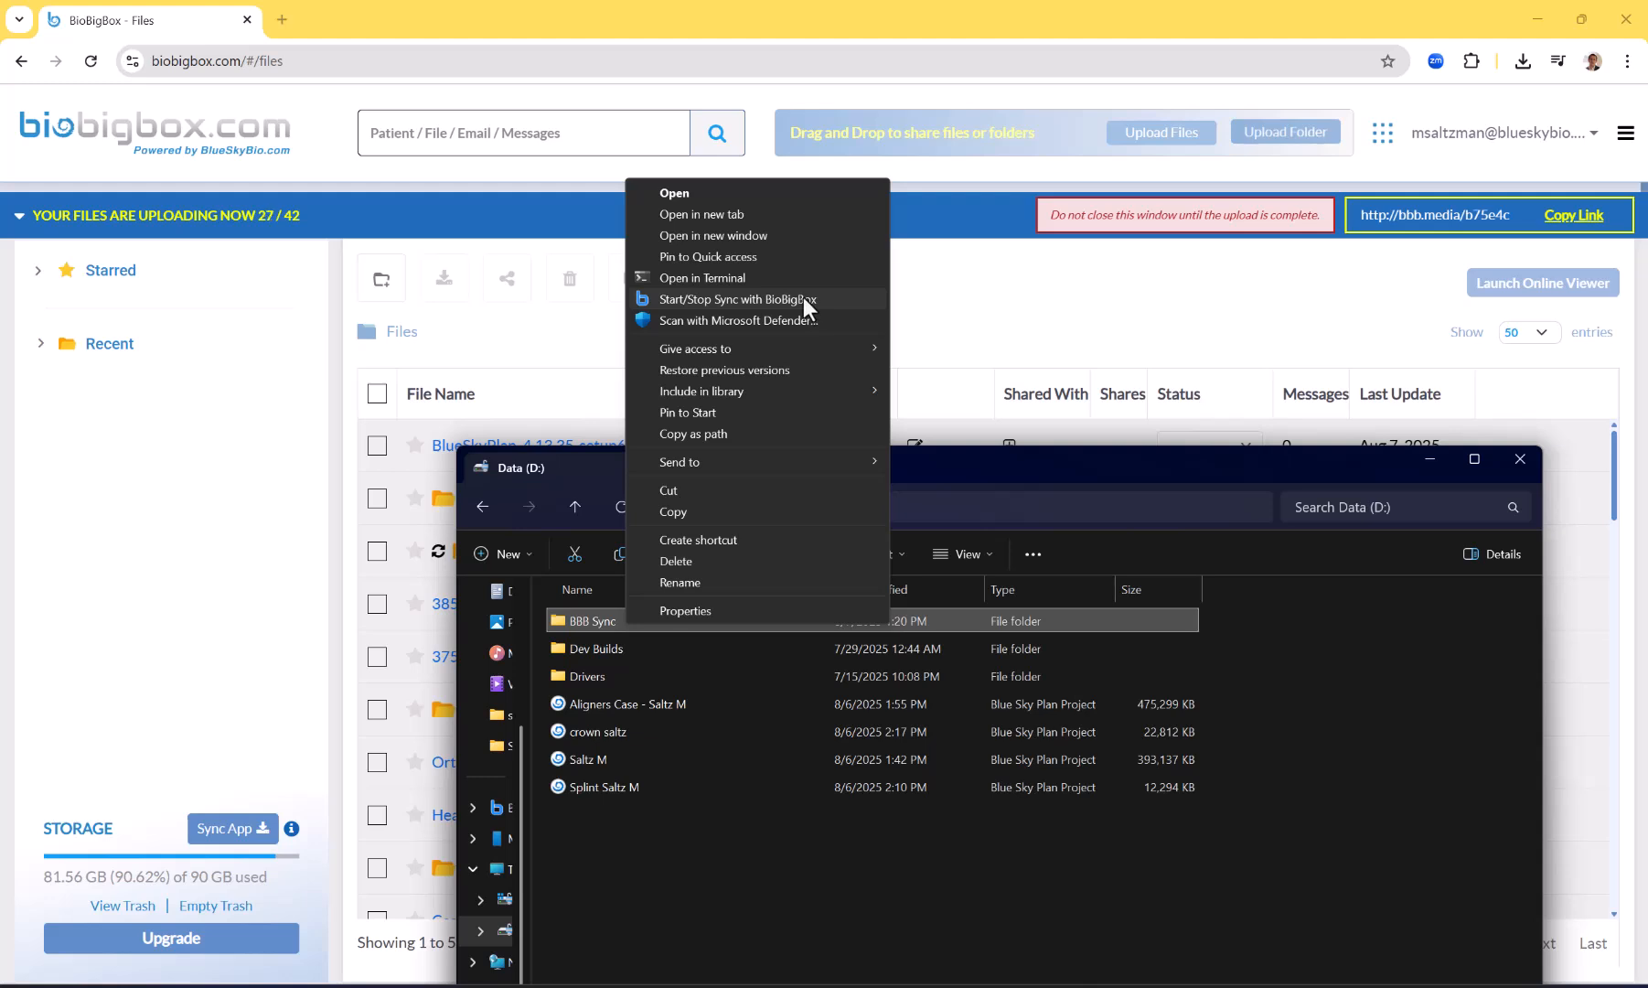
mouse_move(736, 311)
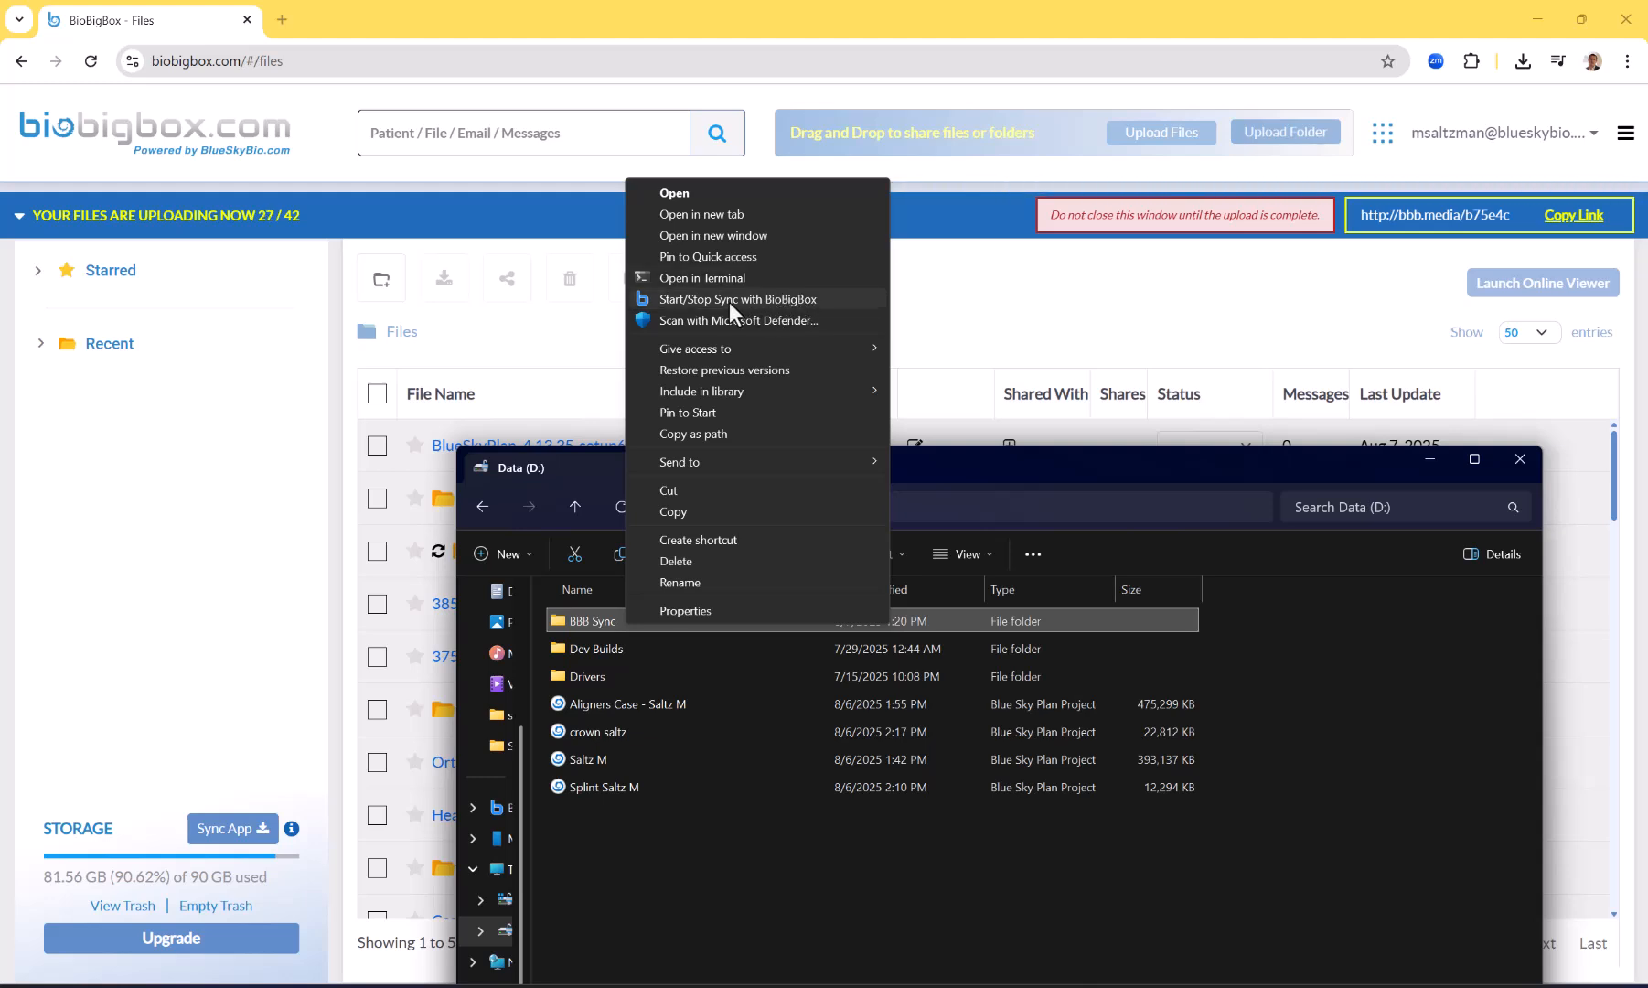
mouse_move(593, 633)
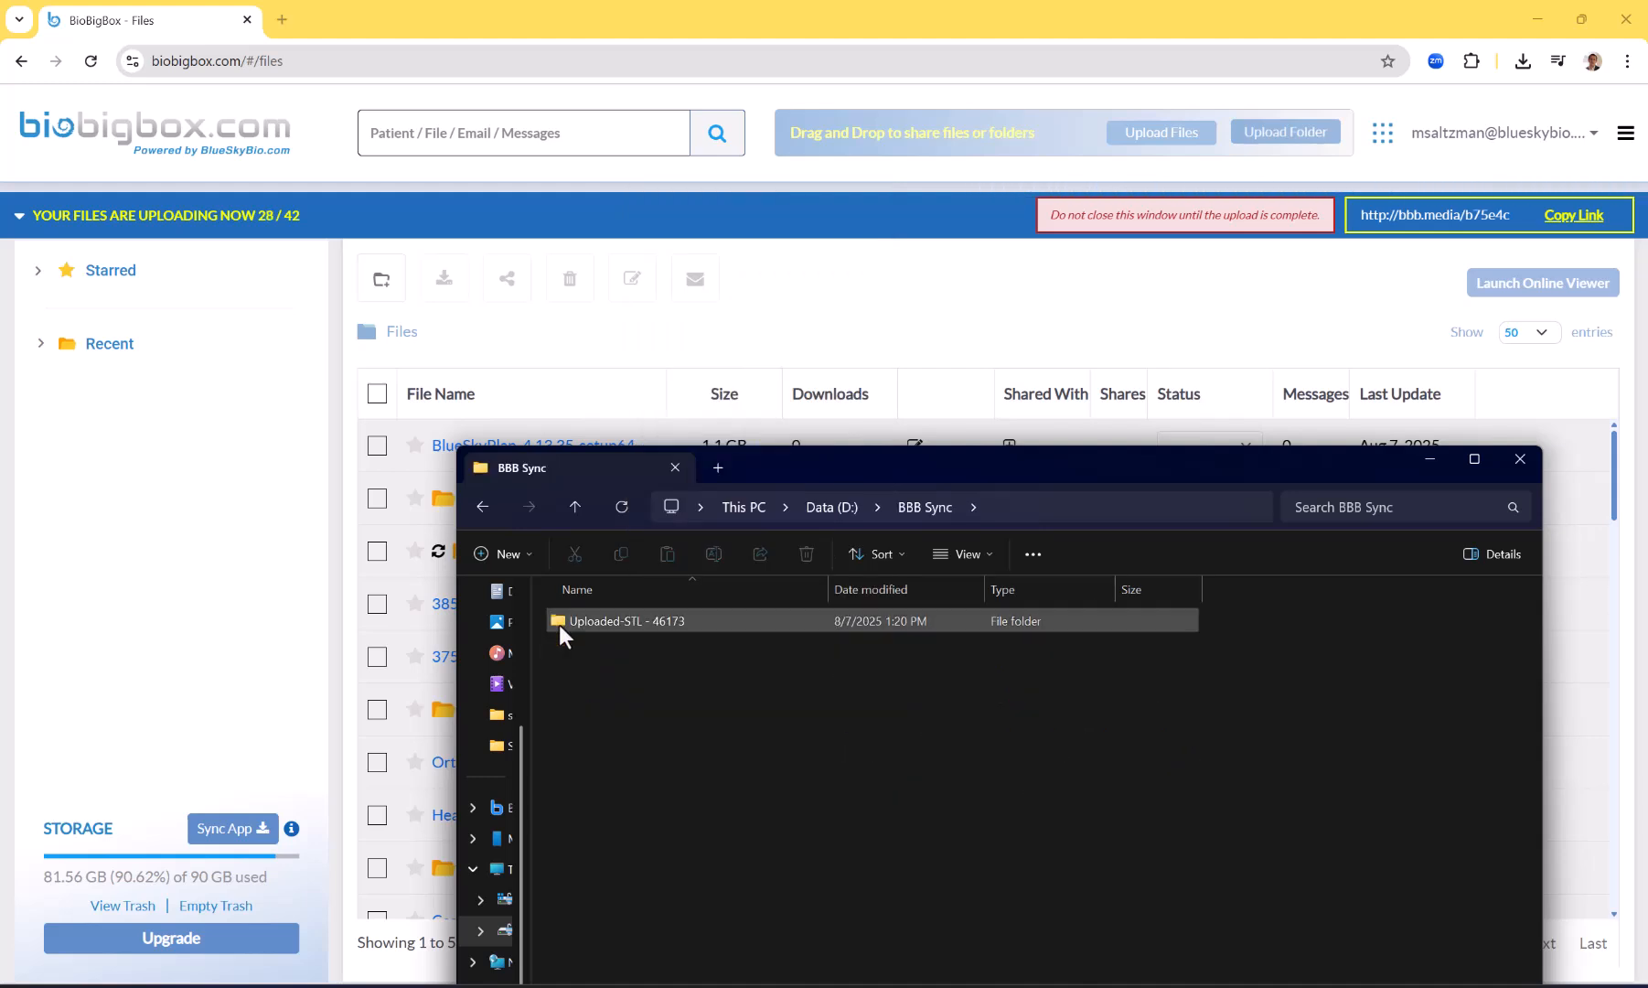
mouse_move(670, 626)
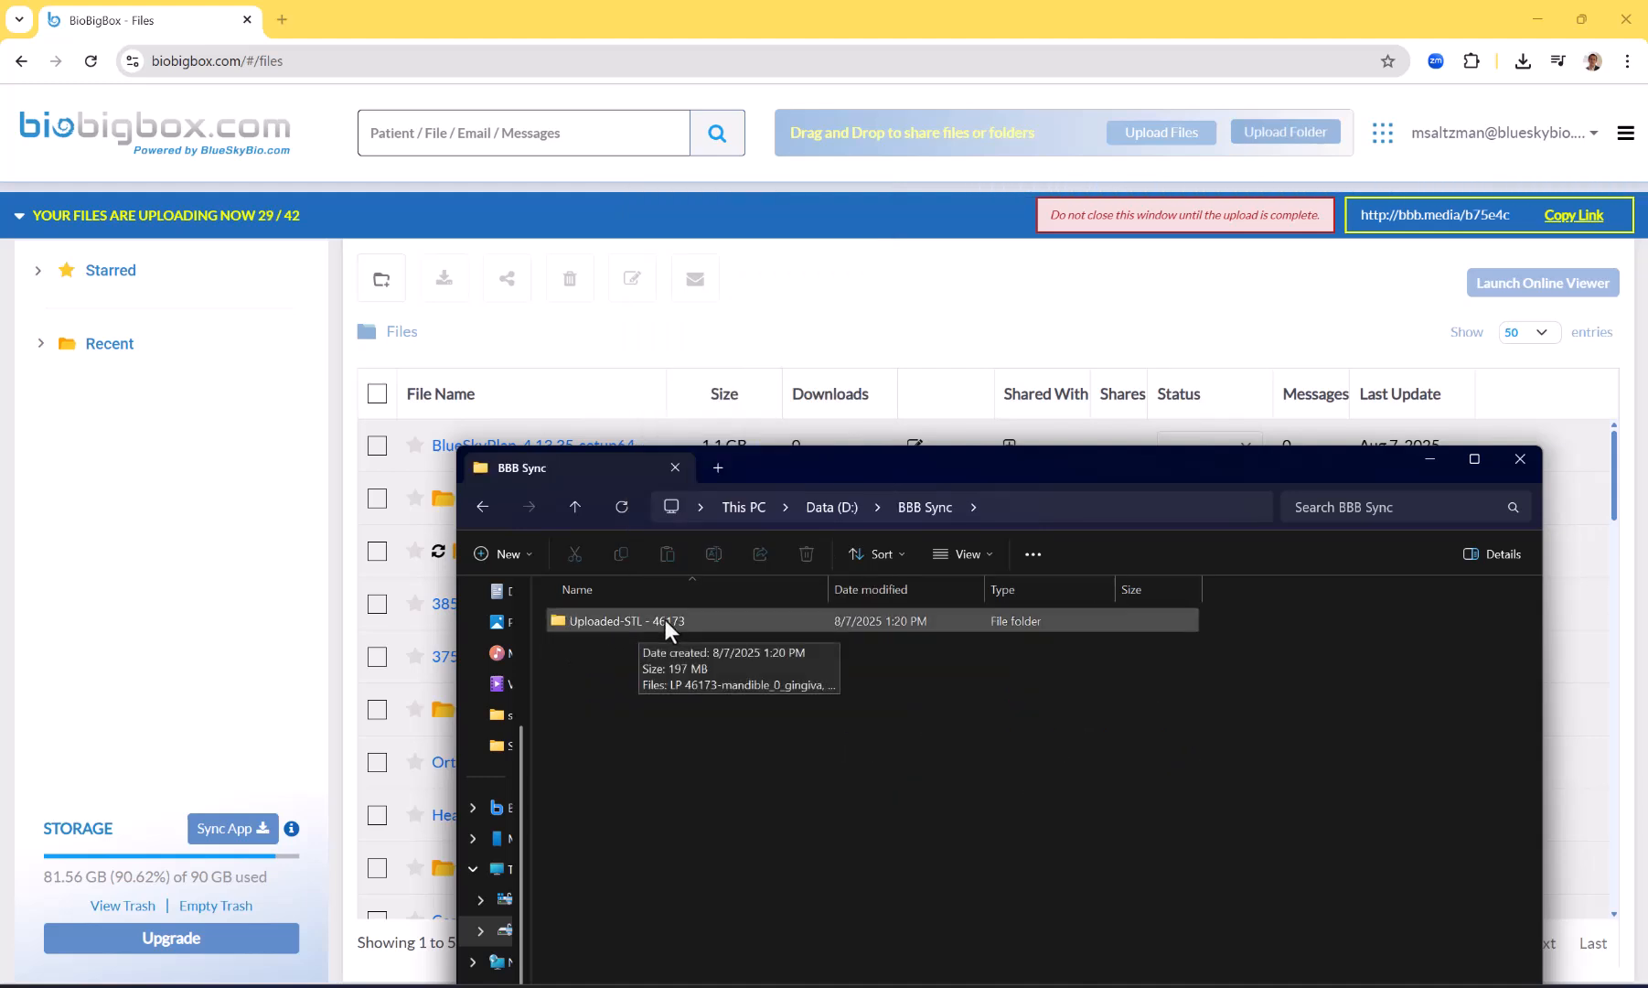
double_click(626, 620)
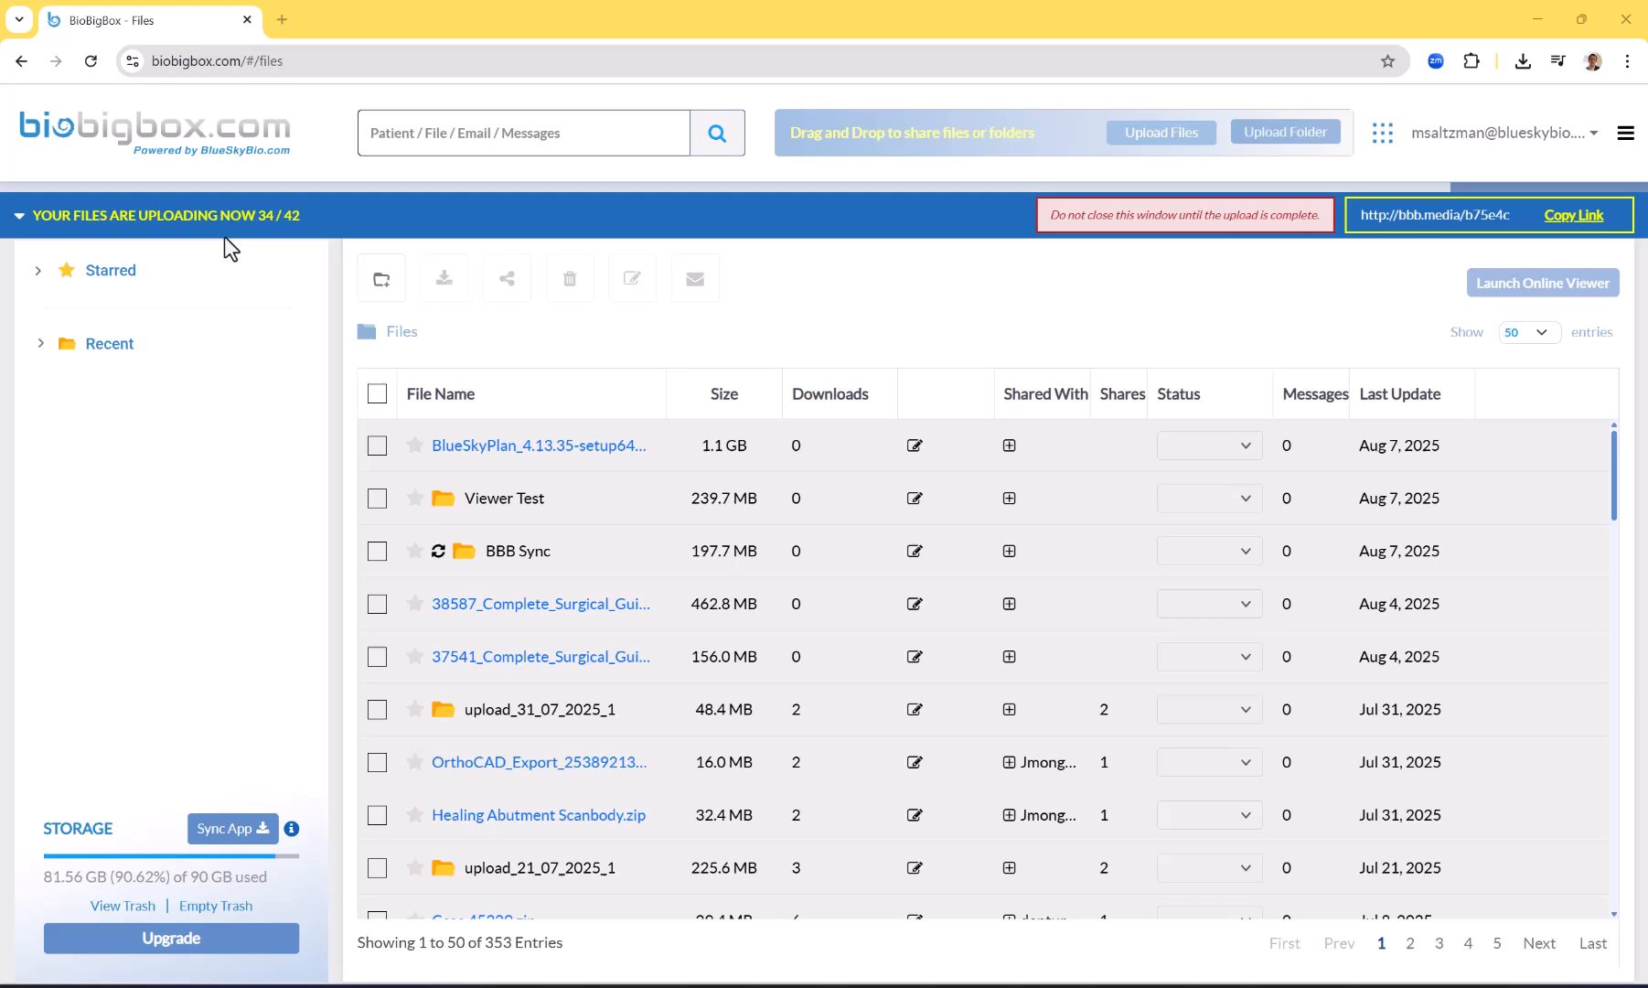
mouse_move(534, 567)
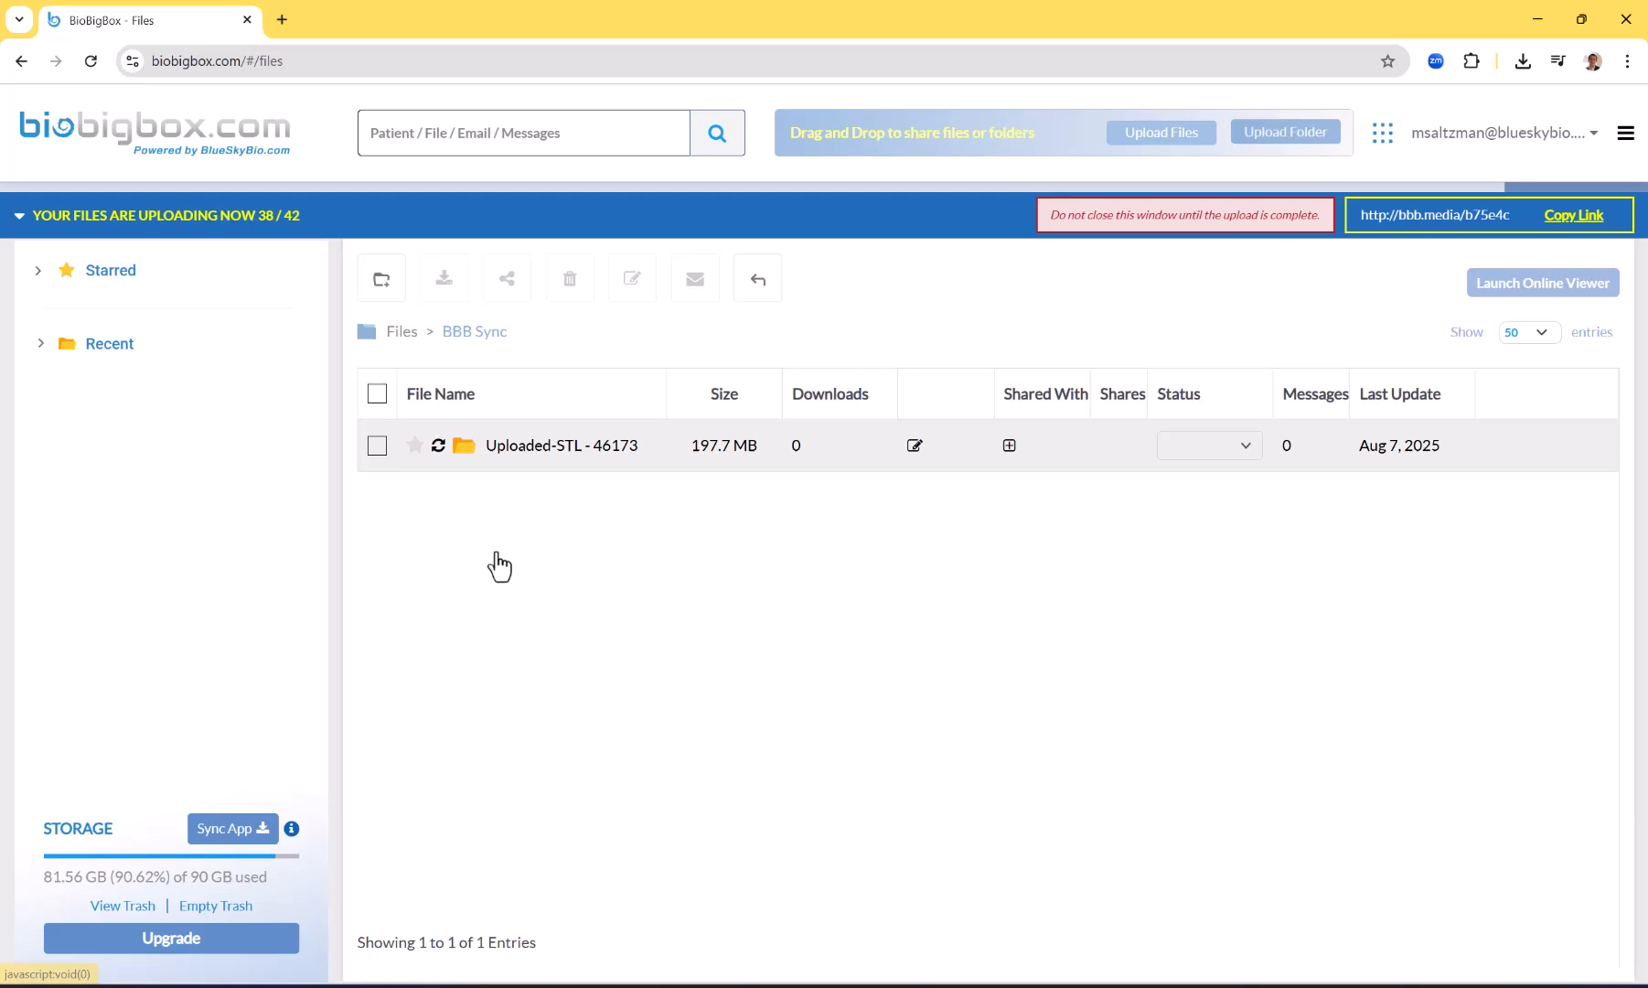
mouse_move(518, 466)
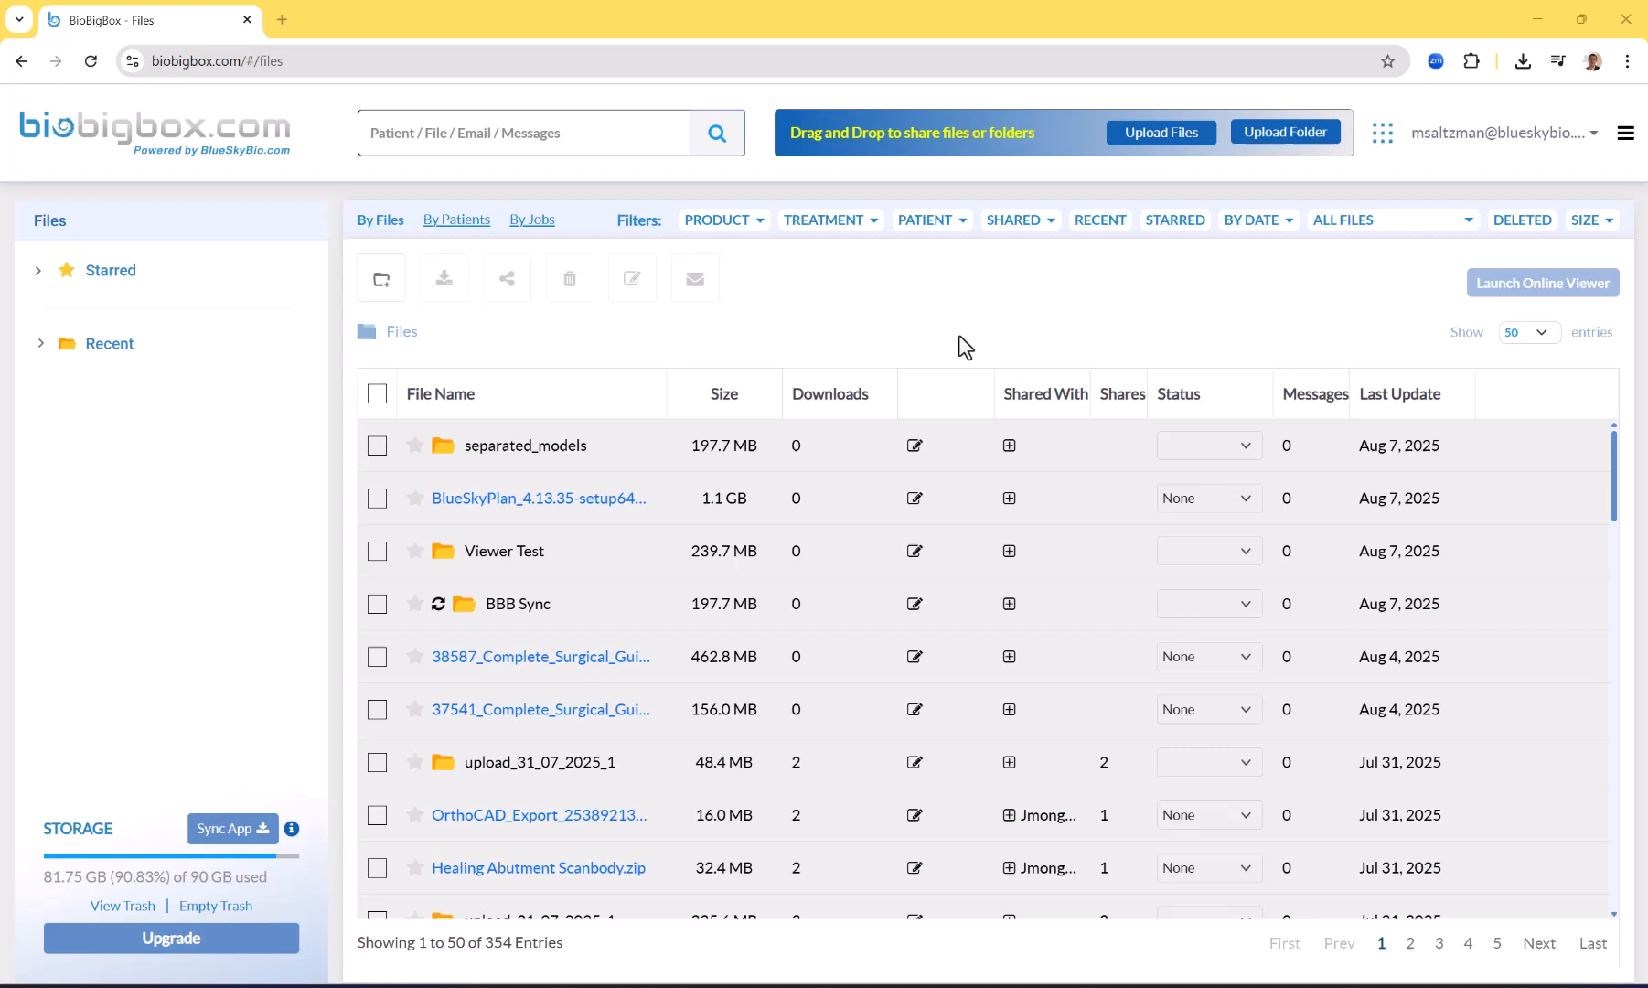
mouse_move(232, 829)
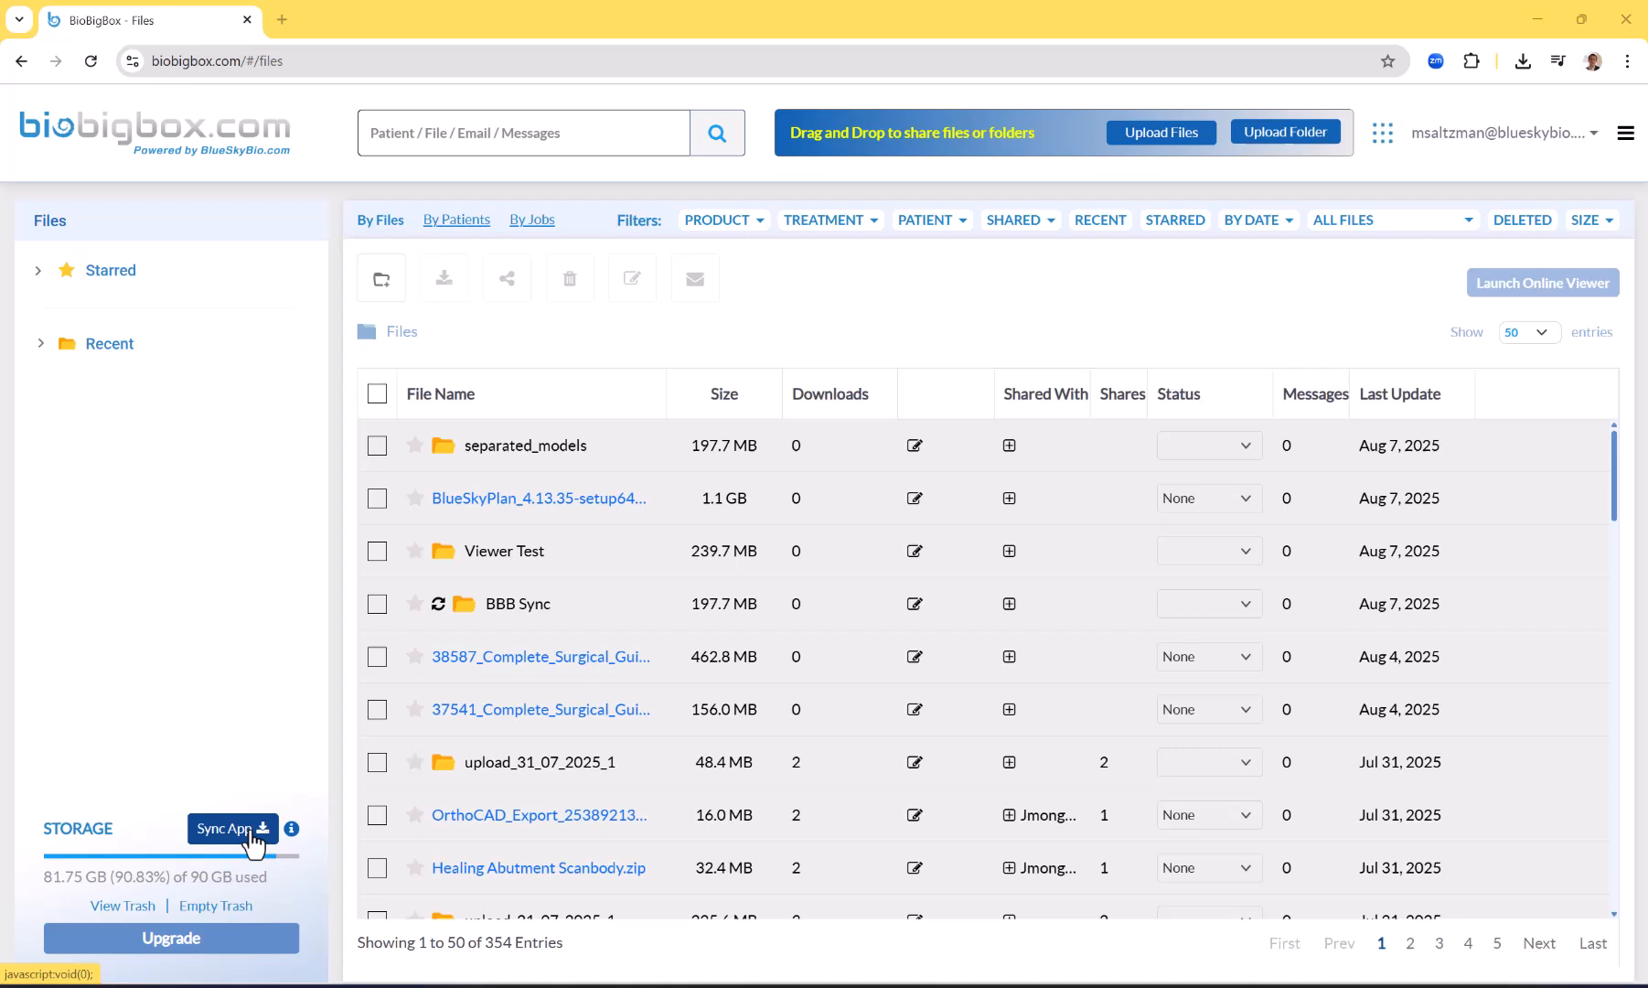
mouse_move(203, 671)
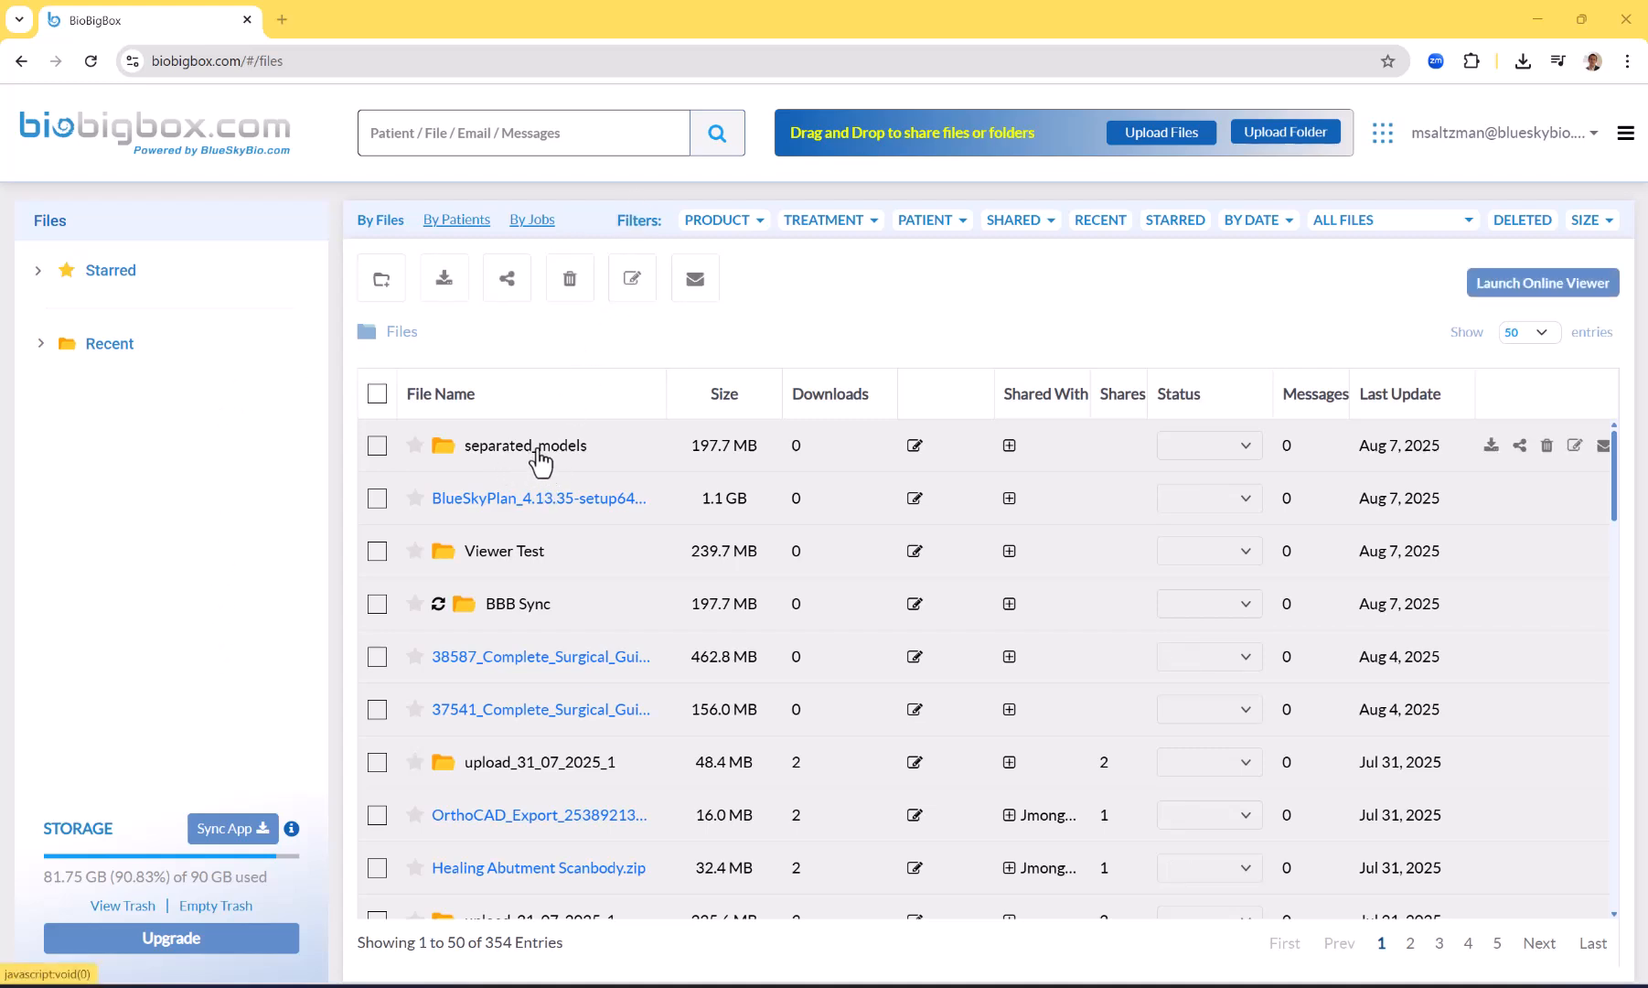
mouse_move(547, 450)
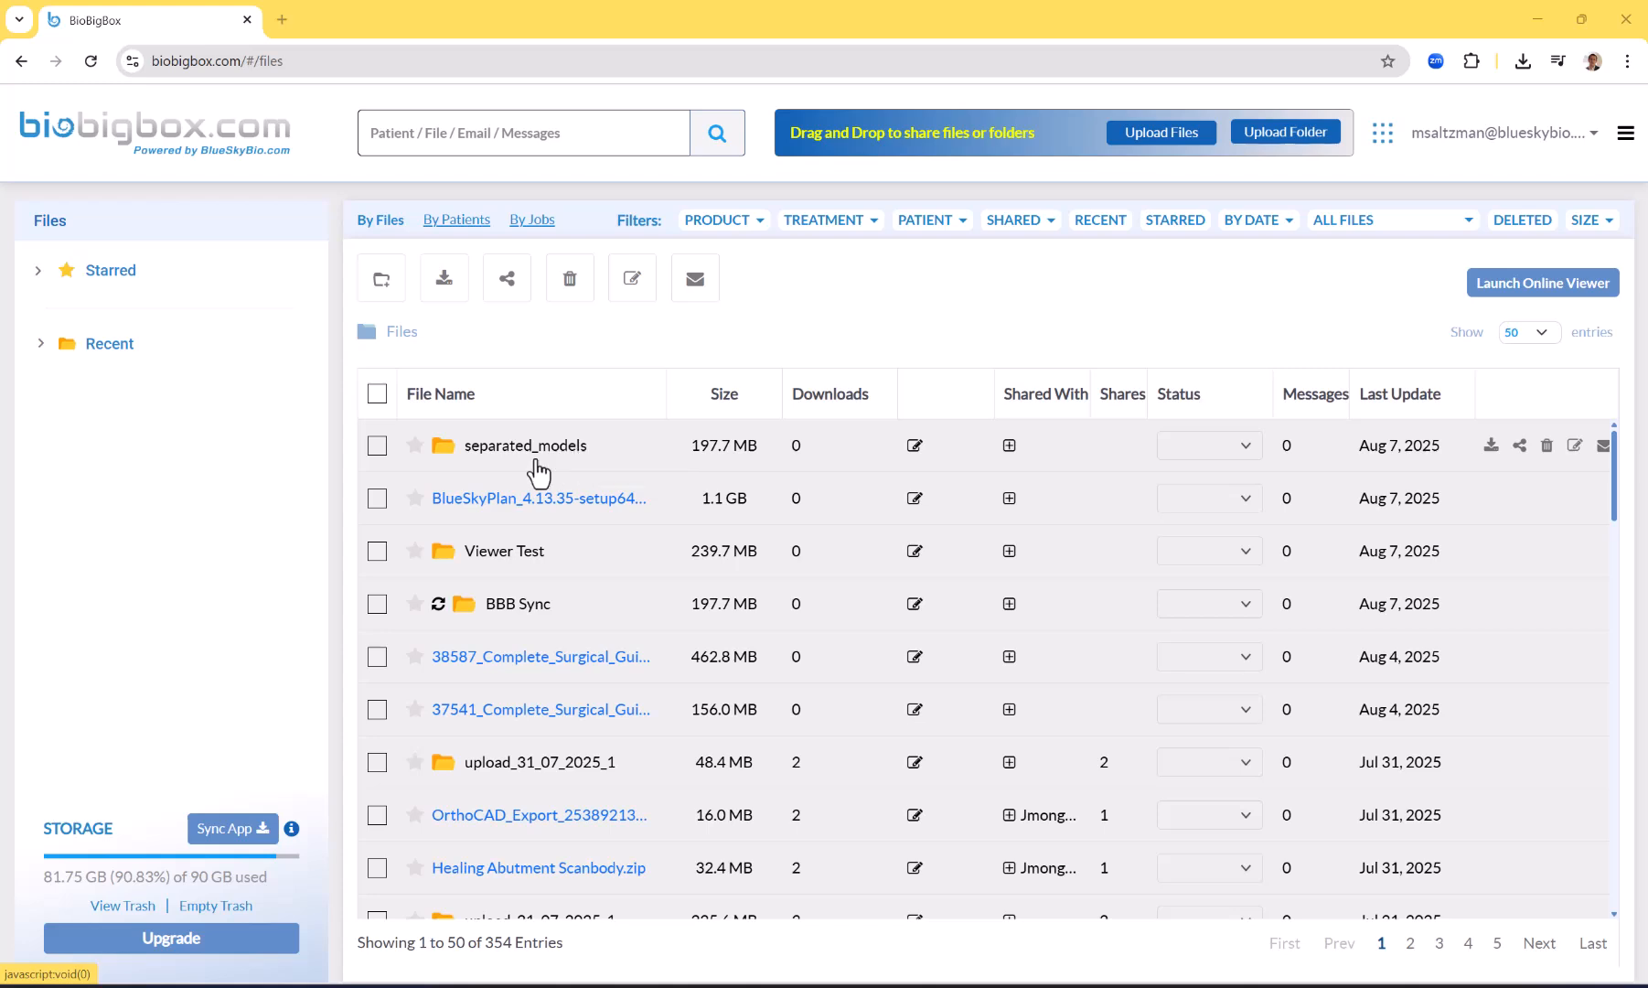
mouse_move(539, 616)
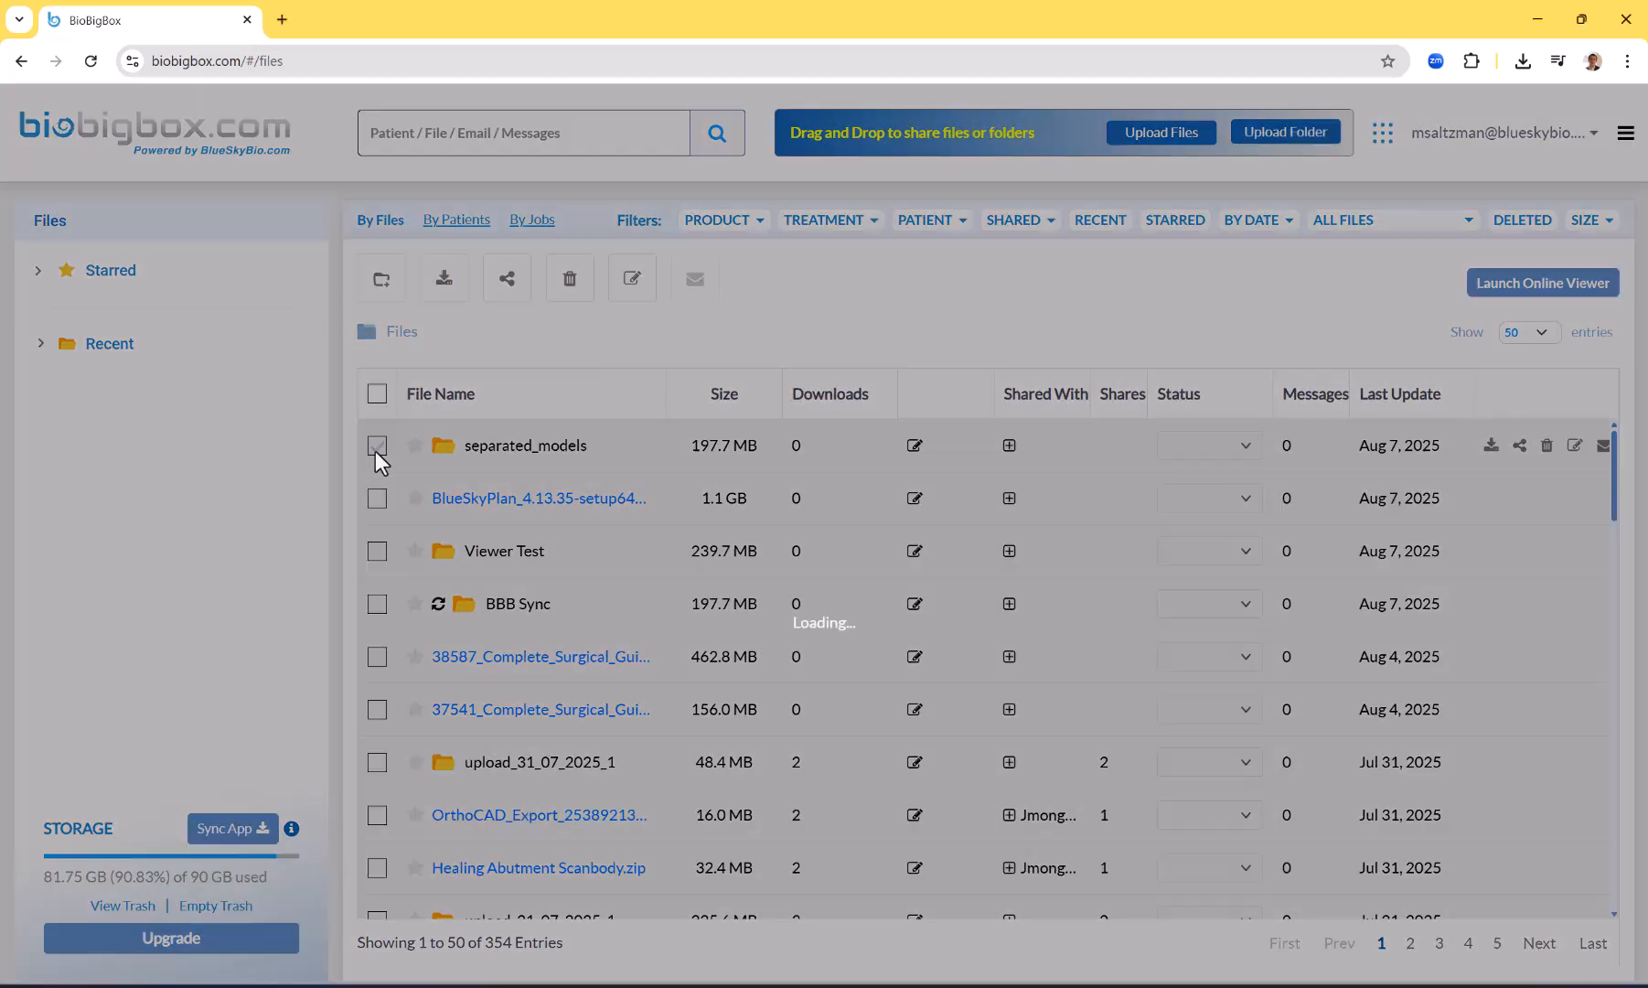
Select the uploaded separated_models folder and start renaming it
click(377, 445)
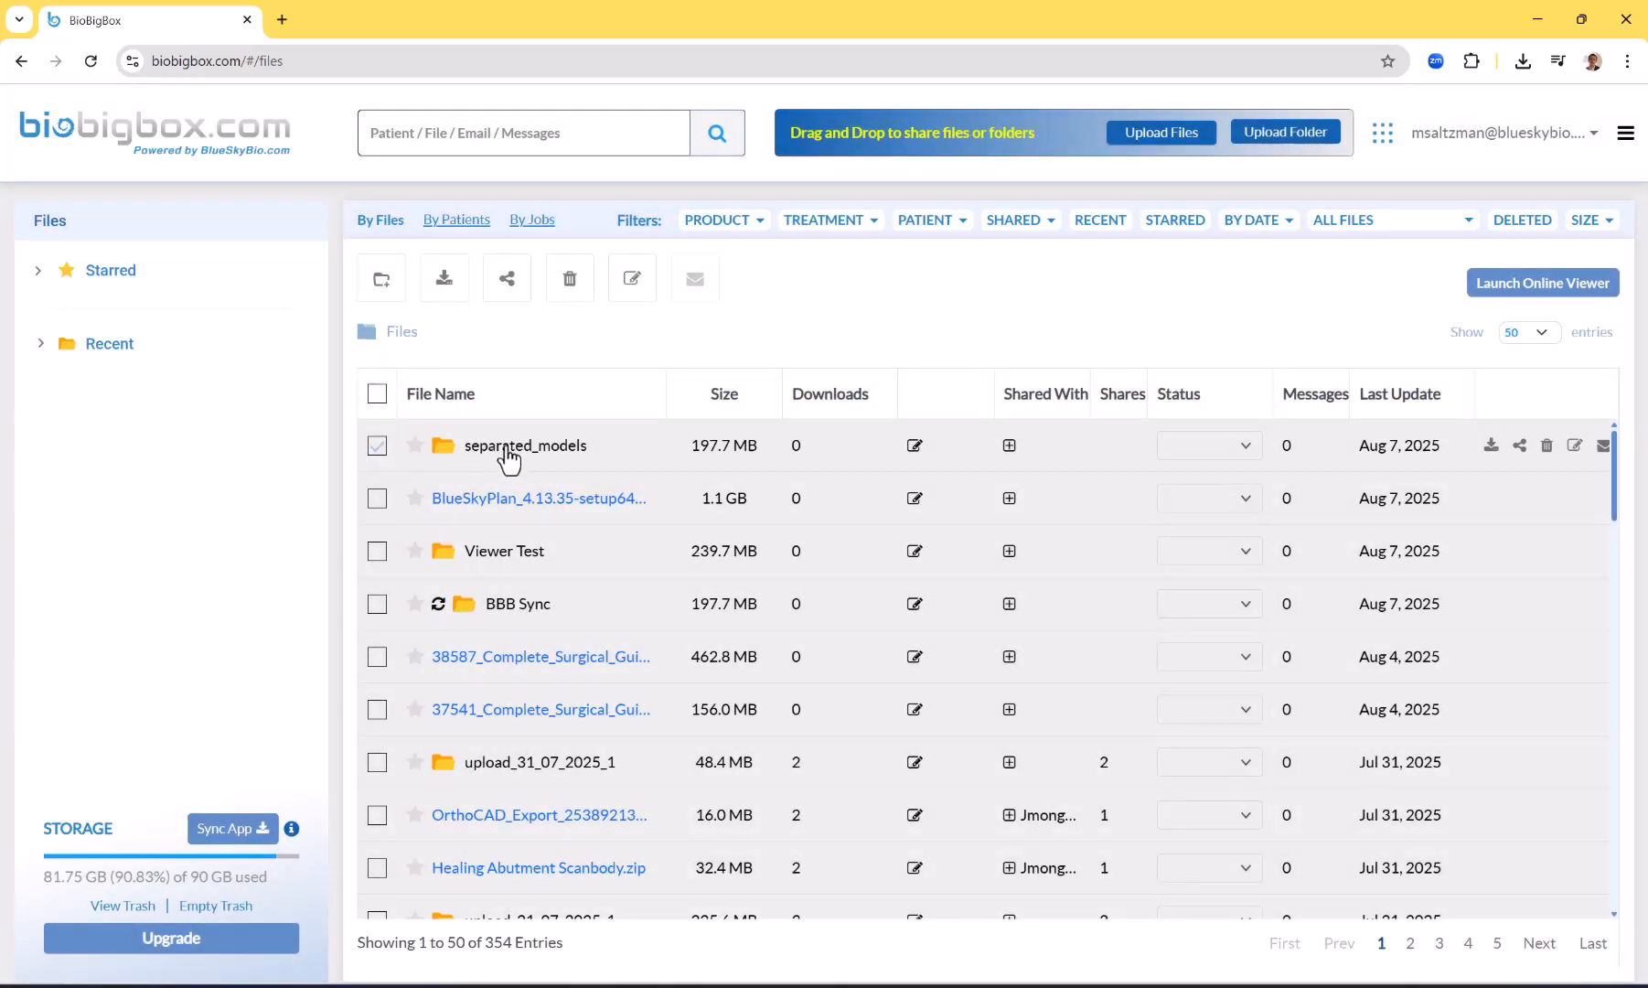
click(377, 444)
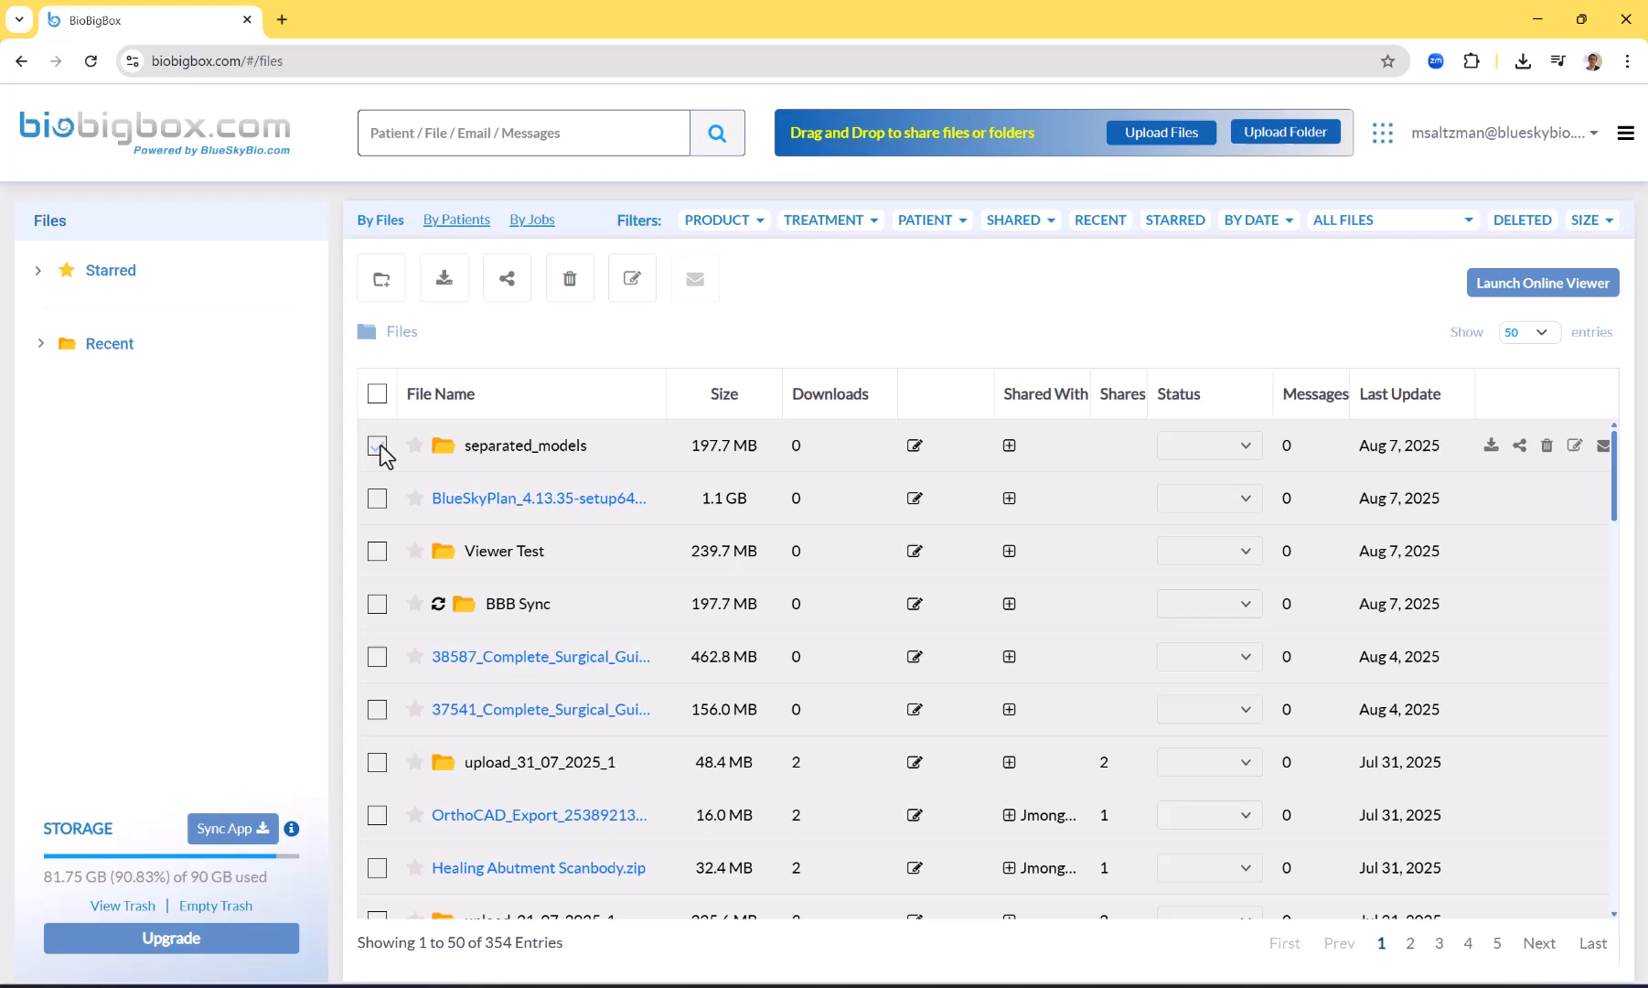
click(377, 444)
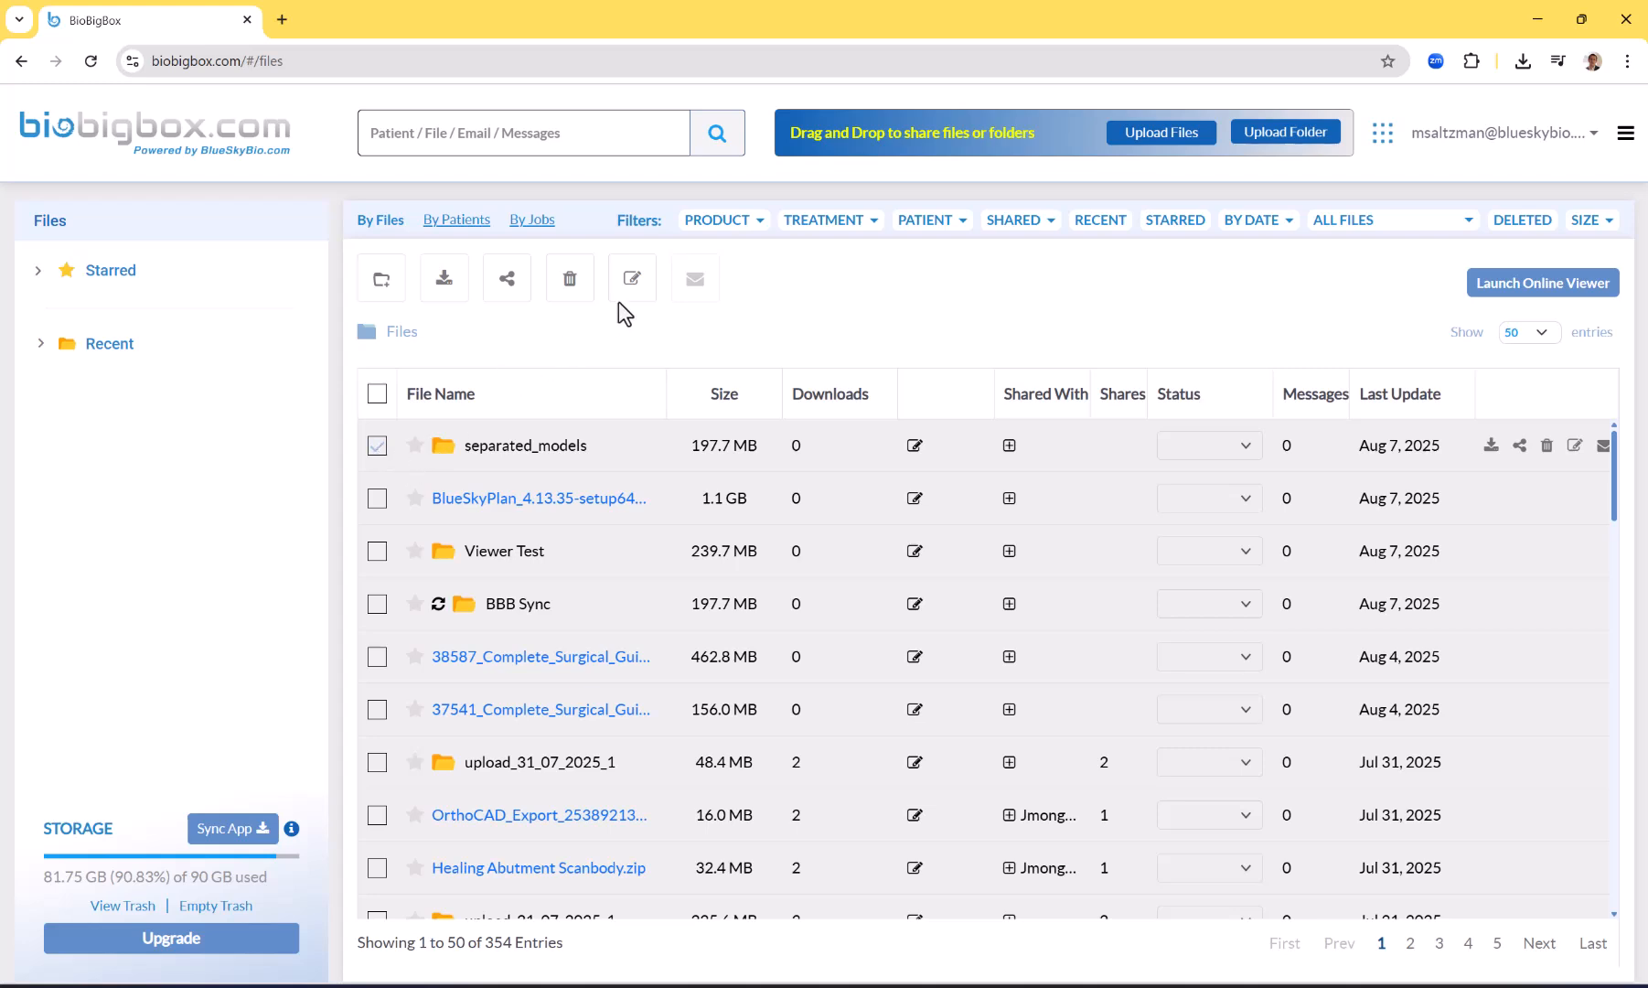
mouse_move(631, 278)
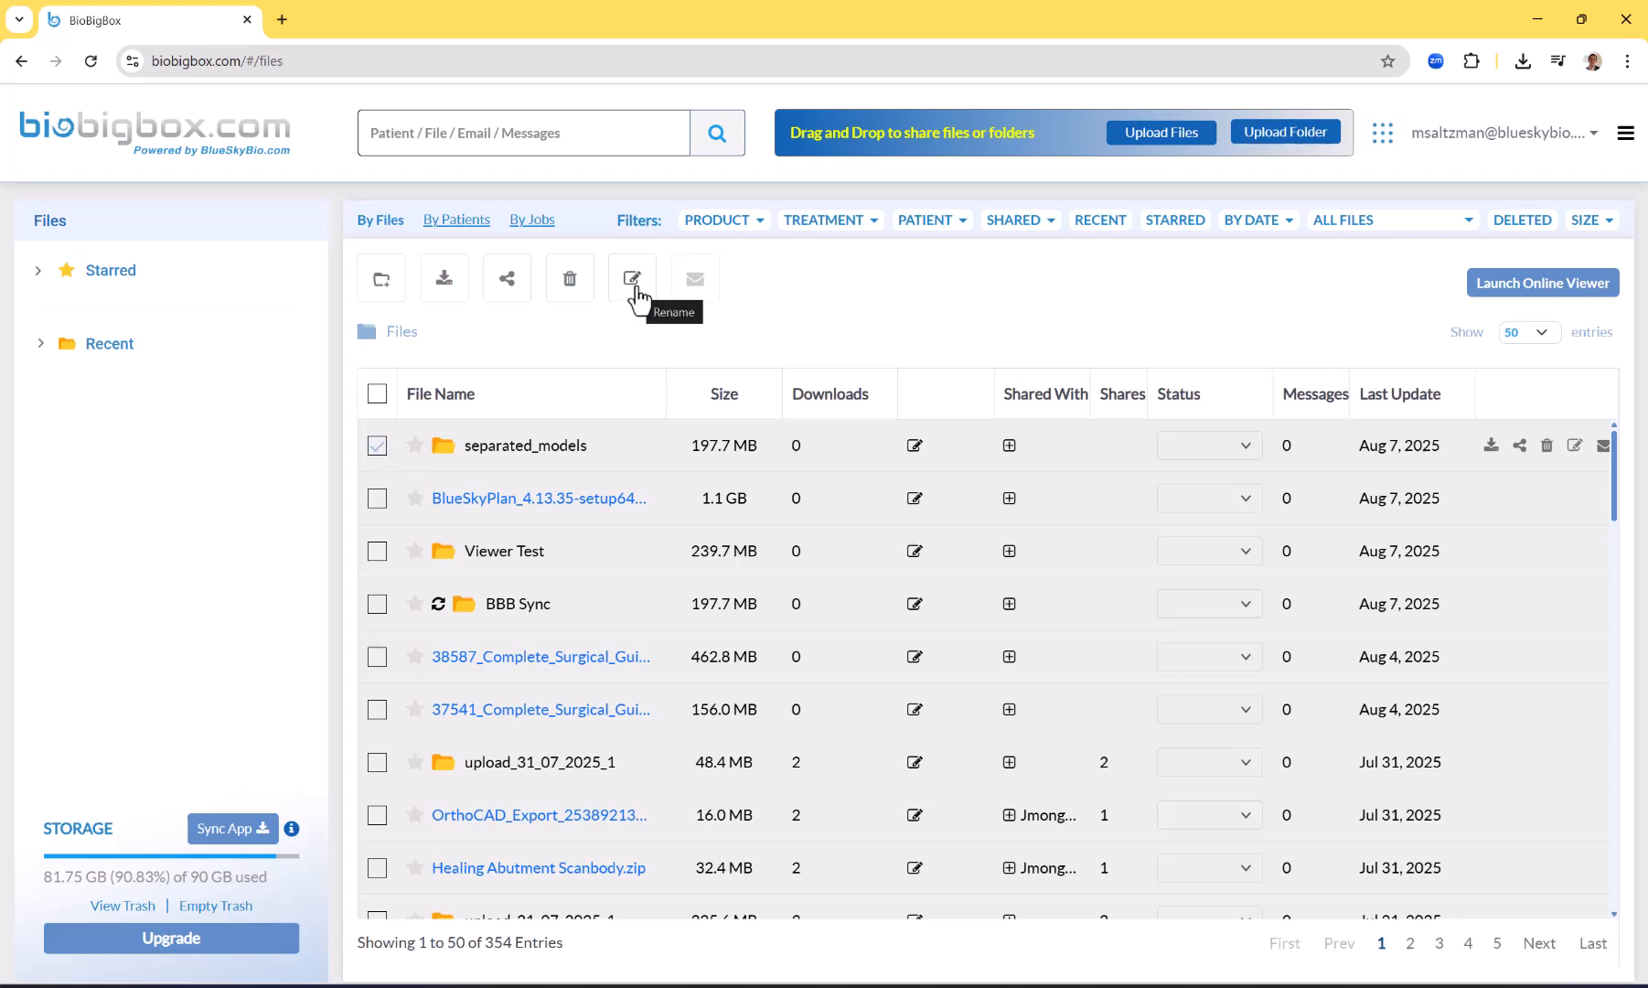
mouse_move(642, 305)
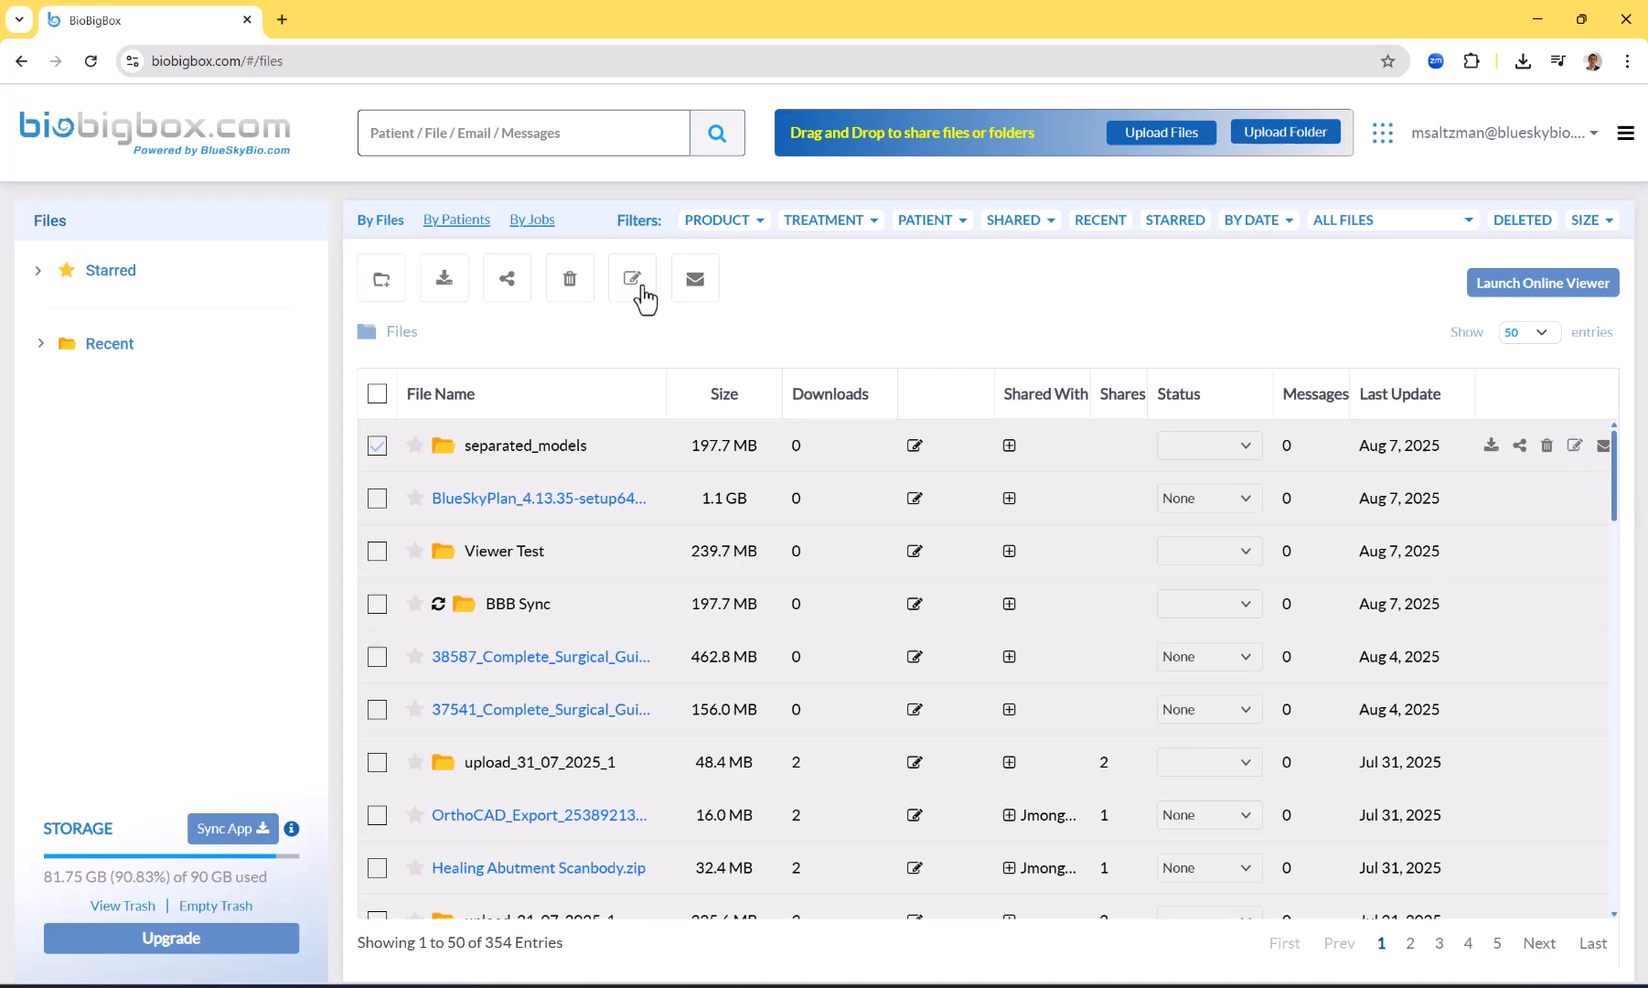
click(631, 278)
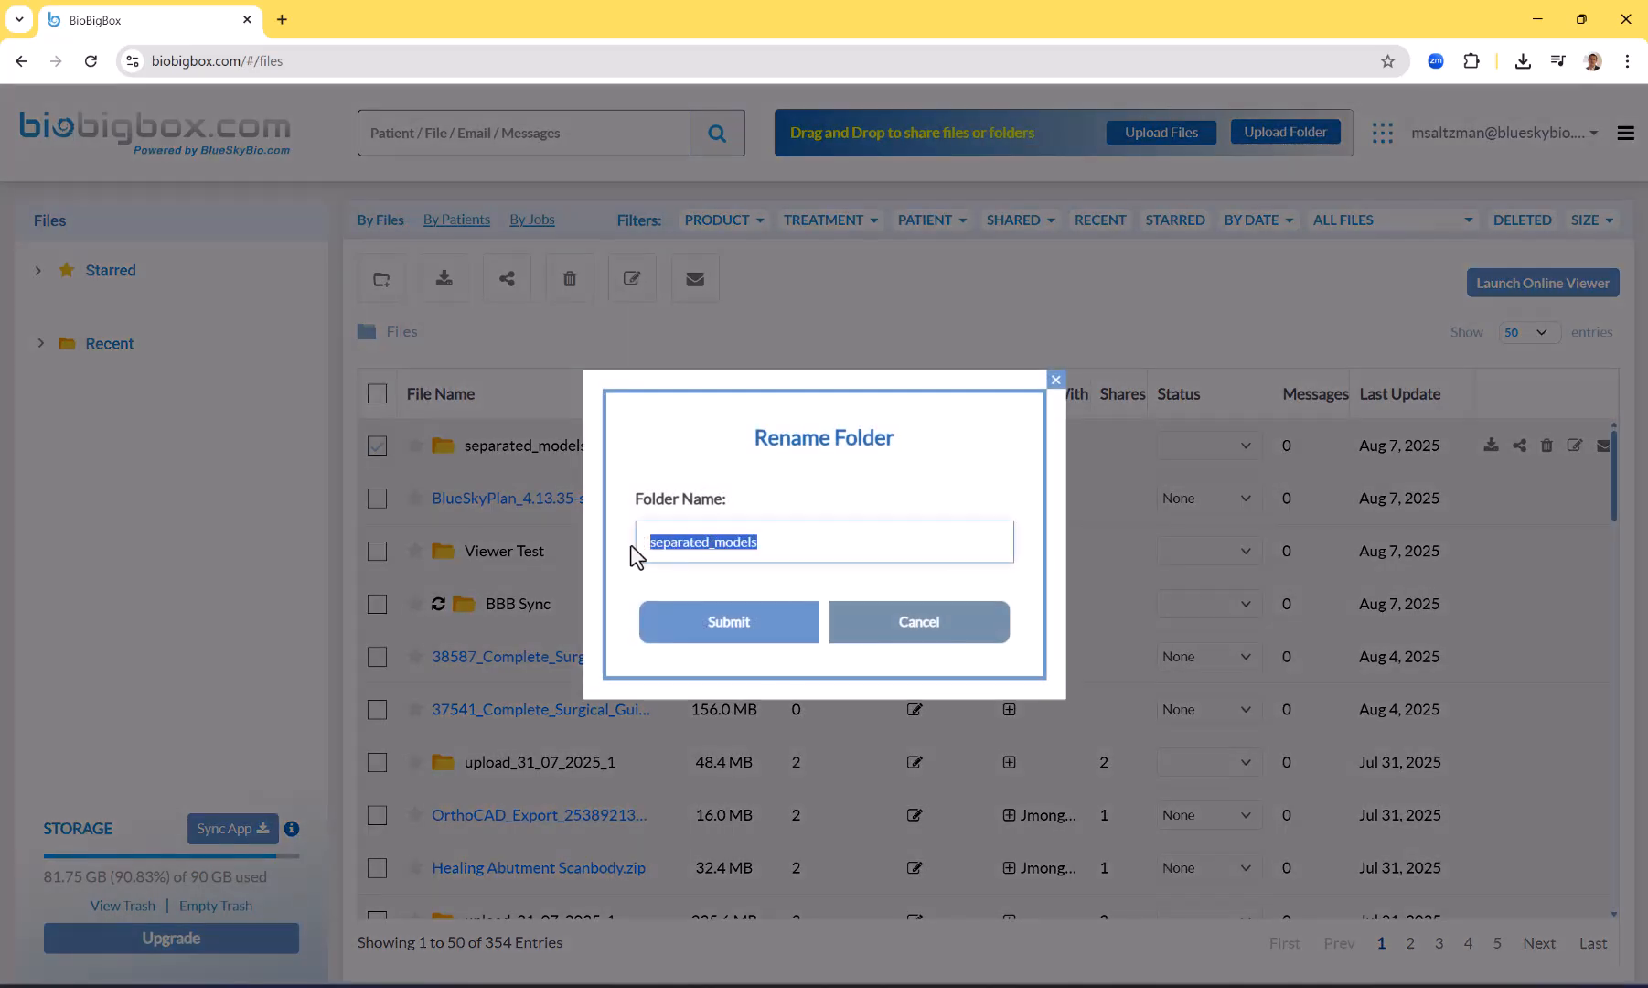
Rename the folder to Sky Blue Files For Viewer, submit it and select the renamed folder
text(Sky Blue S)
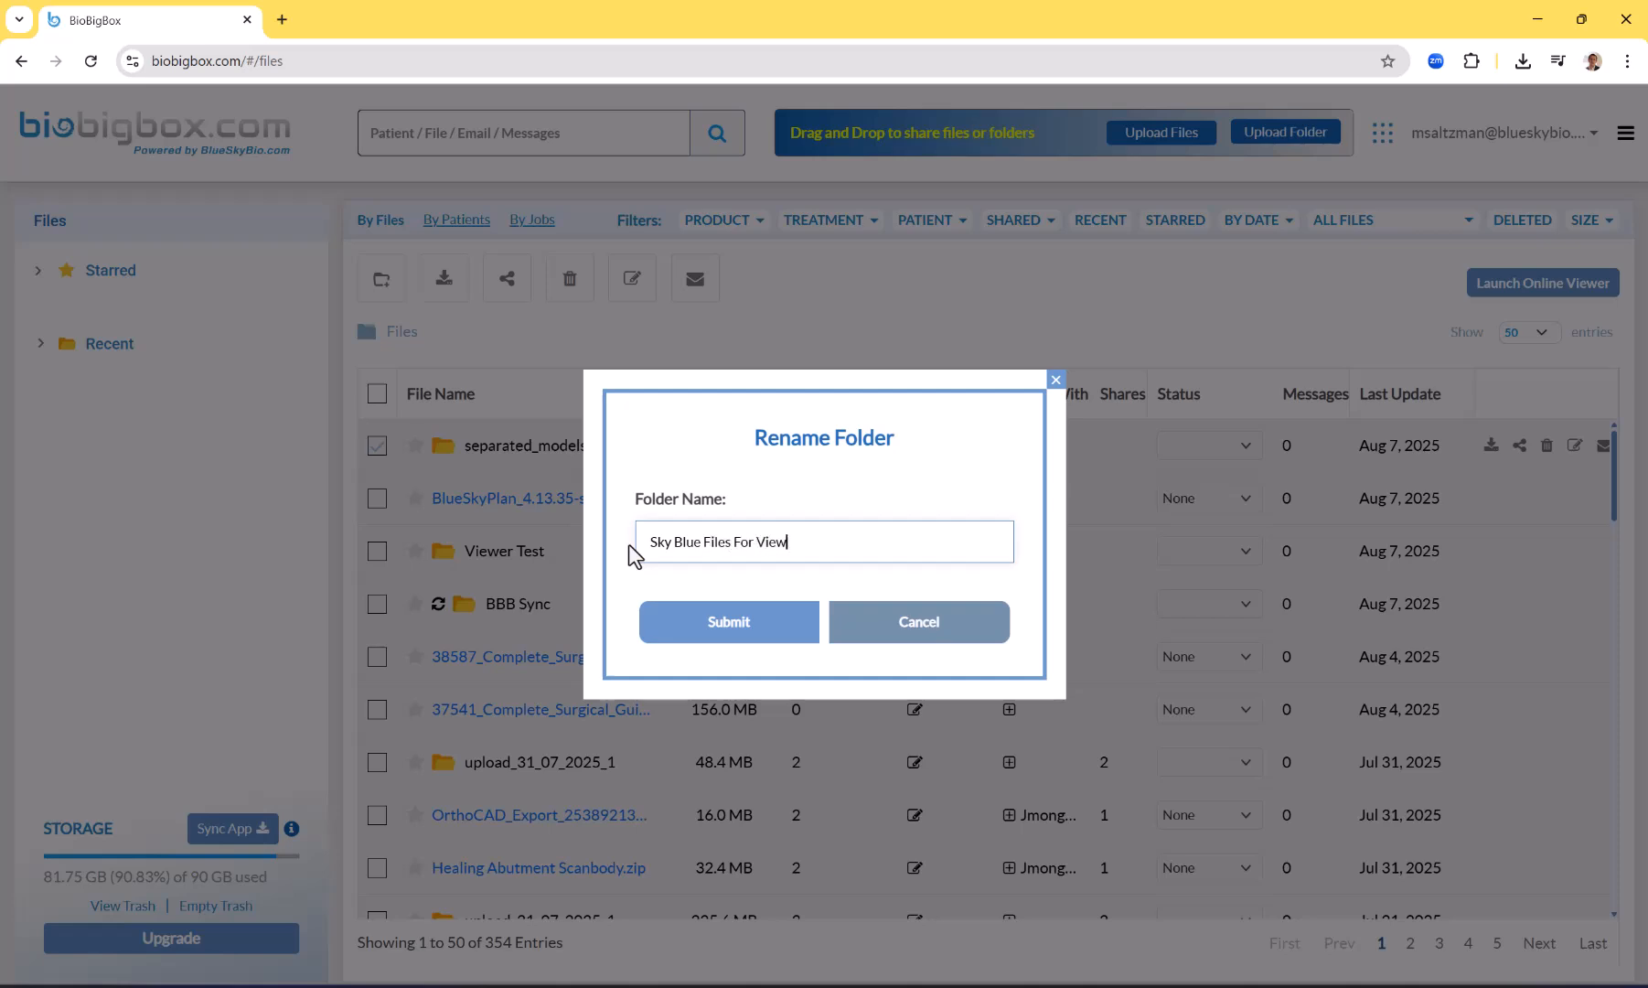
text(er)
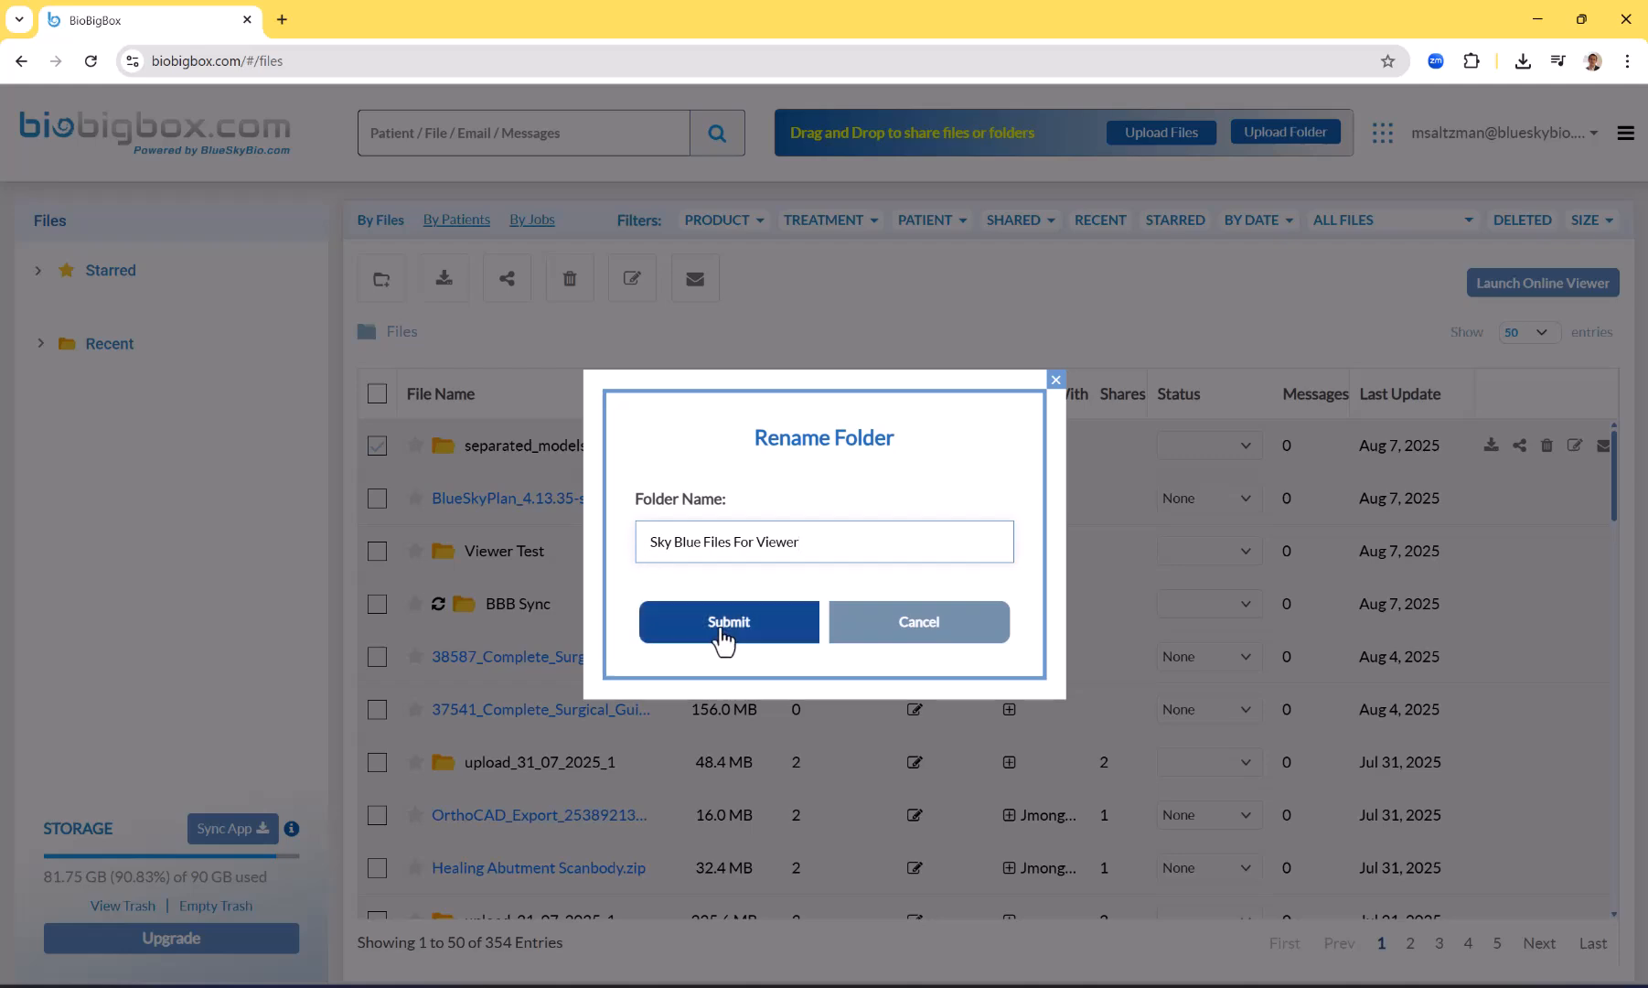
click(728, 622)
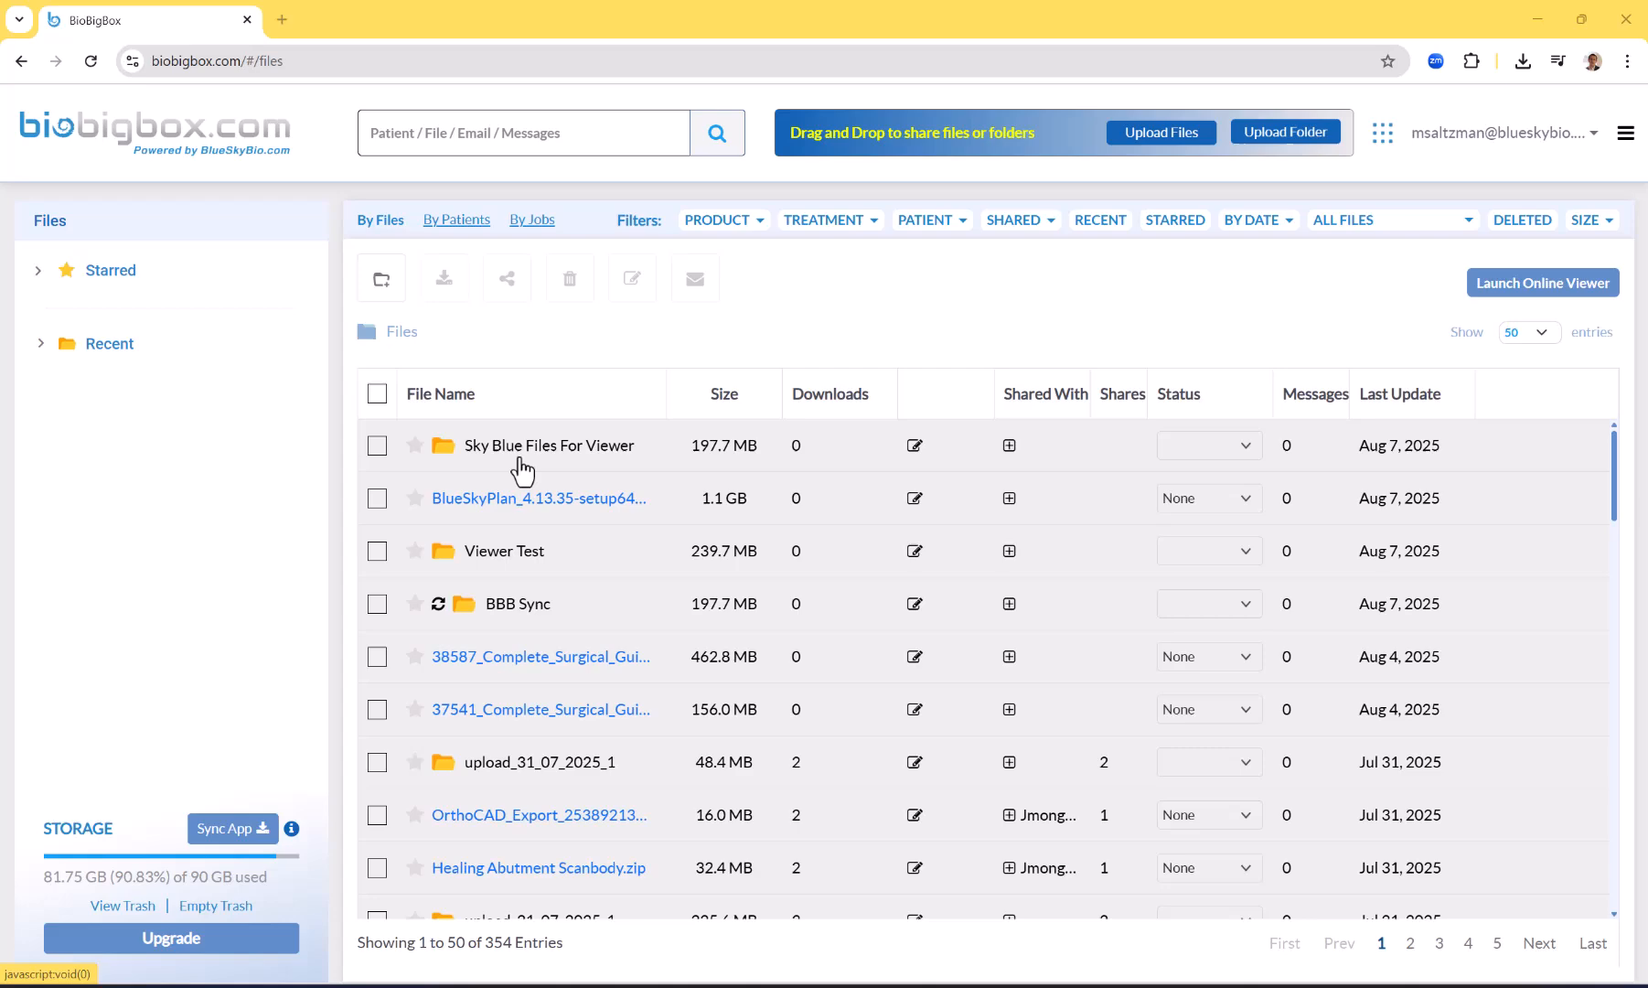
click(377, 444)
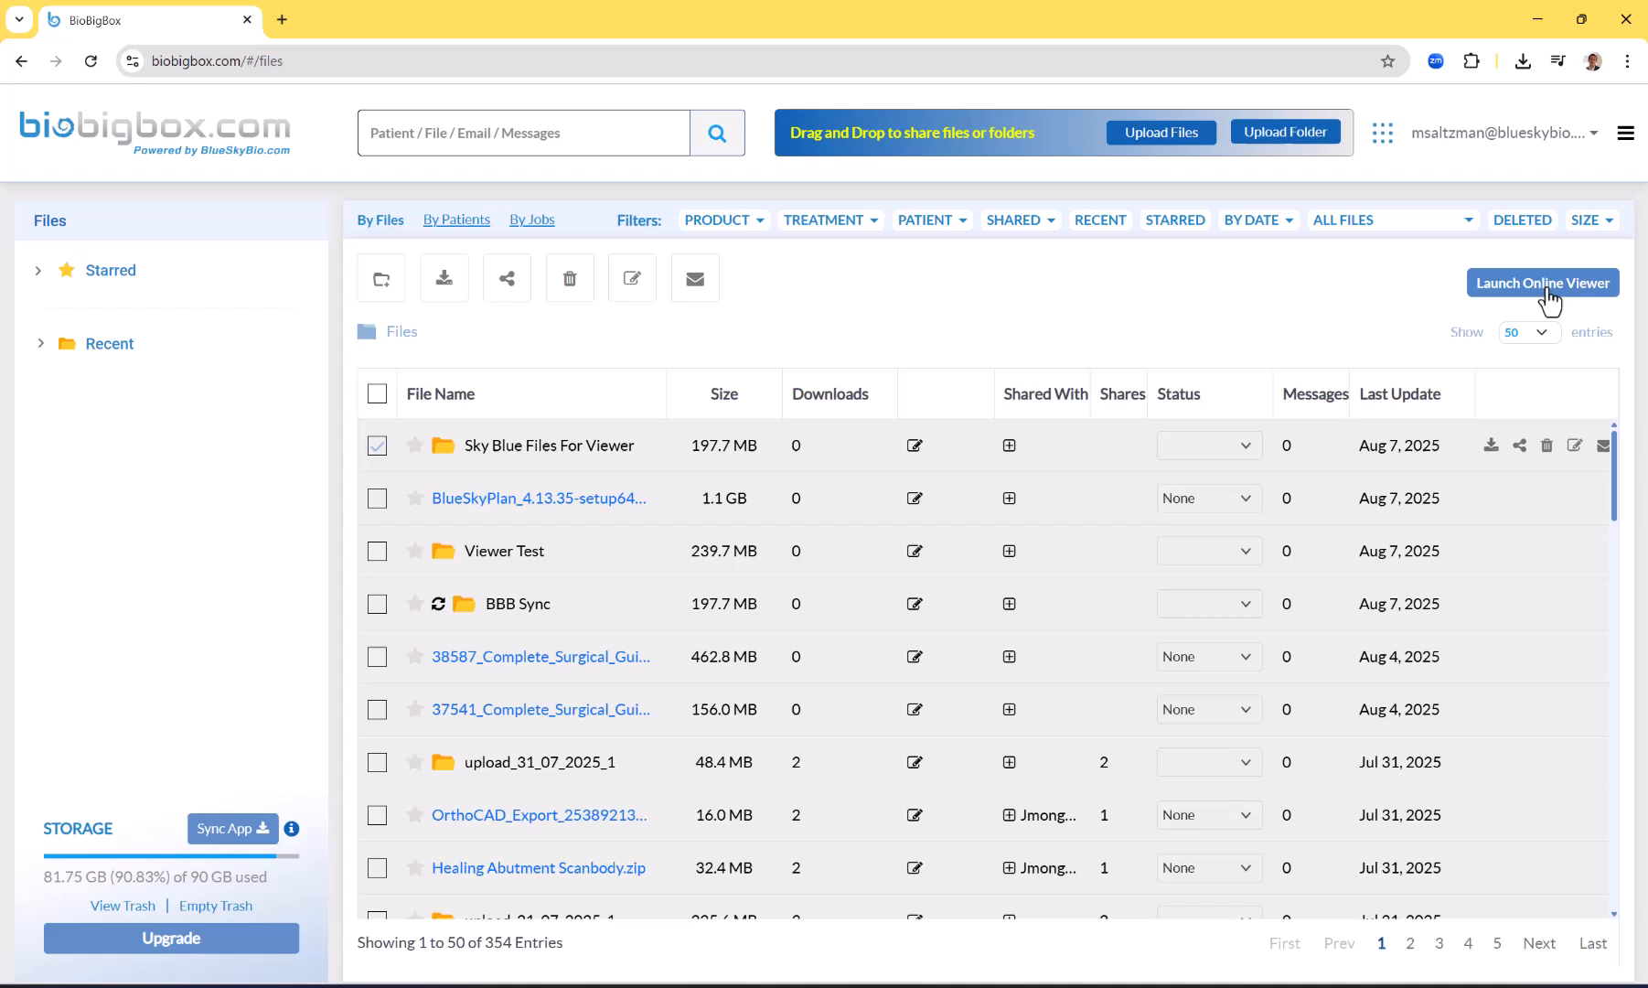
mouse_move(1542, 284)
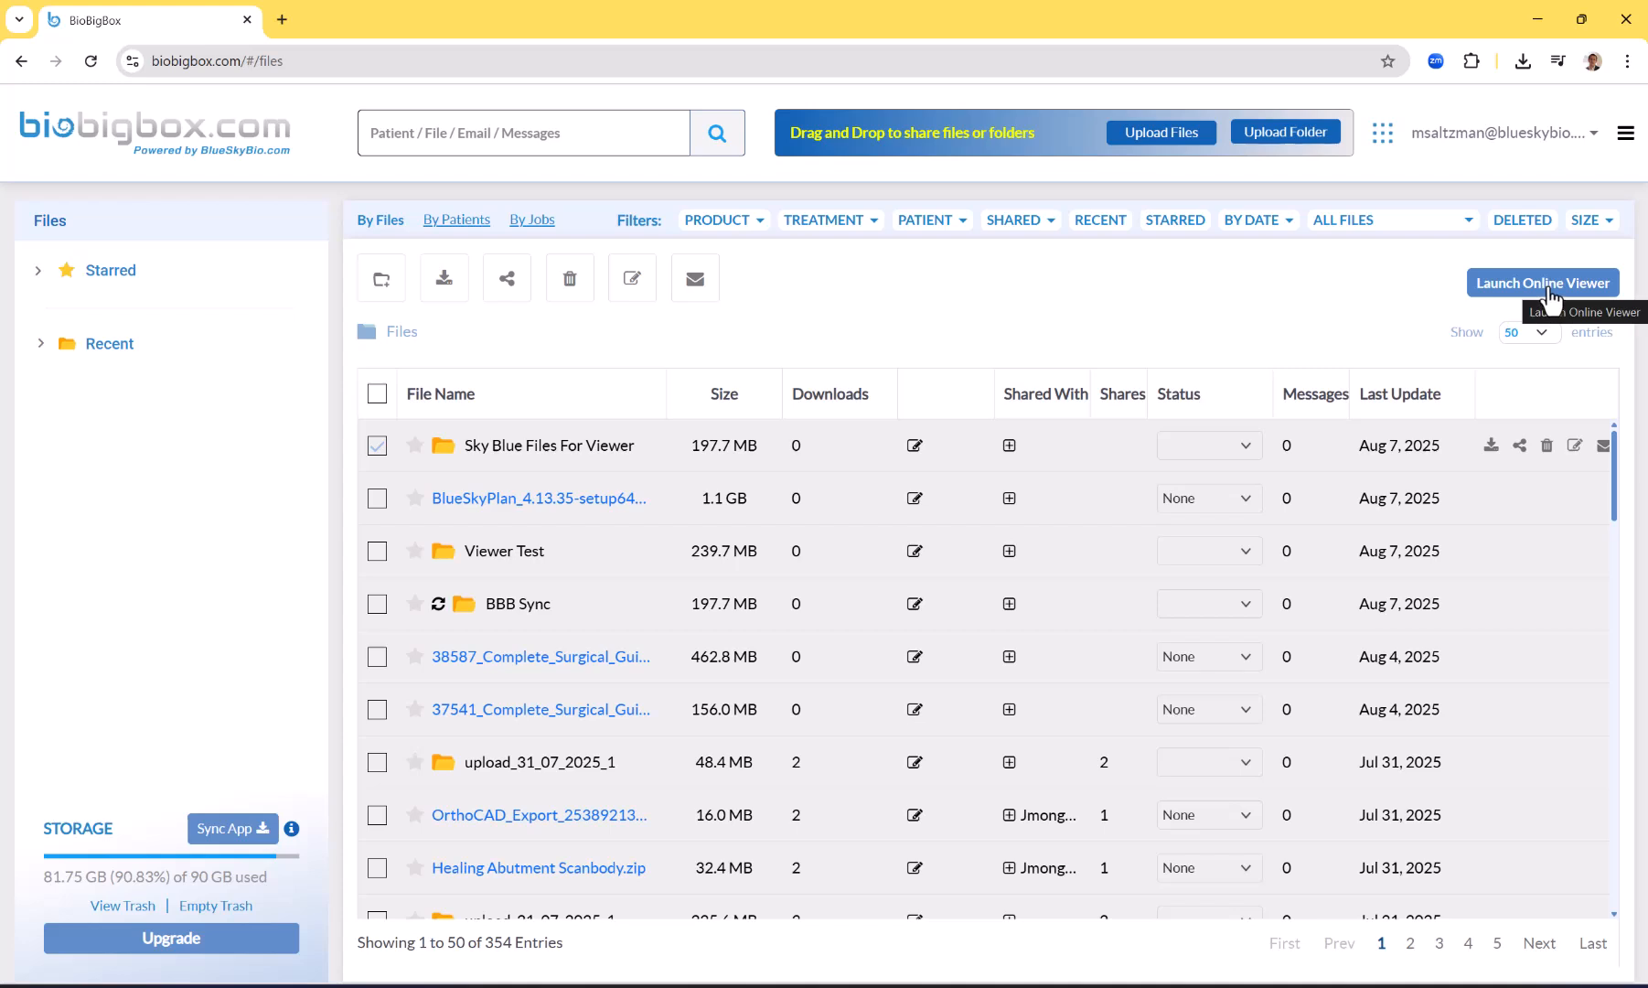
mouse_move(1520, 445)
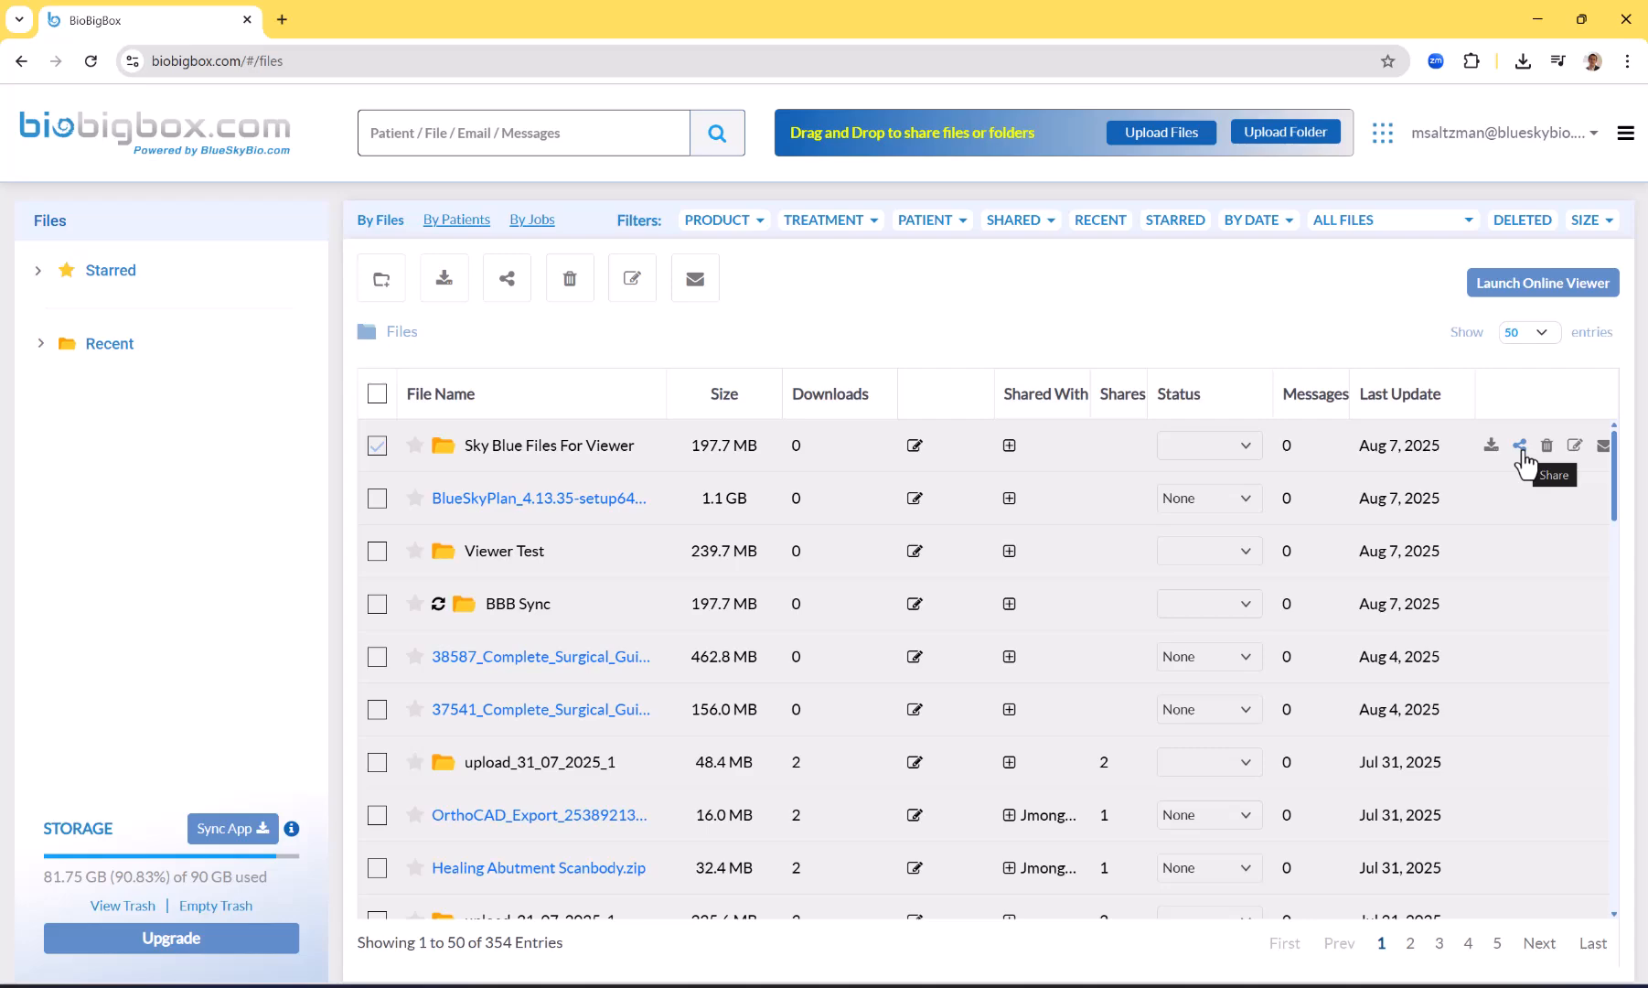
mouse_move(1537, 453)
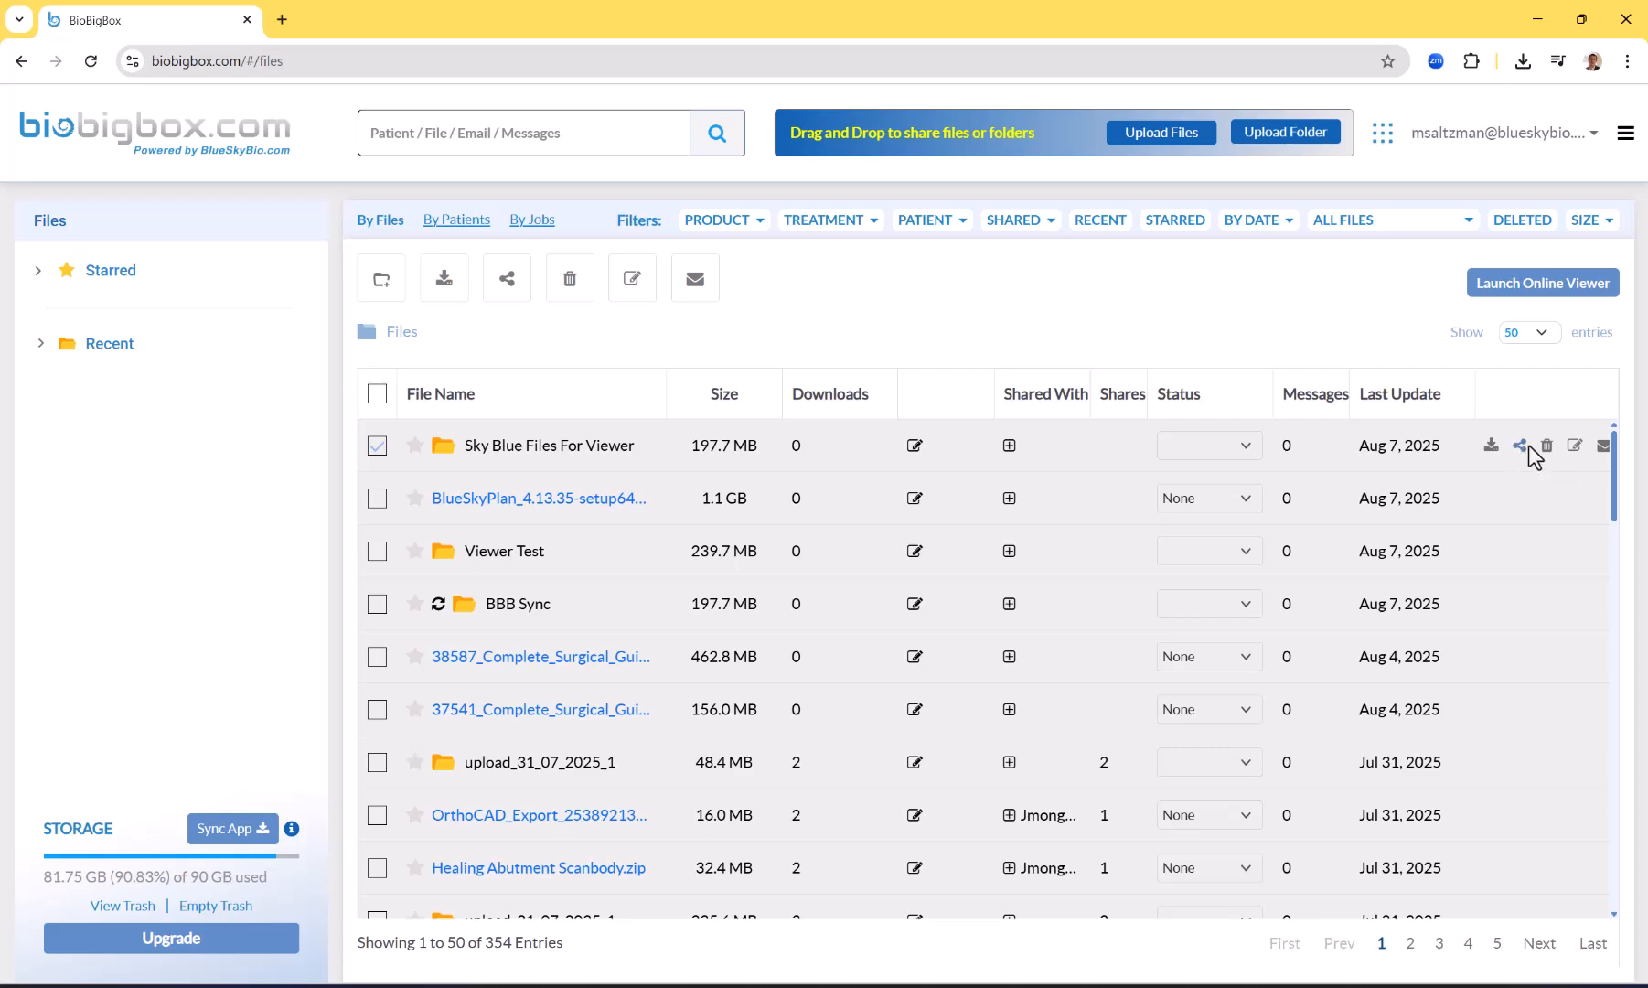
Bring up the share dialog for the Sky Blue Files For Viewer folder
click(1519, 444)
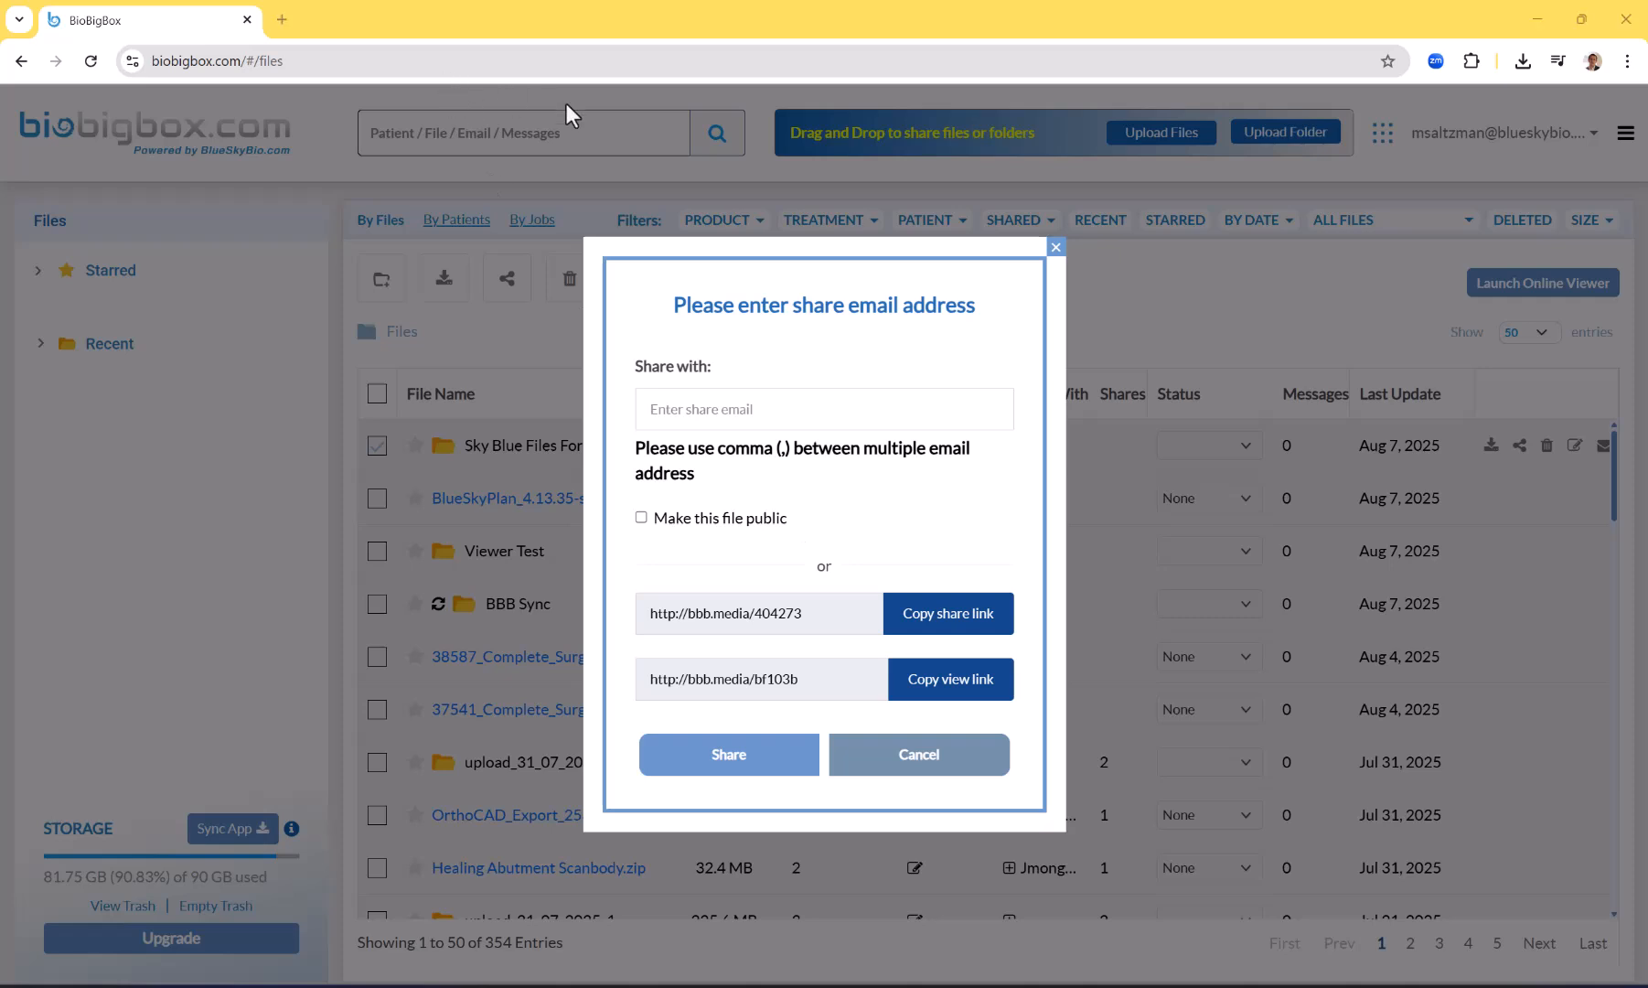
mouse_move(748, 157)
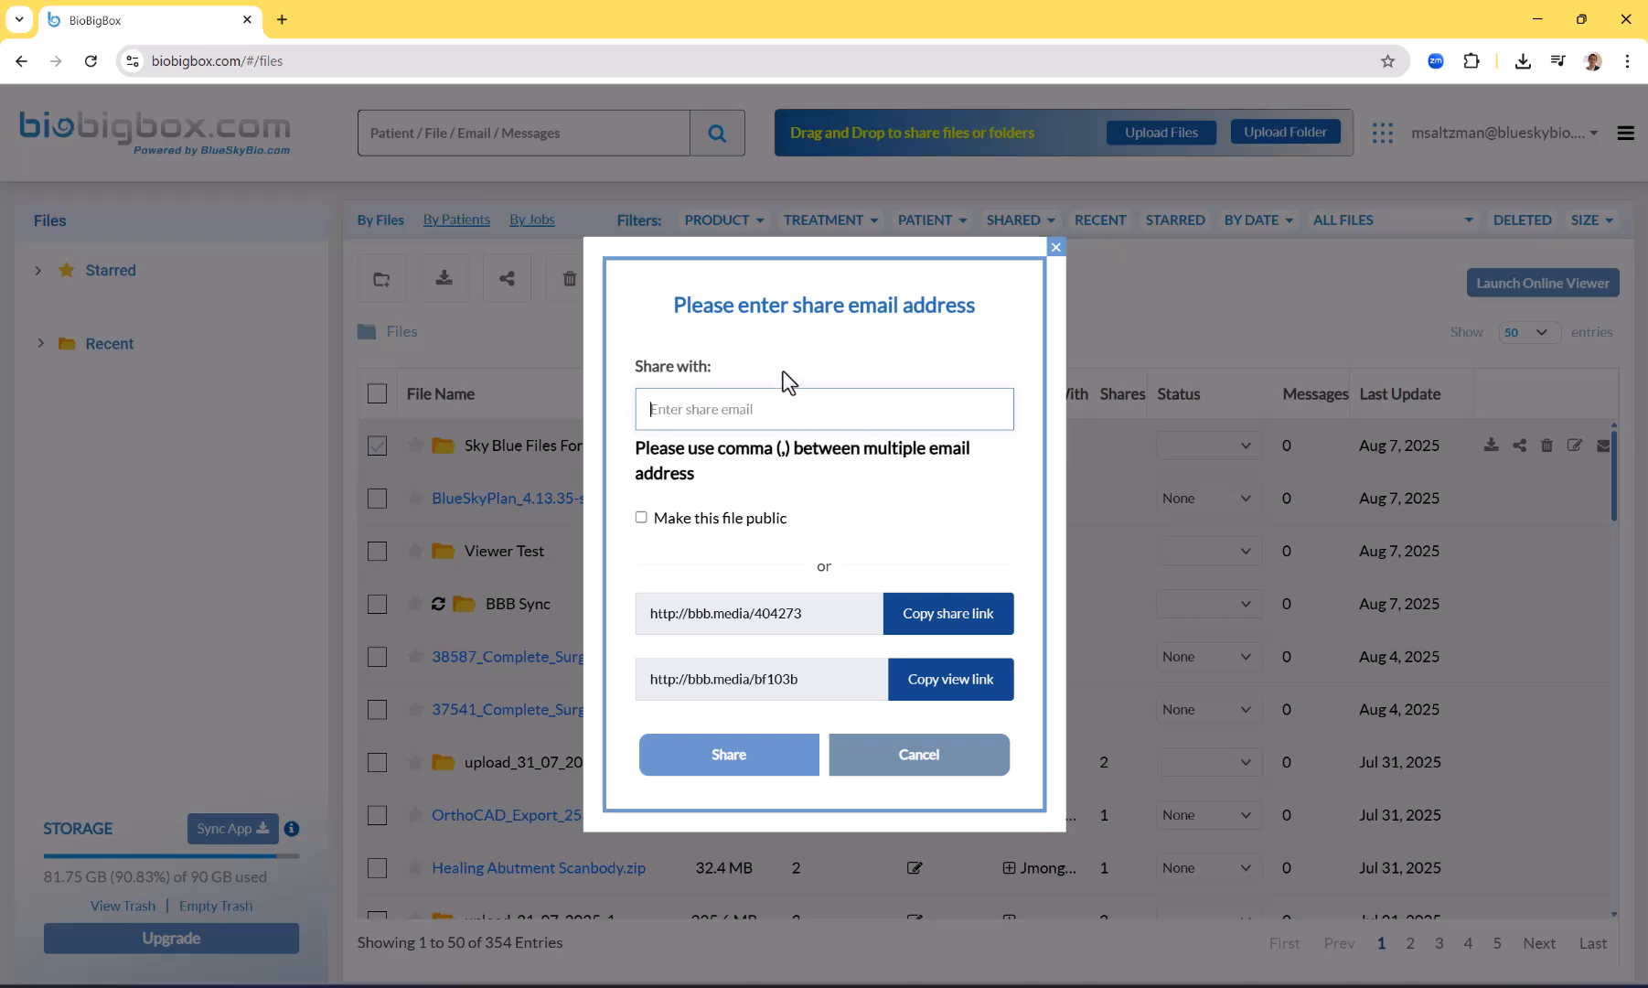
mouse_move(791, 364)
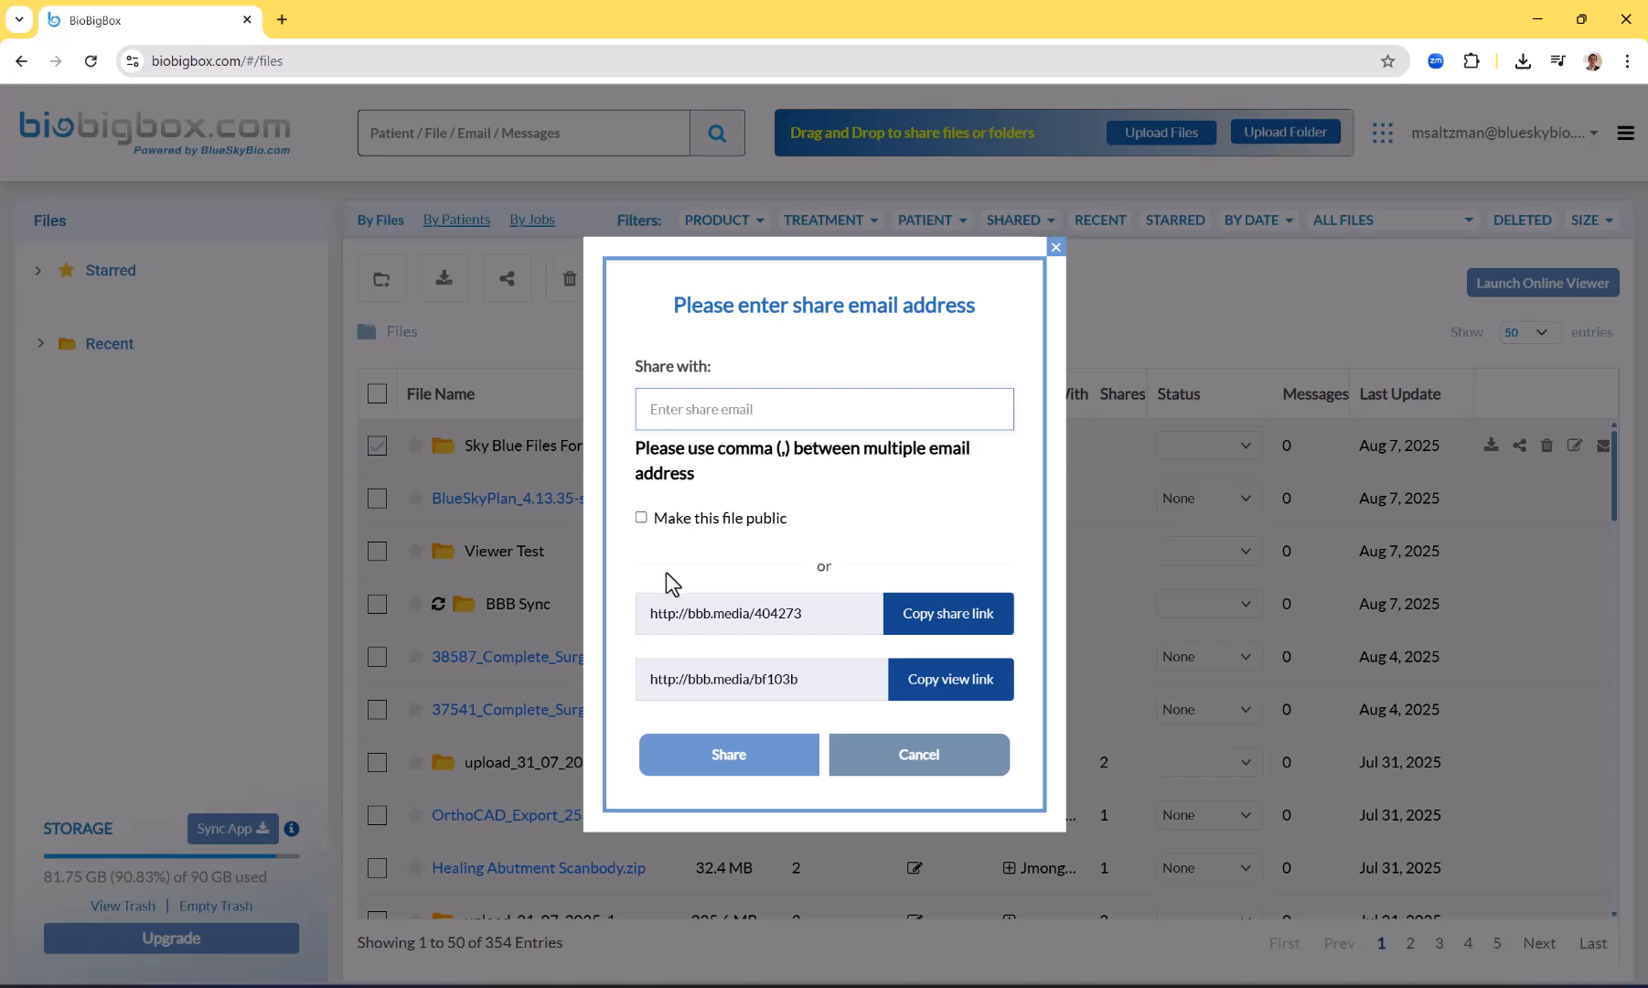
mouse_move(641, 536)
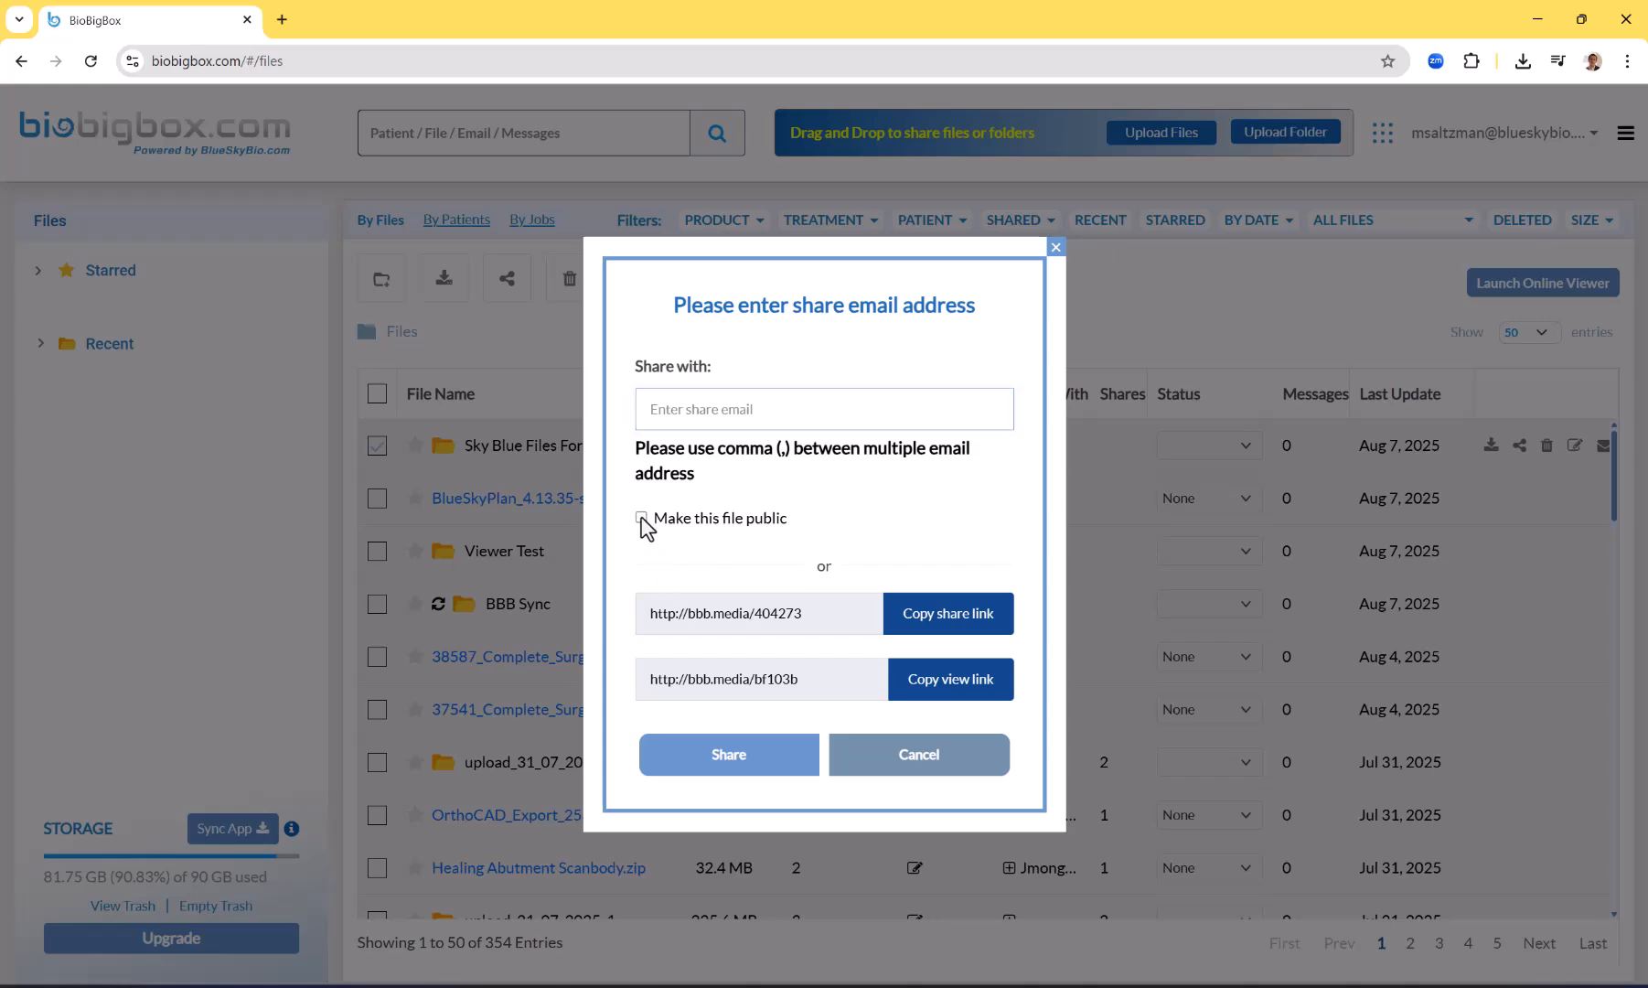
Make the folder public, confirm no patient health information is included, and copy its view link
click(728, 754)
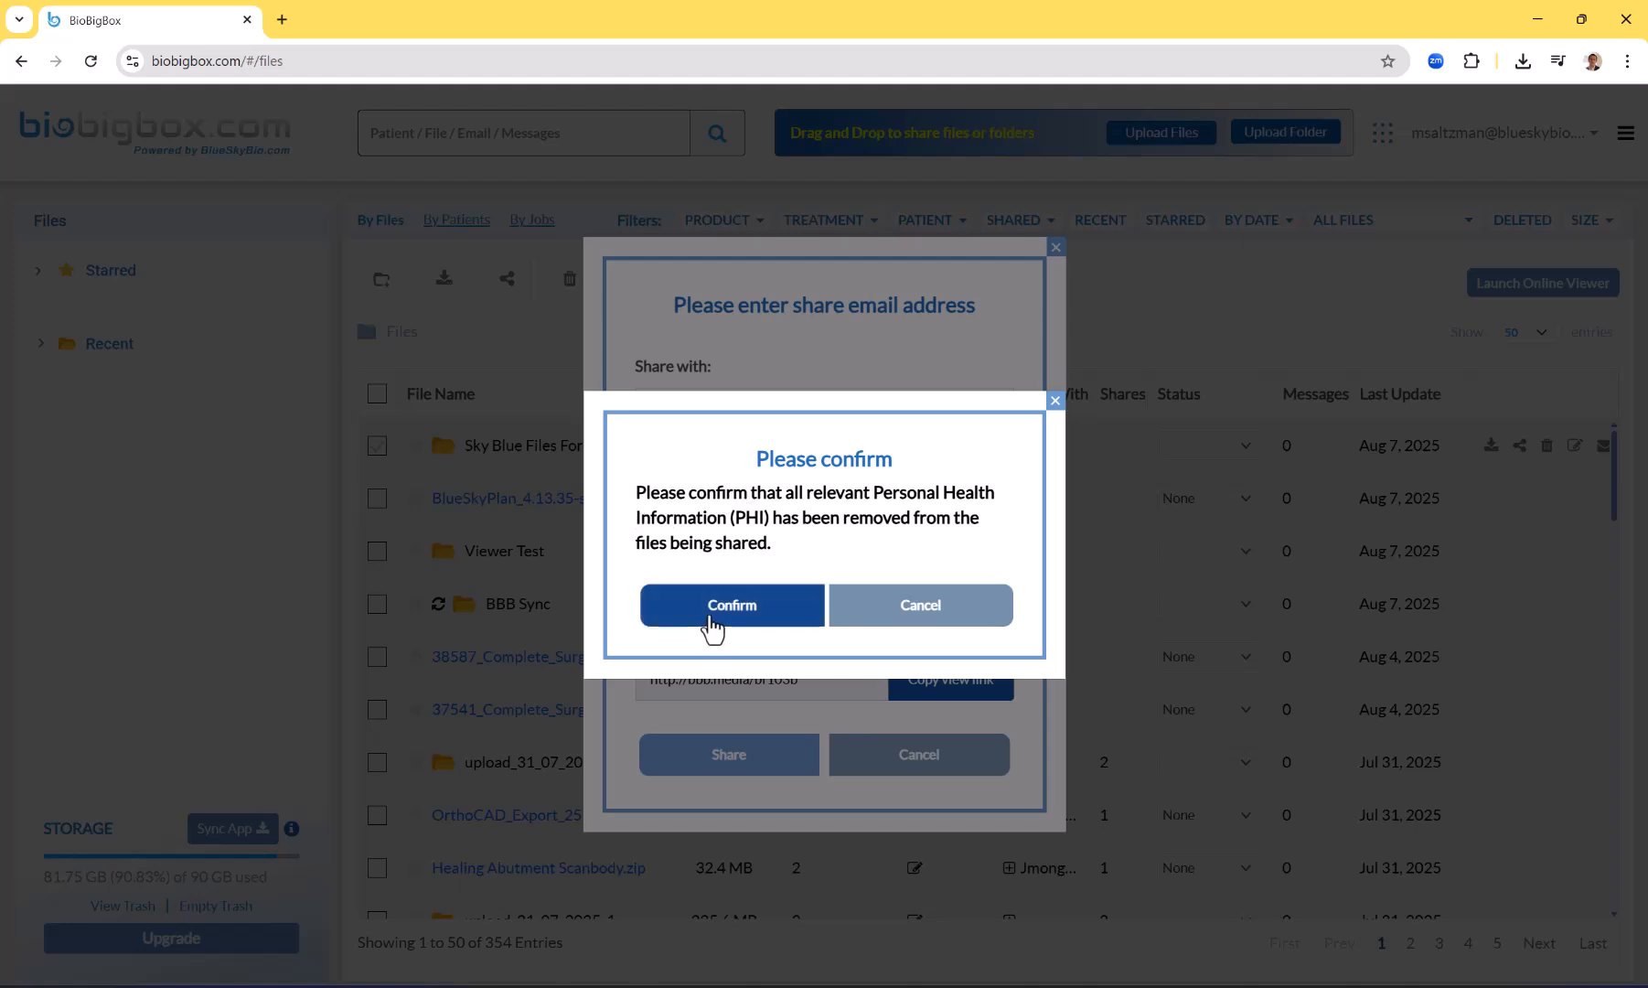
click(730, 604)
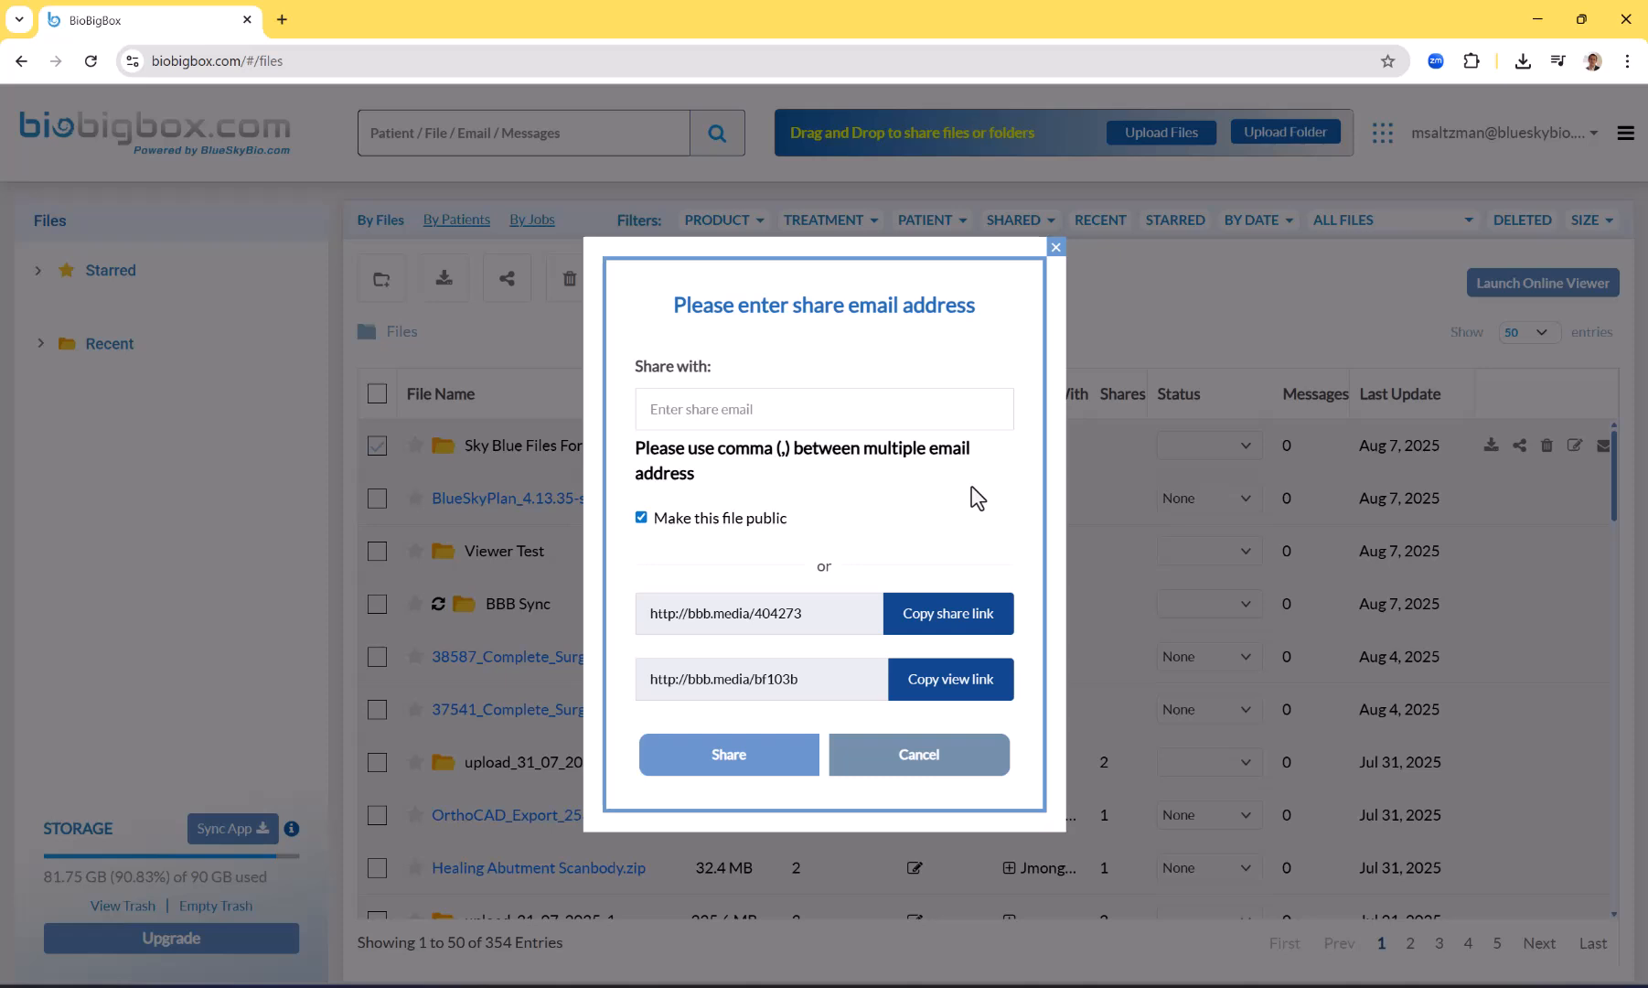
mouse_move(962, 500)
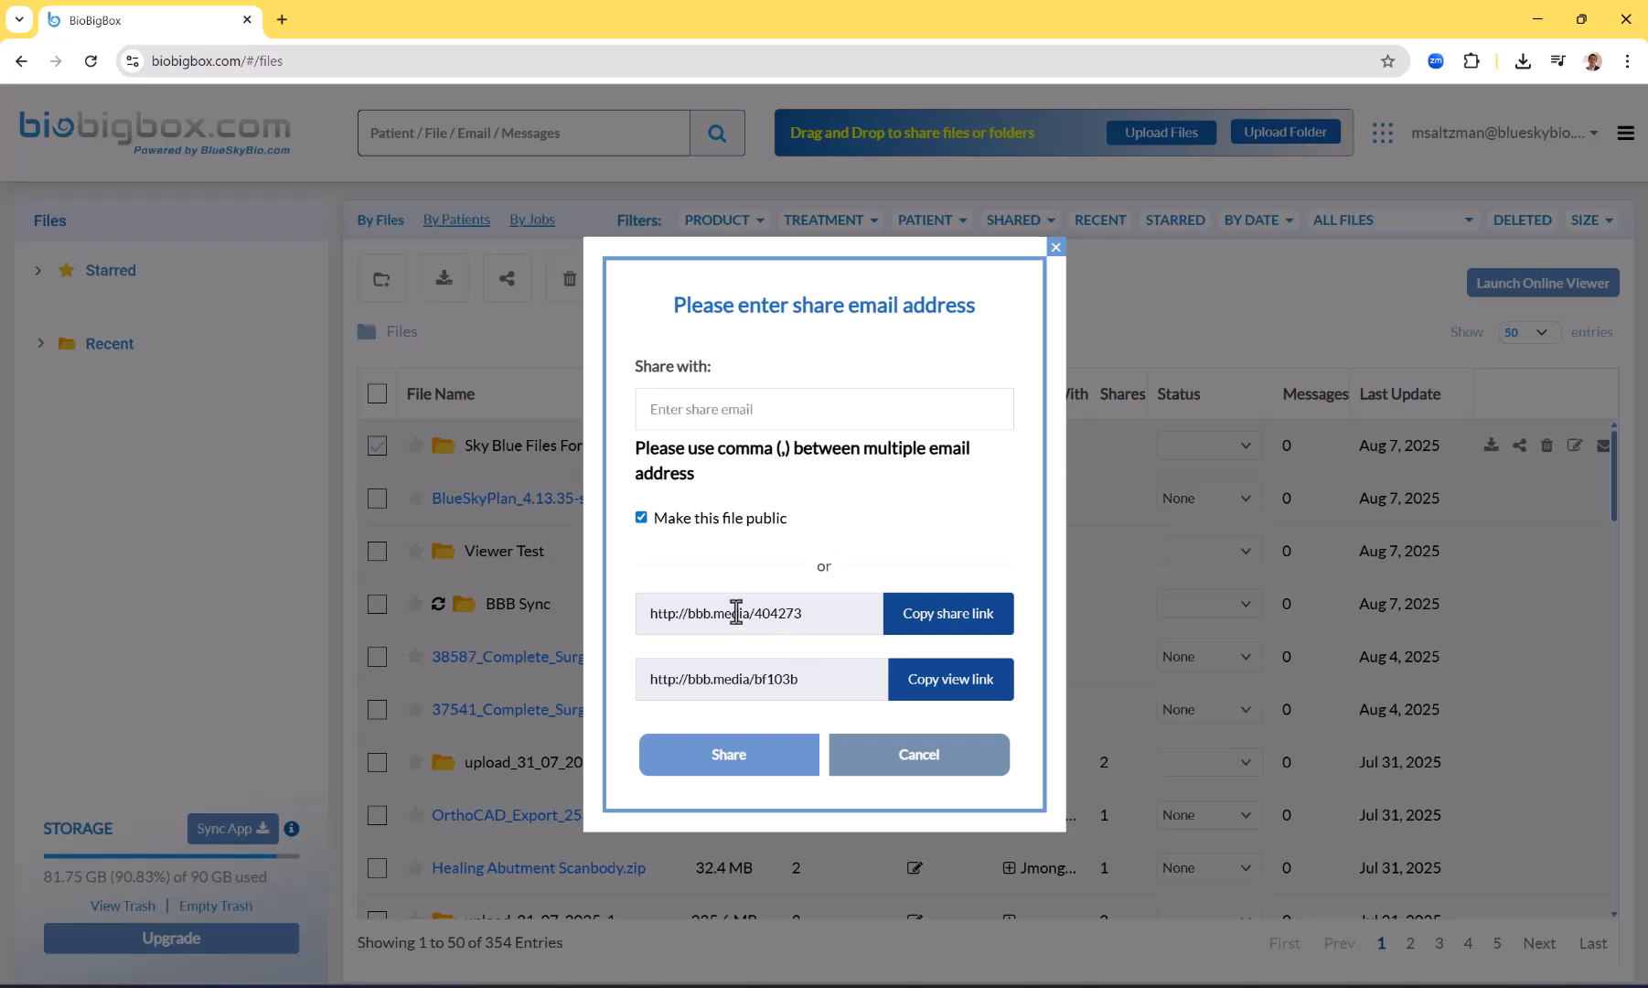
mouse_move(774, 653)
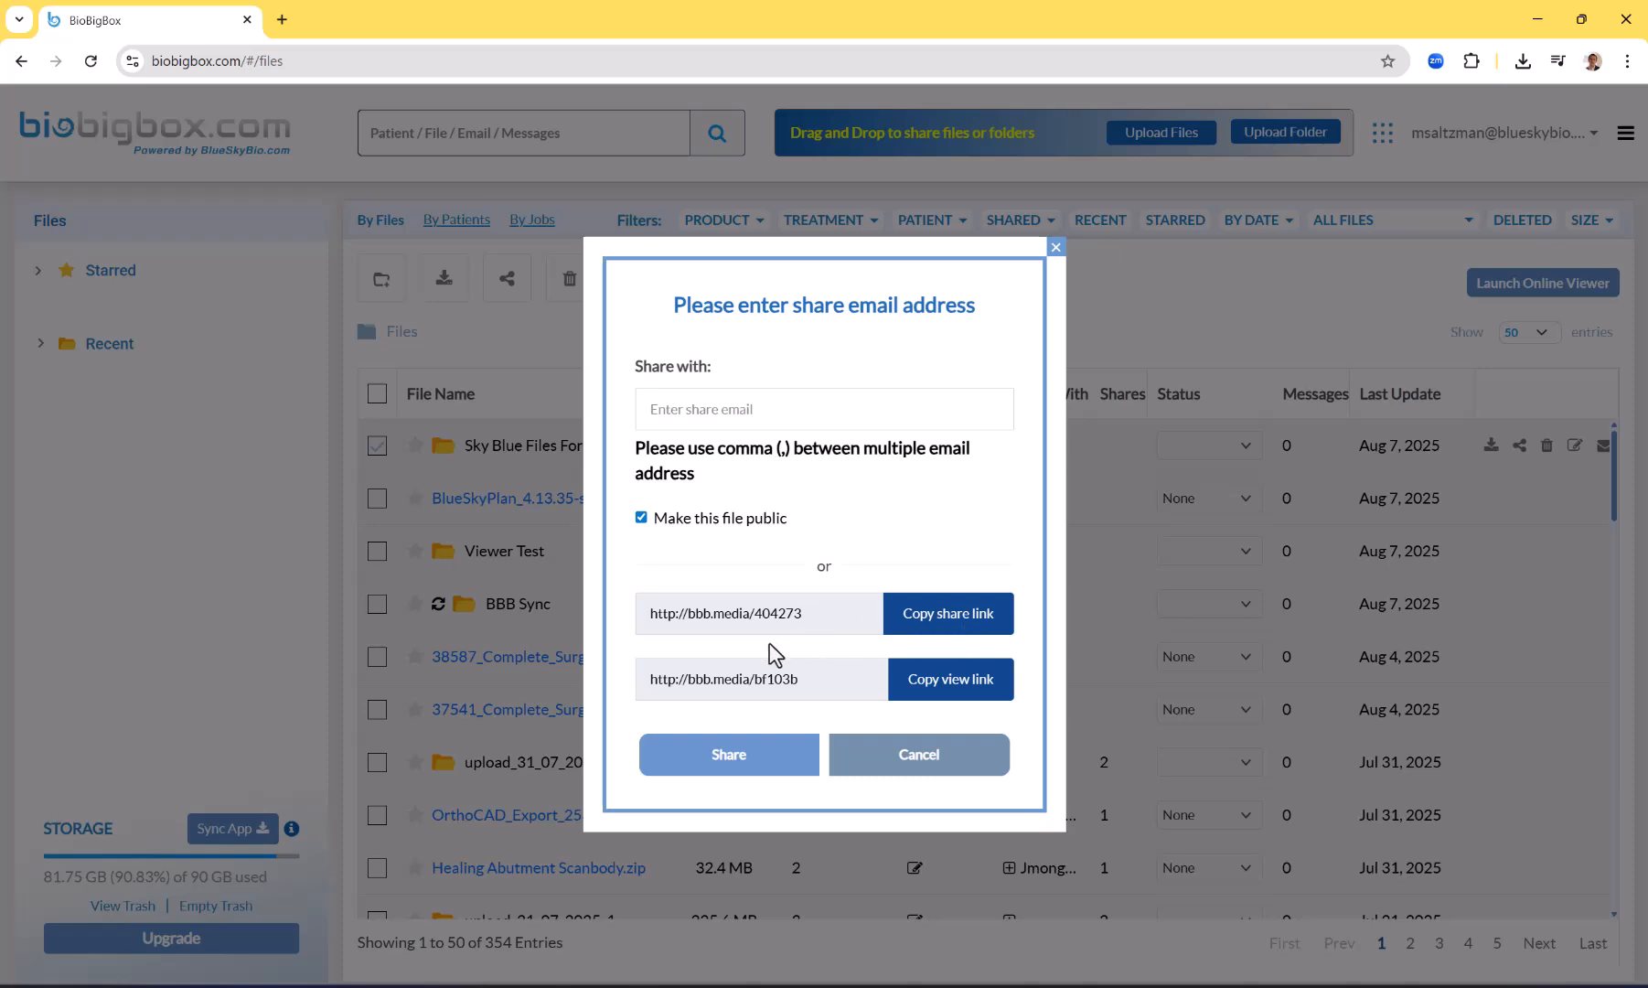
mouse_move(706, 658)
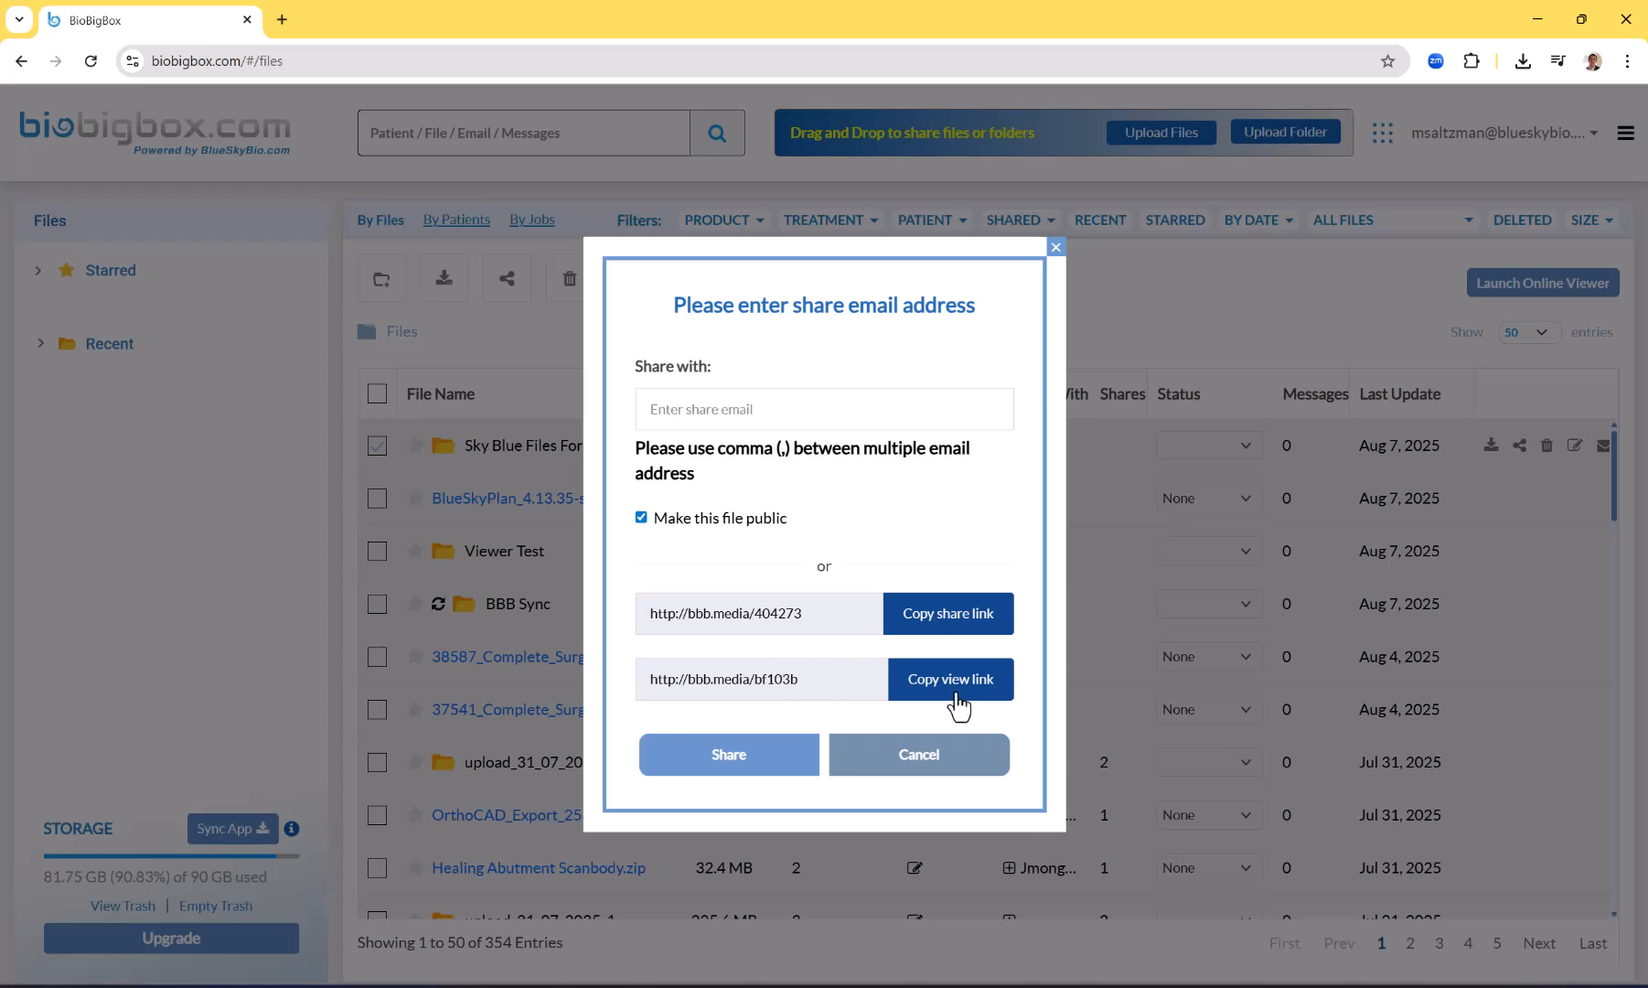
click(950, 679)
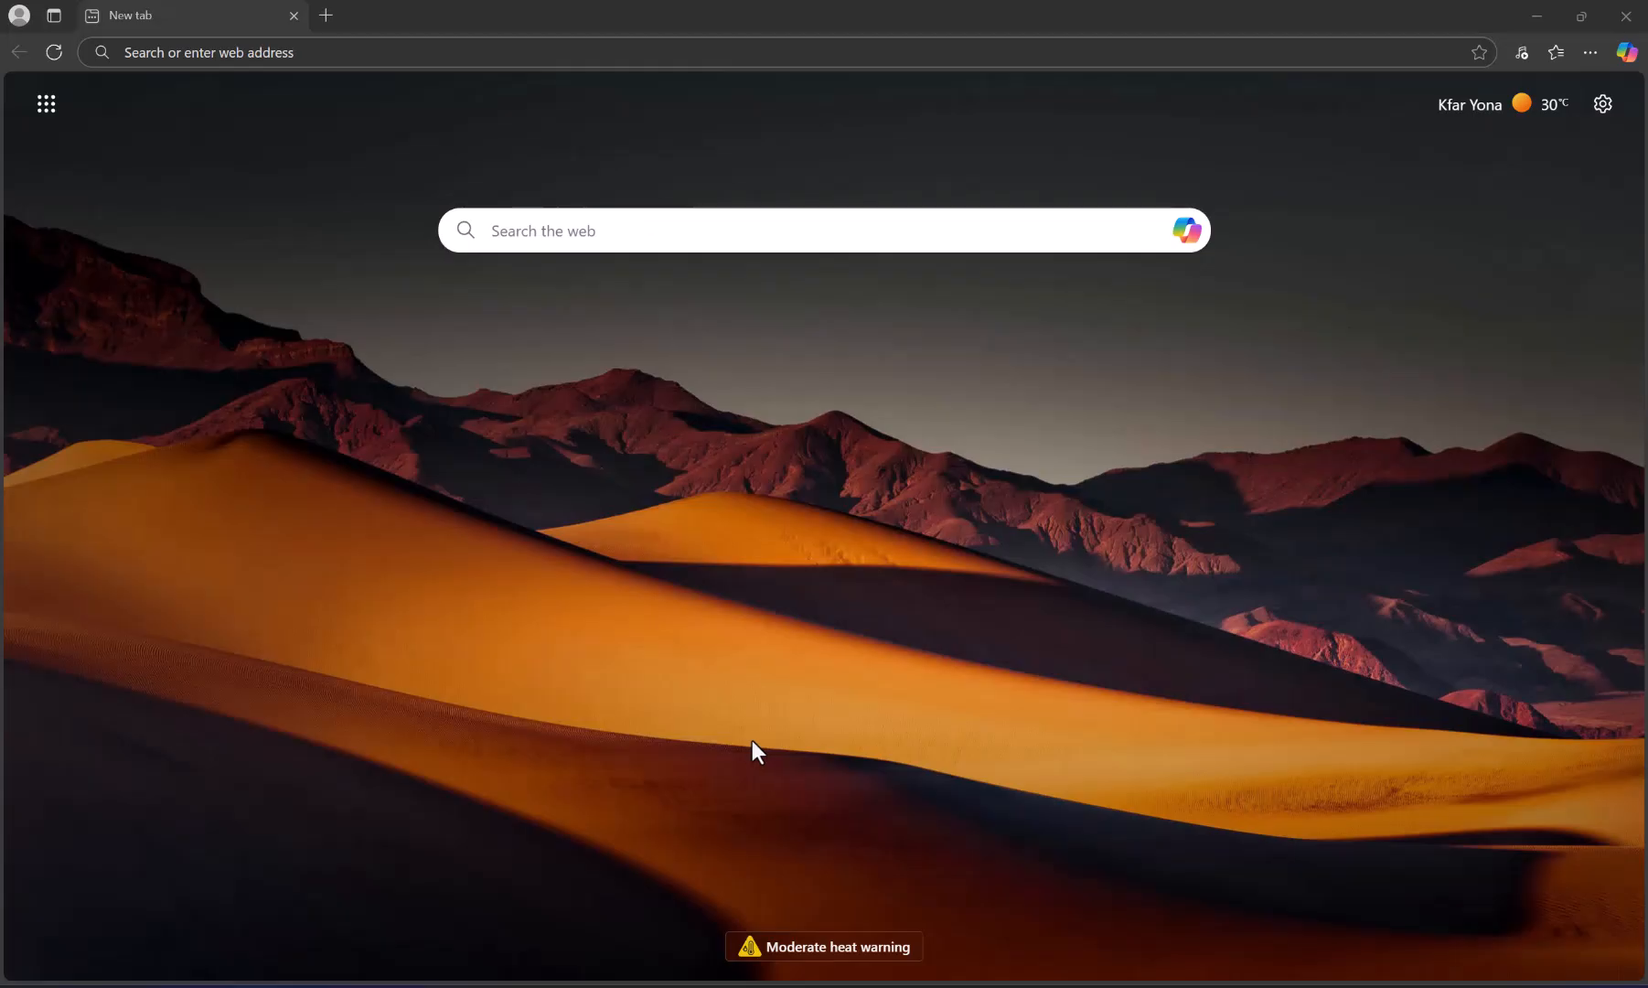
text(http://bob.media/bf103b)
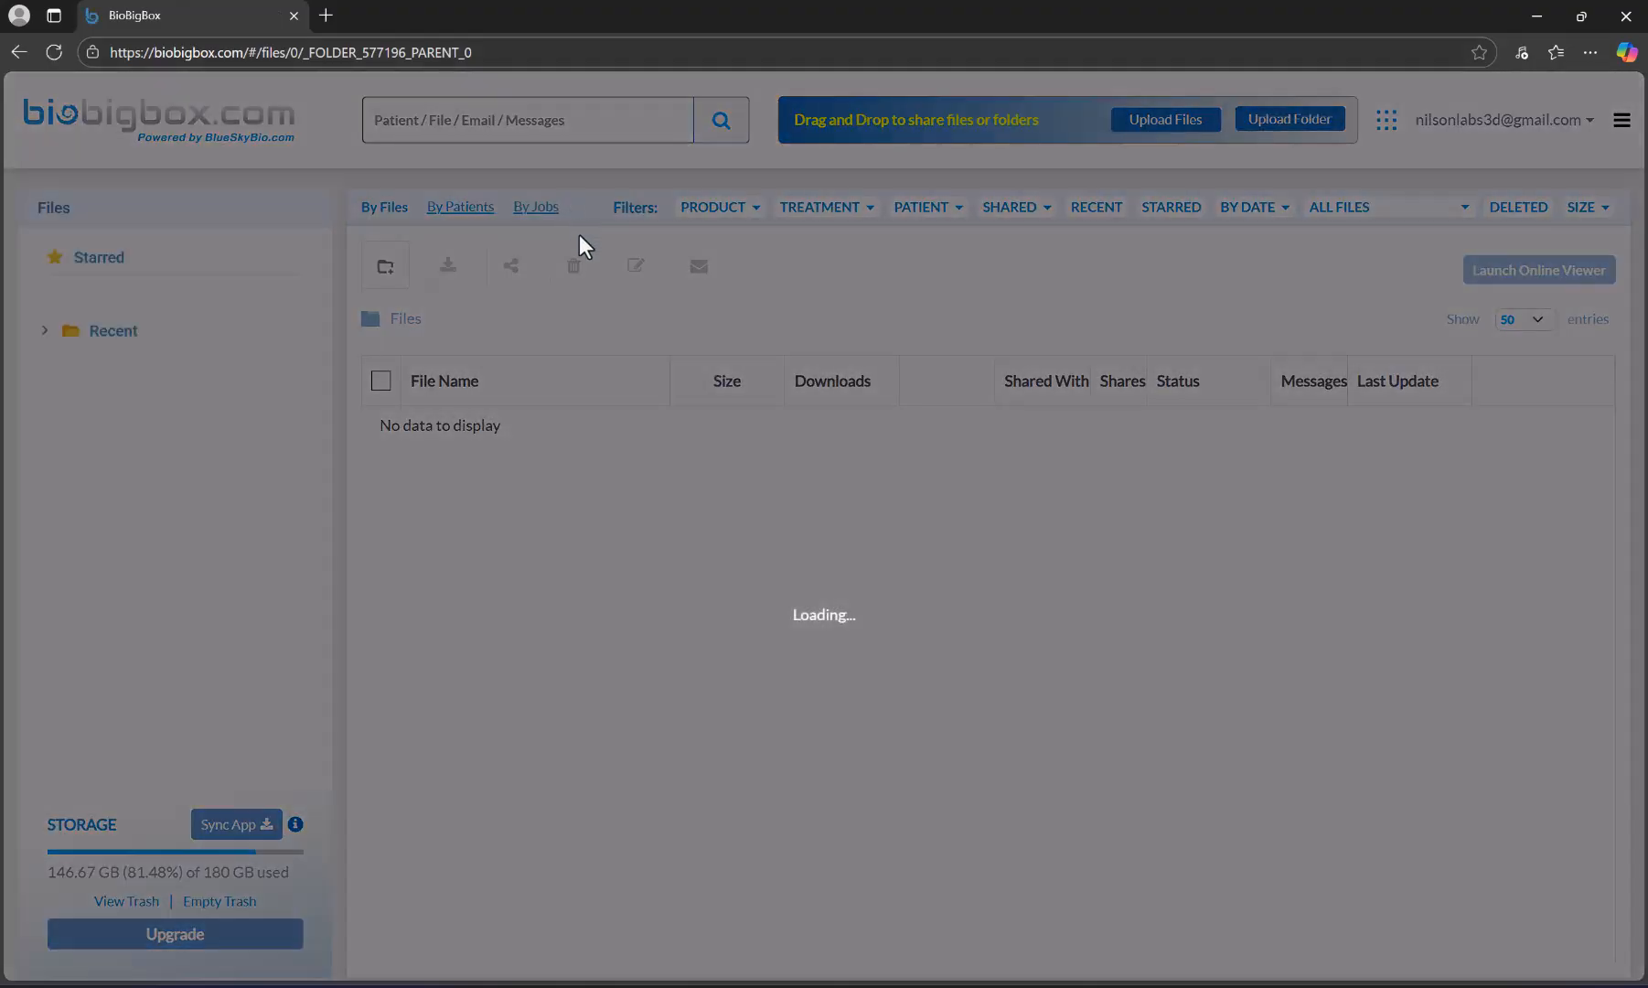
click(1537, 271)
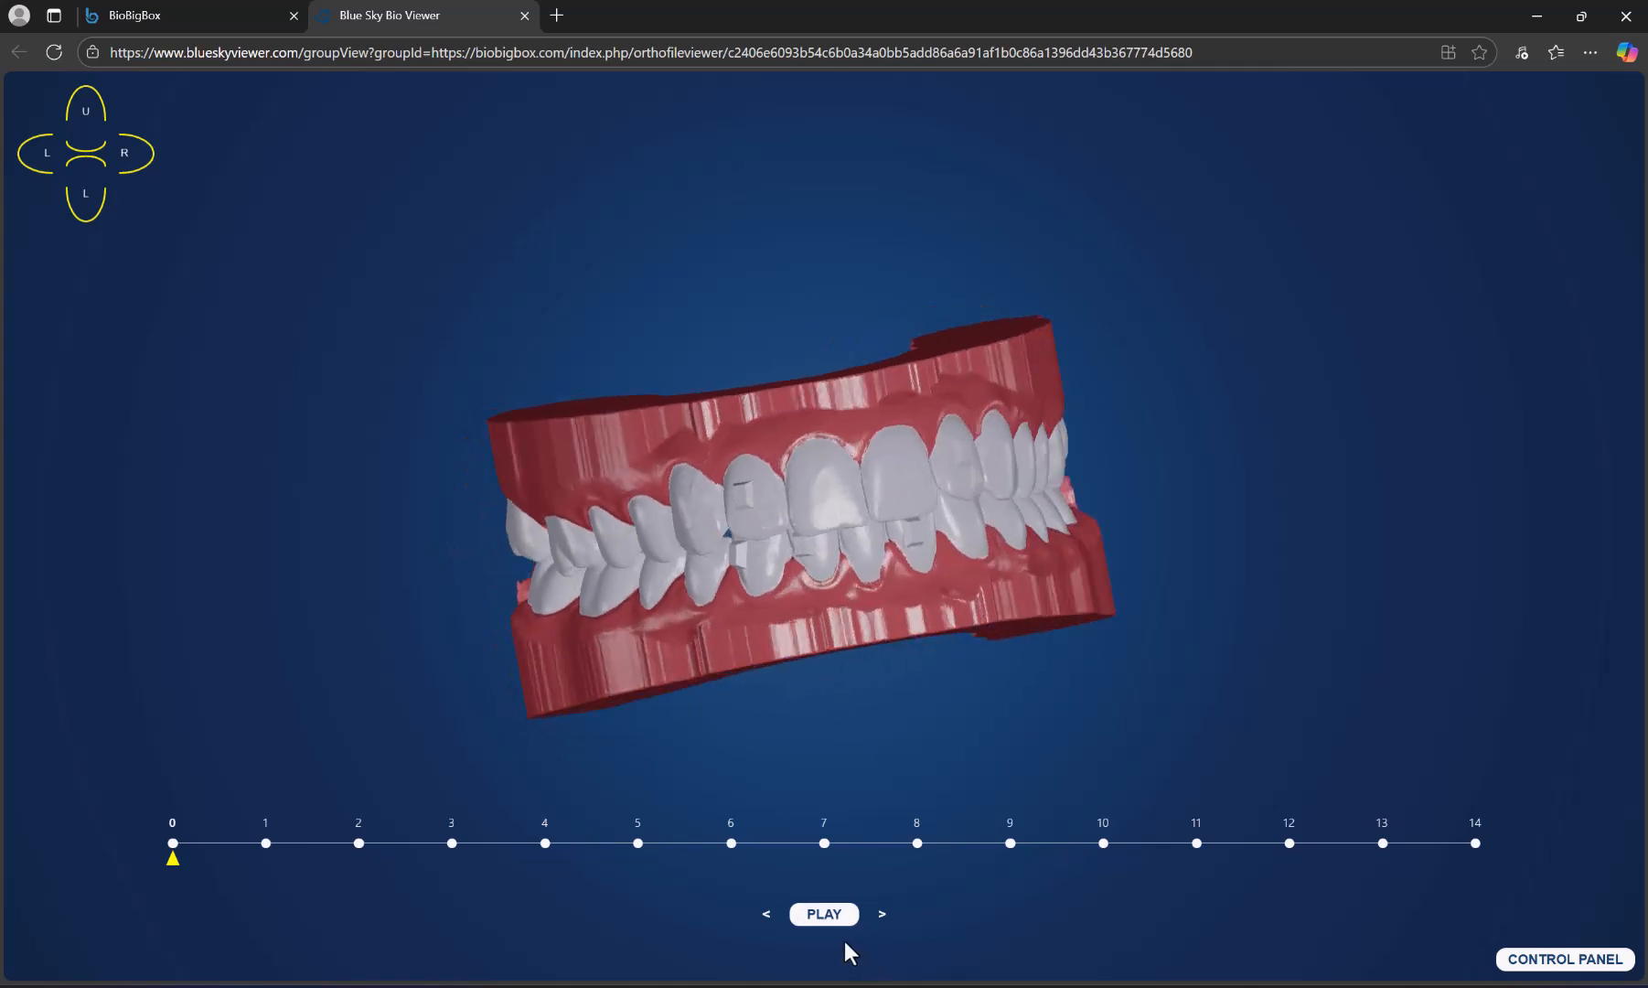
click(823, 913)
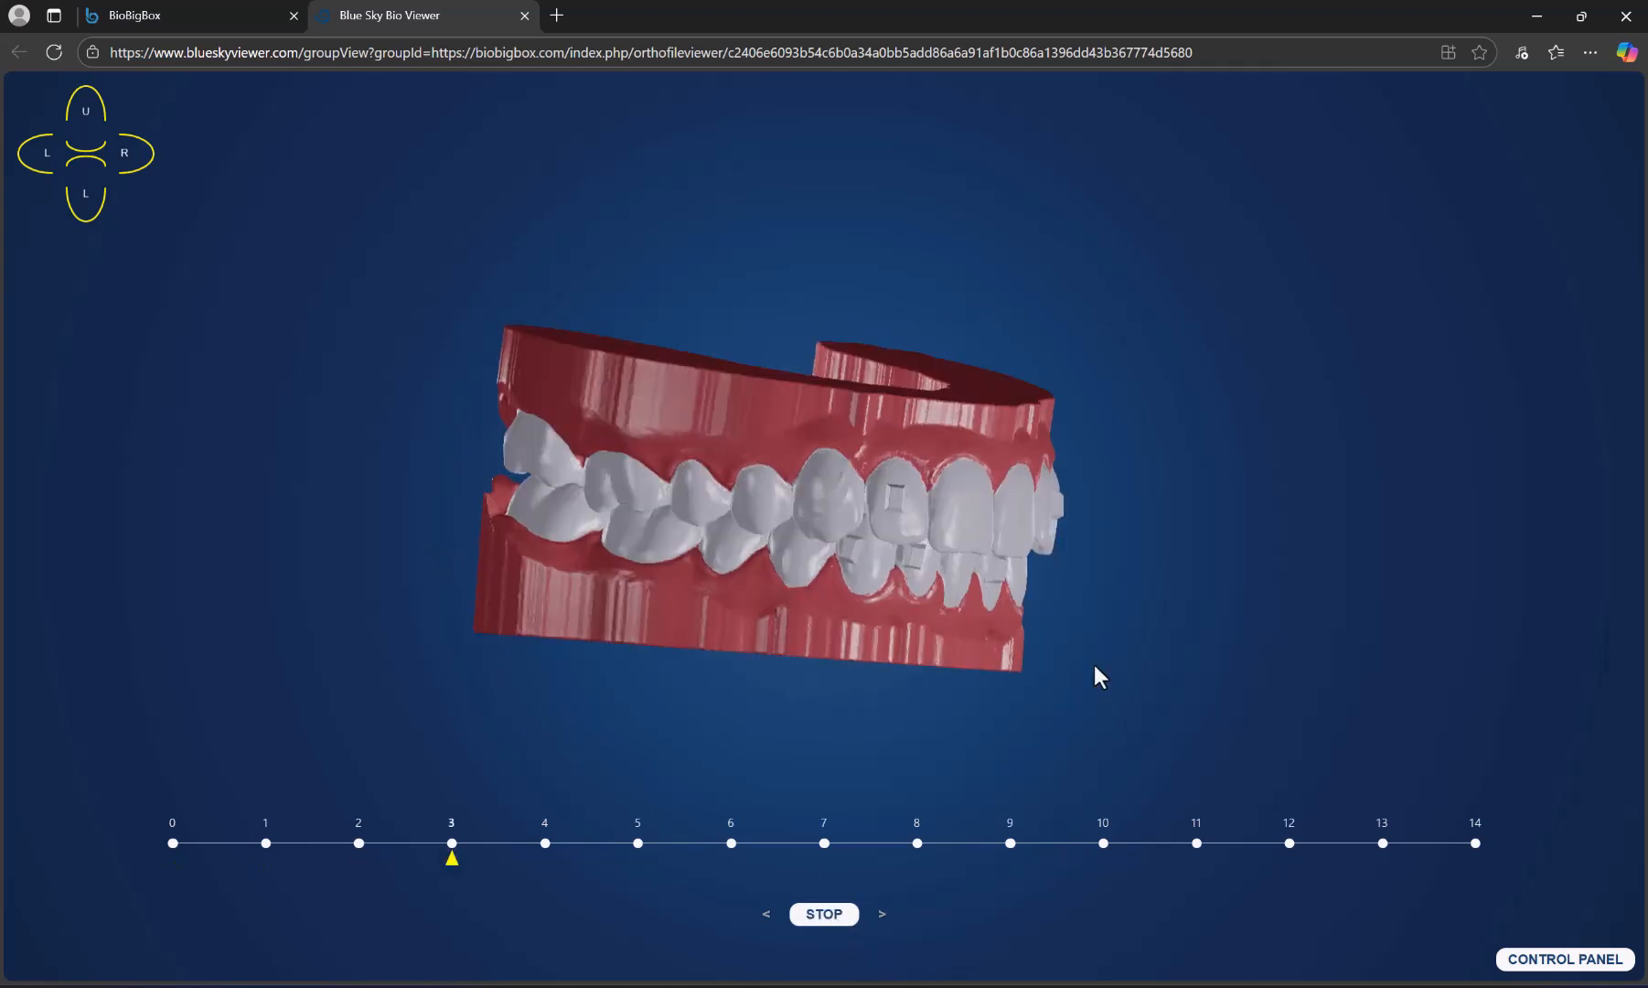